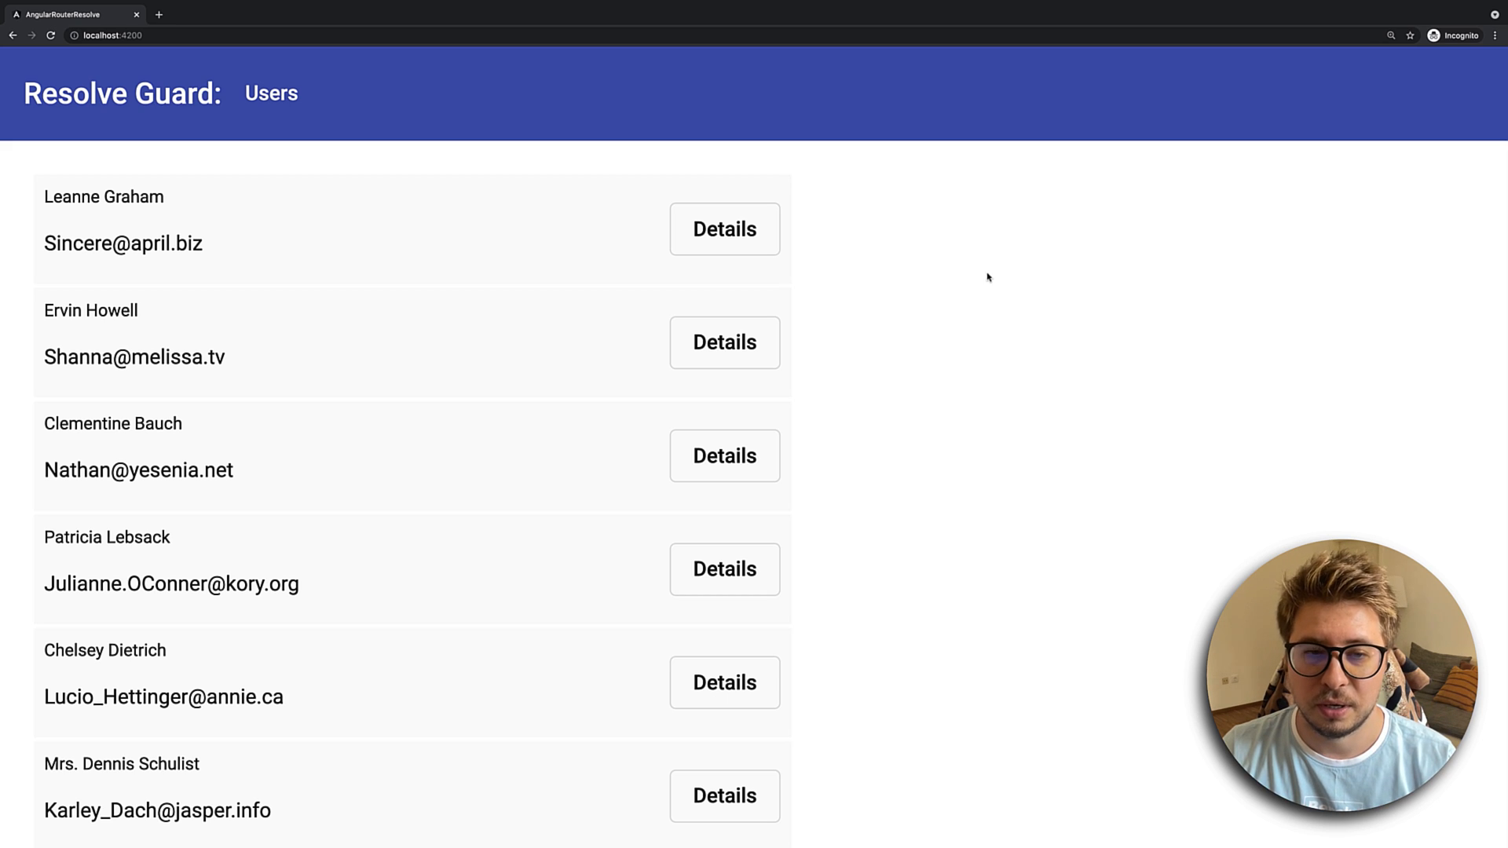
pyautogui.moveTo(760, 248)
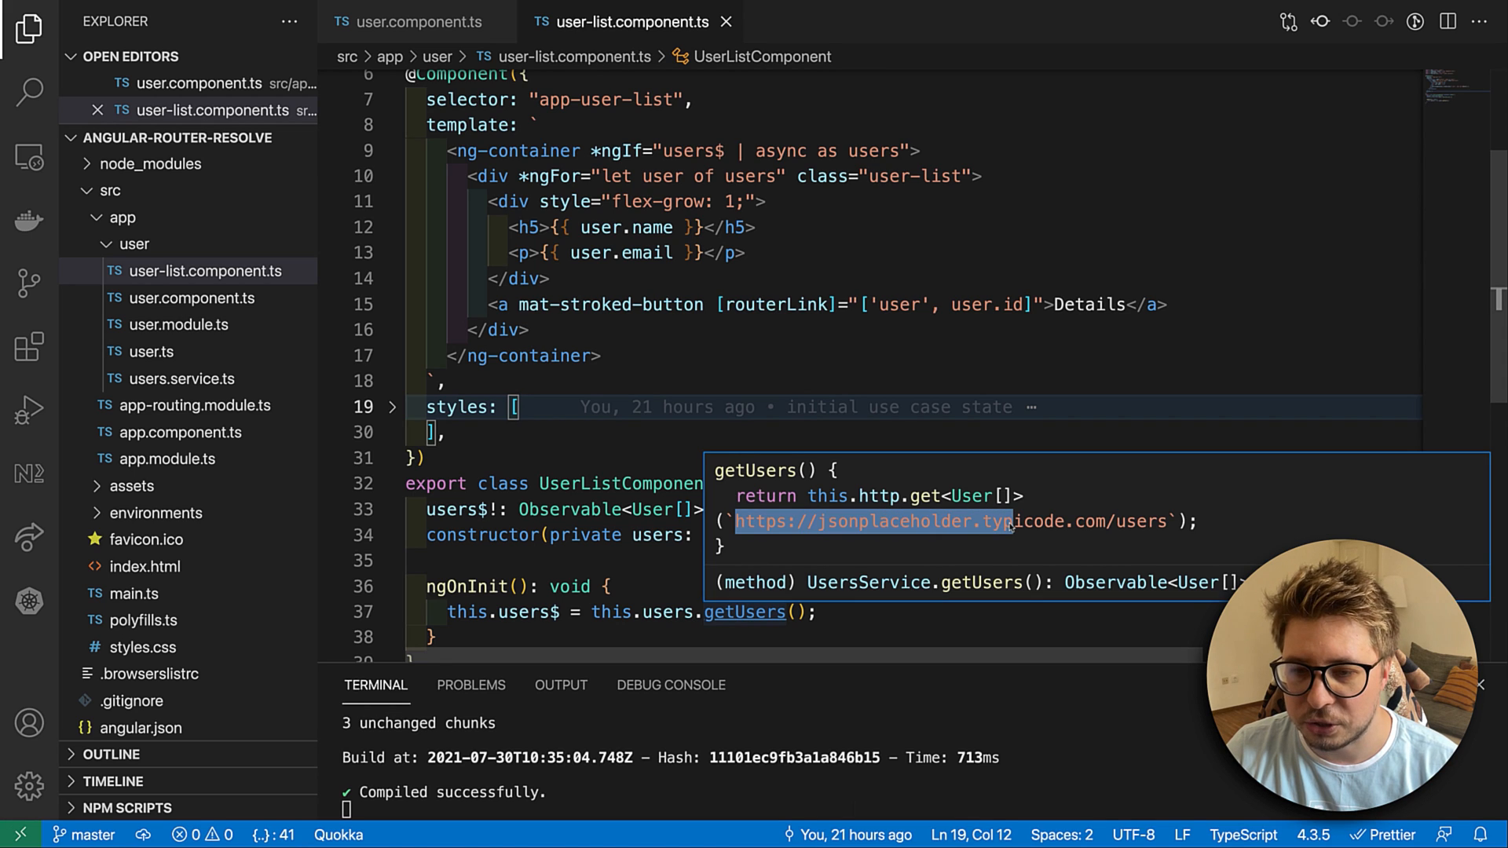
pyautogui.moveTo(881, 592)
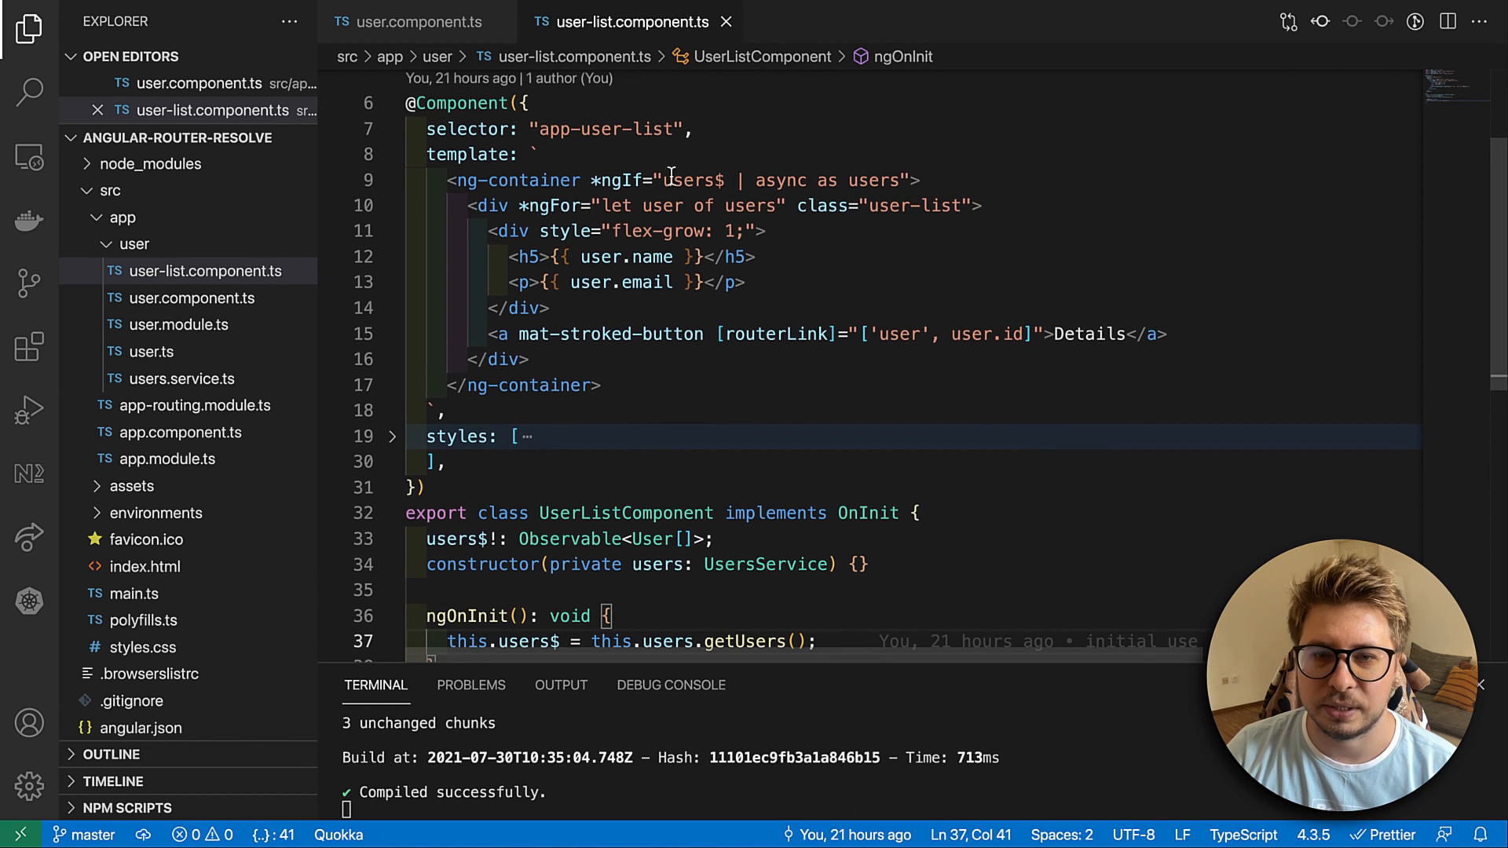
# - Highlight the user list template code, then open Leanne Graham's details page in Chrome
pyautogui.moveTo(663, 179); pyautogui.dragTo(885, 179)
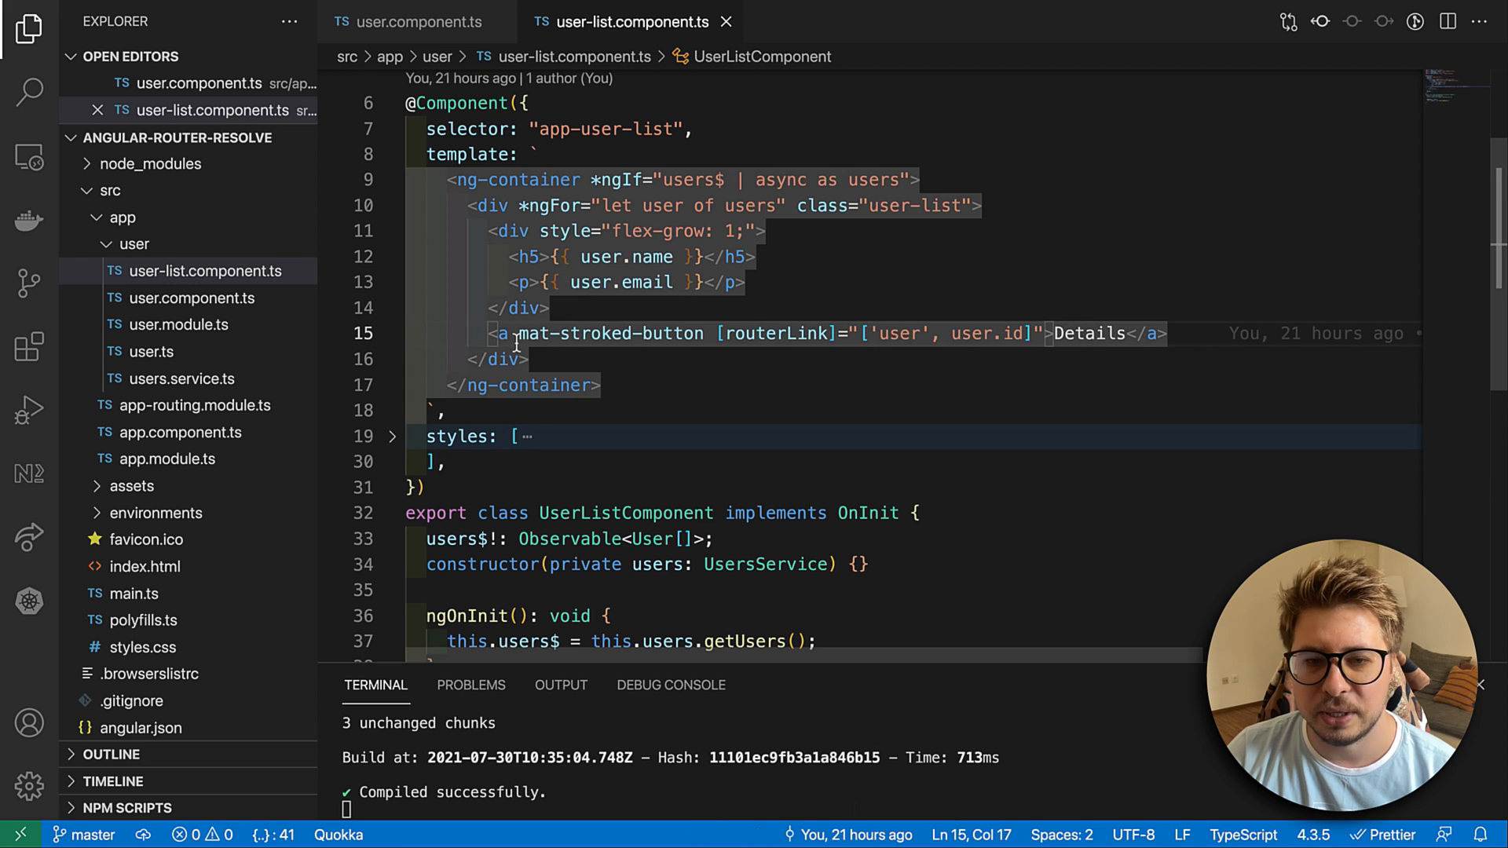
pyautogui.moveTo(486, 333)
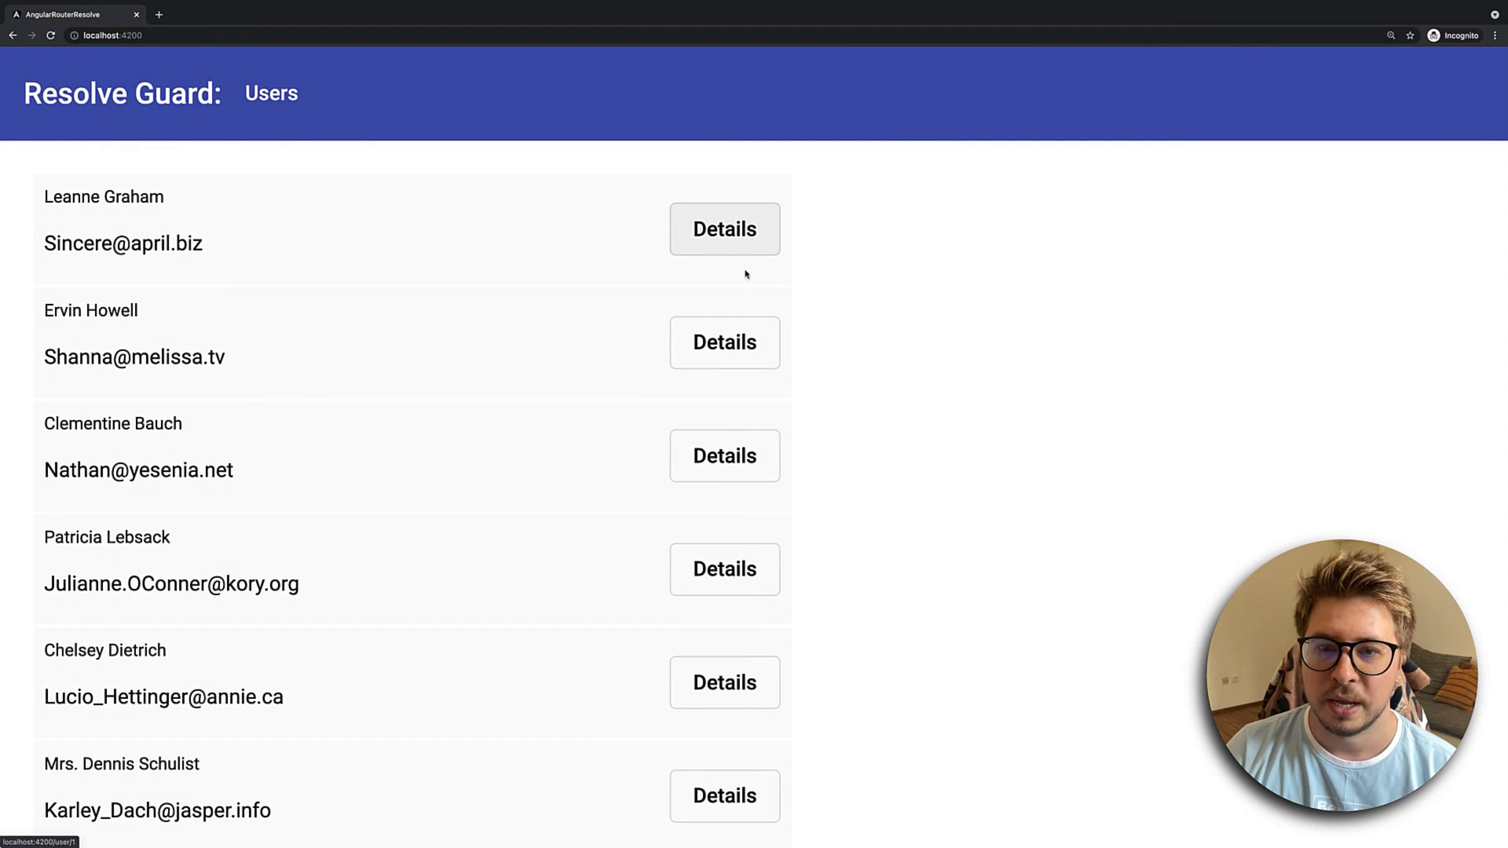
pyautogui.click(724, 230)
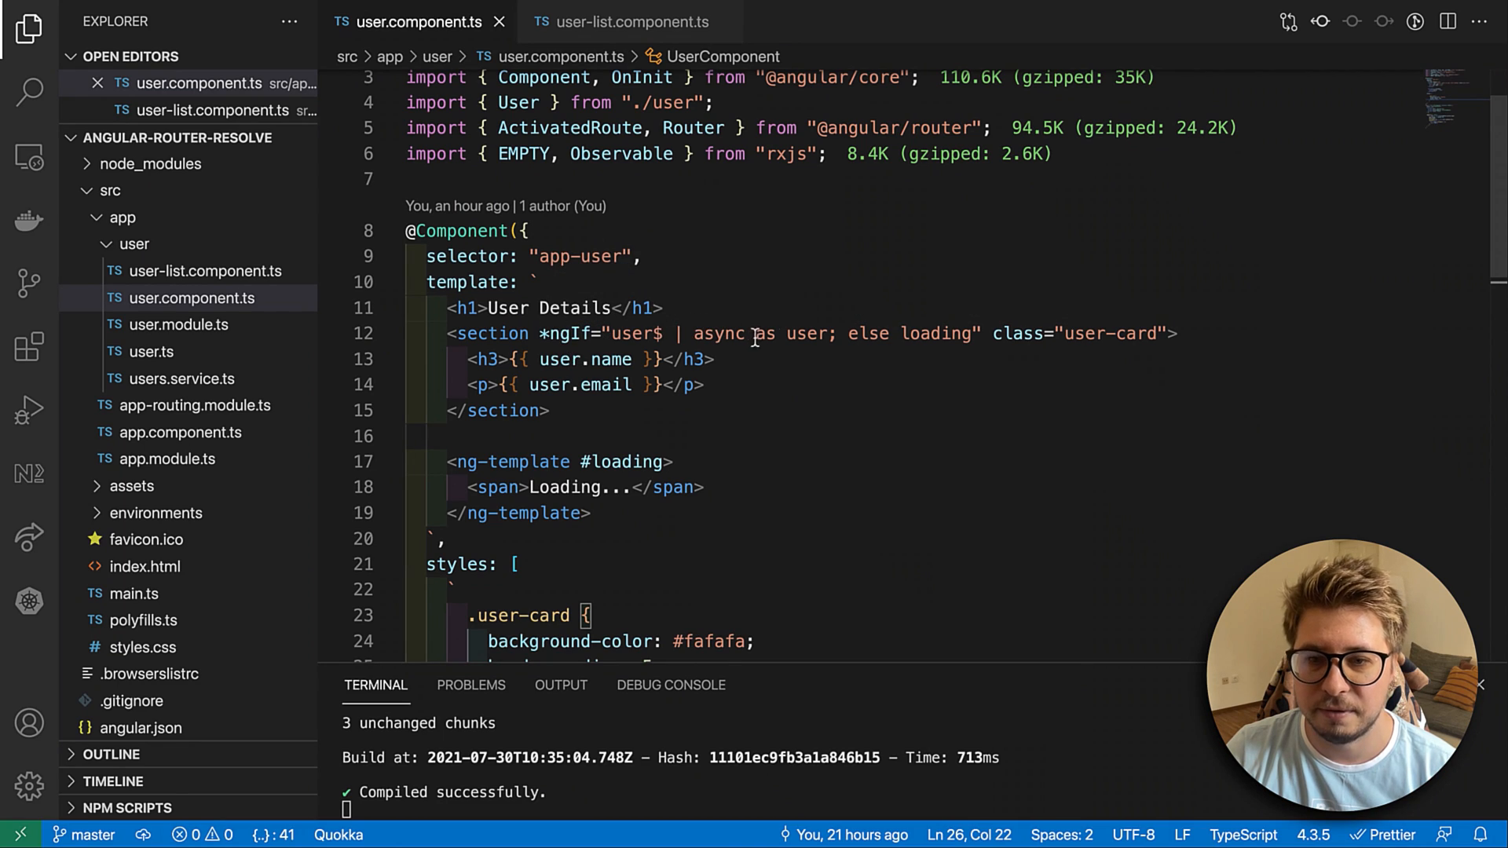
# - Highlight the user details template showing name, email and a Loading fallback
pyautogui.moveTo(614, 333); pyautogui.dragTo(837, 333)
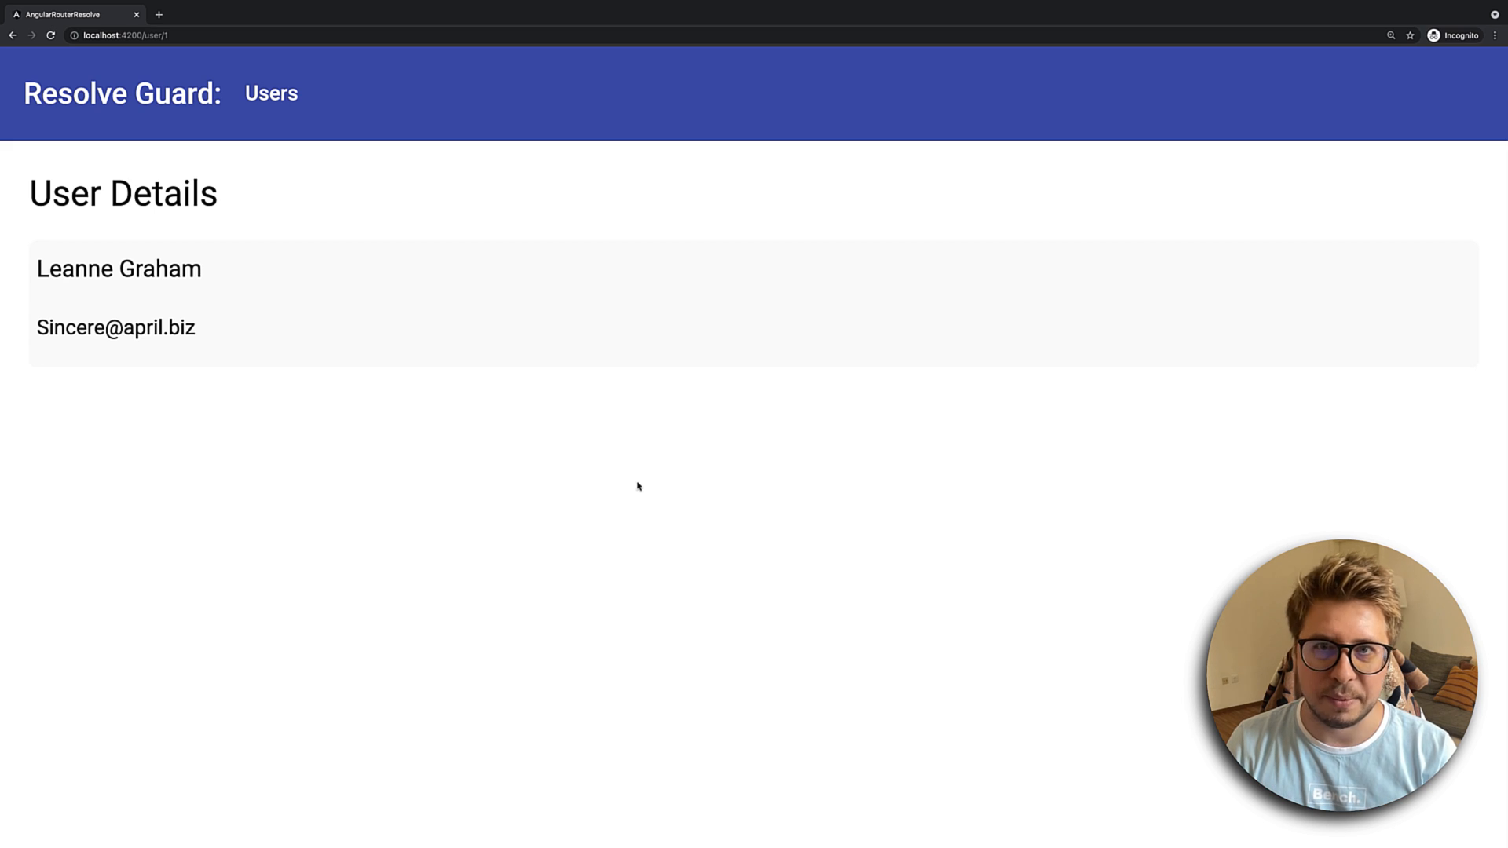
pyautogui.moveTo(326, 288)
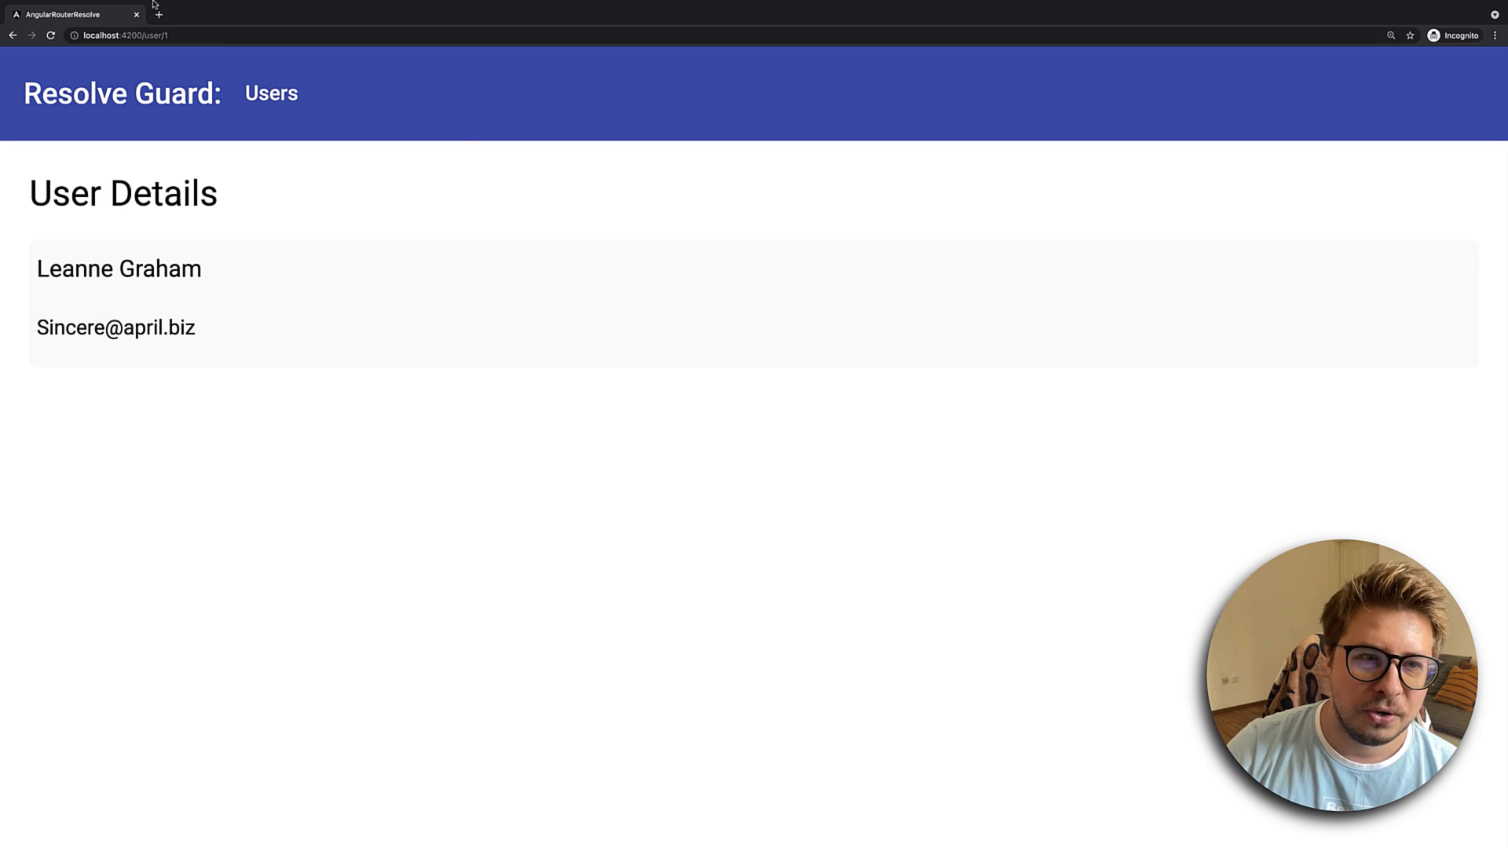
# - Navigate back from Leanne Graham's details page to the users list
pyautogui.click(126, 36)
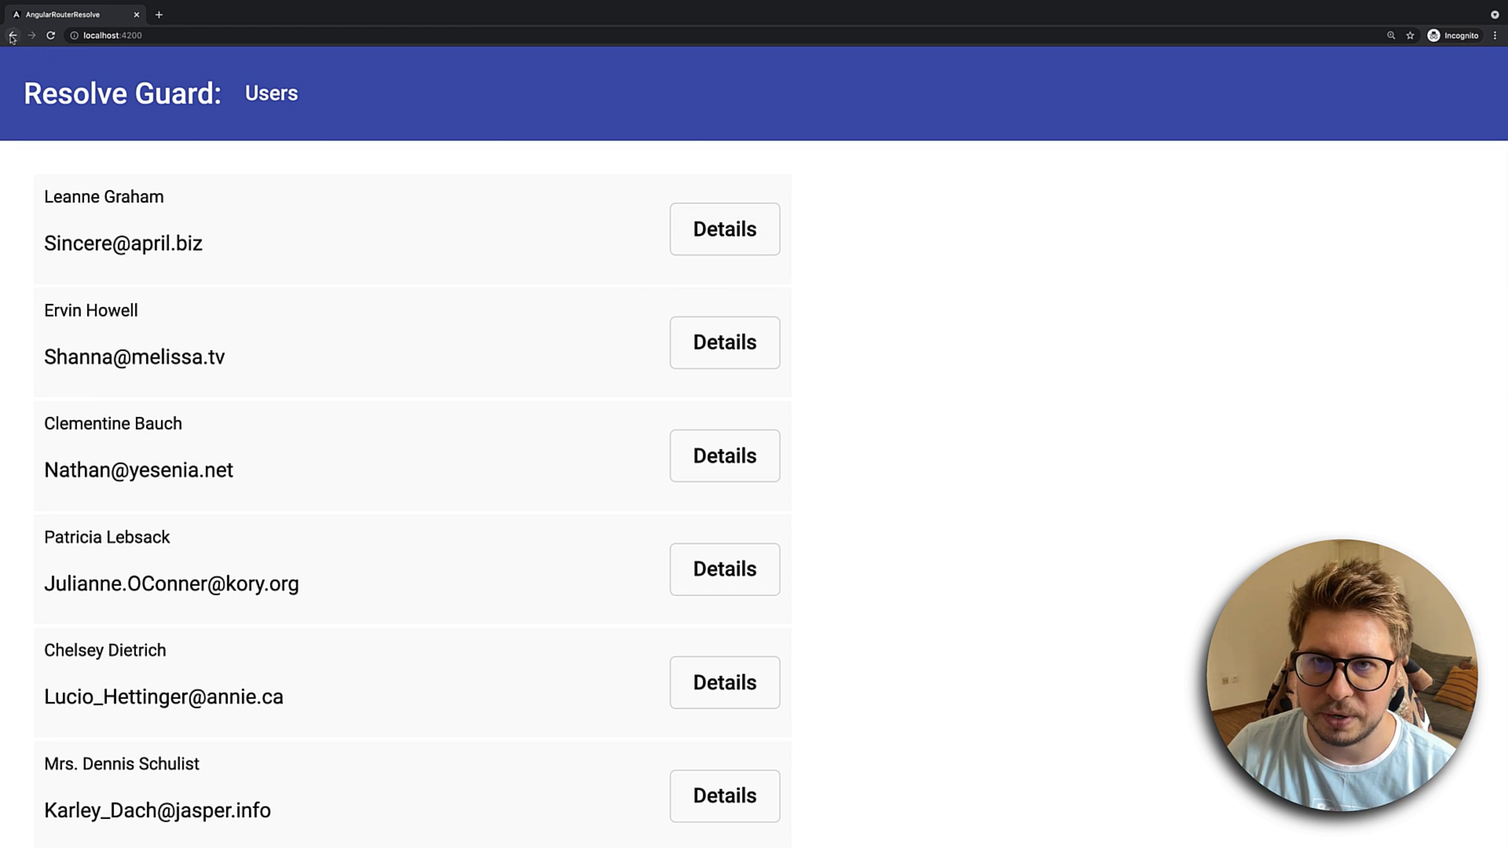
# - Reopen Leanne Graham's details and watch Loading... give way to her card
pyautogui.click(724, 230)
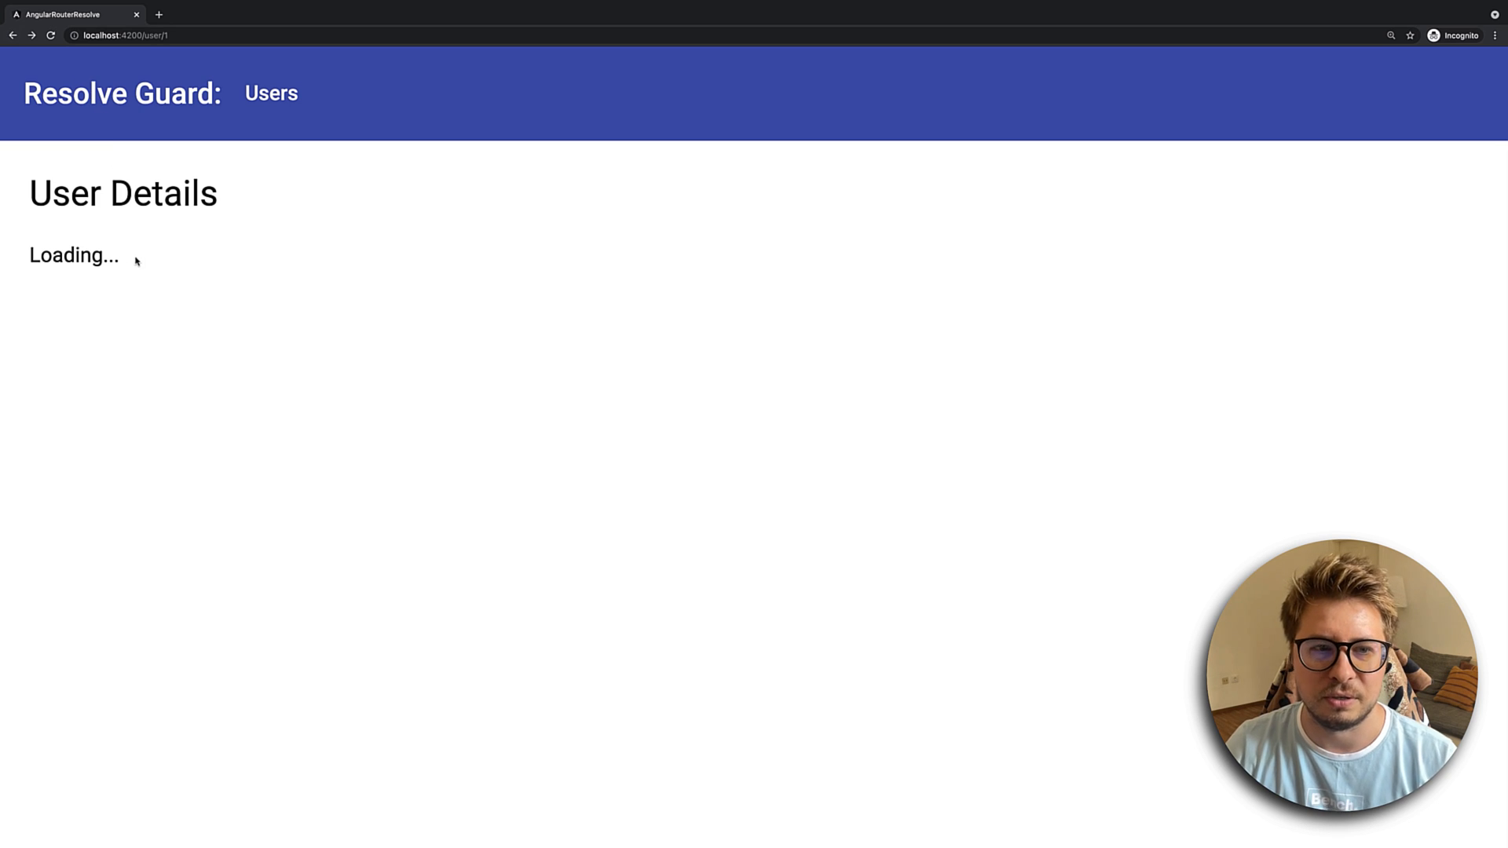
pyautogui.doubleClick(64, 194)
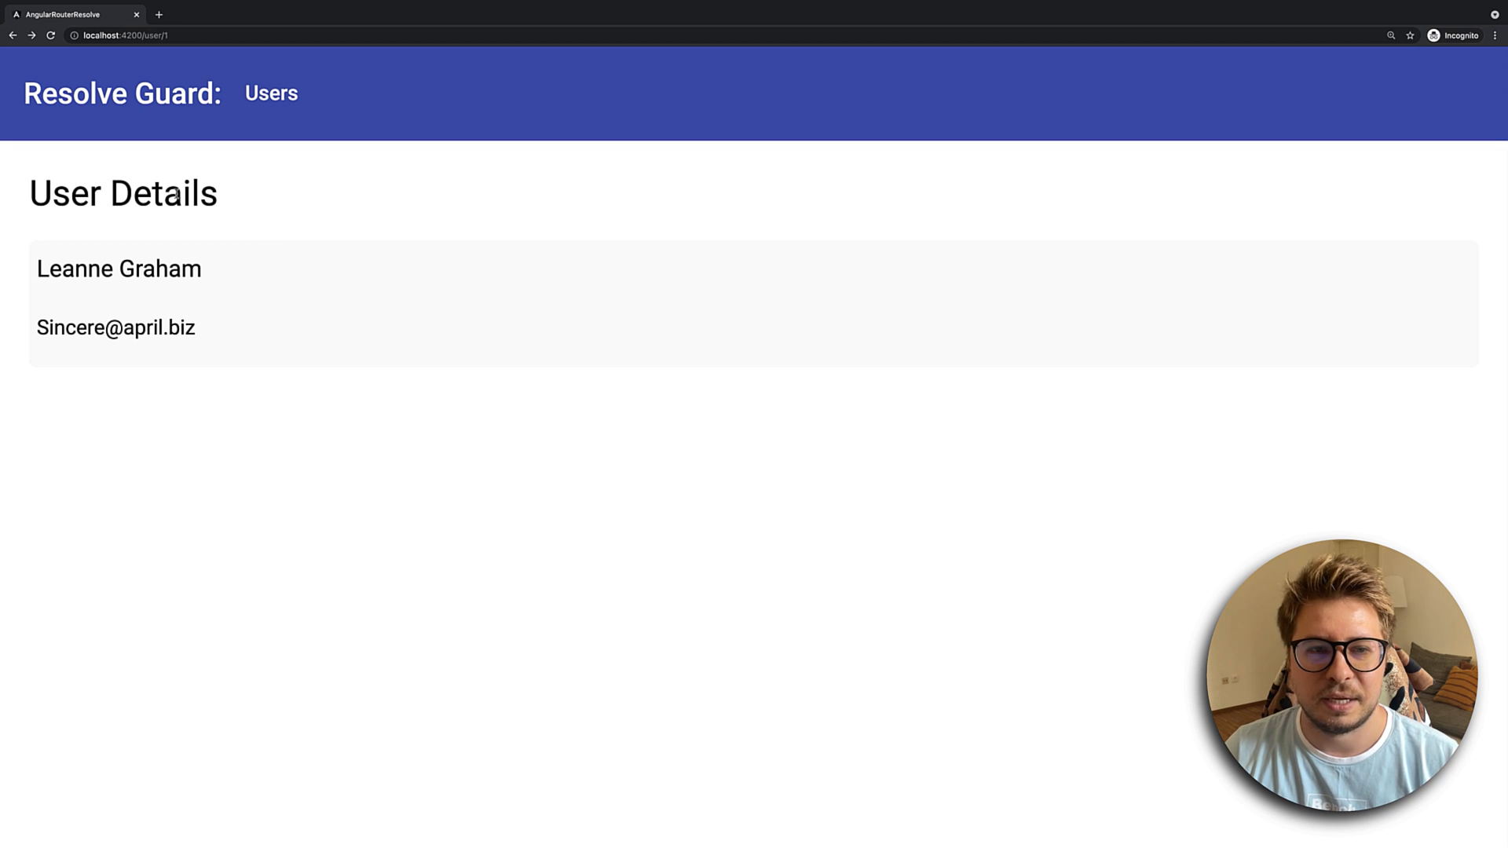
pyautogui.moveTo(229, 306)
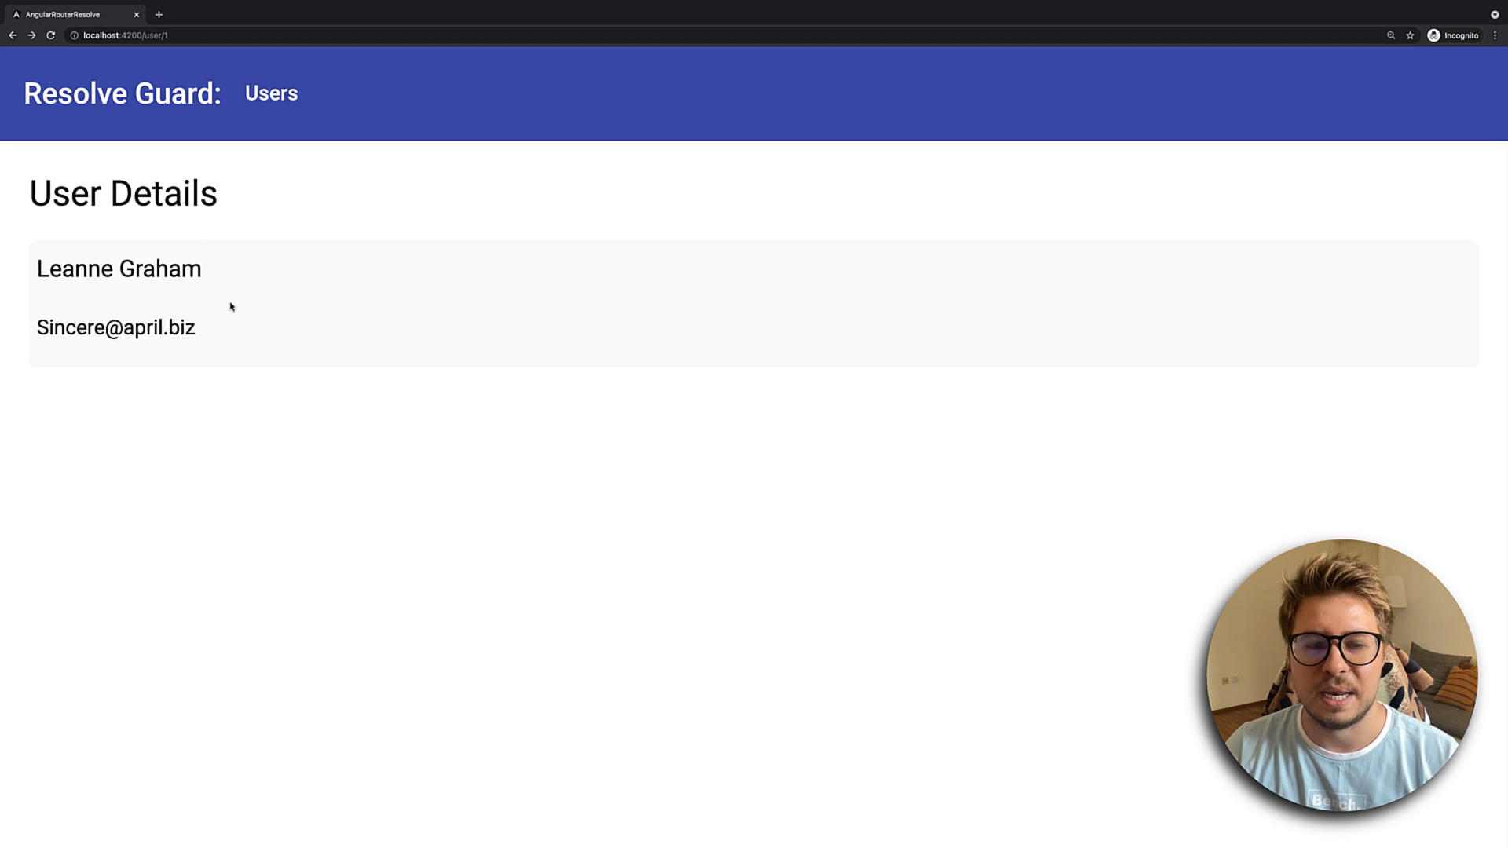
pyautogui.moveTo(369, 280)
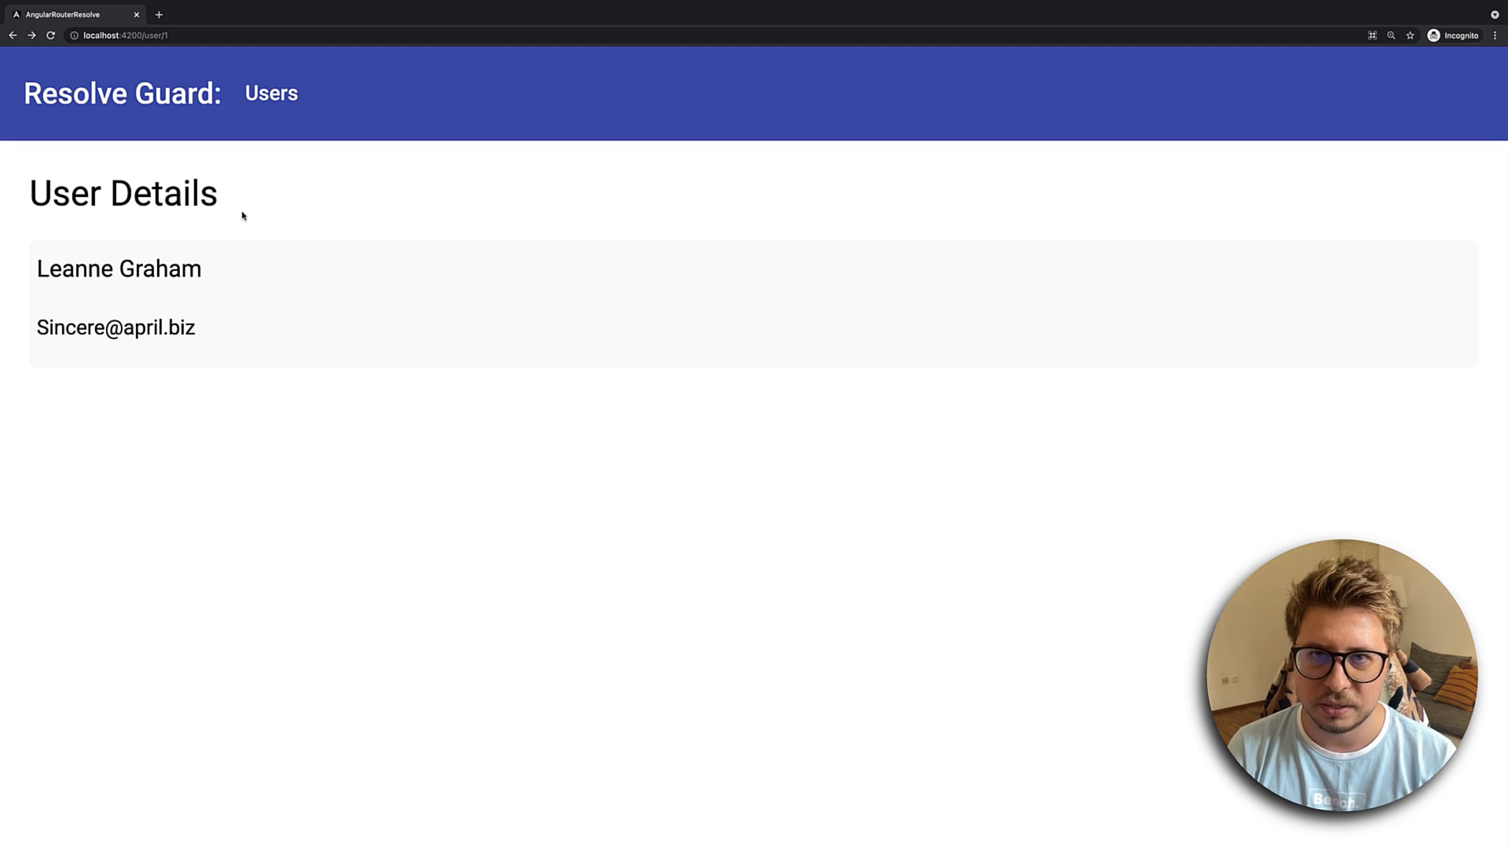
pyautogui.moveTo(219, 202)
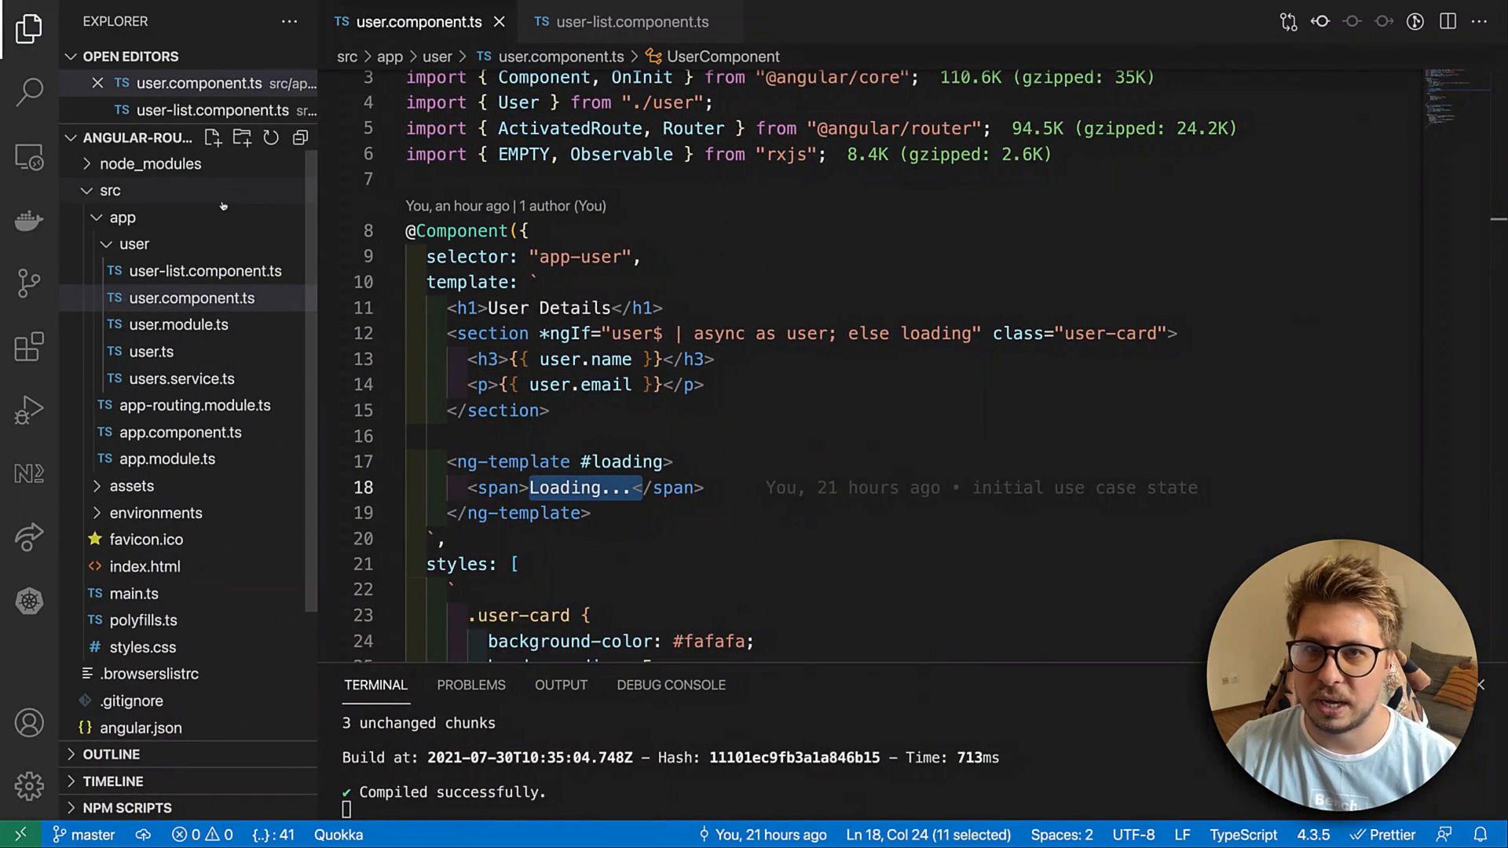
pyautogui.moveTo(187, 299)
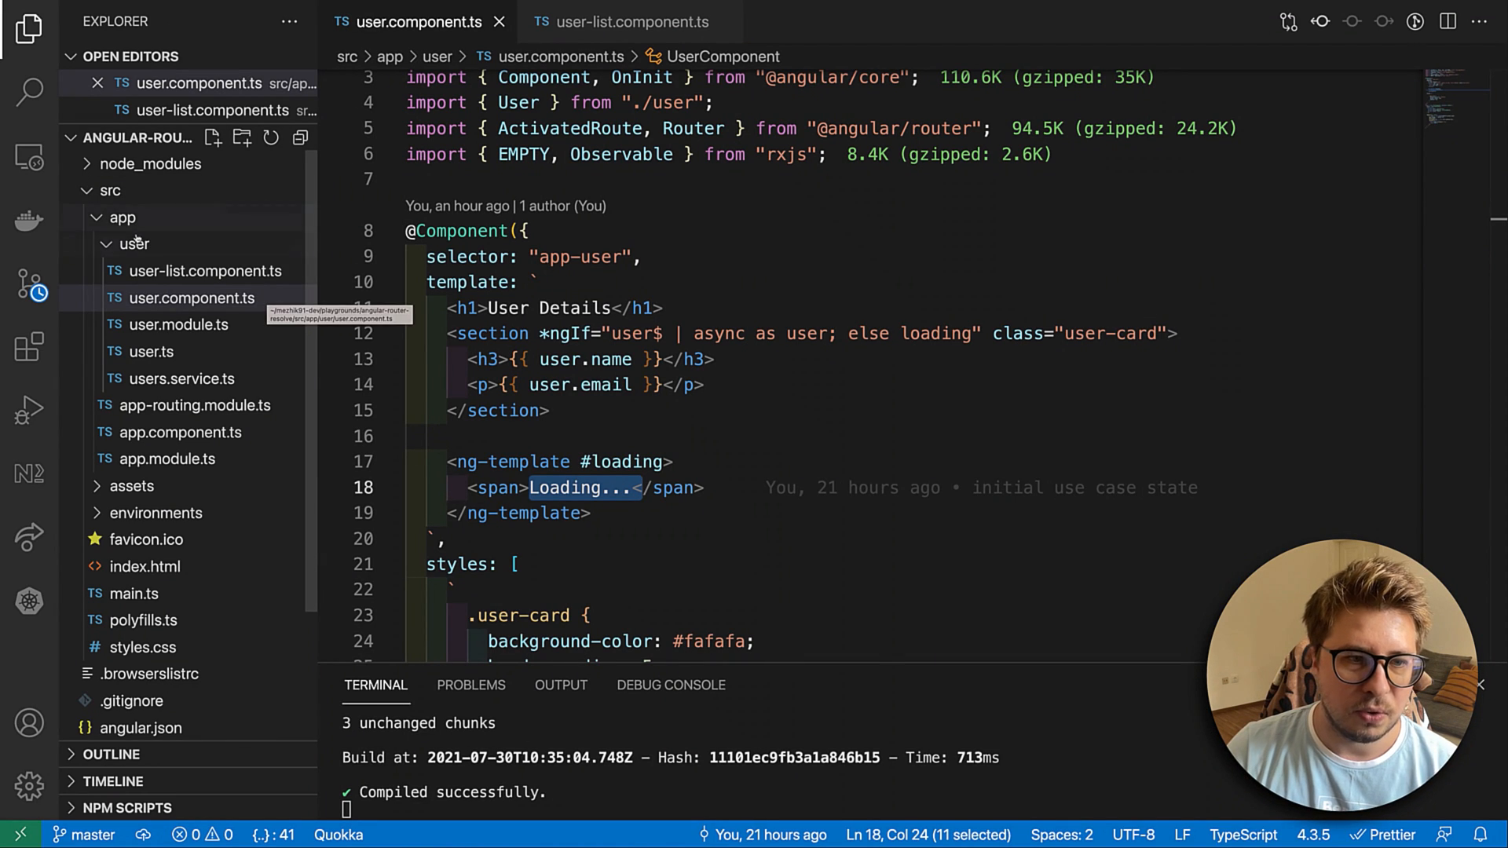
# - Start 'ng generate (ui)' on the user folder and filter schematics by 're'
pyautogui.rightClick(135, 243)
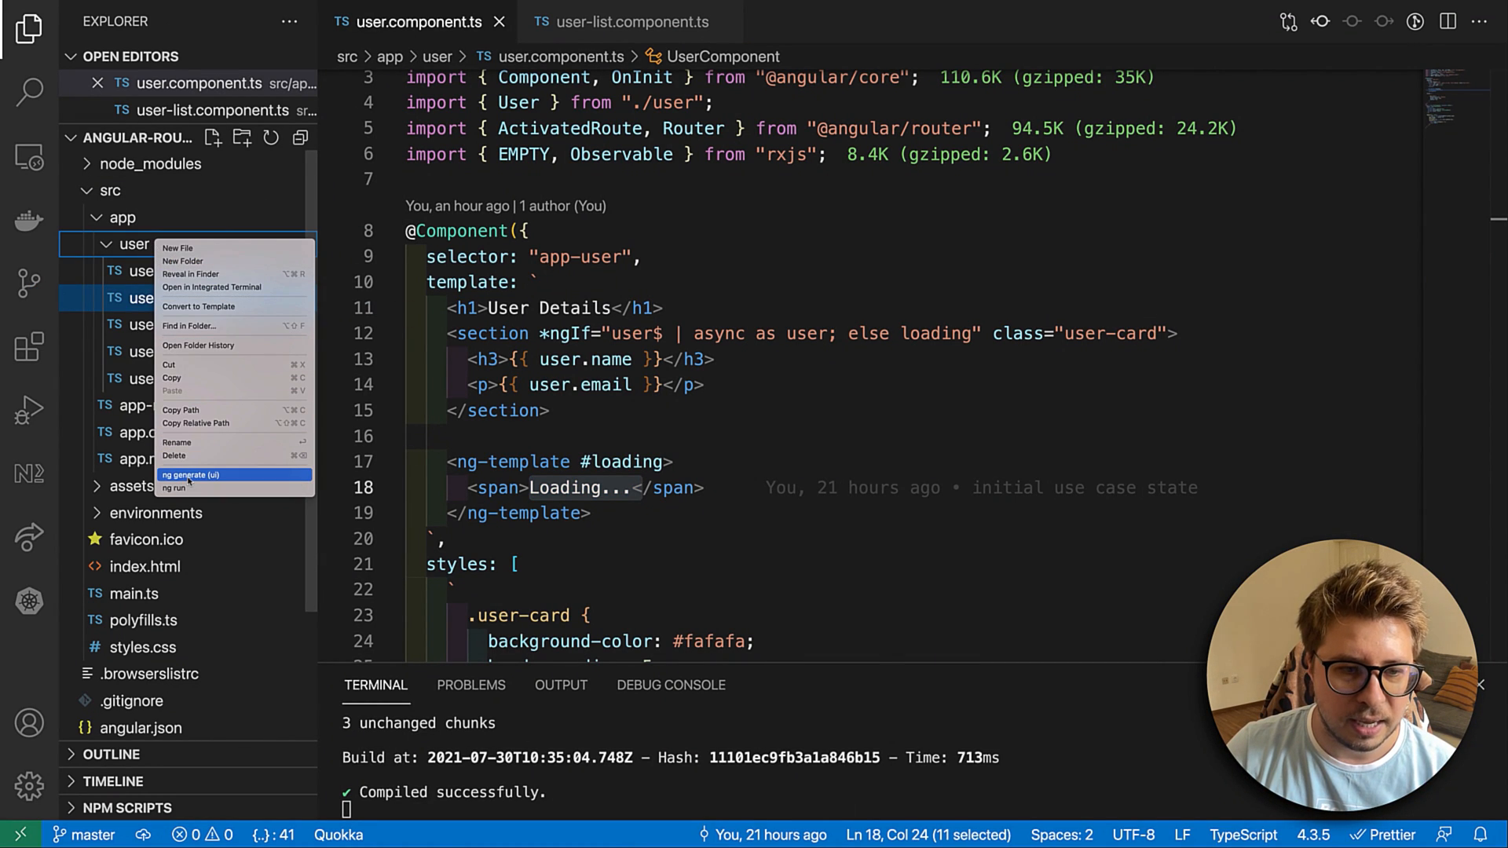
pyautogui.click(193, 474)
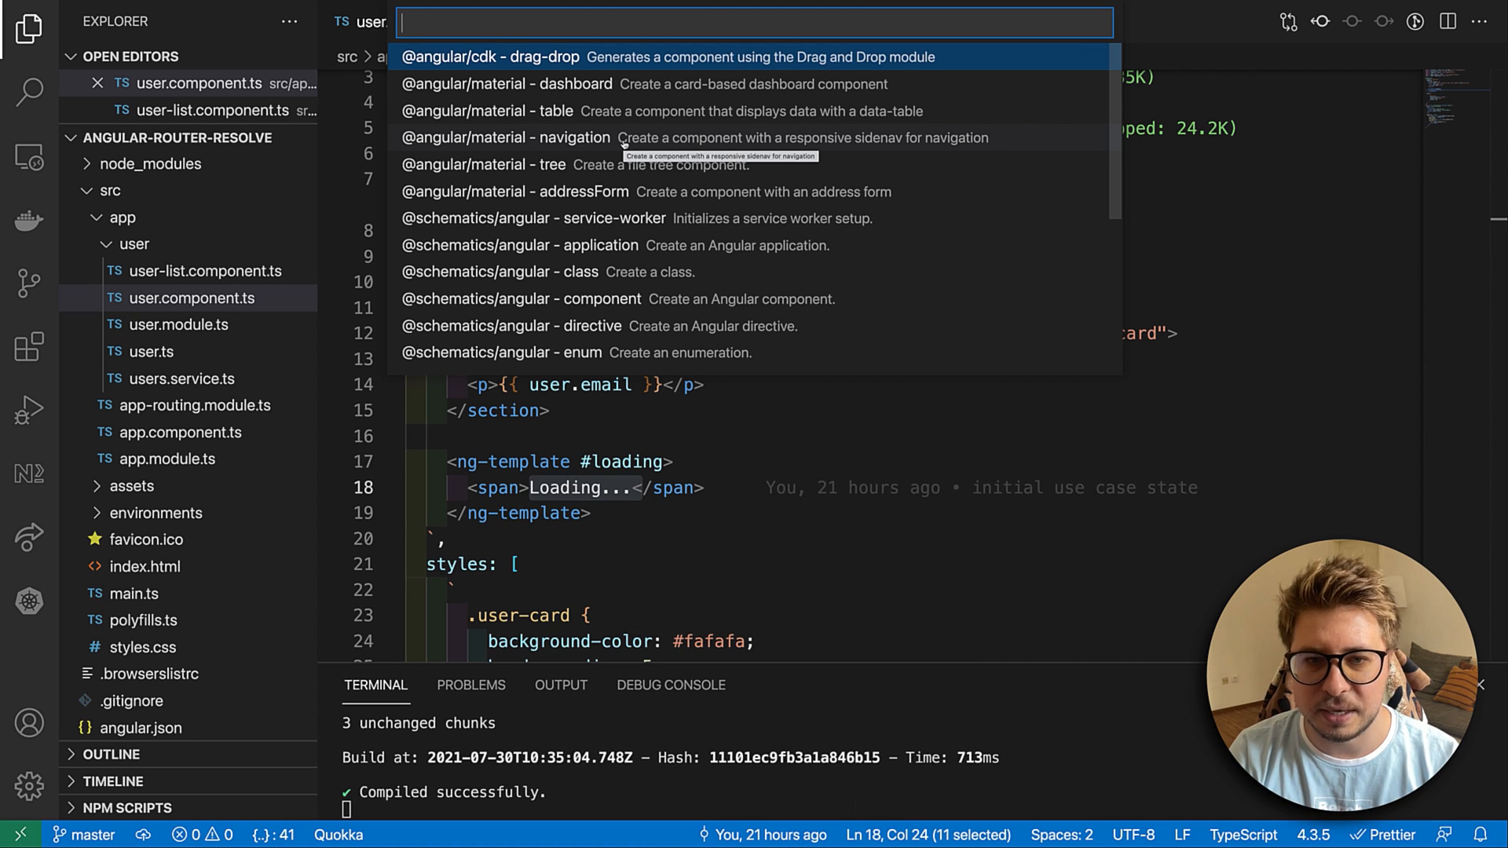
pyautogui.write('re')
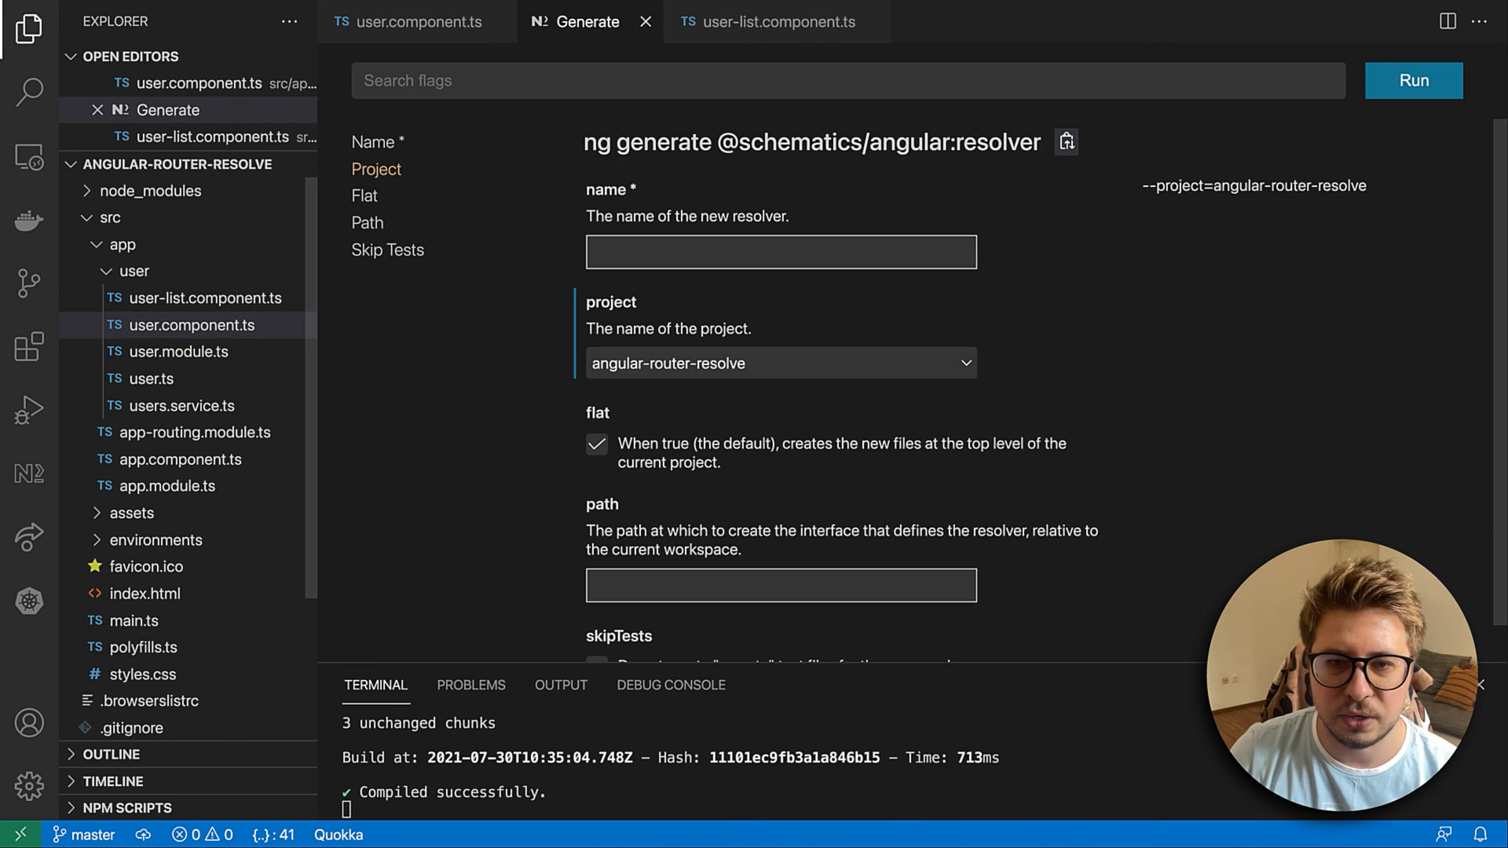
# - Generate a resolver named 'user' at path 'src/app/user'
pyautogui.write('user')
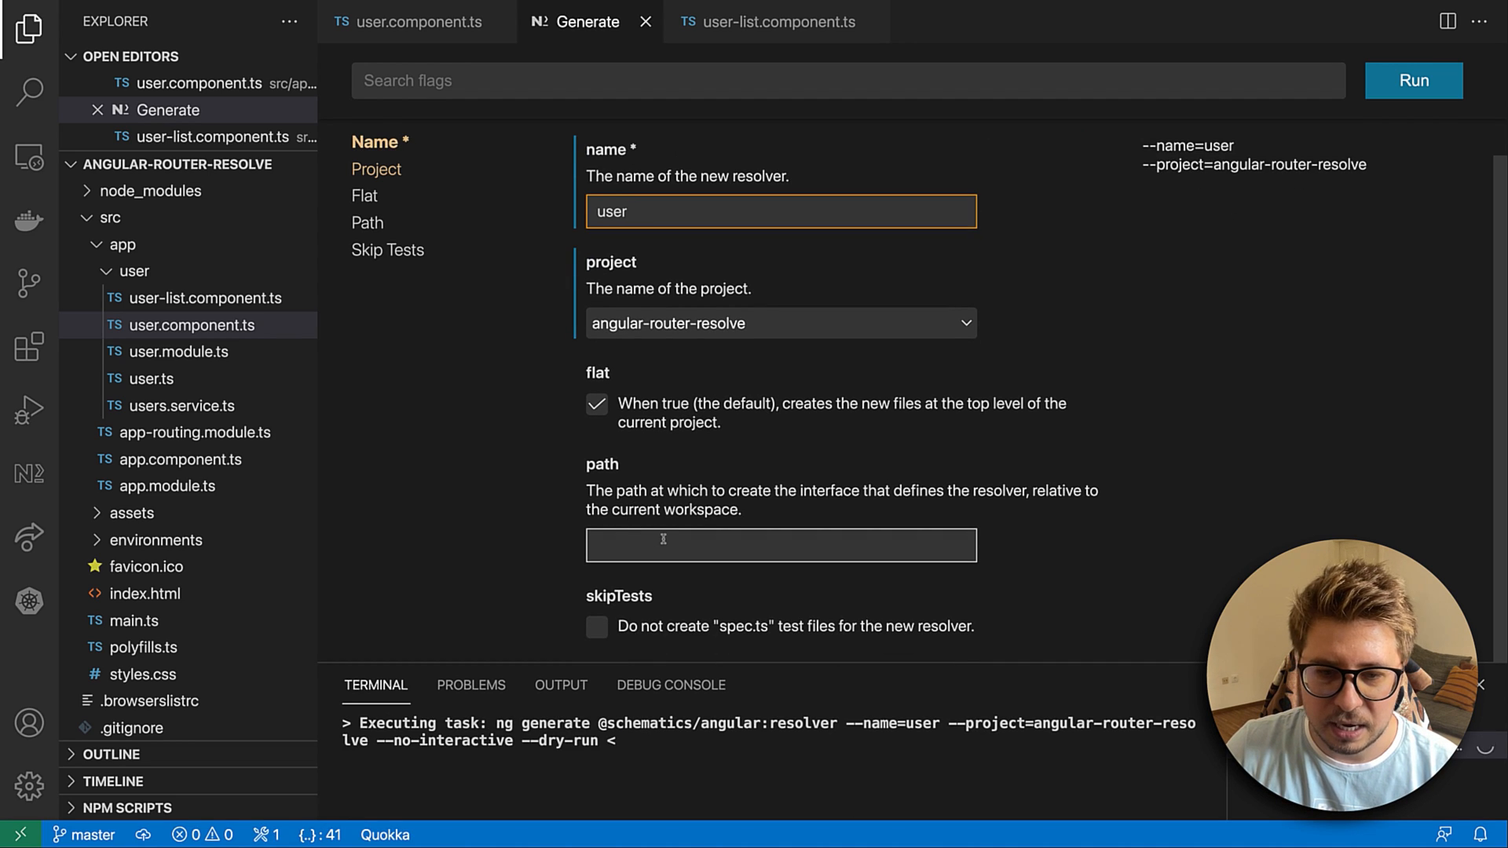
pyautogui.write('app/')
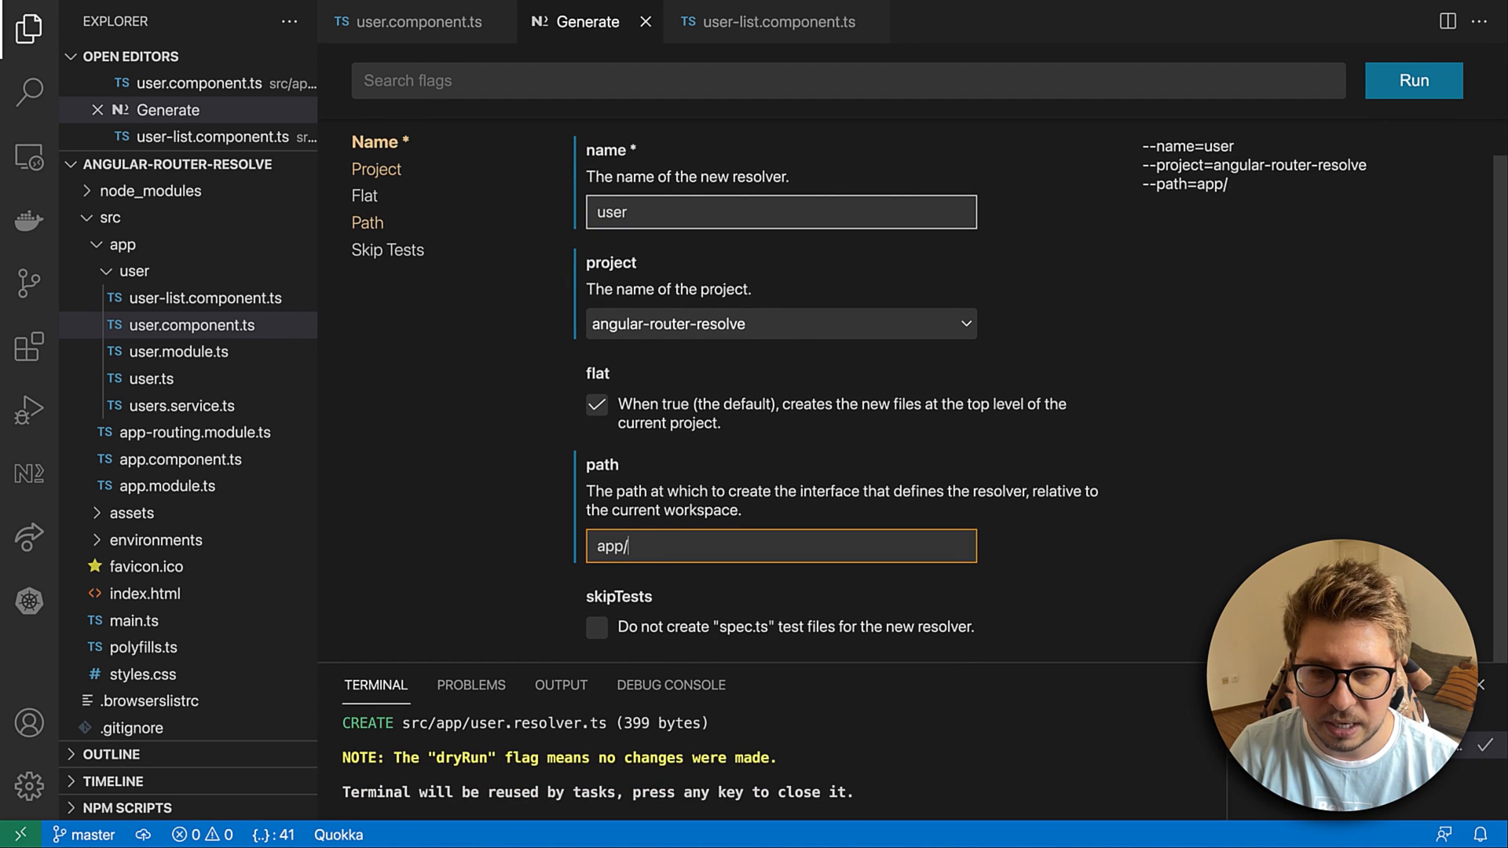
pyautogui.click(1412, 80)
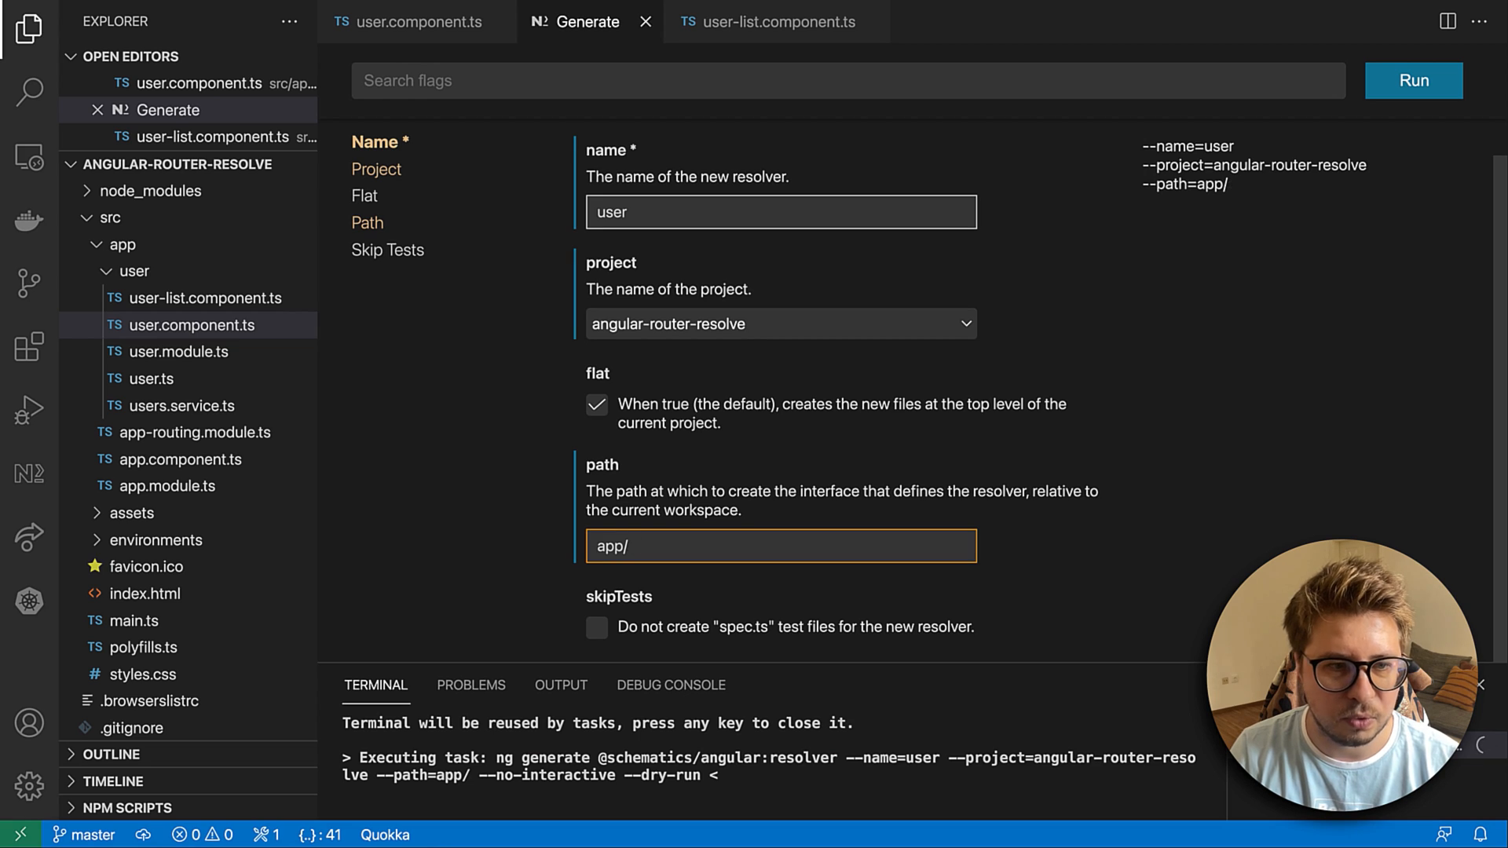
pyautogui.write('src/')
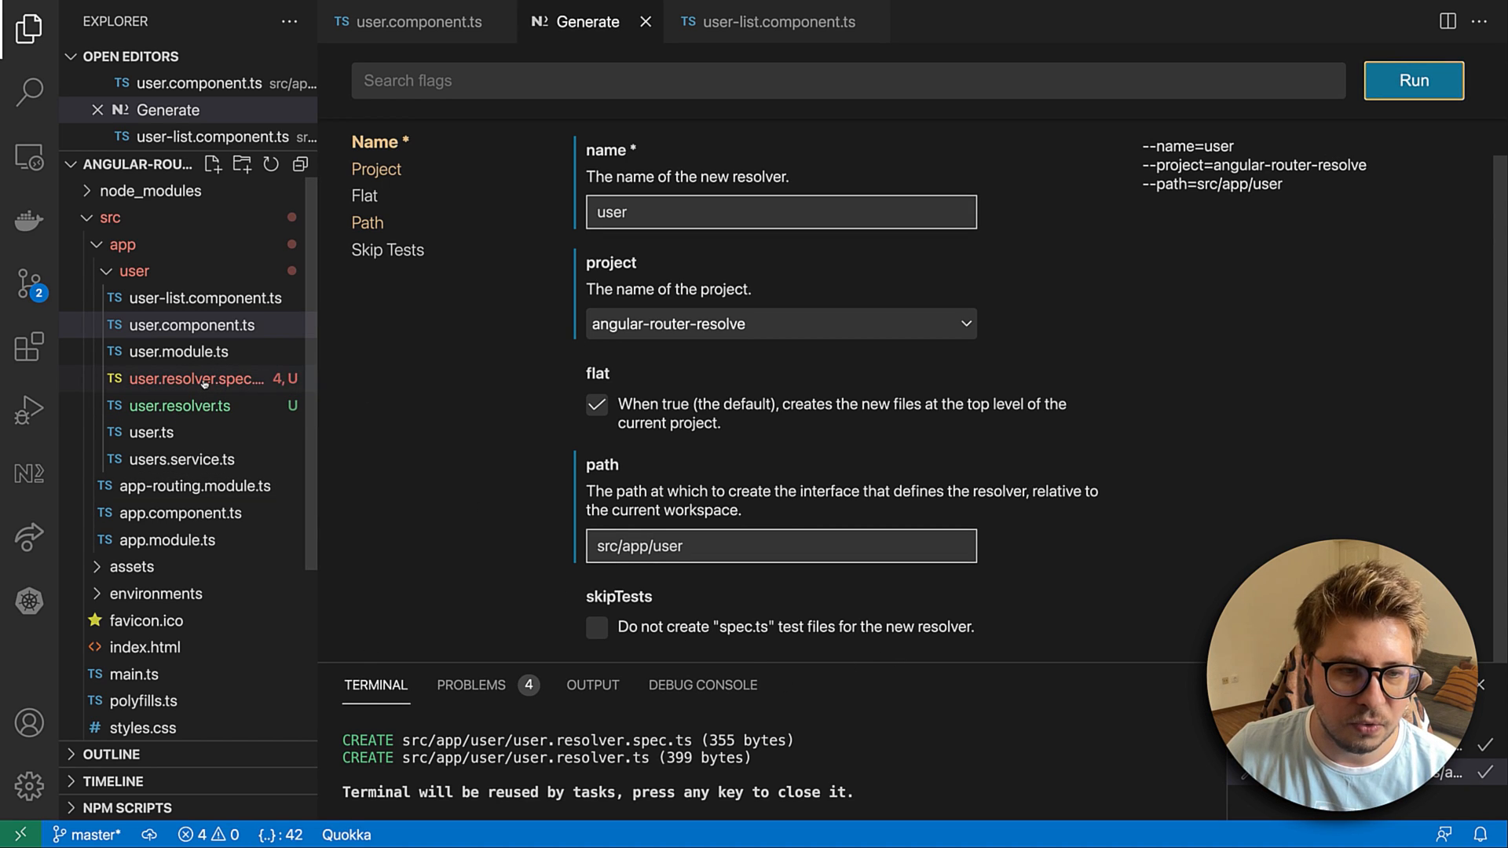
# - Delete the generated user.resolver.spec.ts test file
pyautogui.rightClick(190, 379)
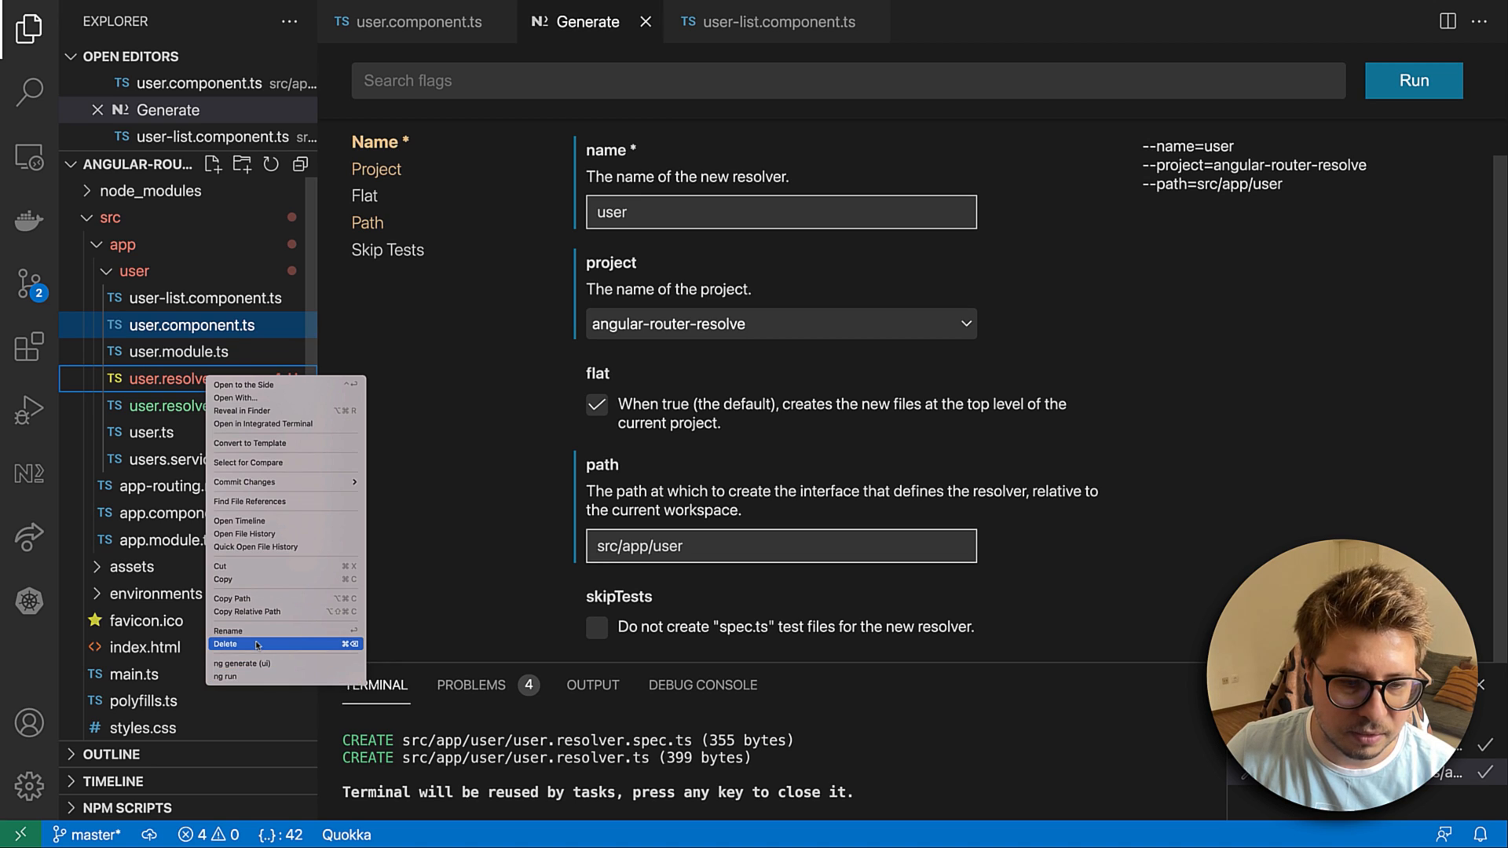
pyautogui.click(225, 644)
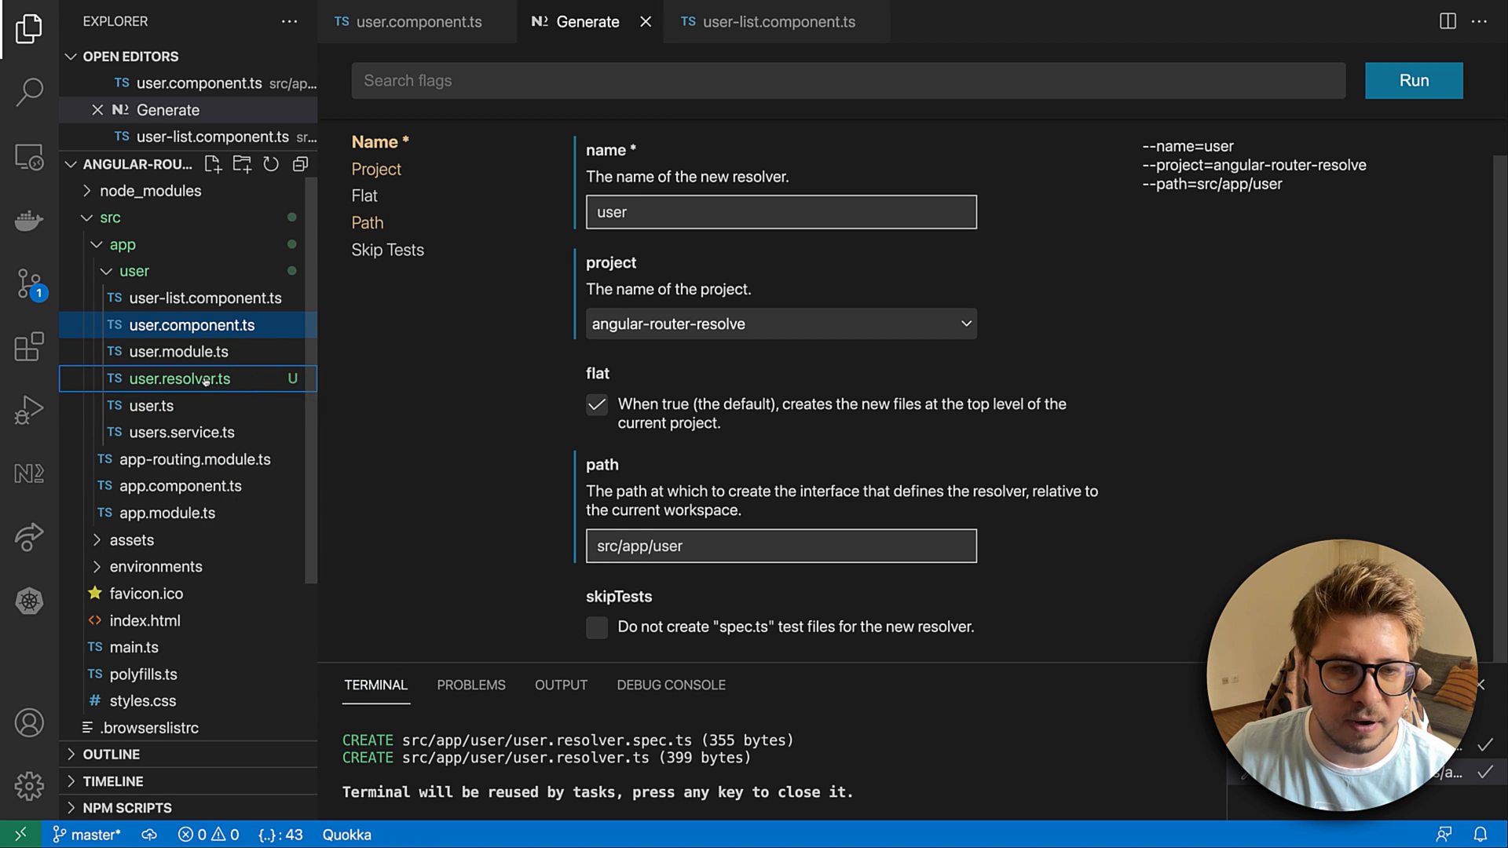
# - Open user.resolver.ts and select both 'boolean' type occurrences for replacement
pyautogui.doubleClick(181, 378)
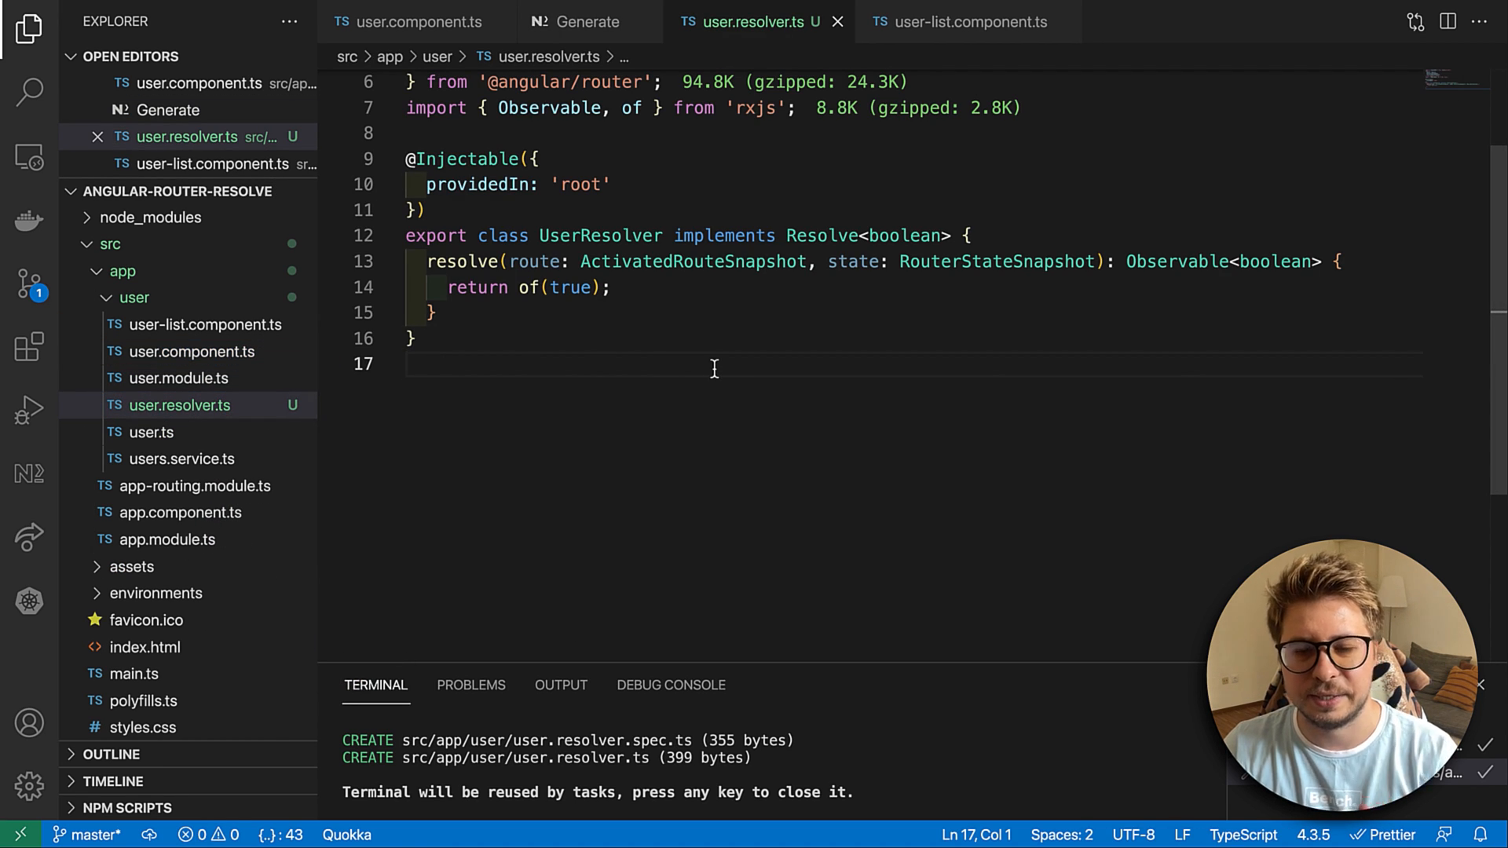
pyautogui.moveTo(485, 368)
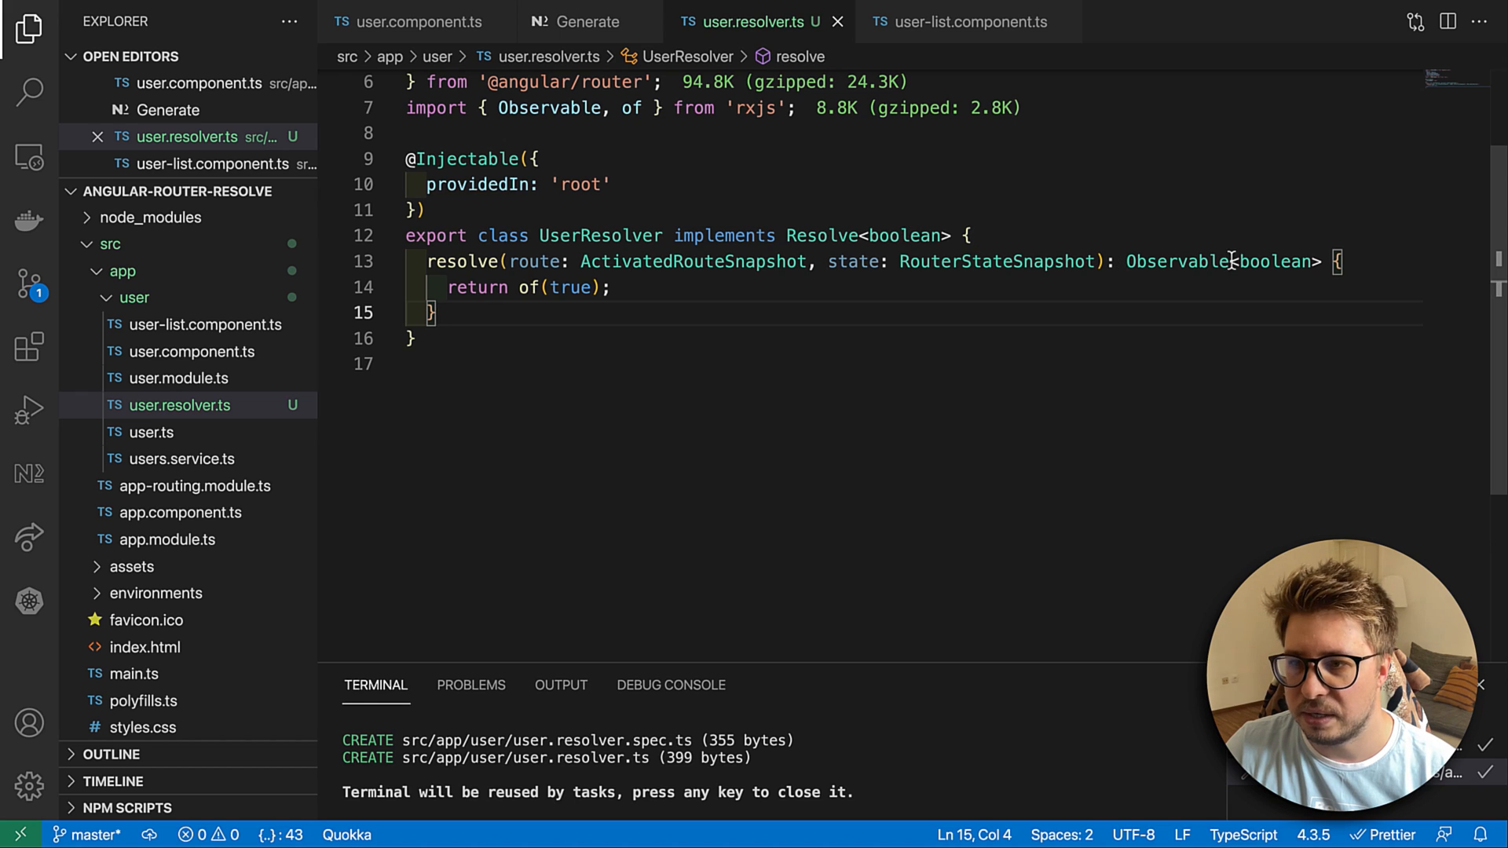
pyautogui.doubleClick(901, 236)
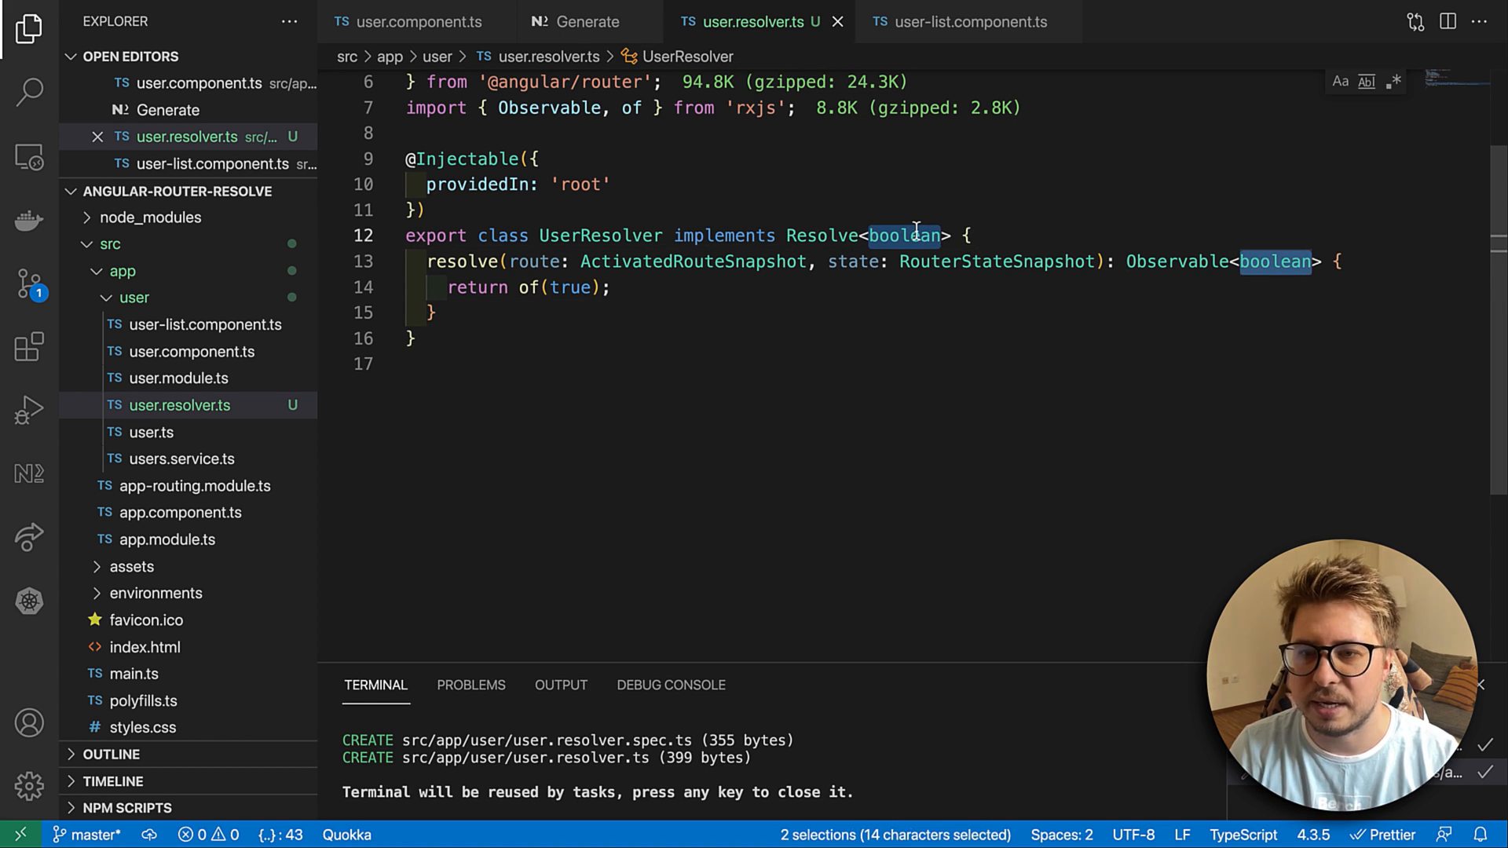
# - Change the resolver type from boolean to User with User auto-imported
pyautogui.write('User')
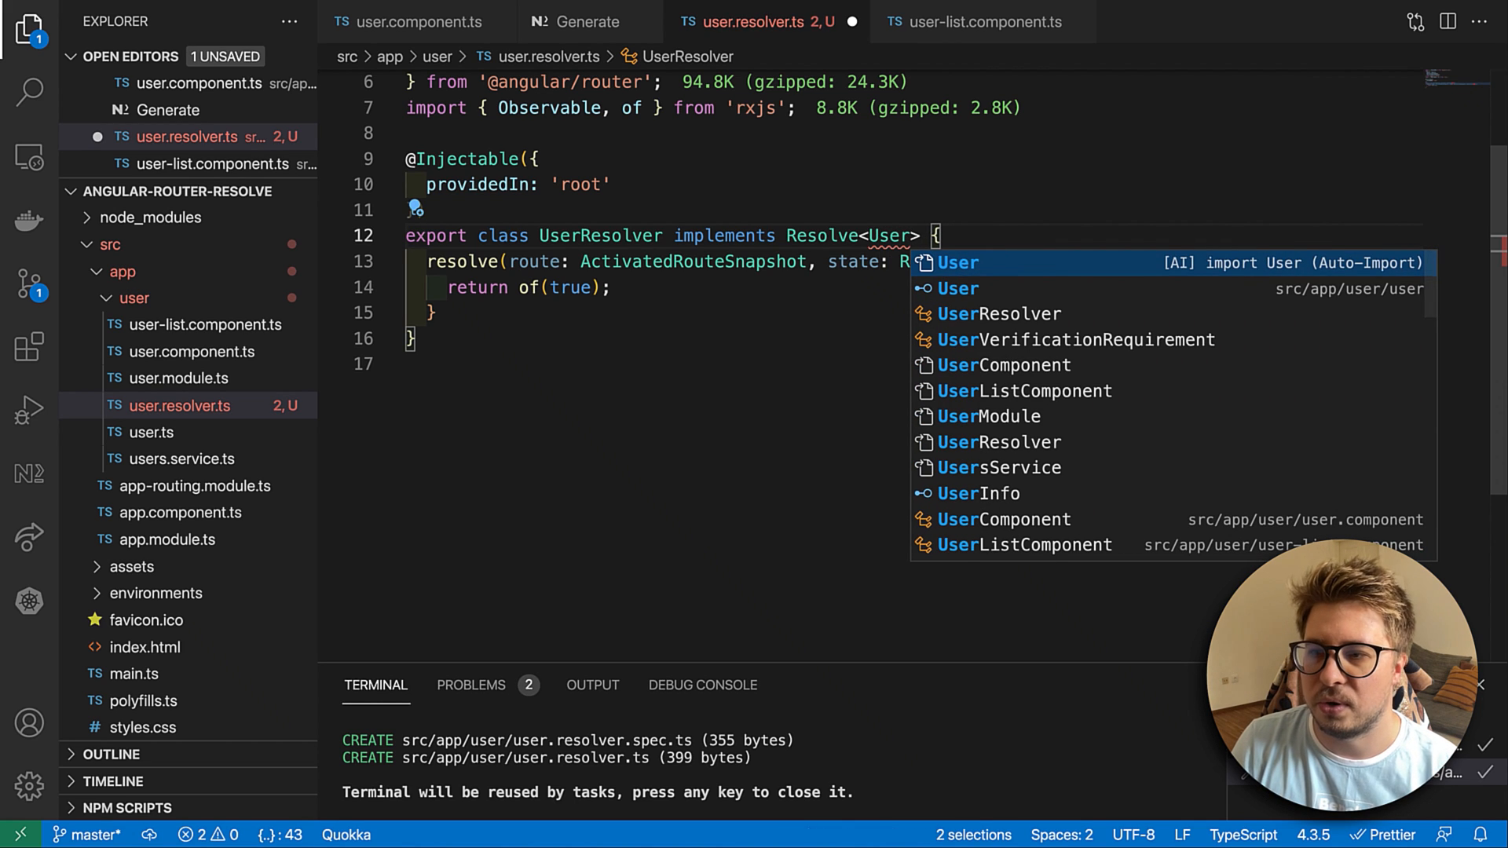
pyautogui.press('Escape')
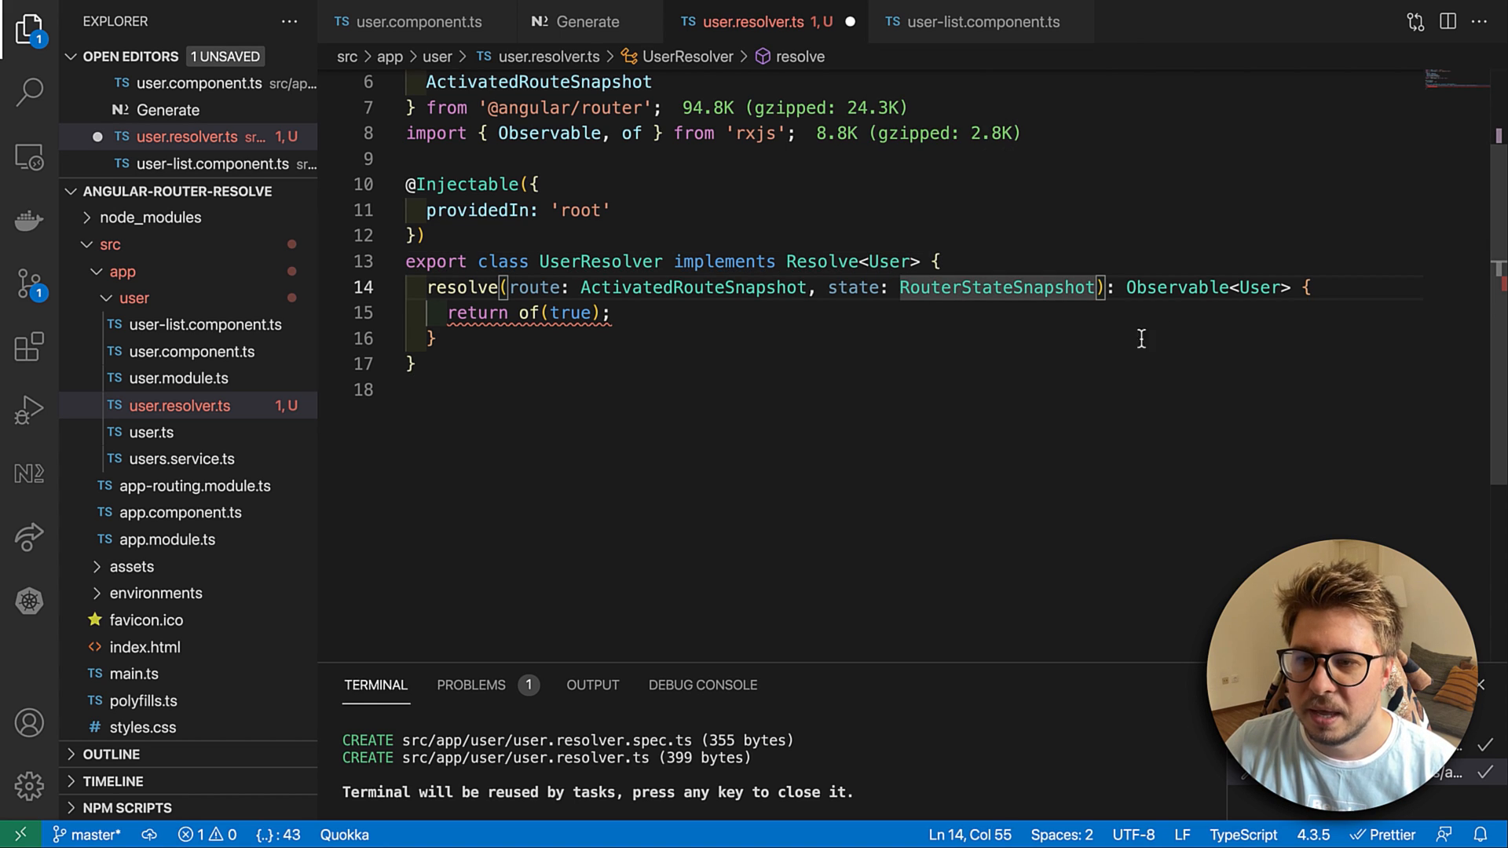
pyautogui.moveTo(1173, 286)
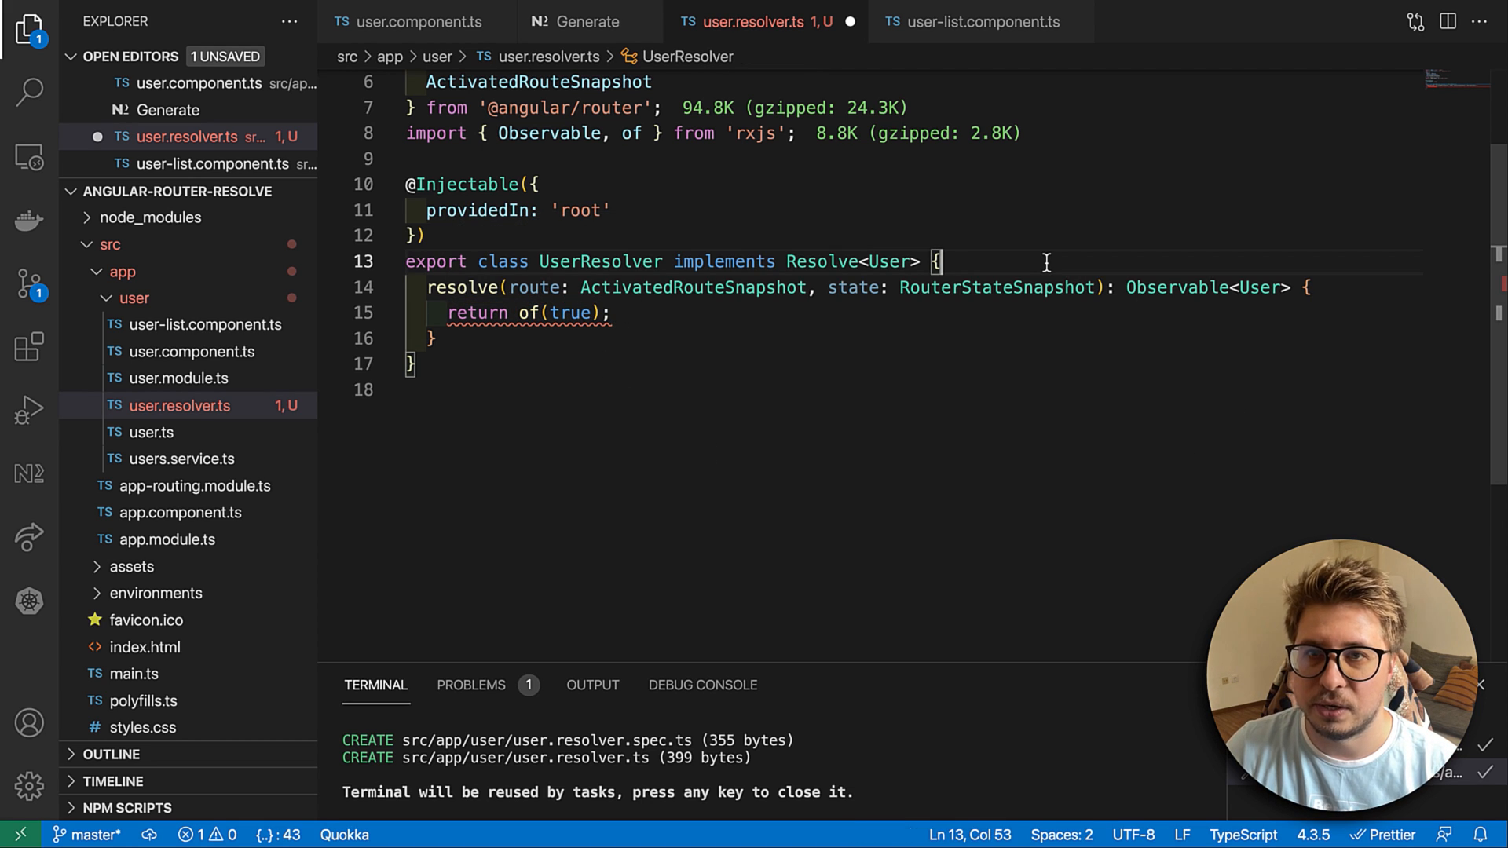
# - Add constructor(private users: UsersService, private router: Router) {} to UserResolver
pyautogui.press('Enter')
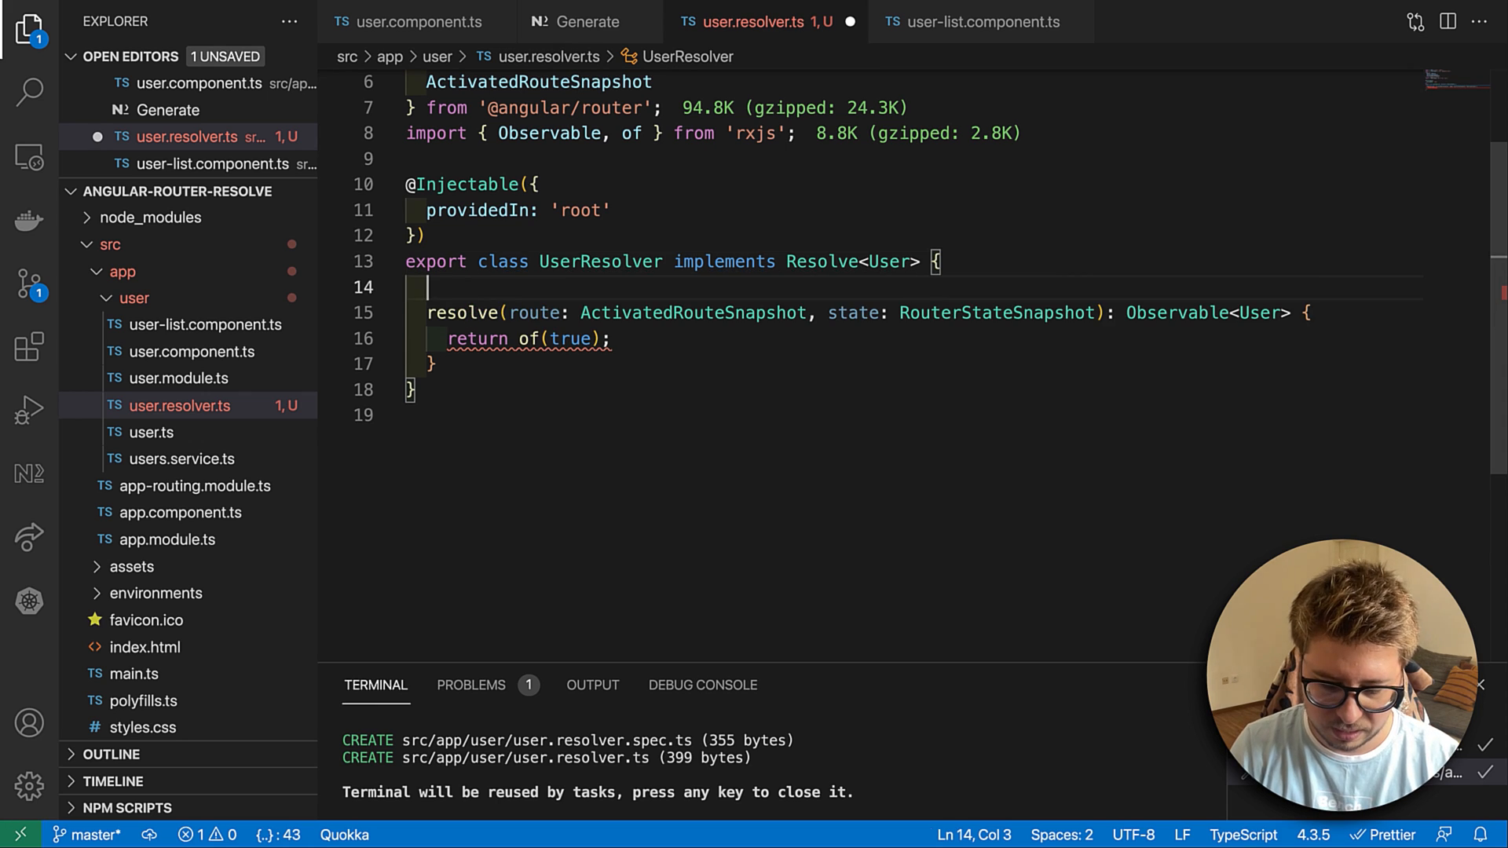
pyautogui.write('constructor()')
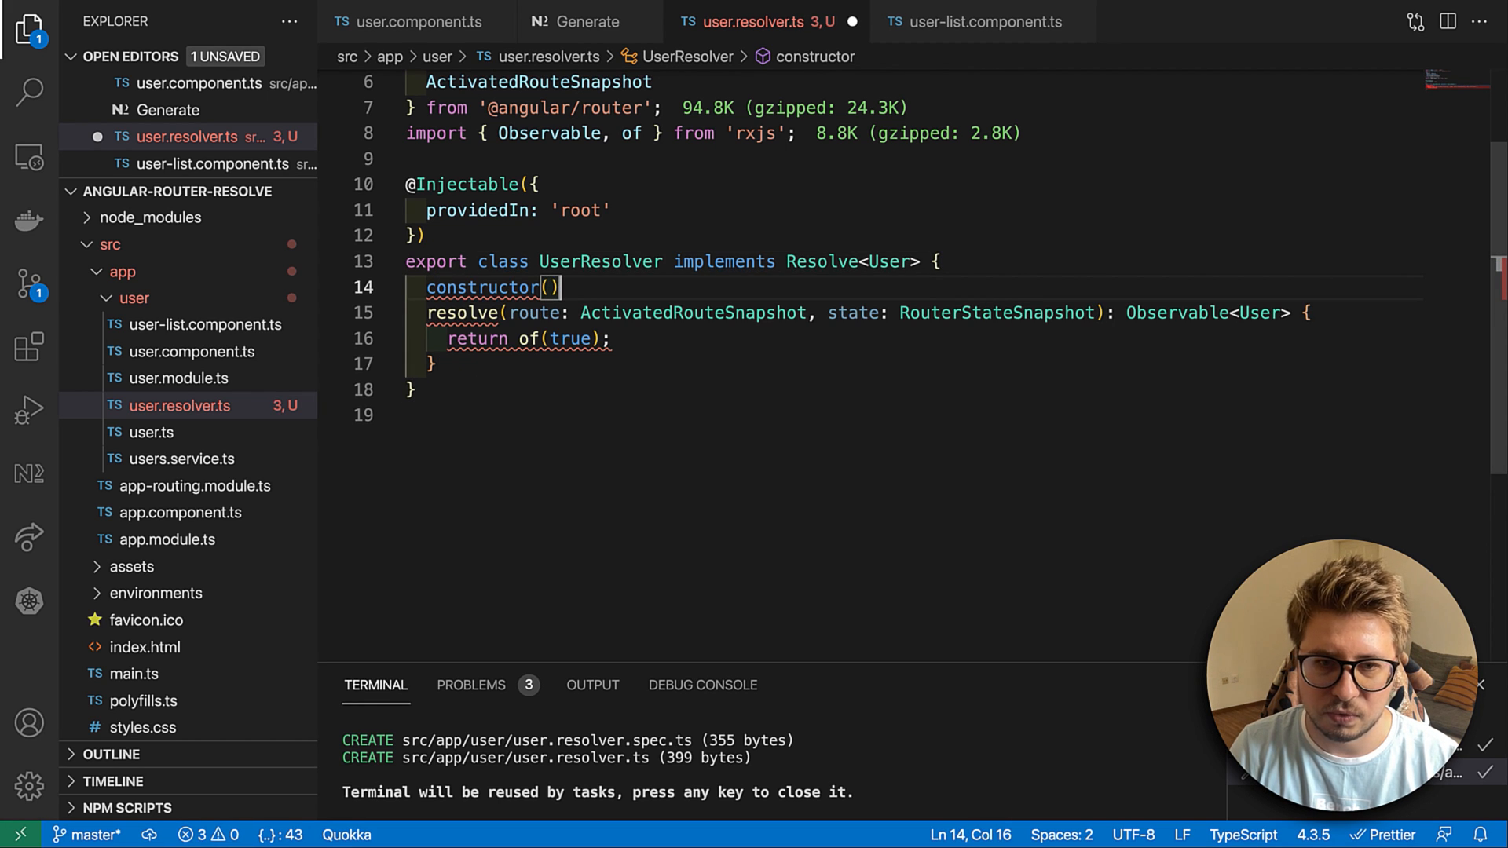
pyautogui.write('private users: UsersService, private router: Router')
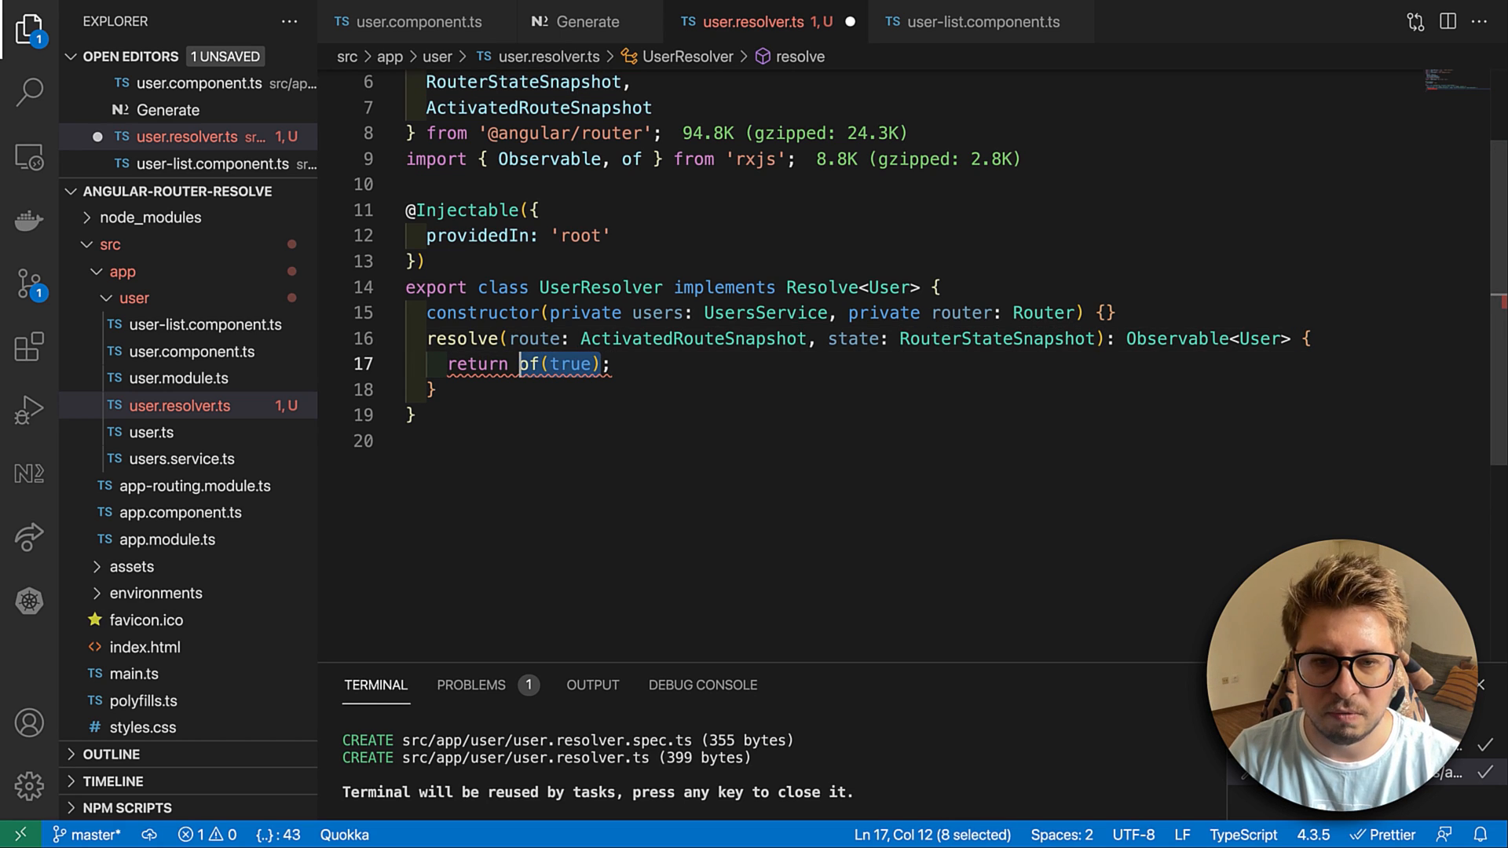
# - Begin the resolve return value with this.users.getUser(...)
pyautogui.write('th')
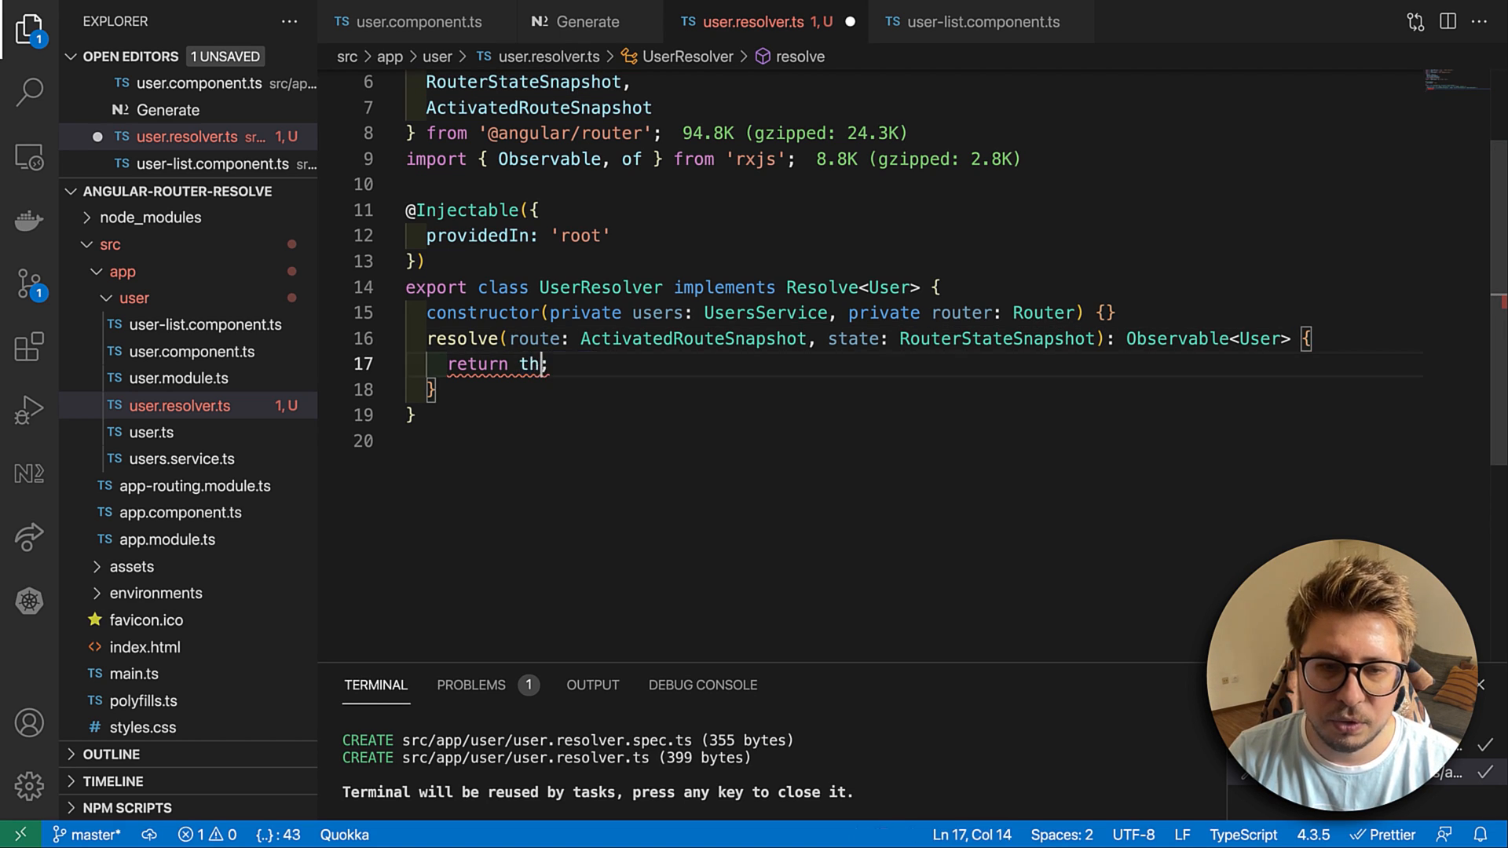
pyautogui.write('is.')
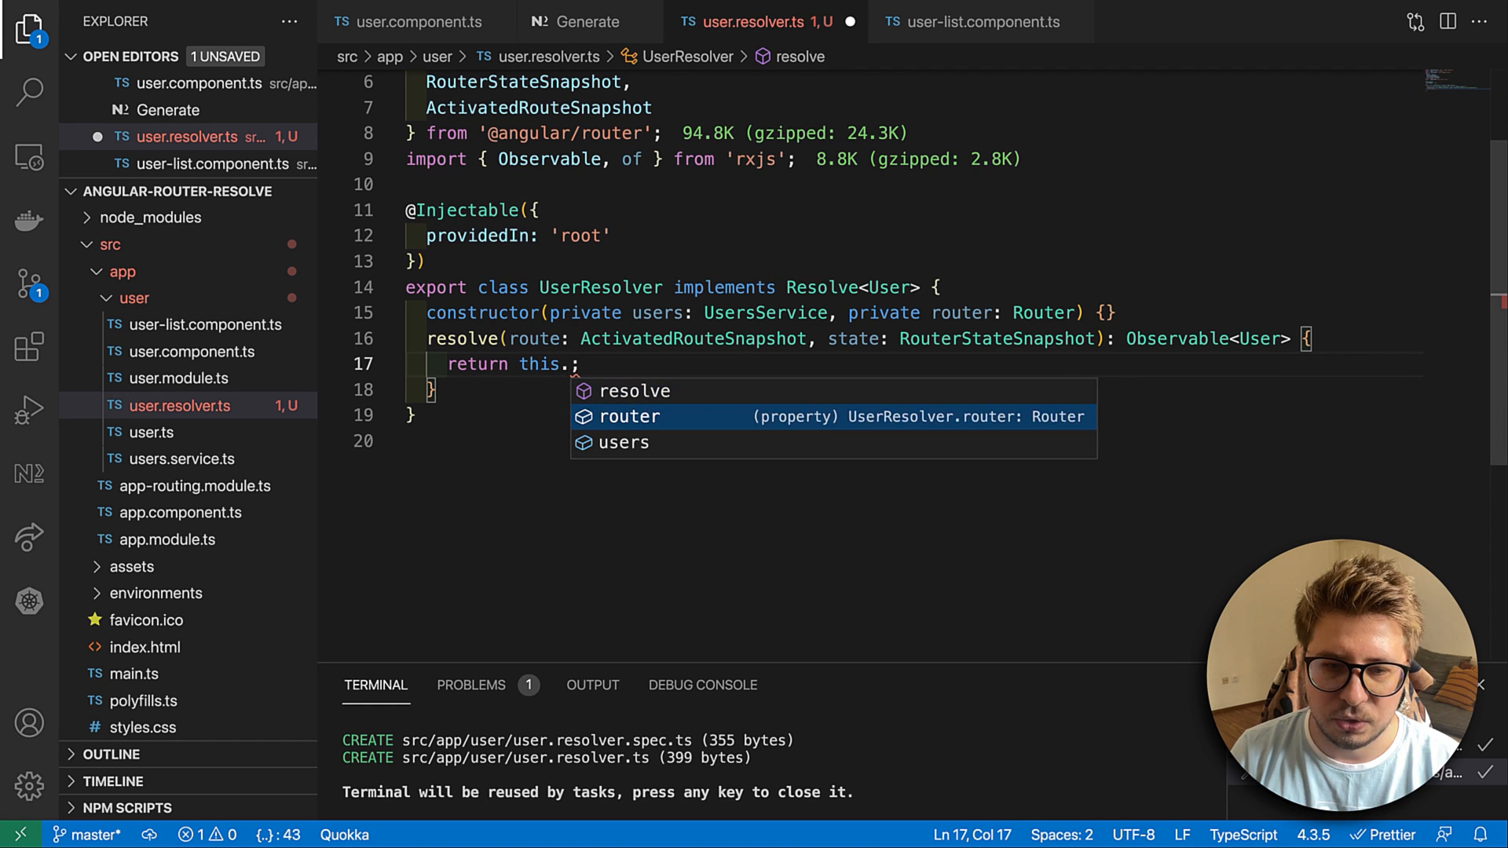
pyautogui.write('users.getUser(')
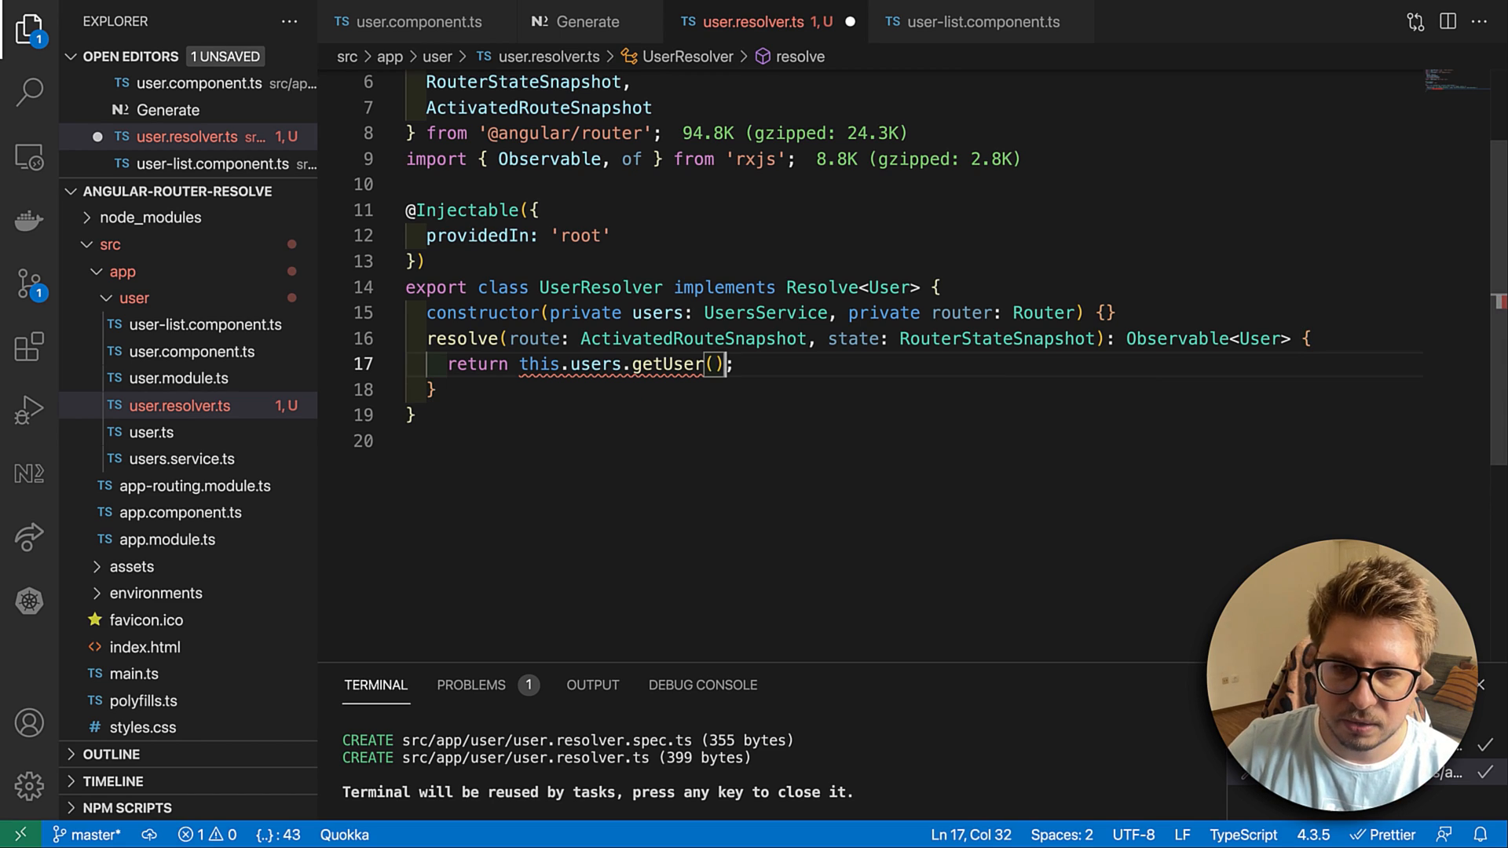
pyautogui.moveTo(672, 363)
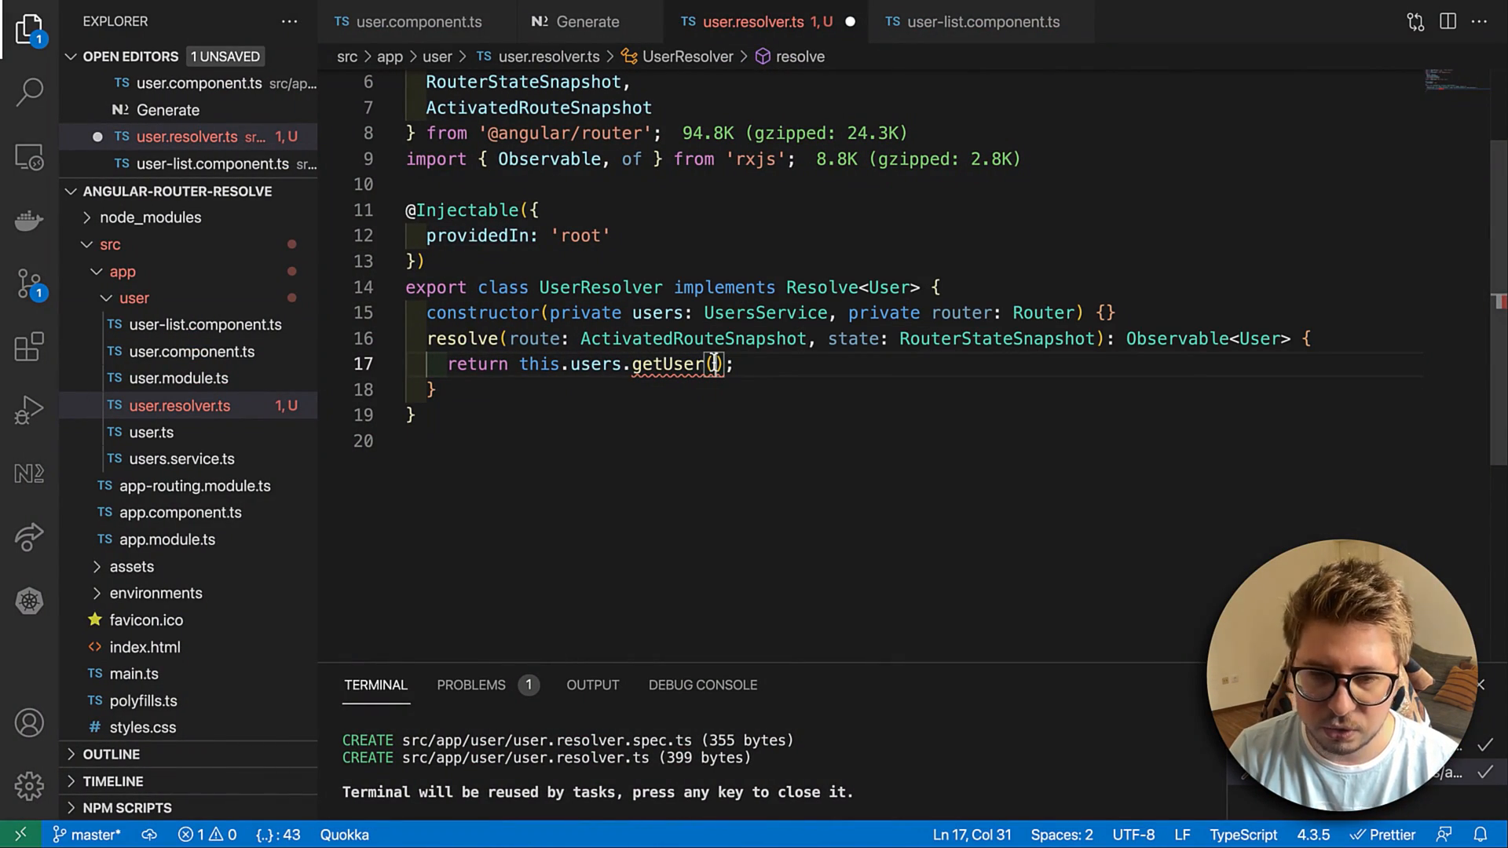
# - Pass route.params?.id to getUser and chain an empty .pipe() call
pyautogui.write('route.')
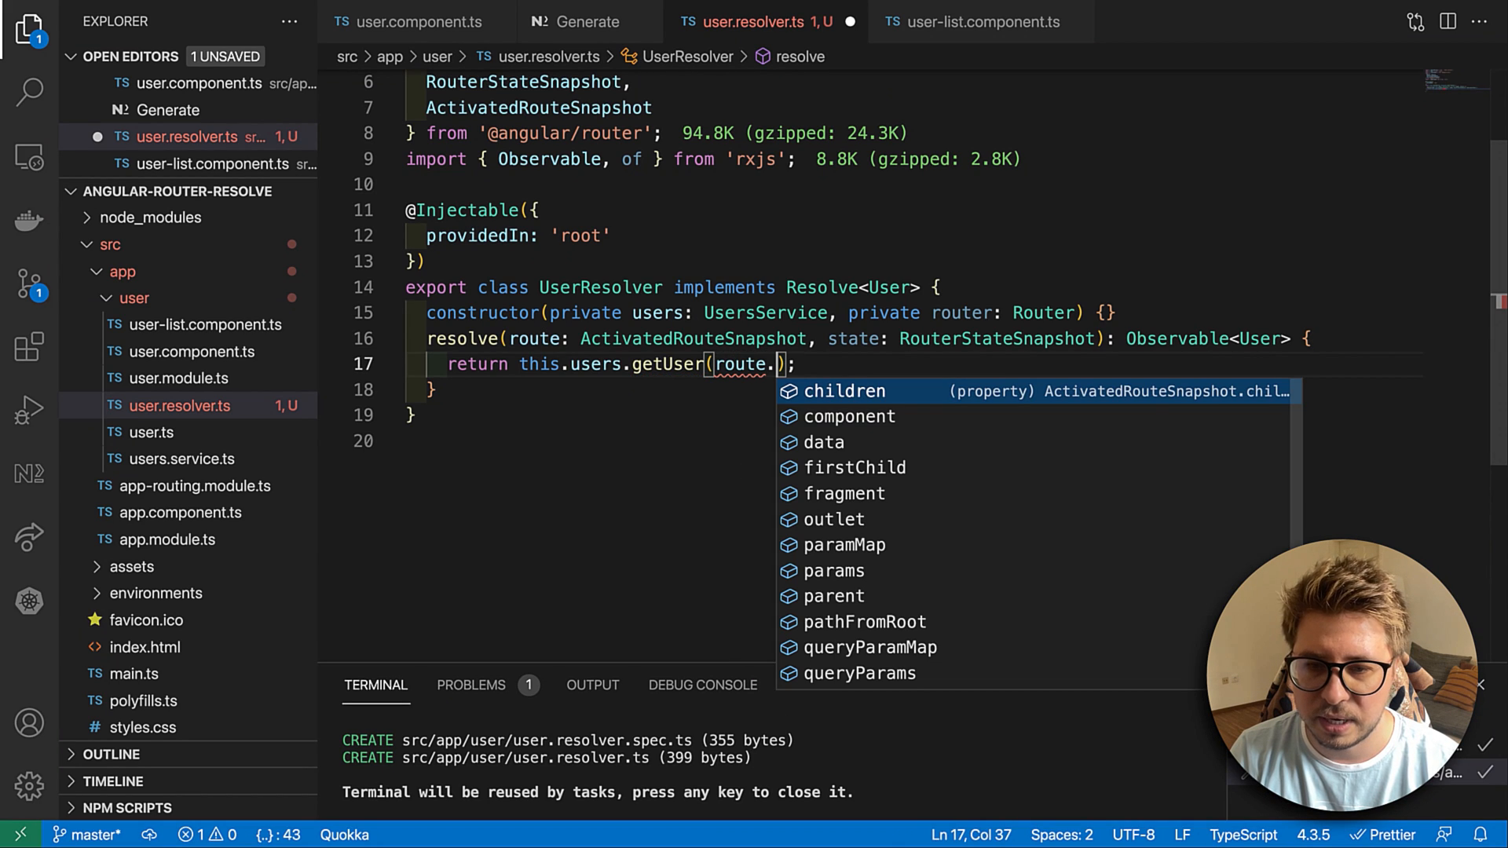
pyautogui.press('Down')
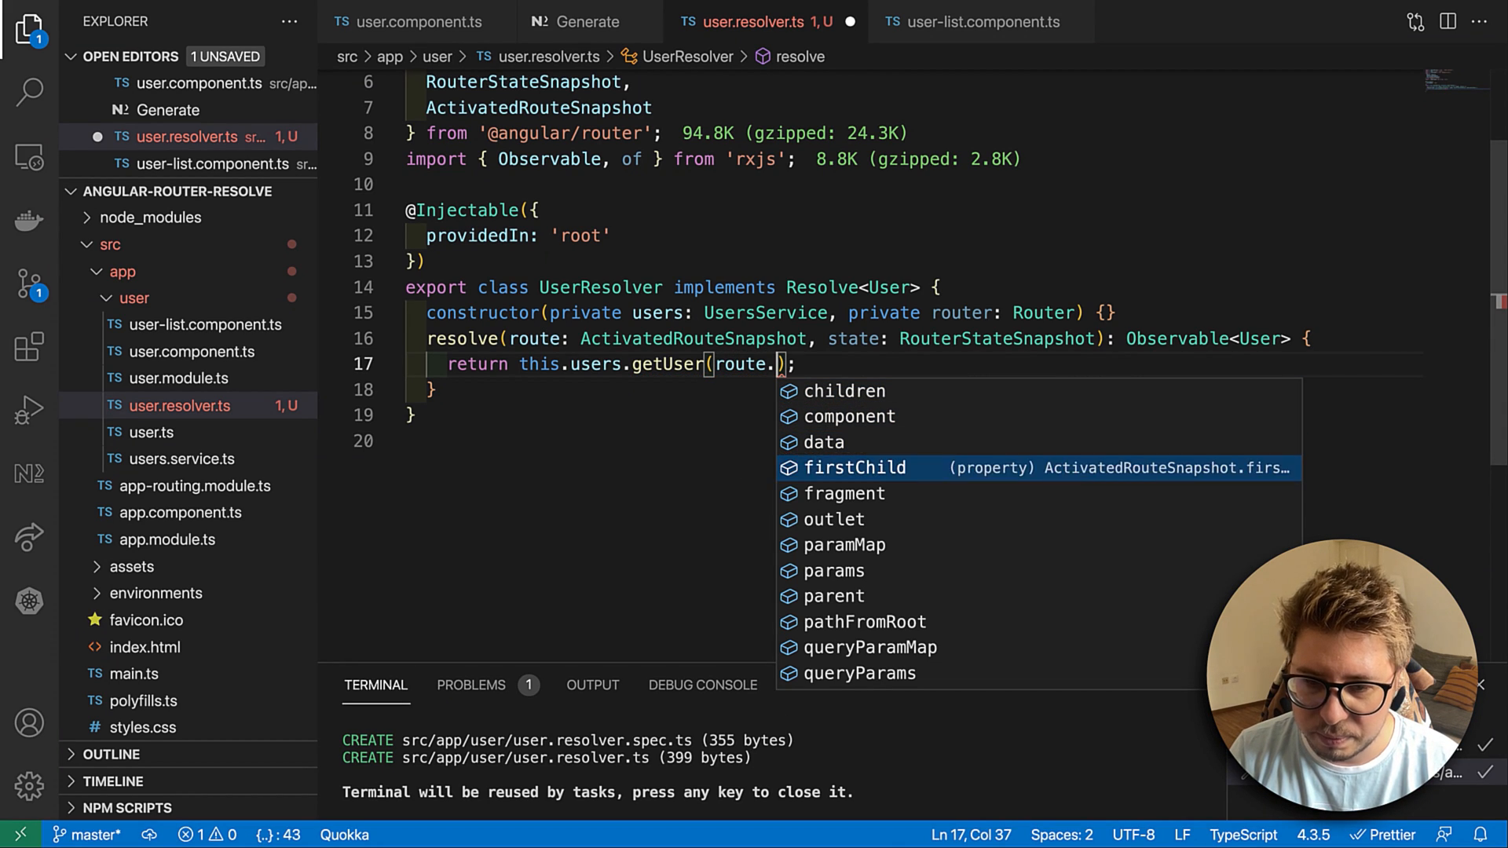
pyautogui.write('params.')
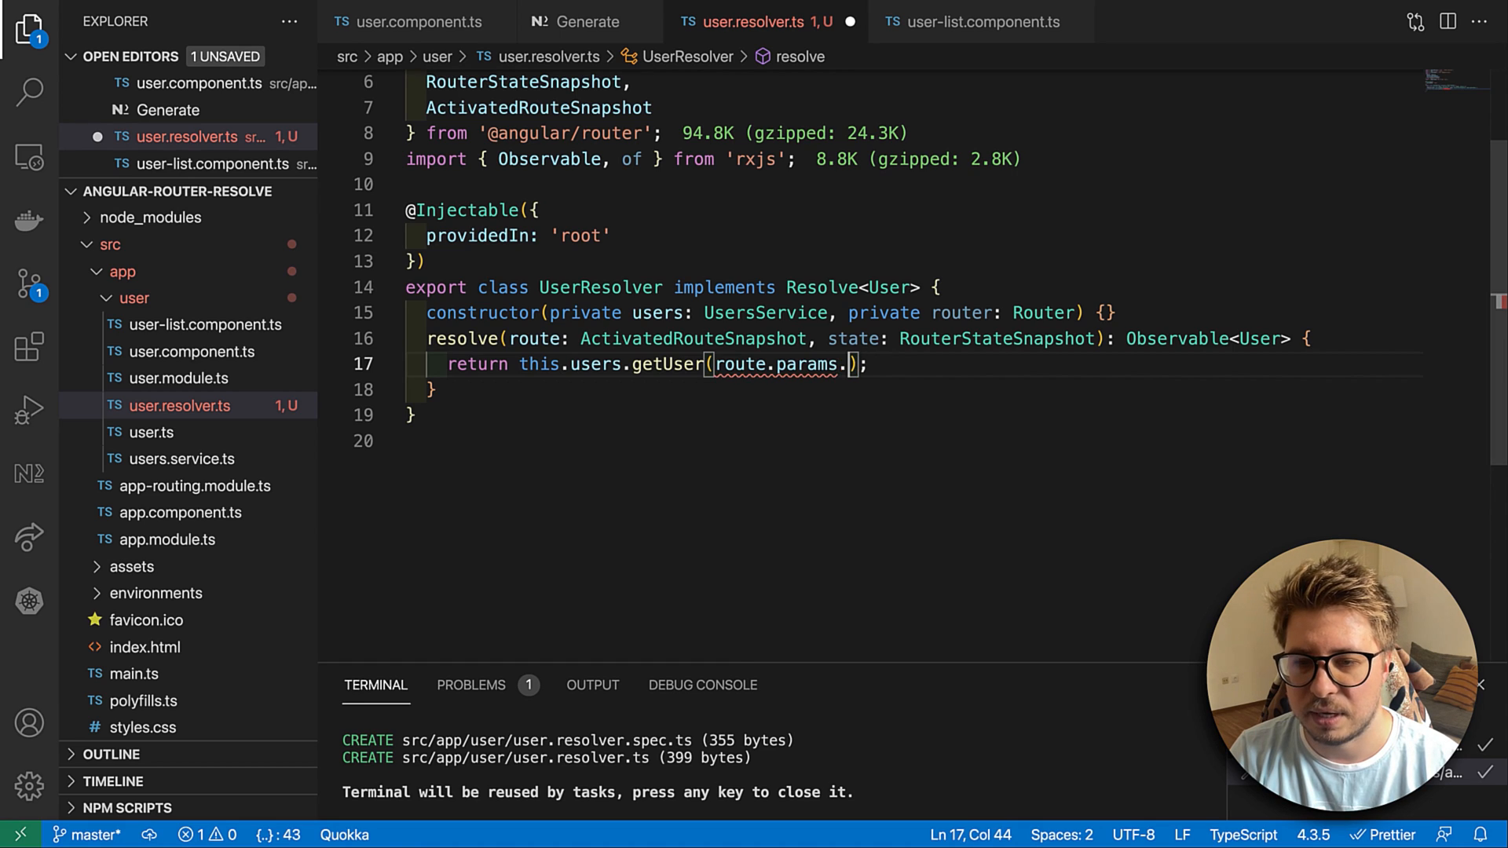
pyautogui.write('?.id')
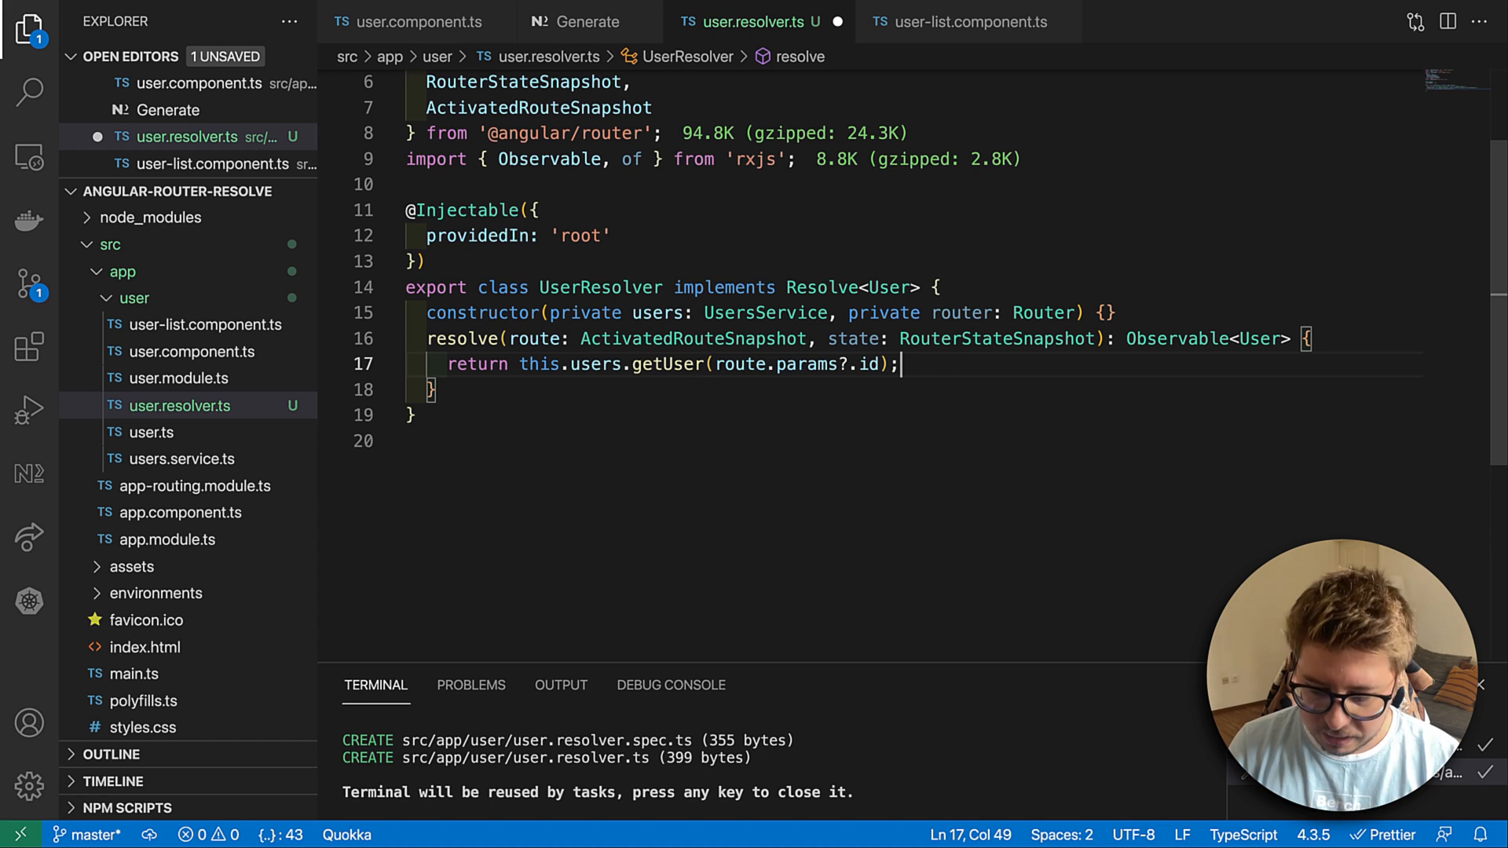
pyautogui.write('.')
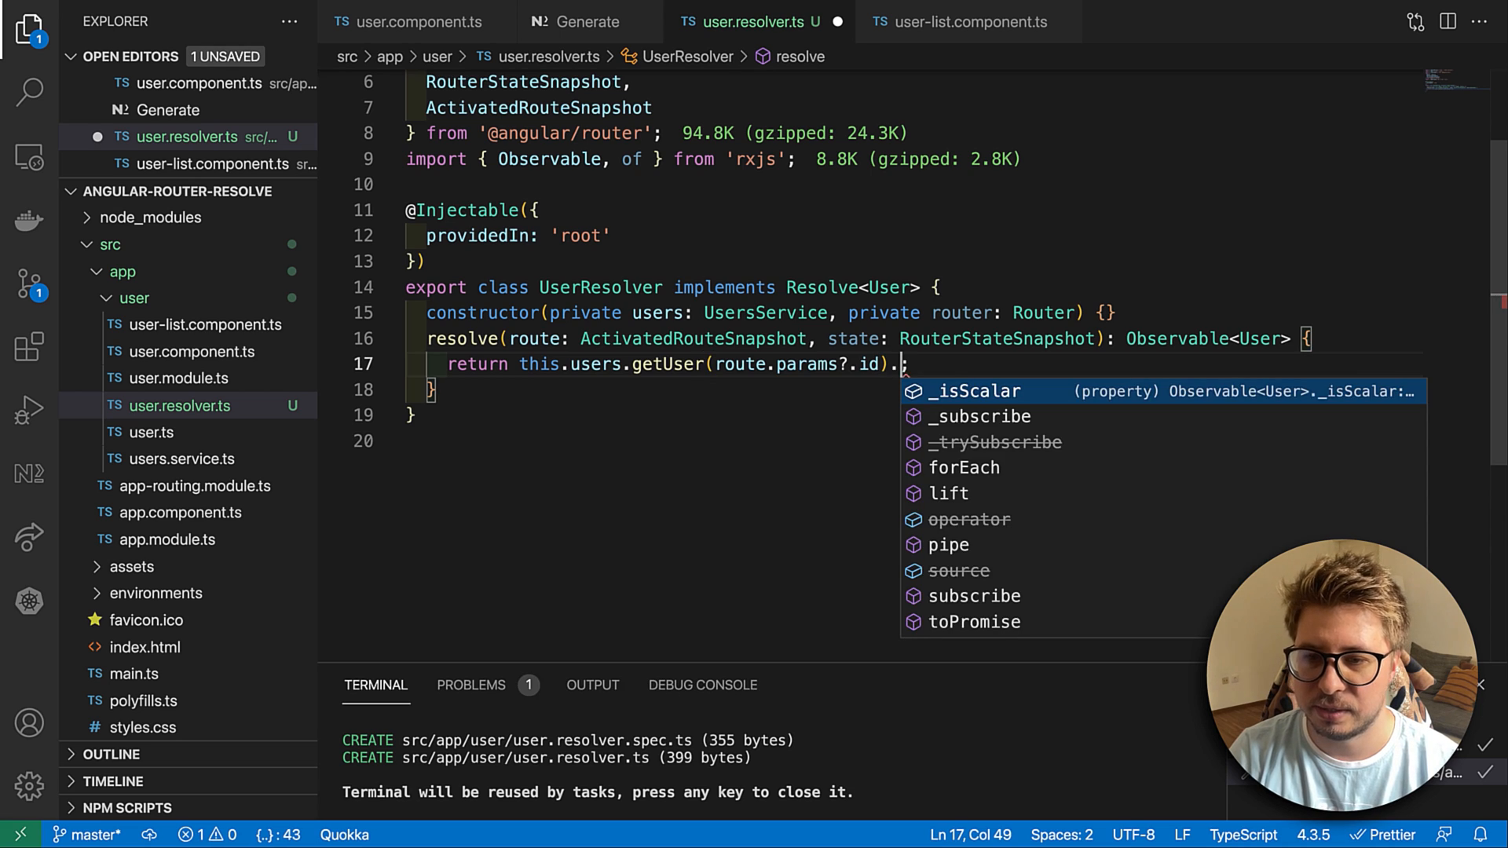
pyautogui.write('pipe()')
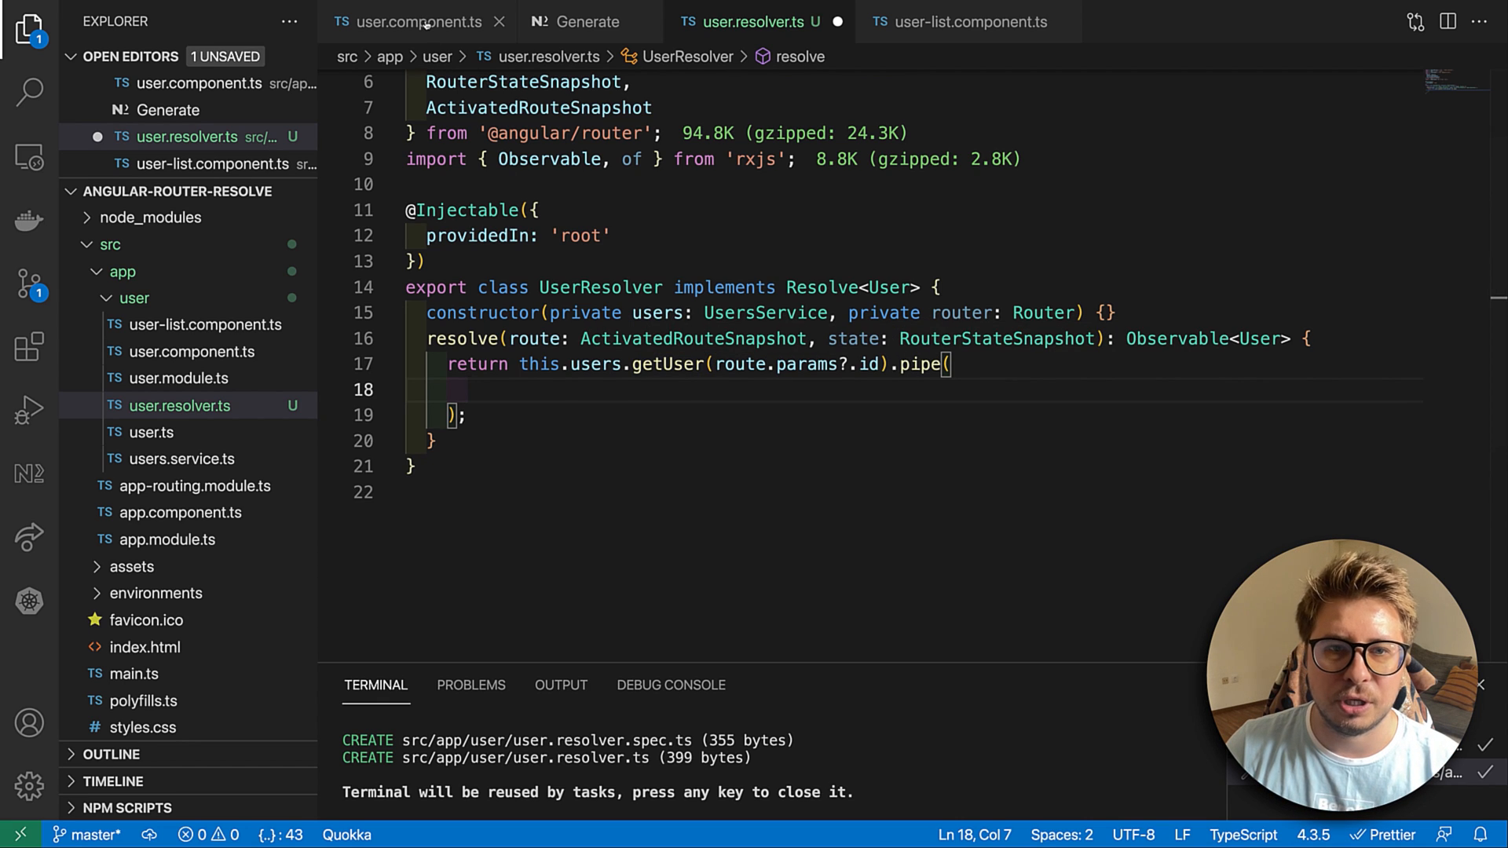
# - Bring the catchError block from user.component.ts into the resolver pipe with catchError and EMPTY imported
pyautogui.click(413, 20)
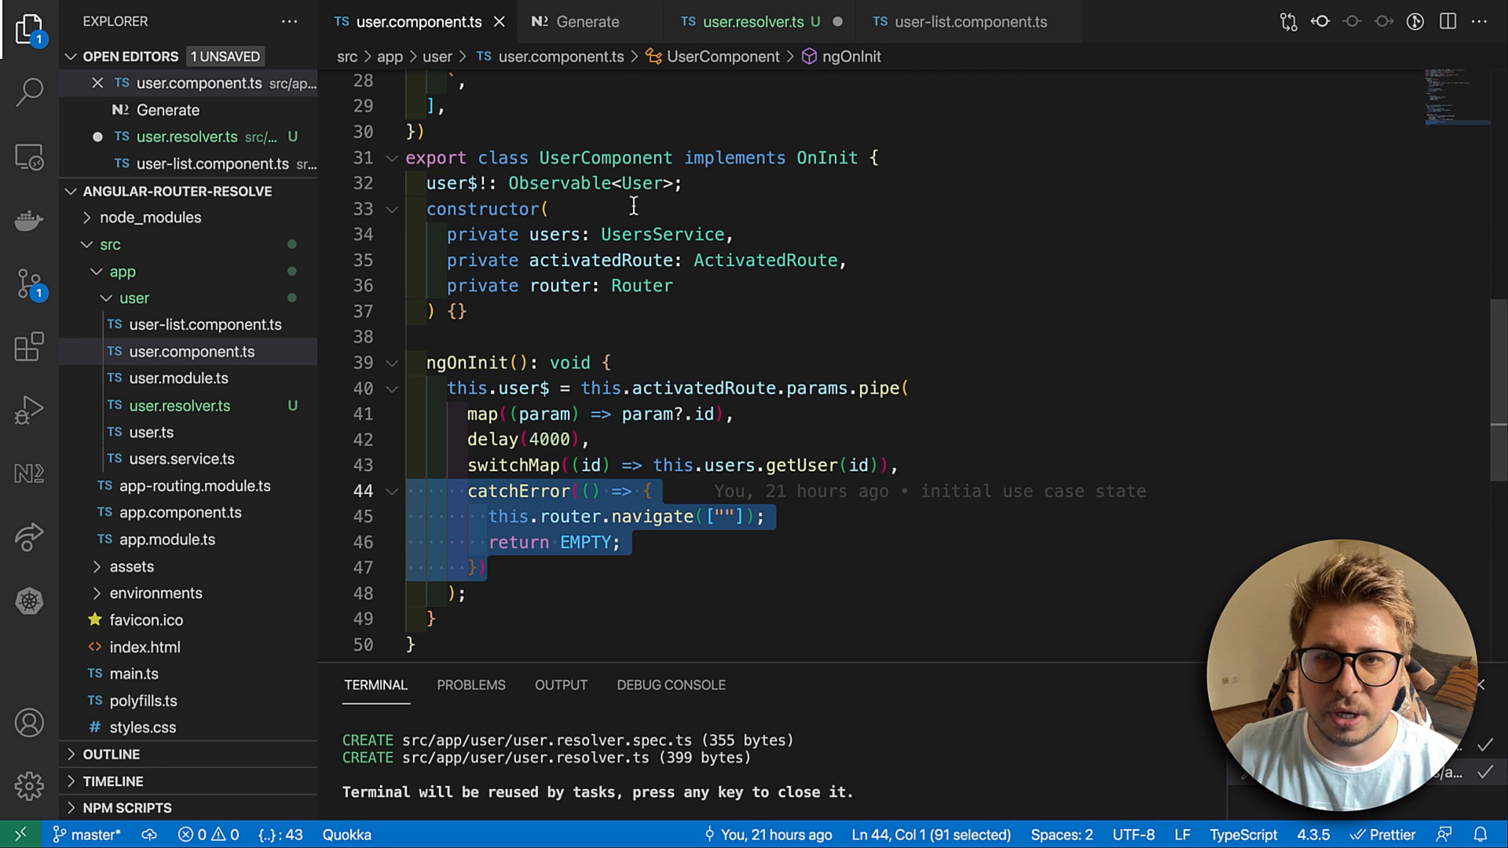
pyautogui.click(747, 20)
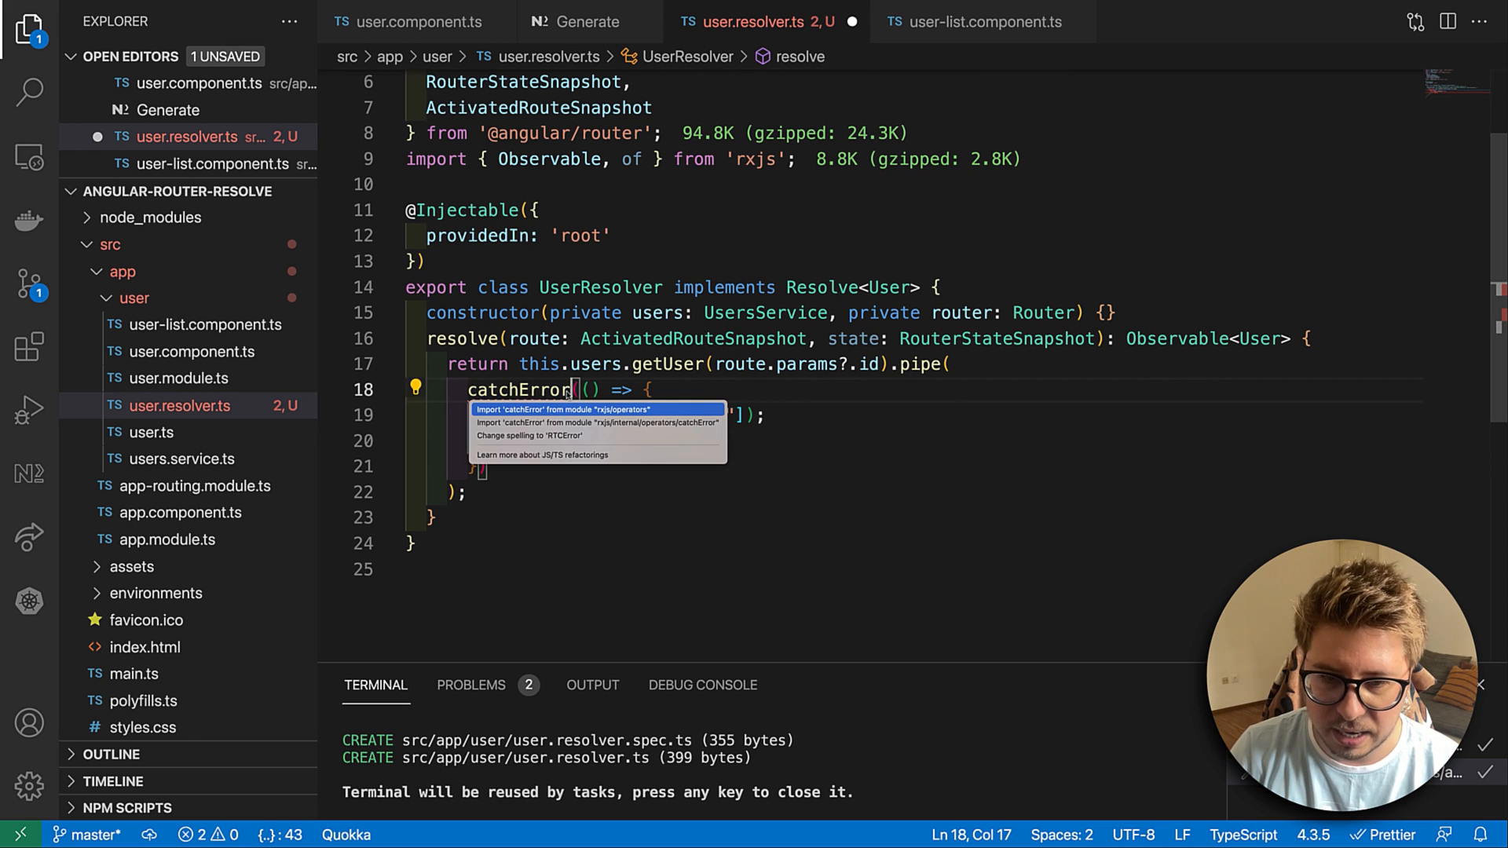
pyautogui.click(596, 410)
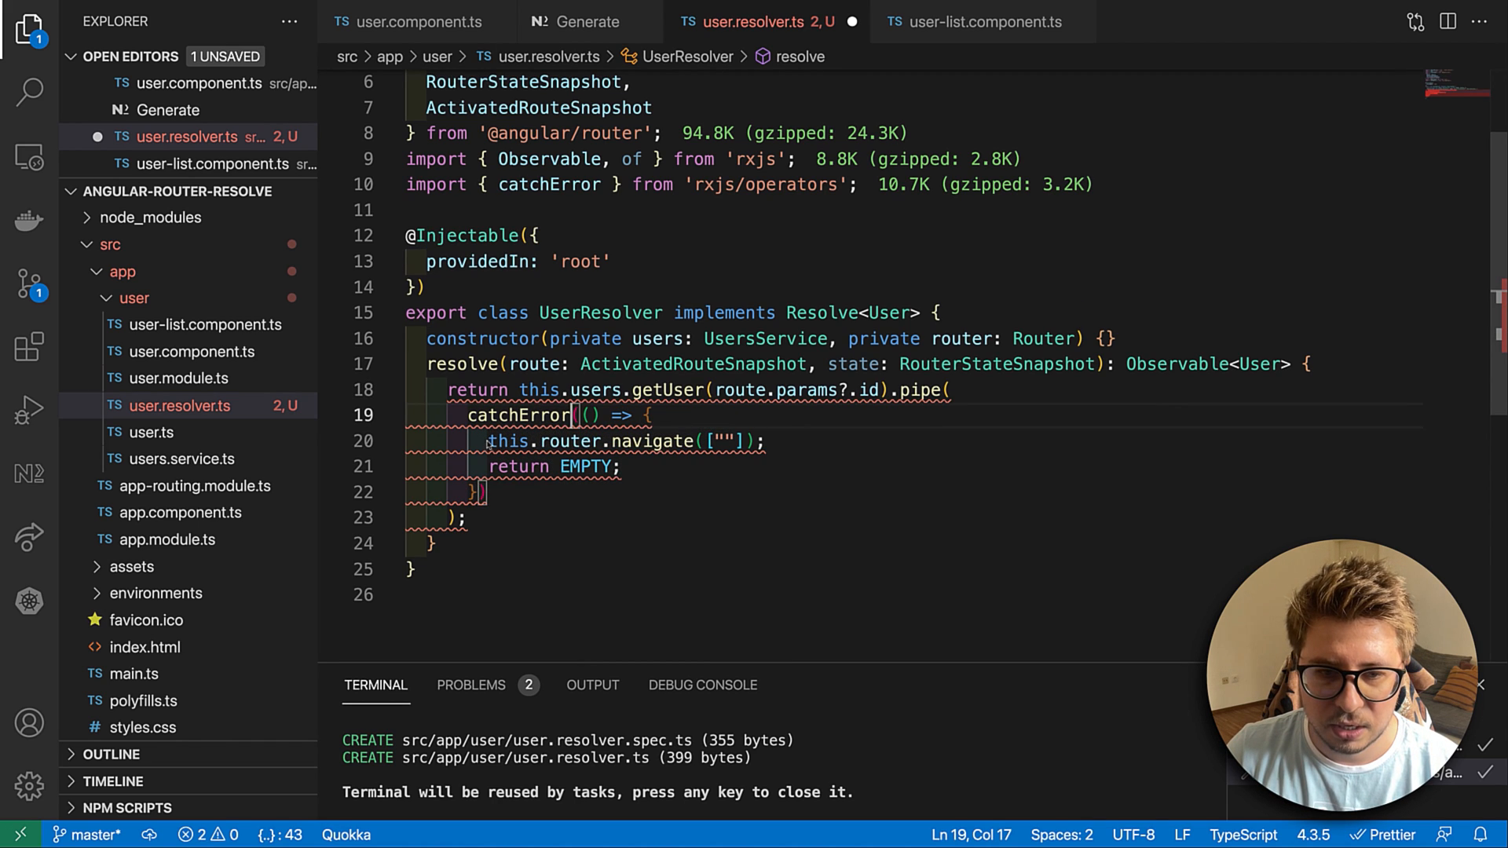
pyautogui.click(622, 467)
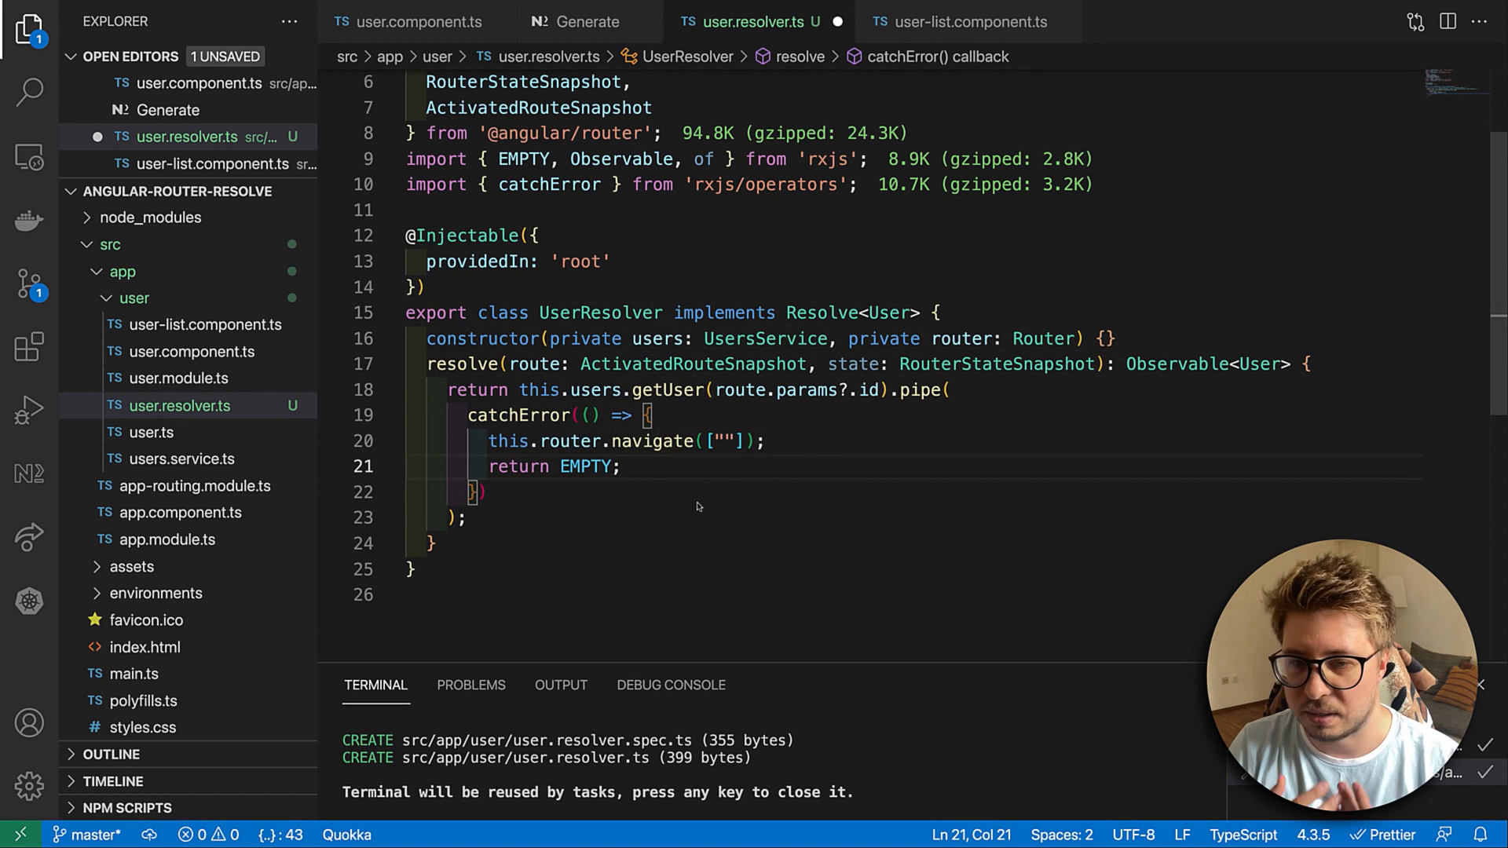
pyautogui.moveTo(645, 301)
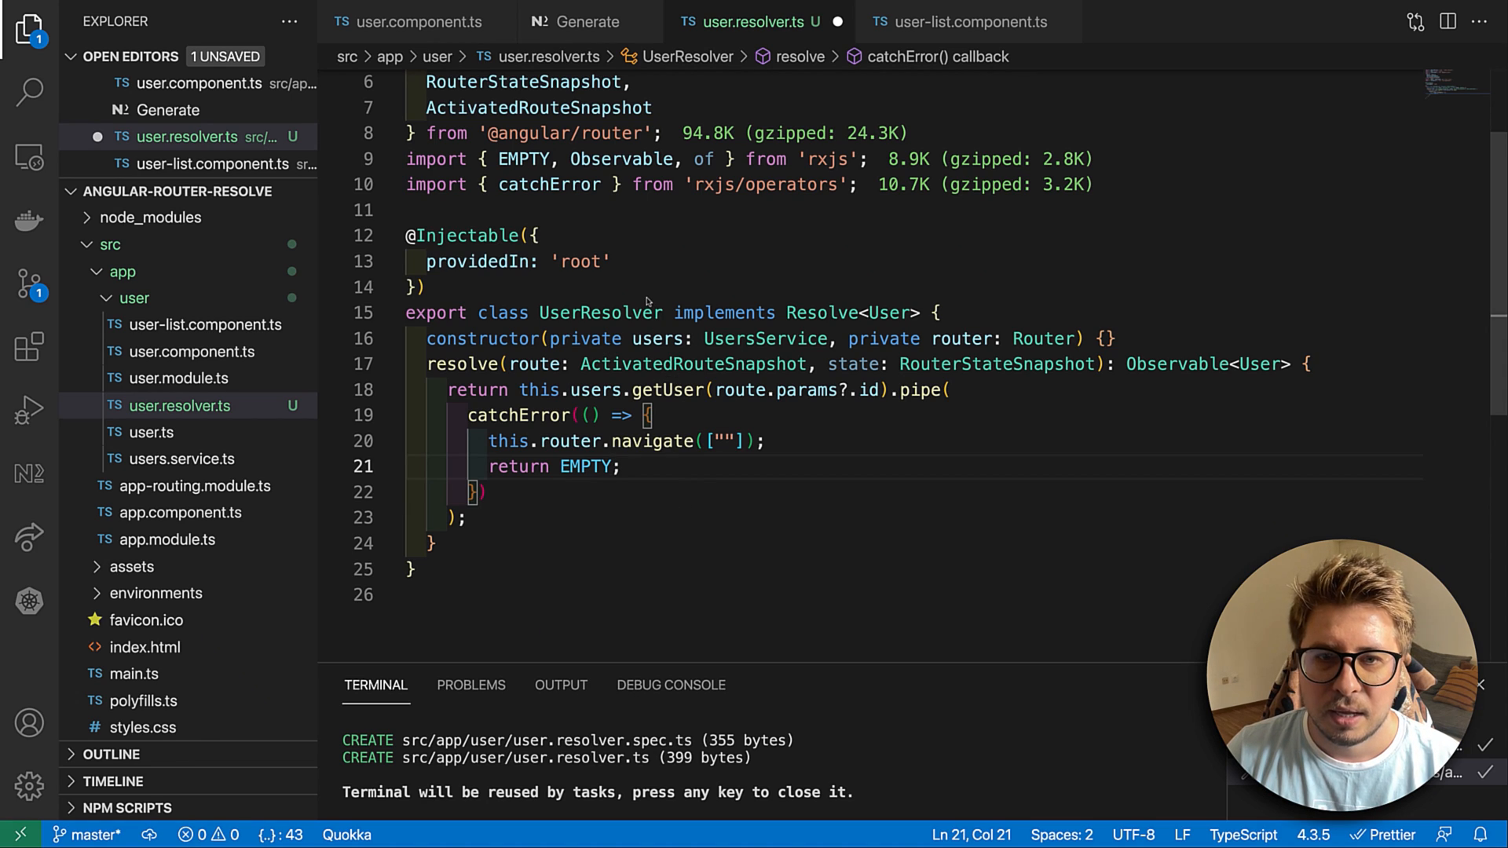
# - Add delay(4000) to the resolver pipe and select the UserResolver class name for reuse
pyautogui.click(411, 20)
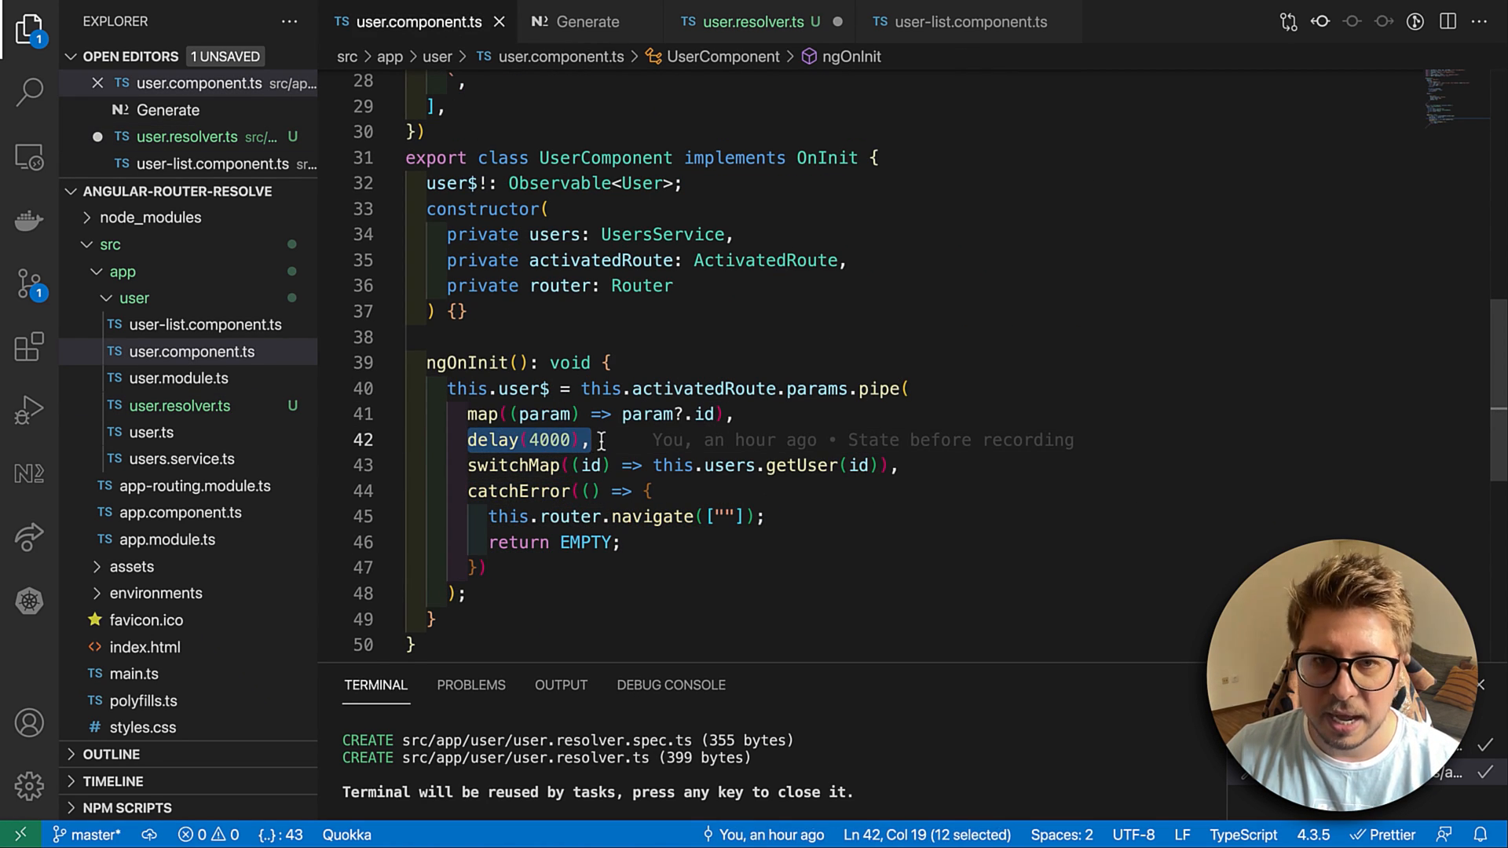
pyautogui.click(751, 21)
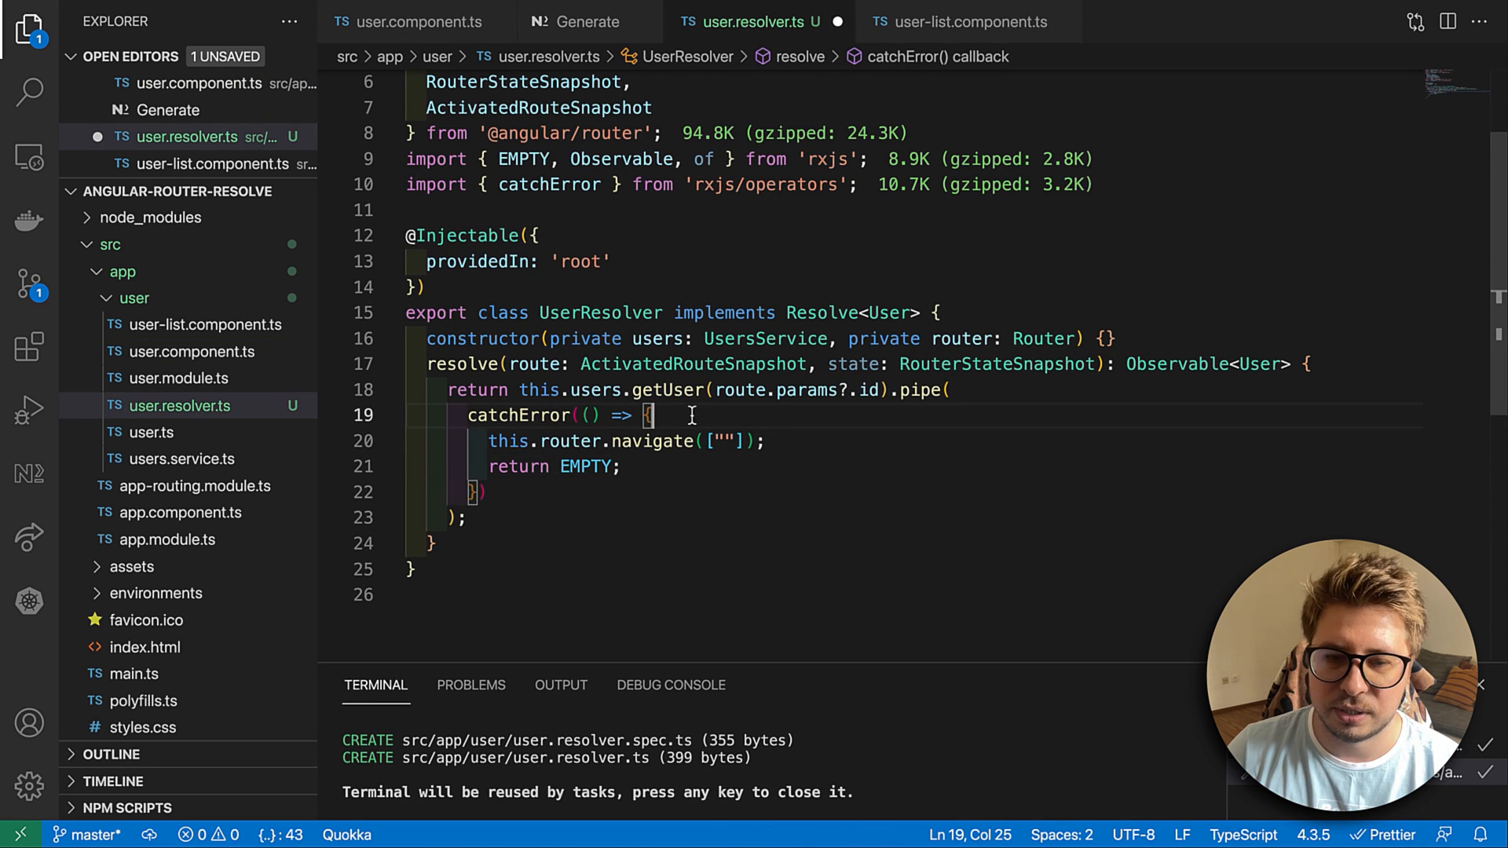
pyautogui.moveTo(1020, 413)
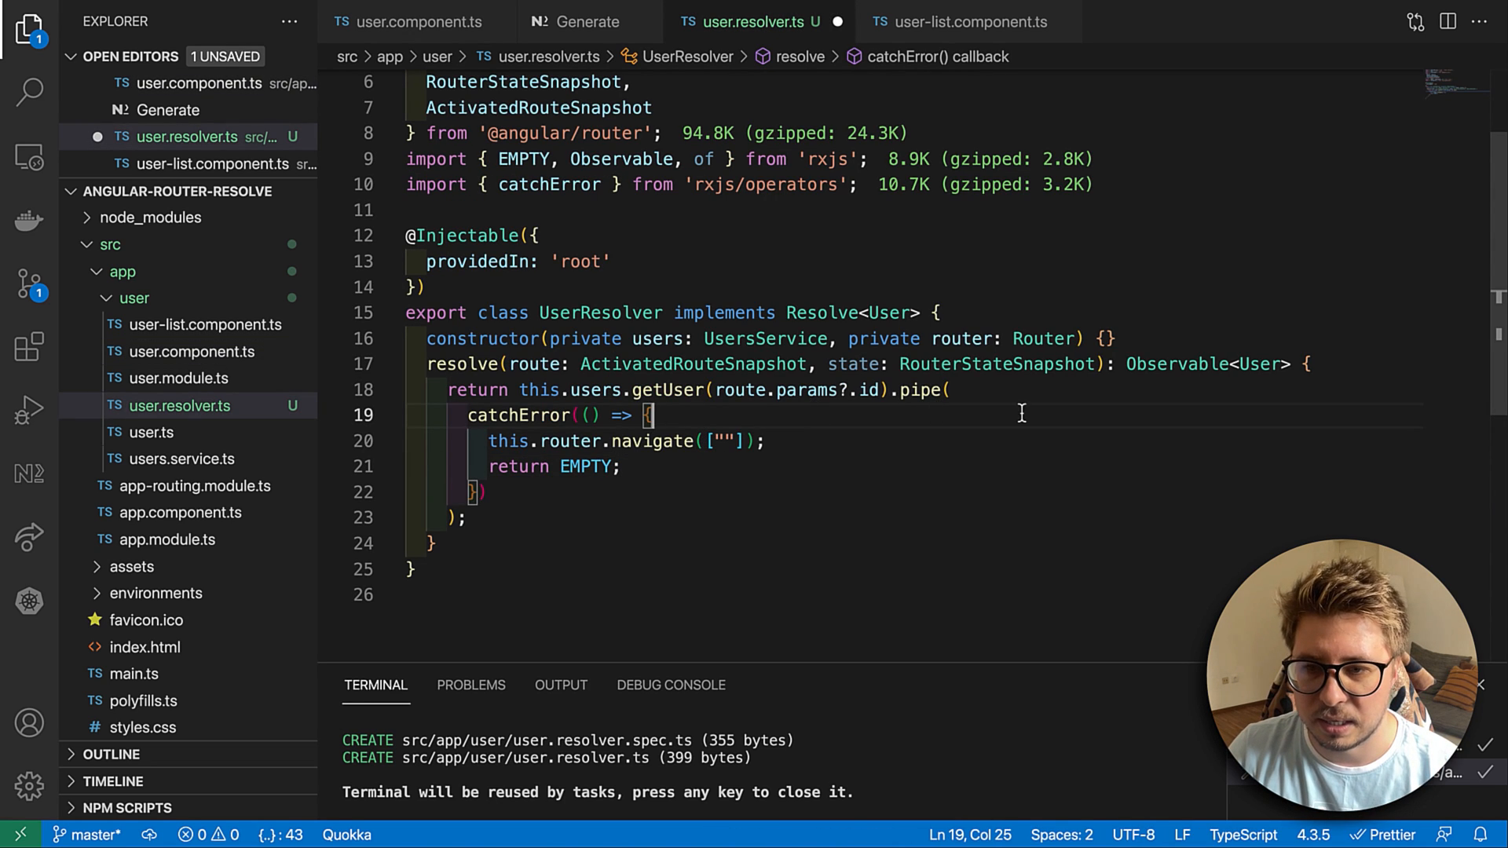
pyautogui.write('delay(4000),')
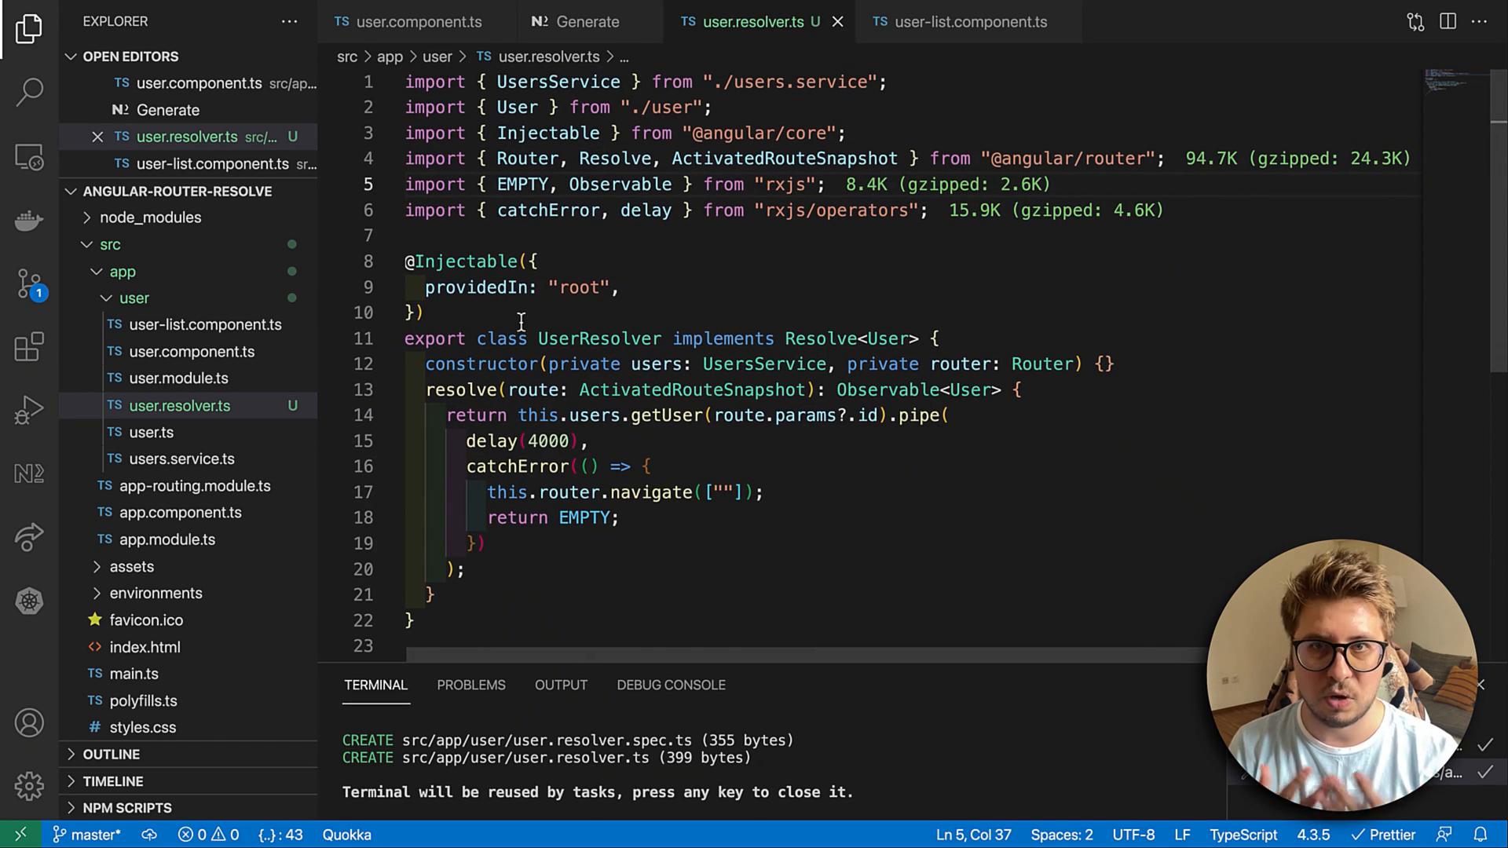
pyautogui.click(570, 339)
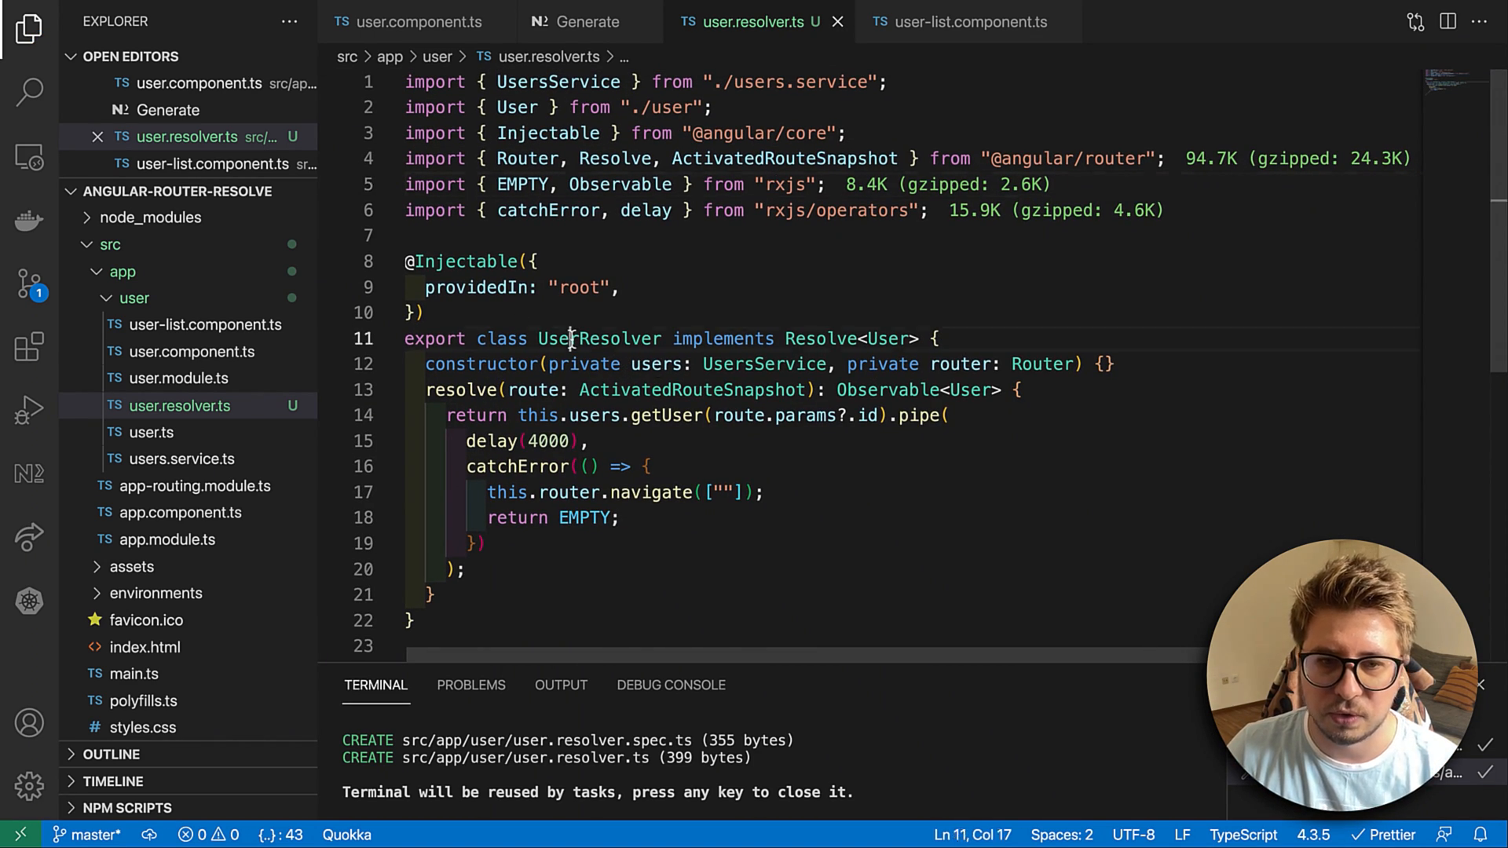
pyautogui.doubleClick(598, 339)
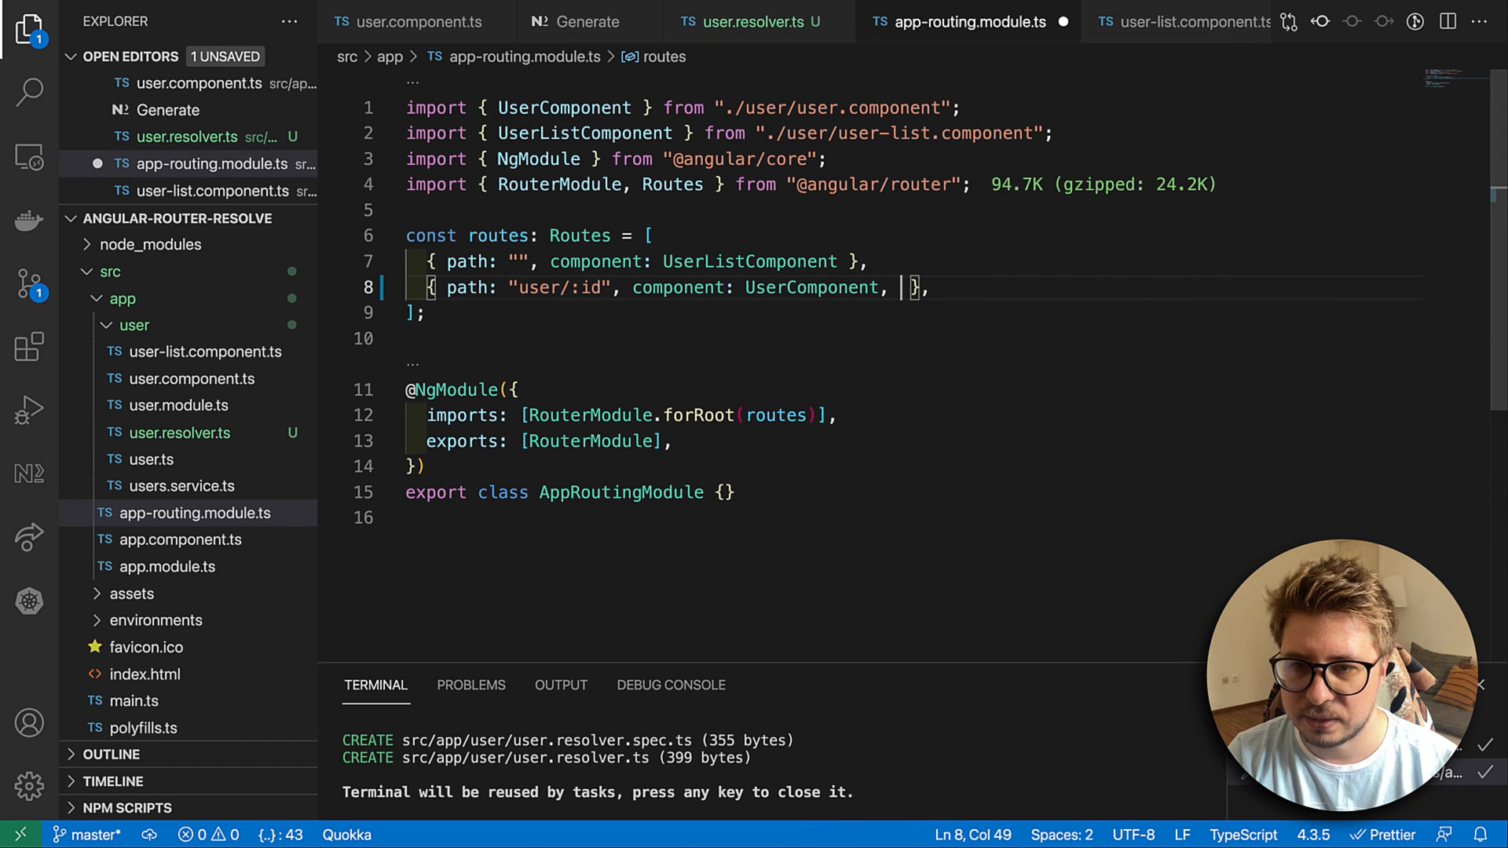
# - Give the user/:id route resolve: { user: UserResolver } with the import, then save the routing module
pyautogui.write('resolve')
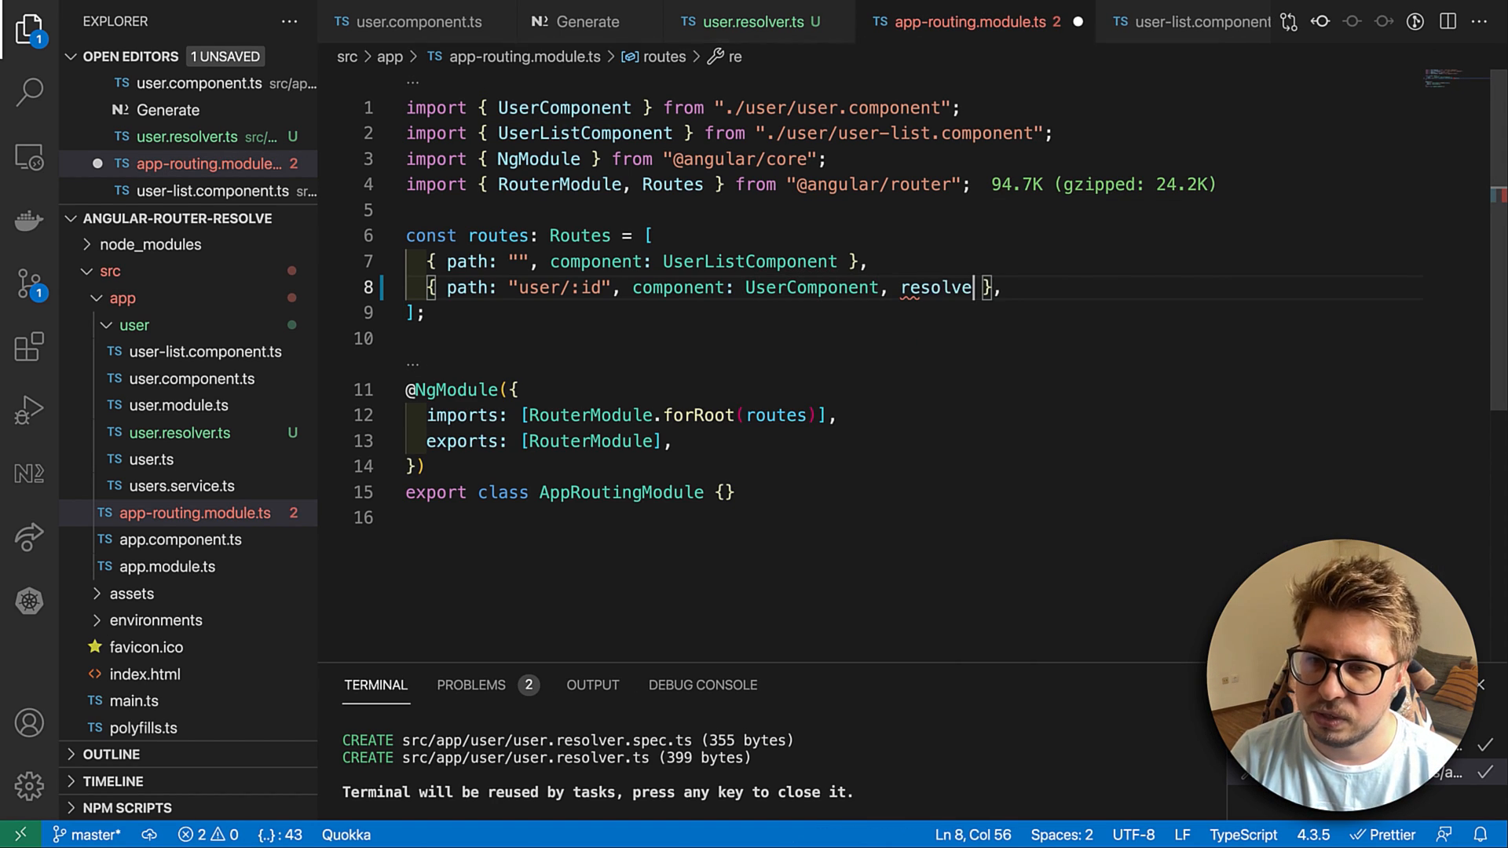
pyautogui.write(': {}')
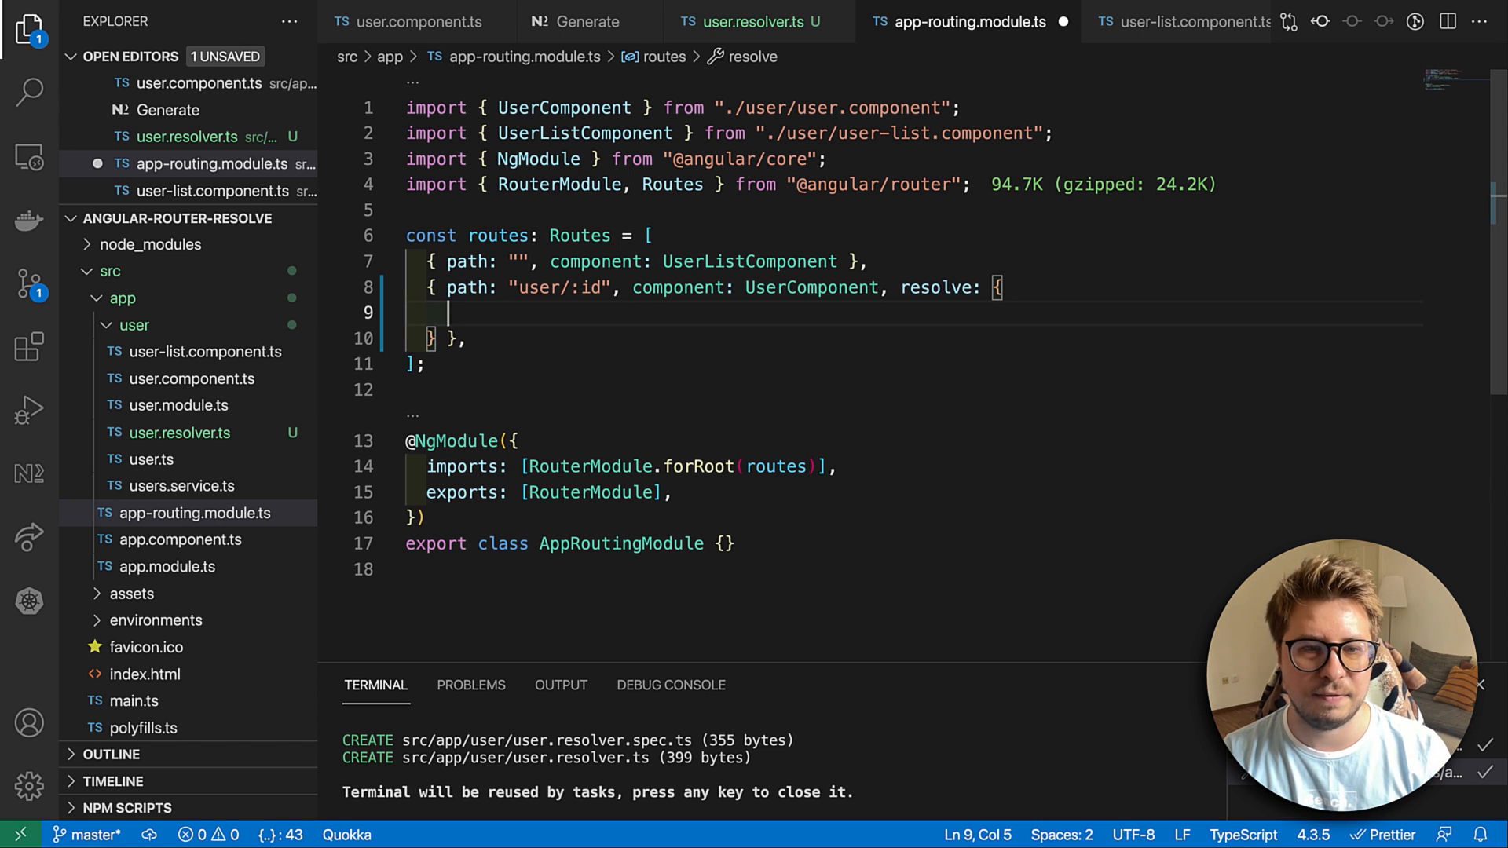
pyautogui.write('u')
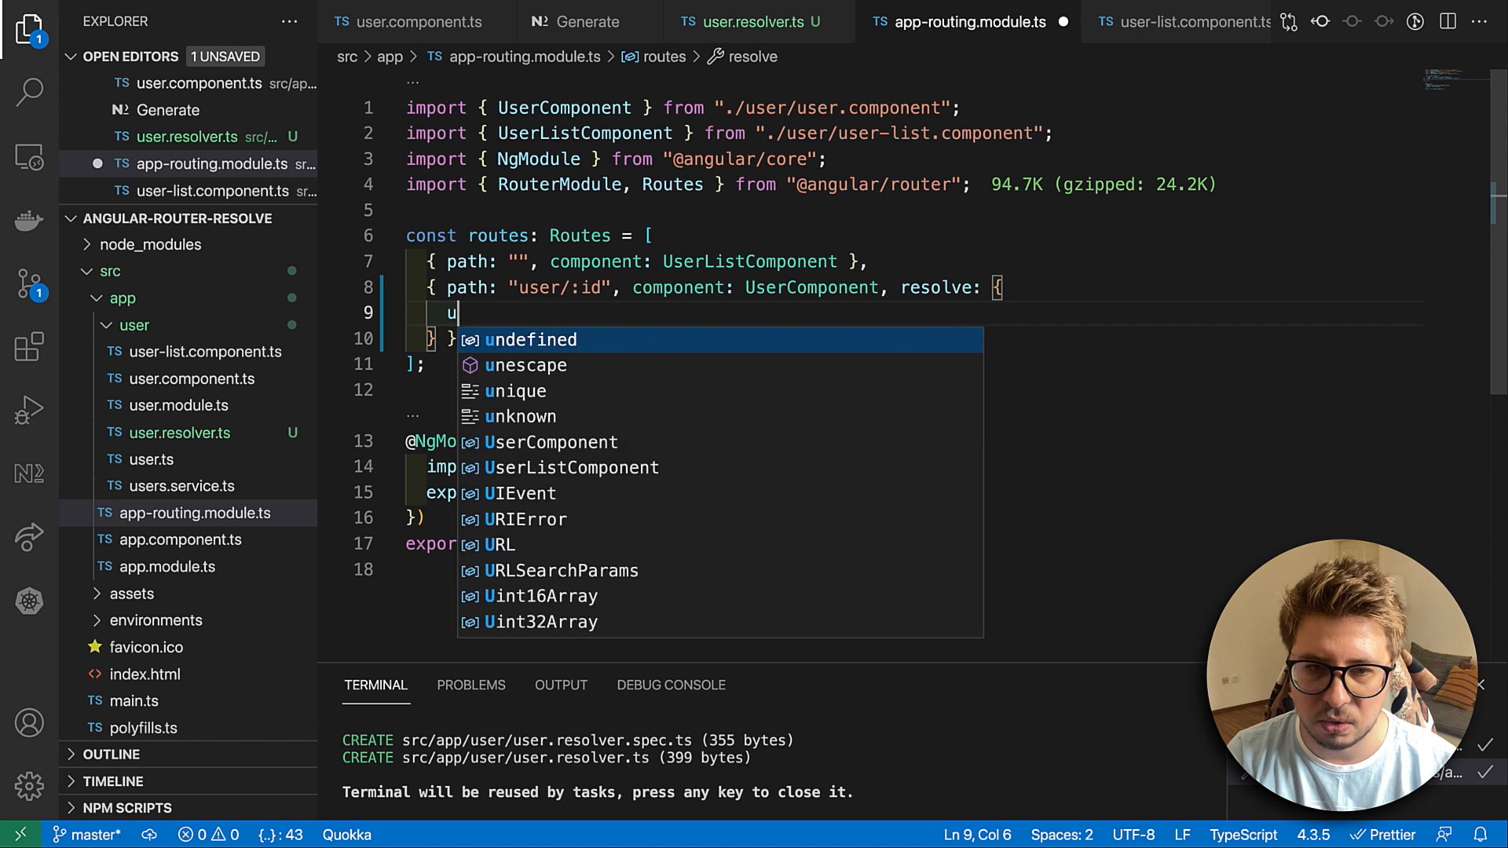
pyautogui.write('ser:')
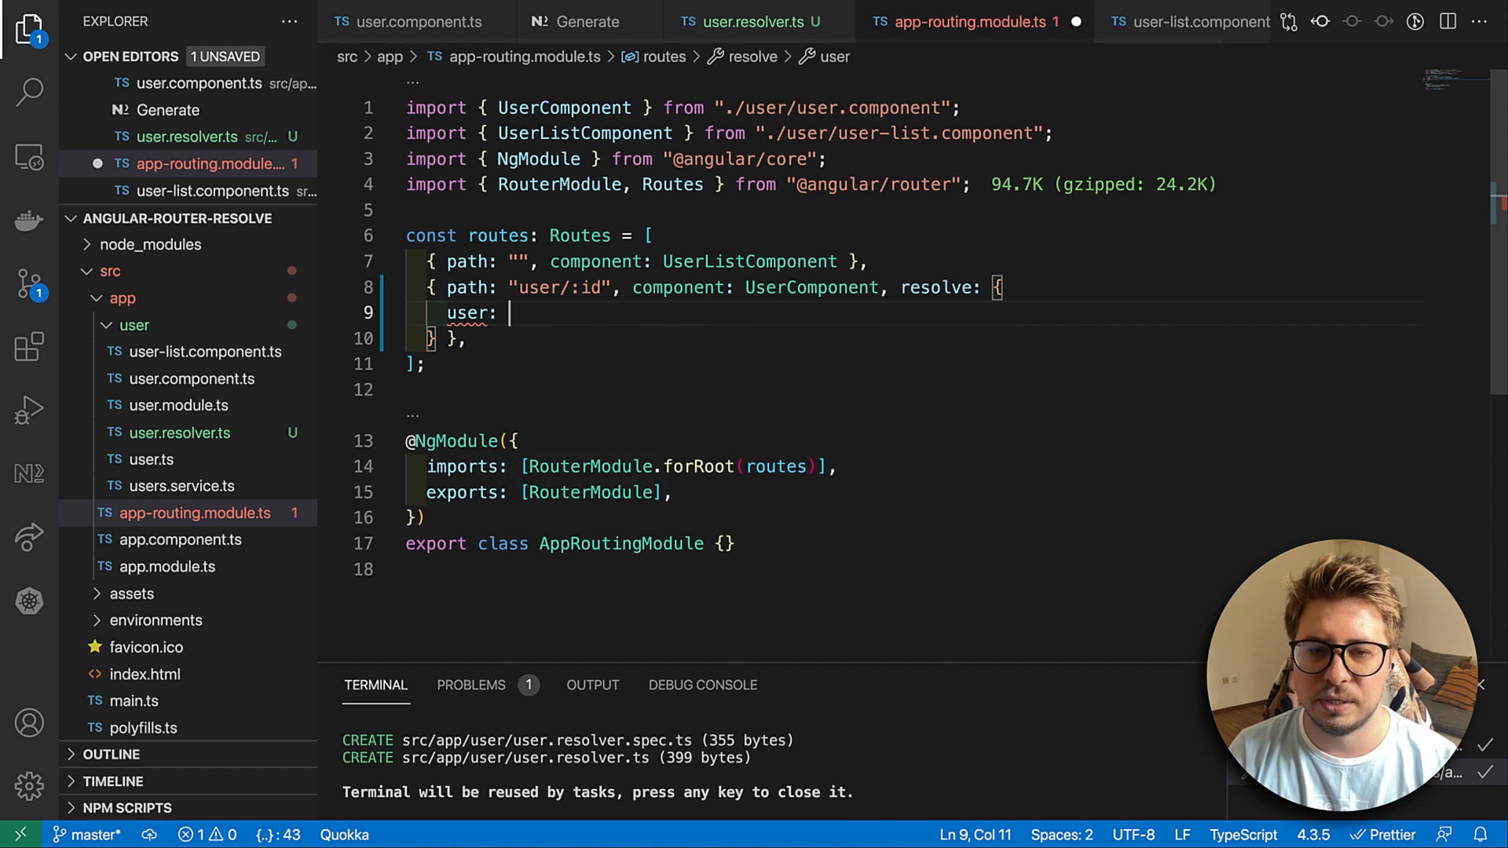
pyautogui.doubleClick(467, 312)
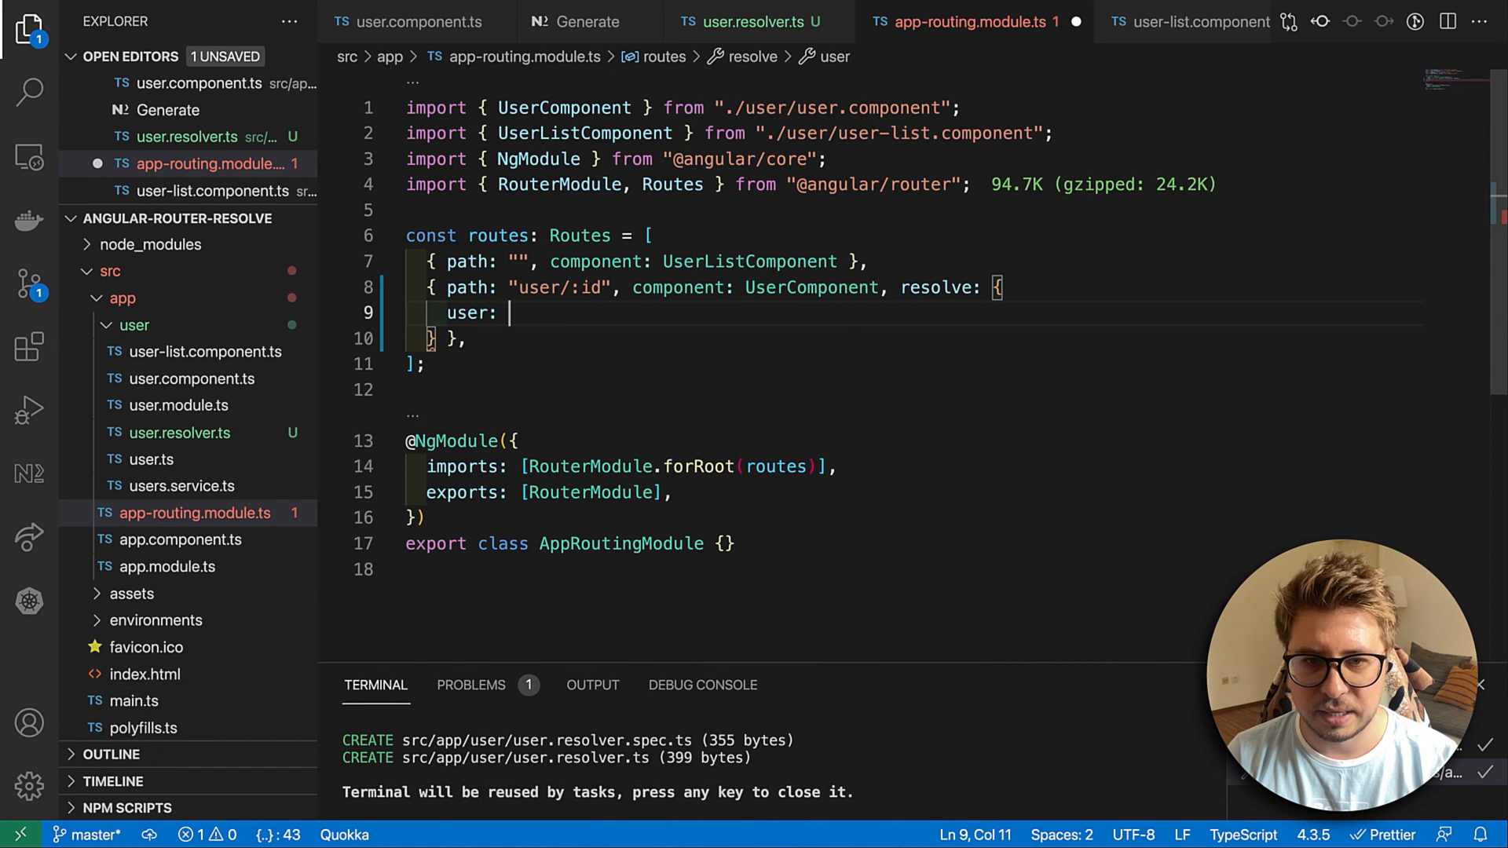
pyautogui.write('UserResolver')
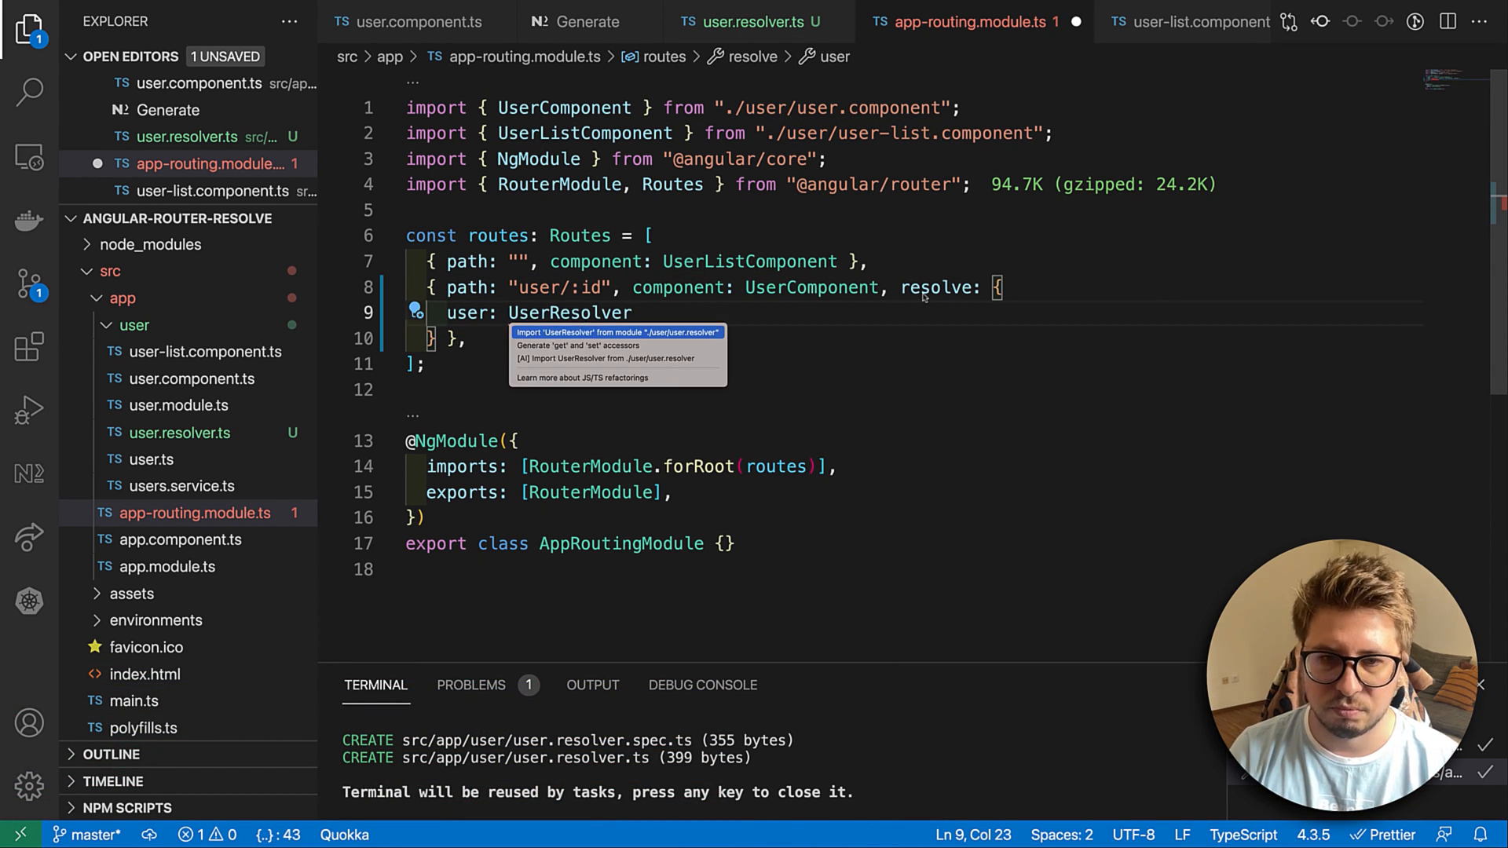
pyautogui.click(615, 332)
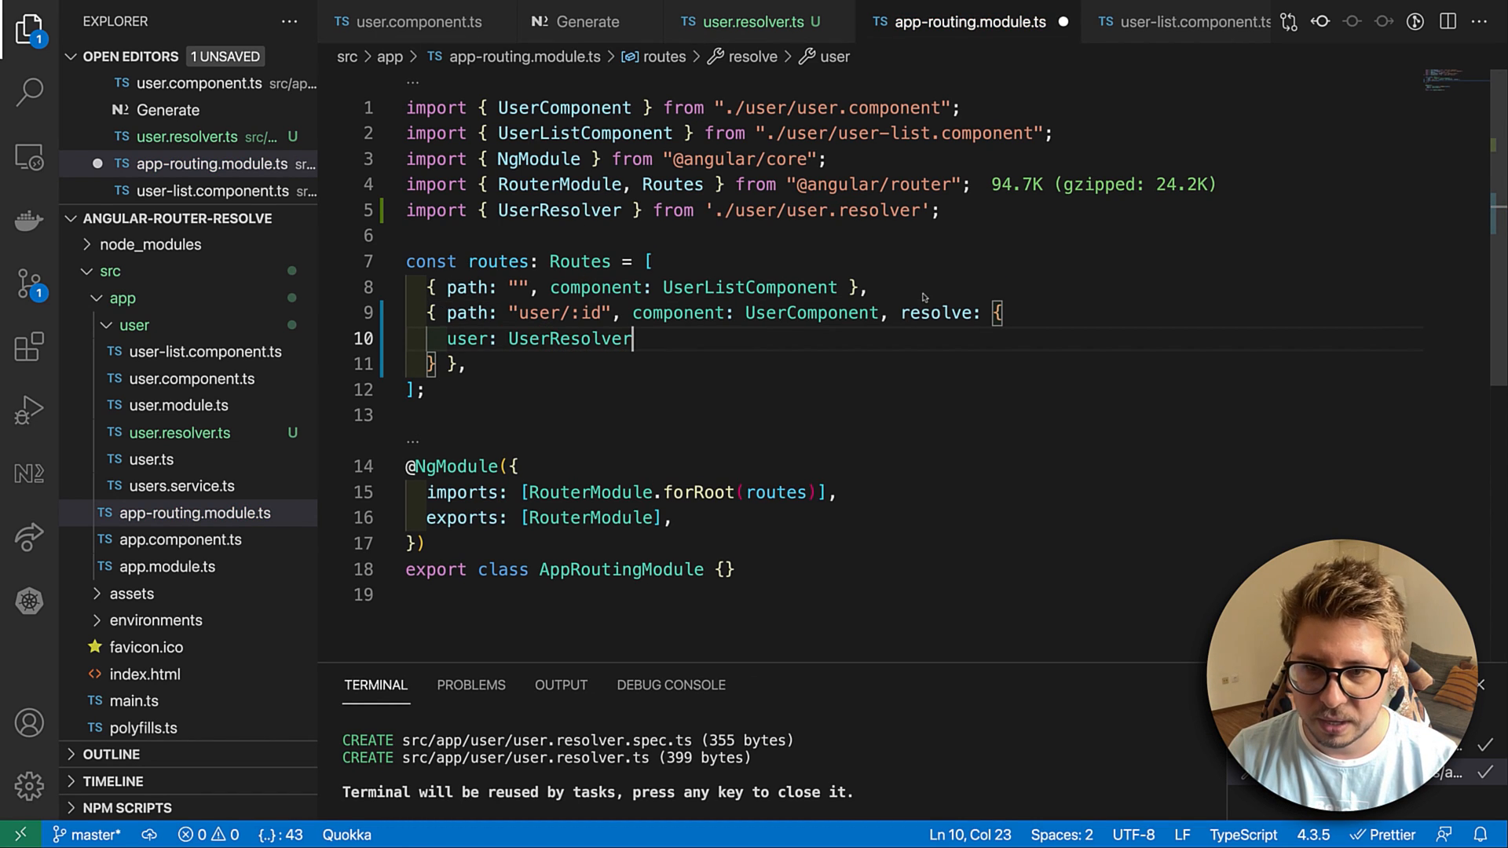
pyautogui.press('ctrl+s')
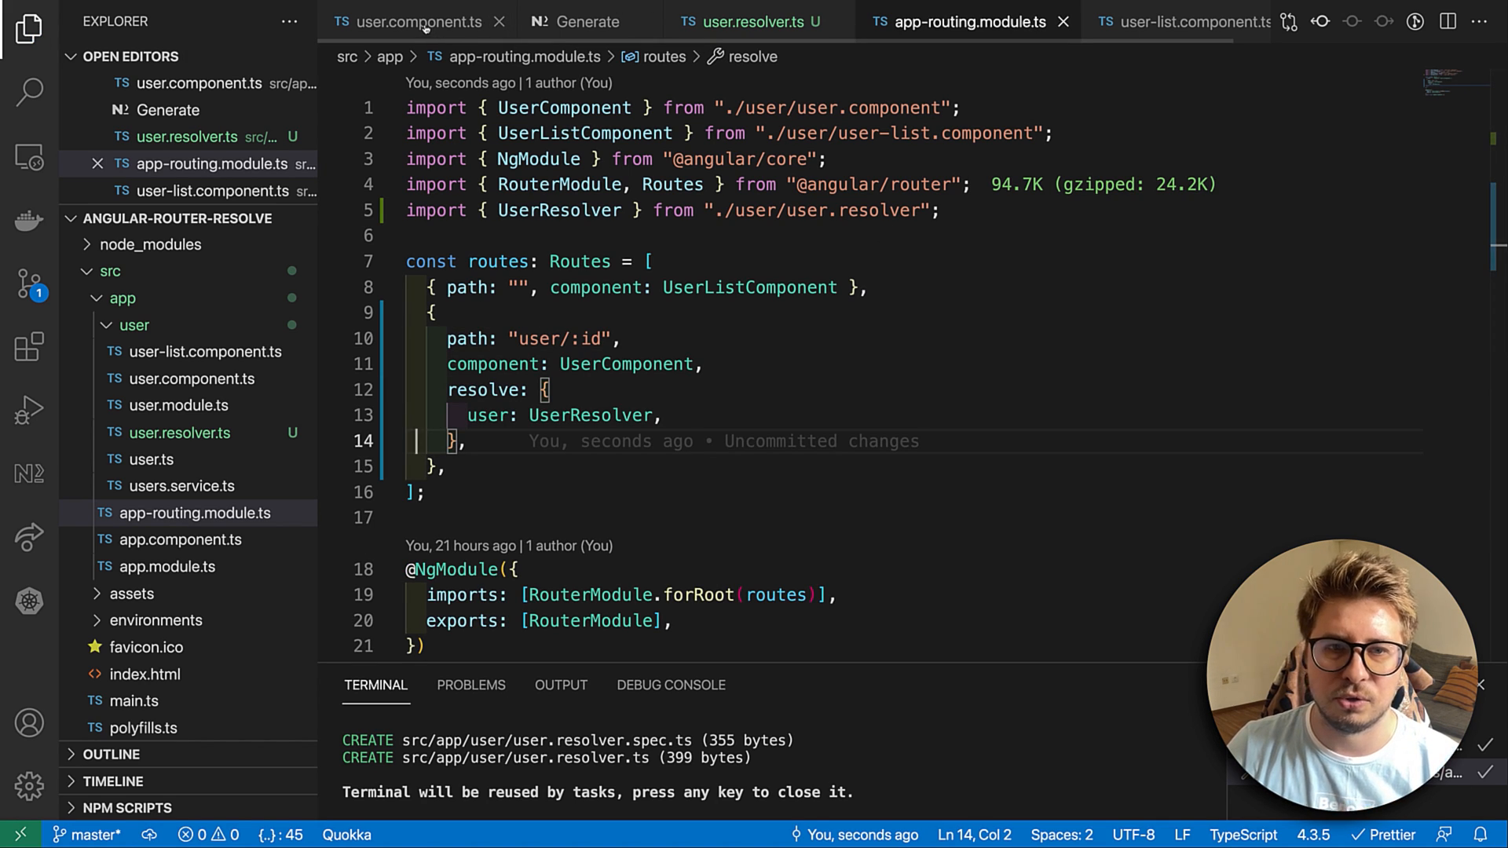
# - In user.component.ts, make the params id lookup optional-chained as param?.id
pyautogui.click(413, 20)
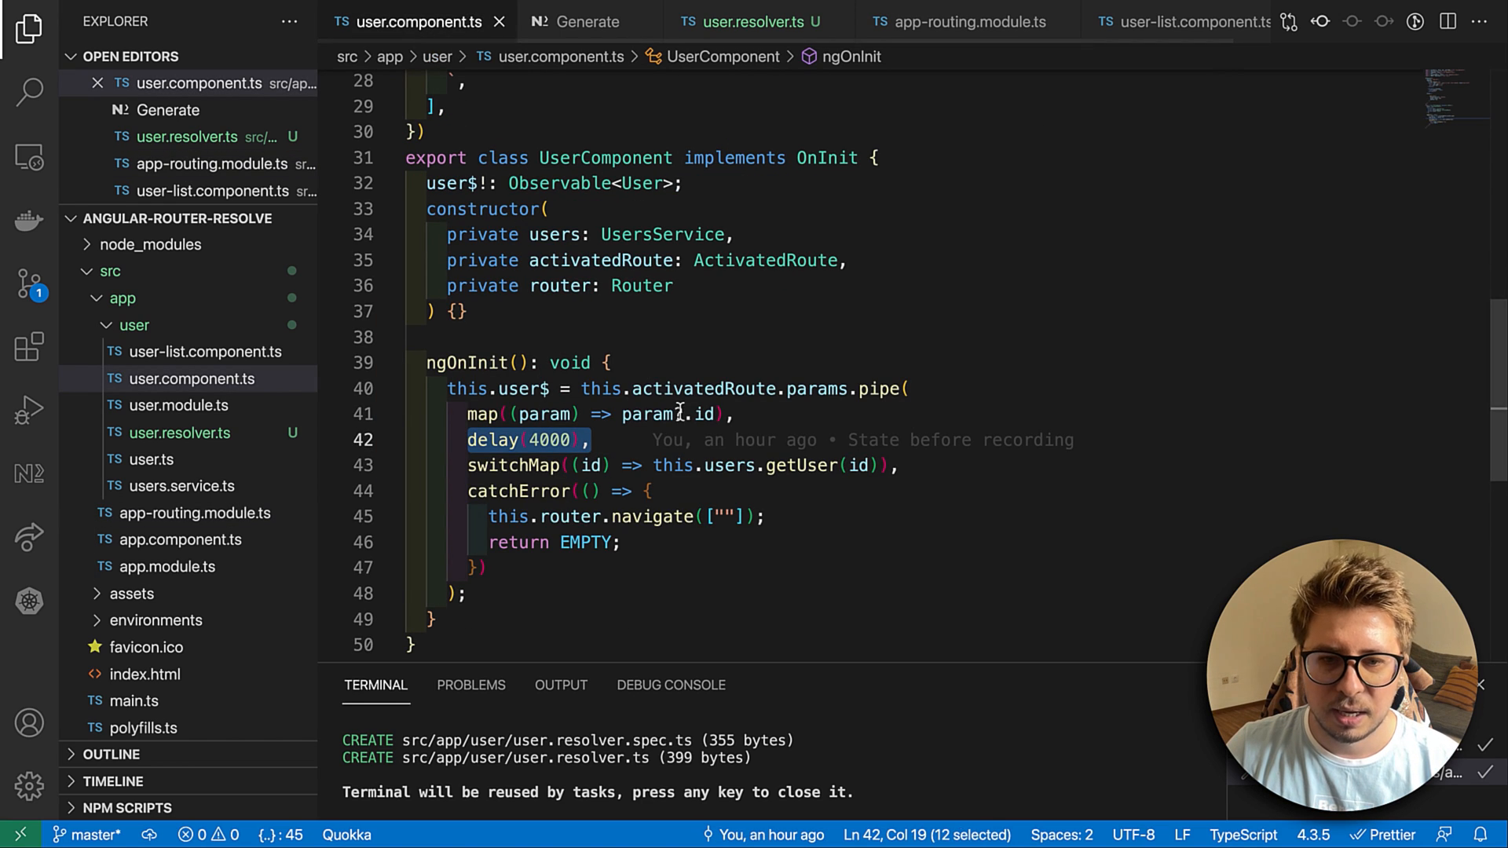
pyautogui.write('?')
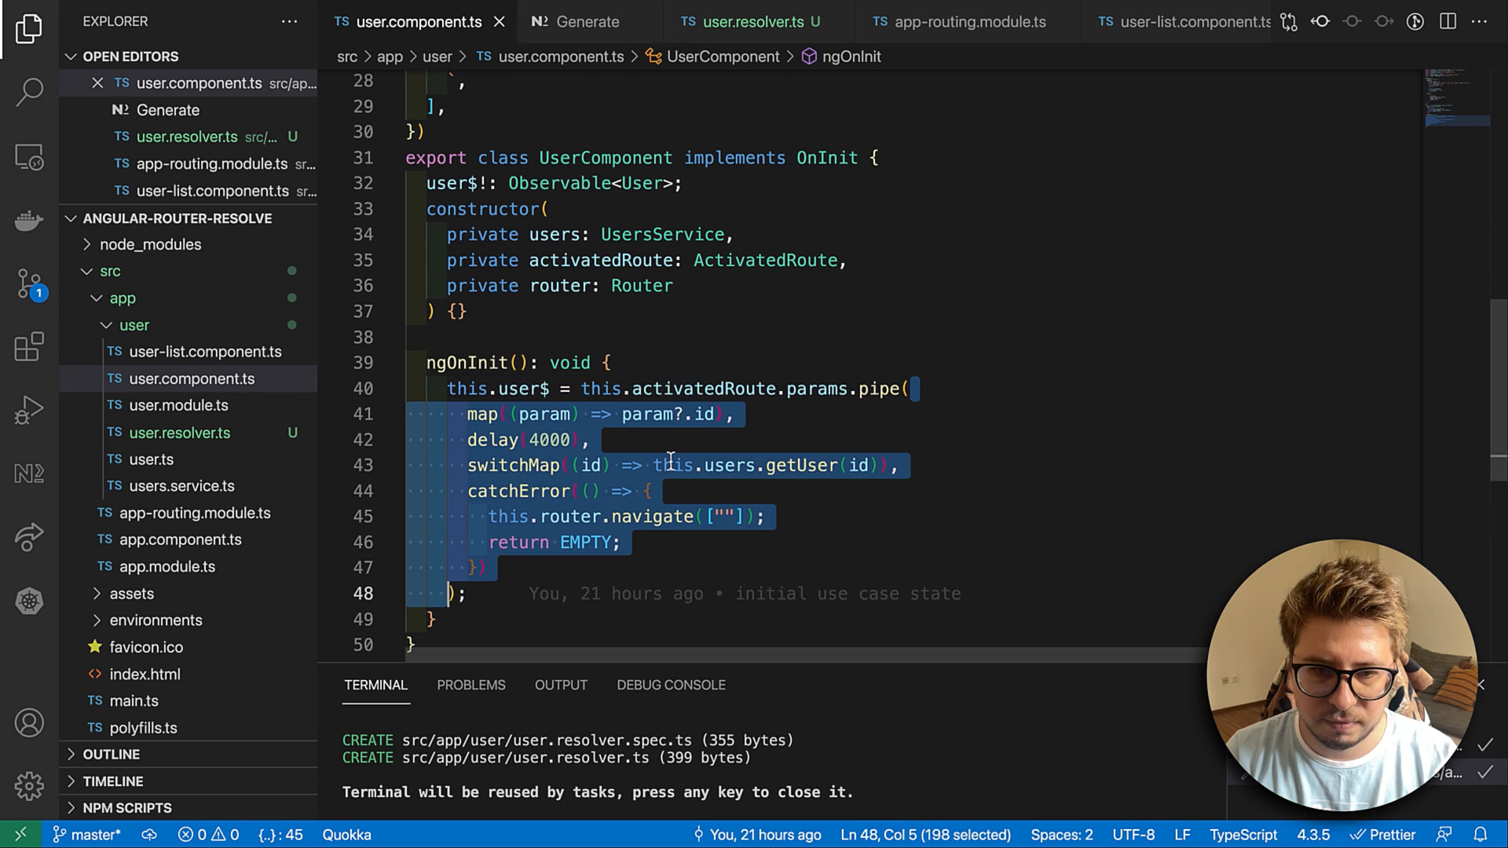
# - Replace the params pipe with this.activatedRoute.data.pipe(map(data => data?.user))
pyautogui.press('Delete')
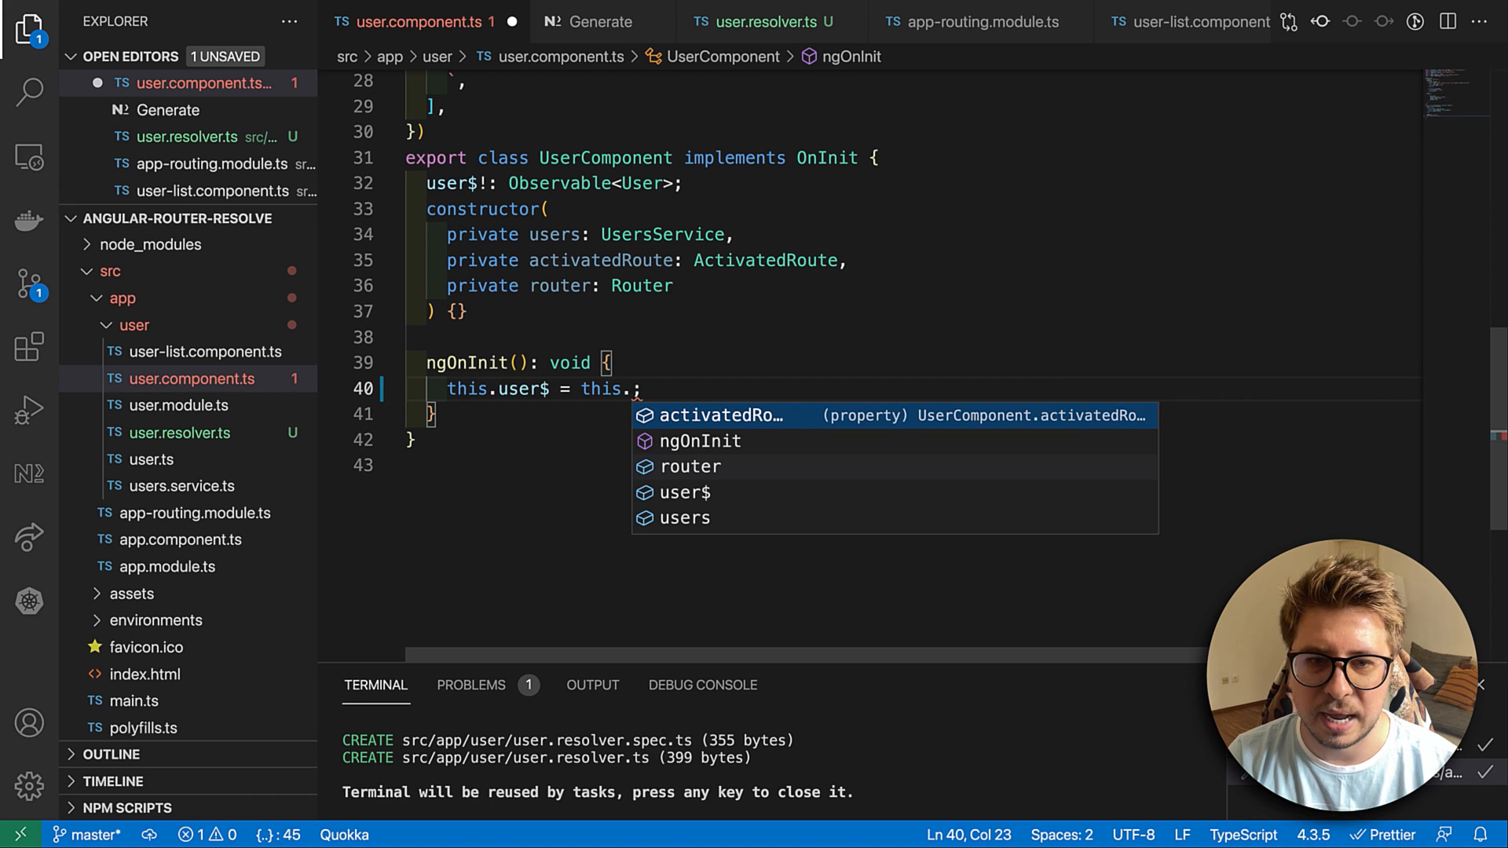
pyautogui.write('activatedRoute.')
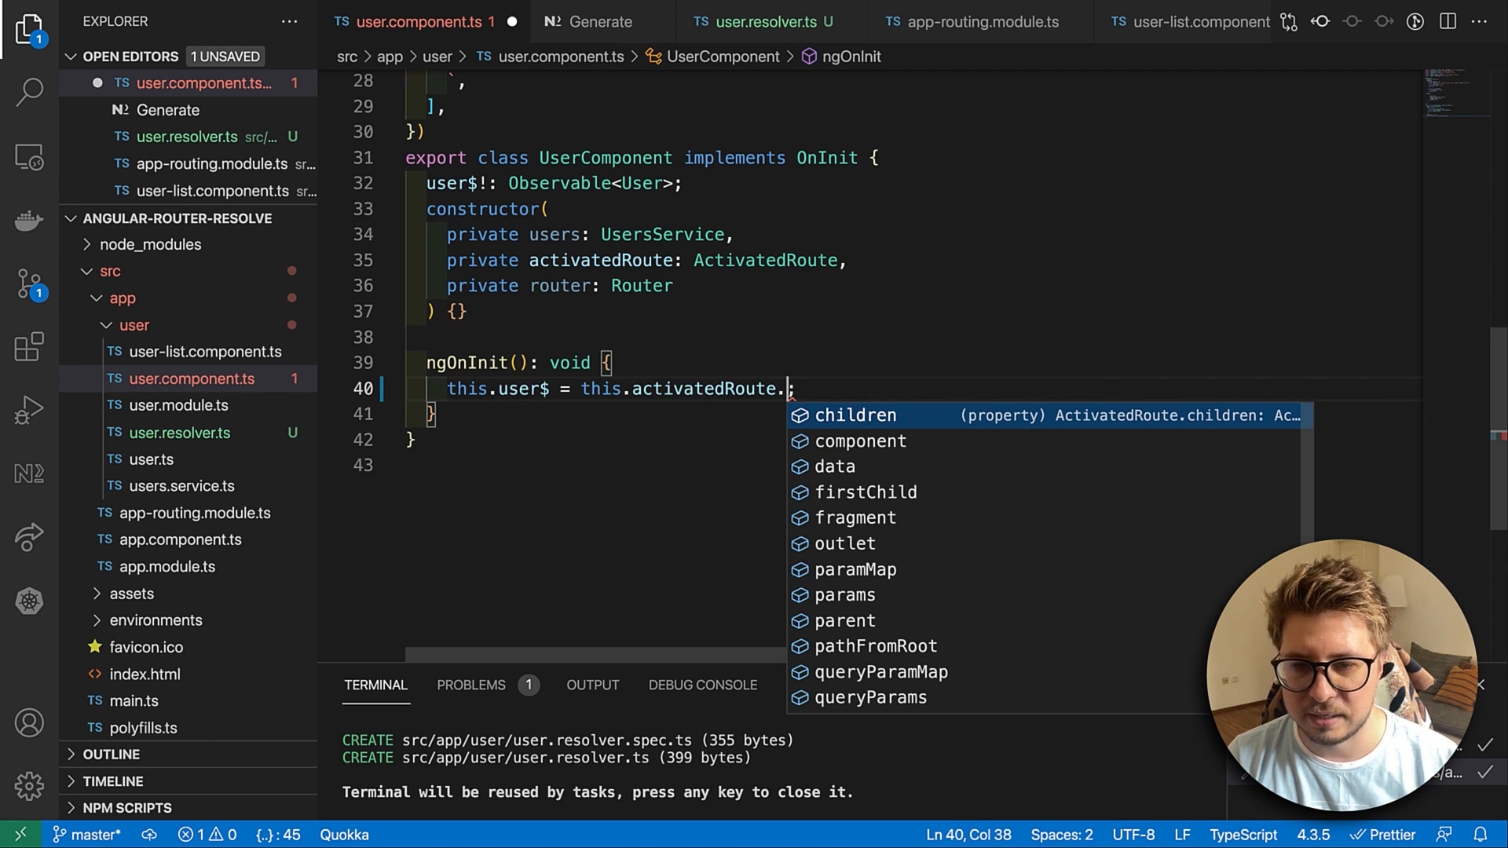
pyautogui.press('Down')
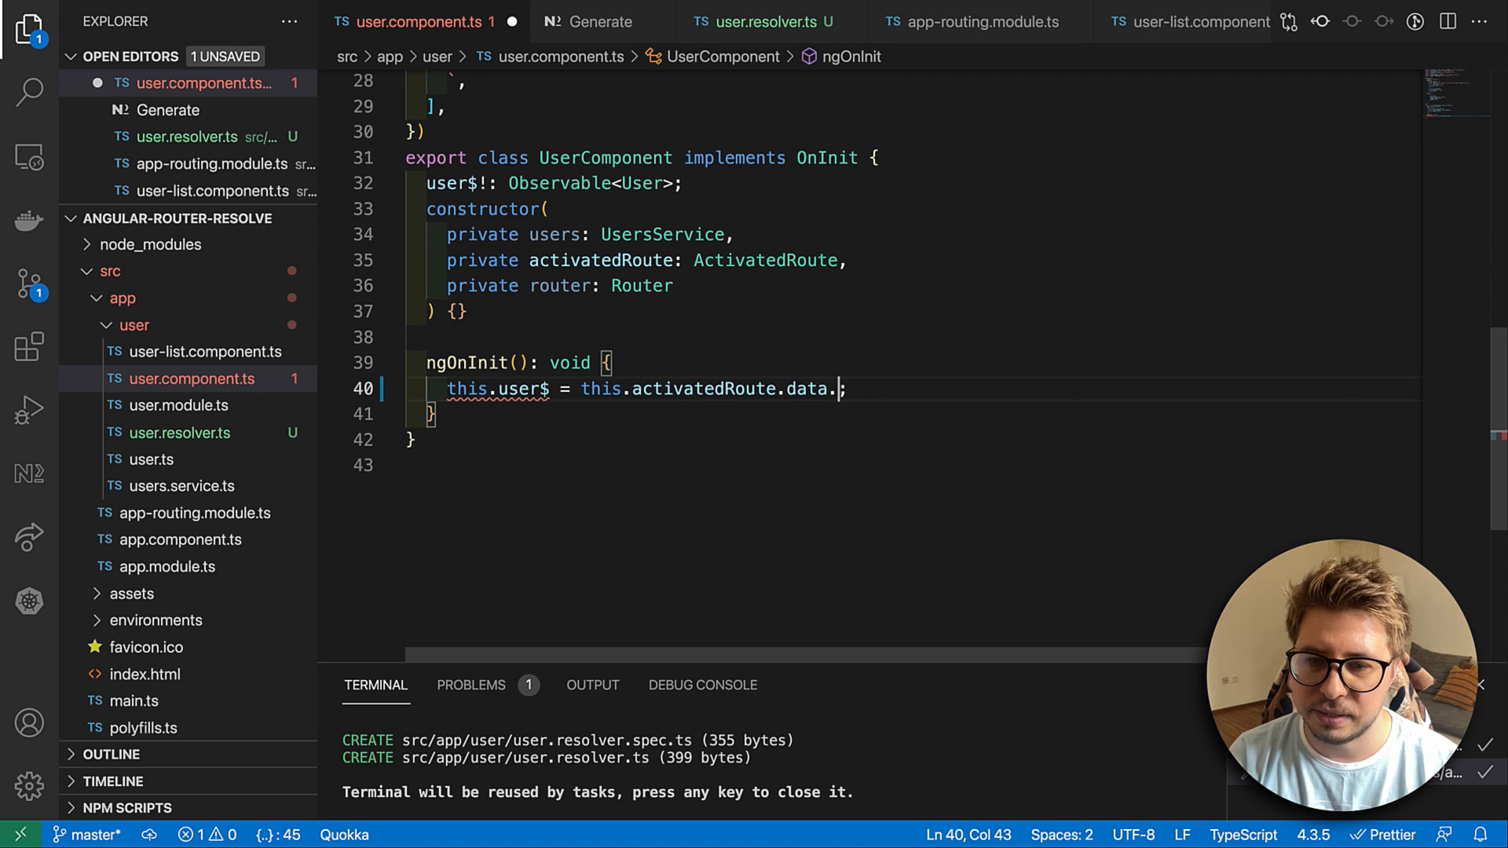
pyautogui.write('pipe()')
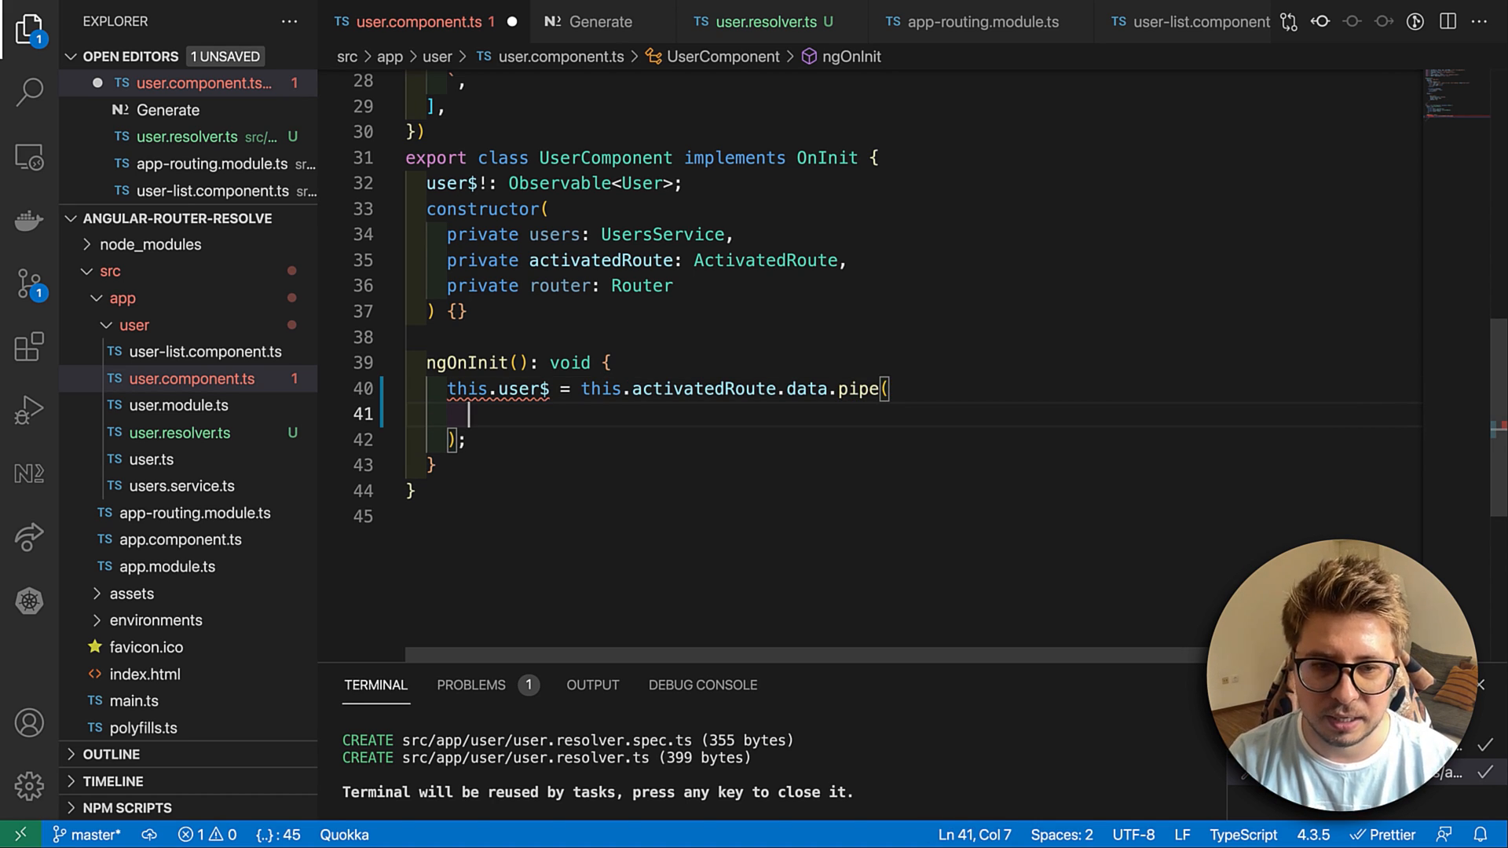
pyautogui.write('map(')
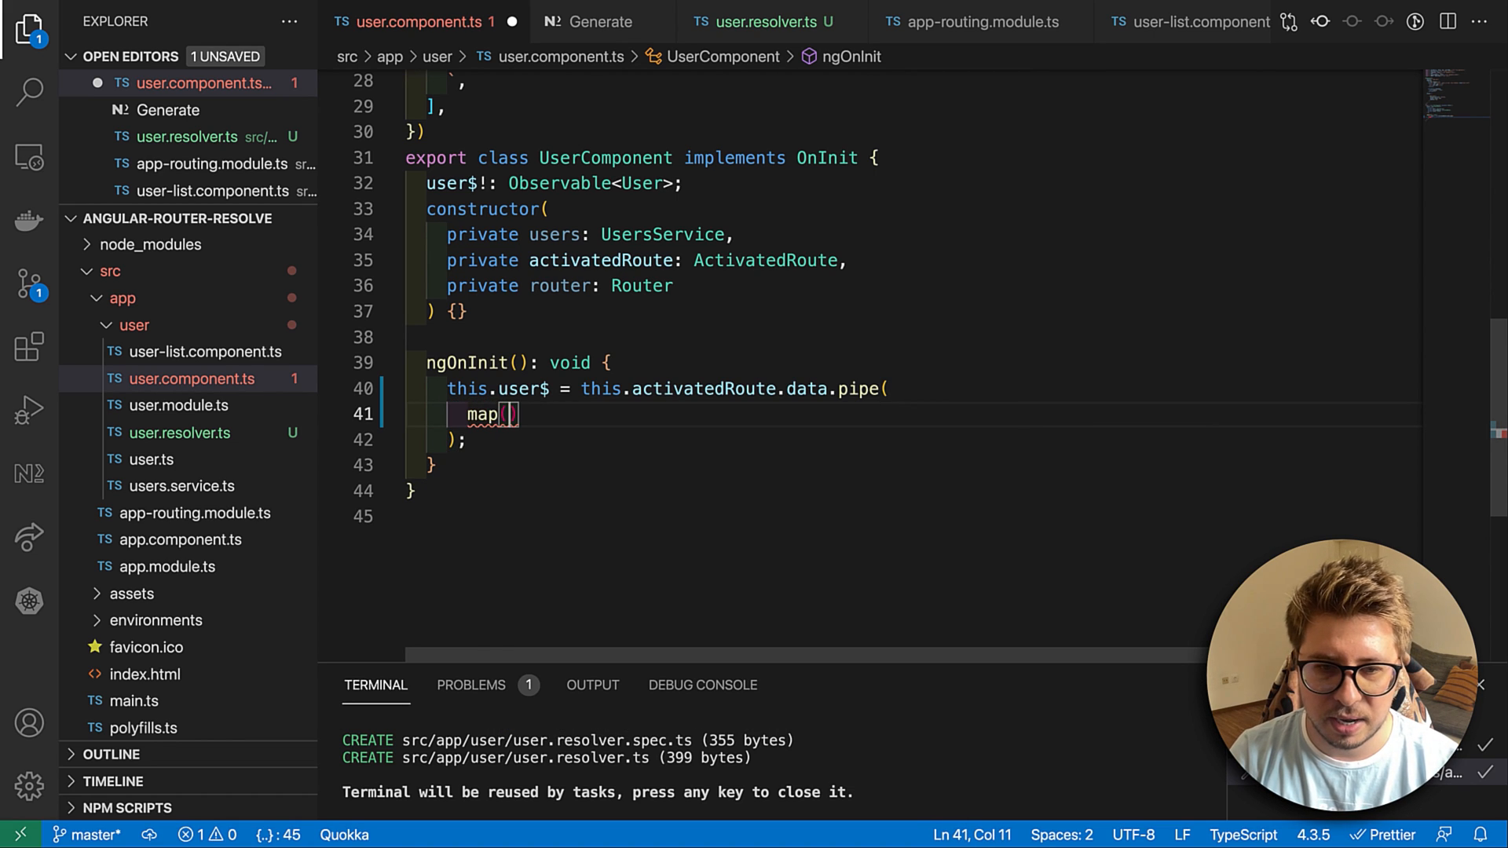
pyautogui.write('d')
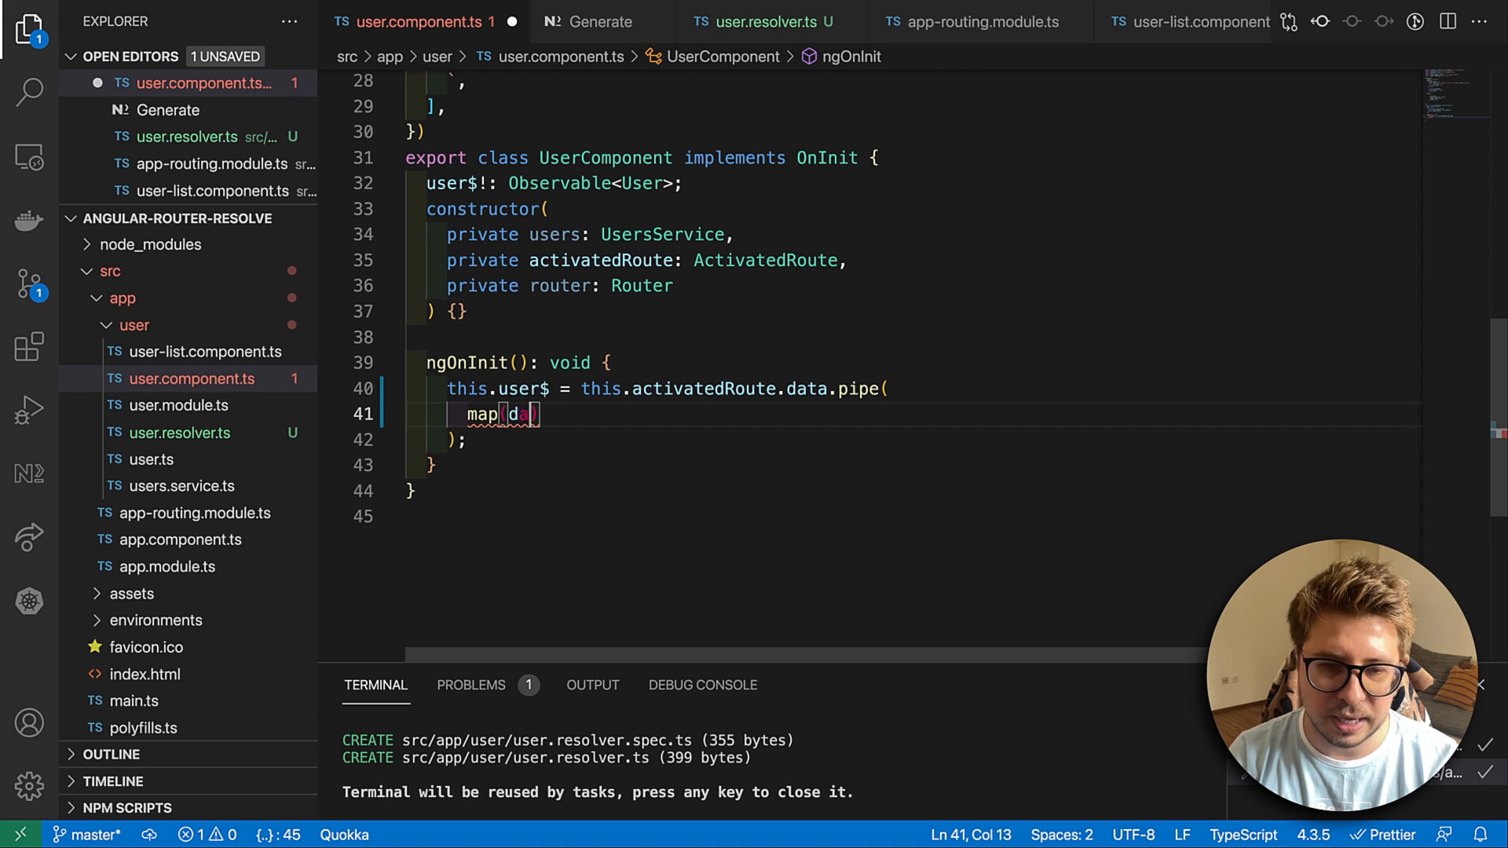
pyautogui.write('ata =>')
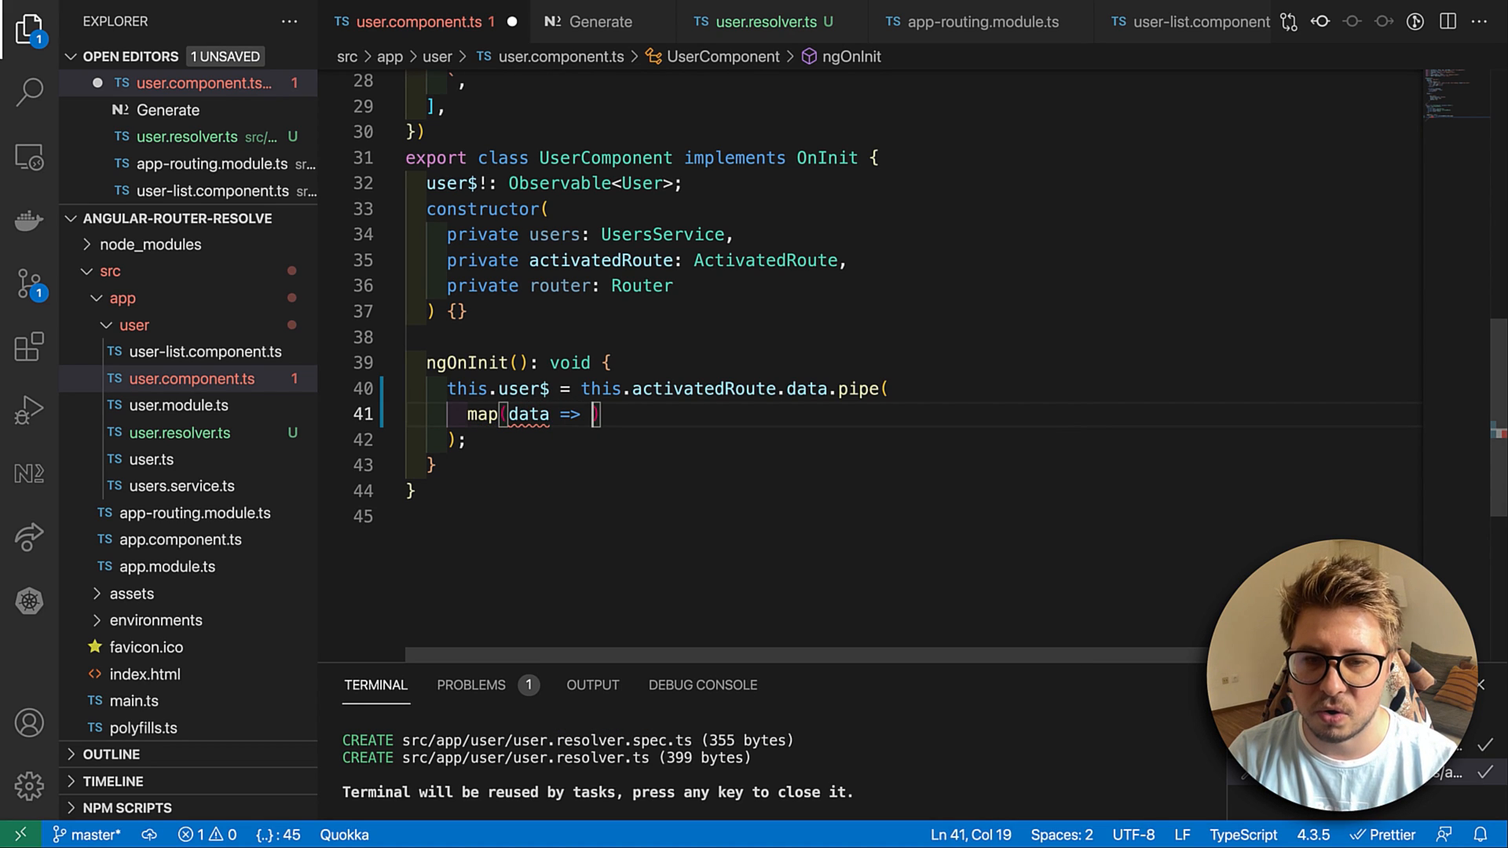
pyautogui.write('data')
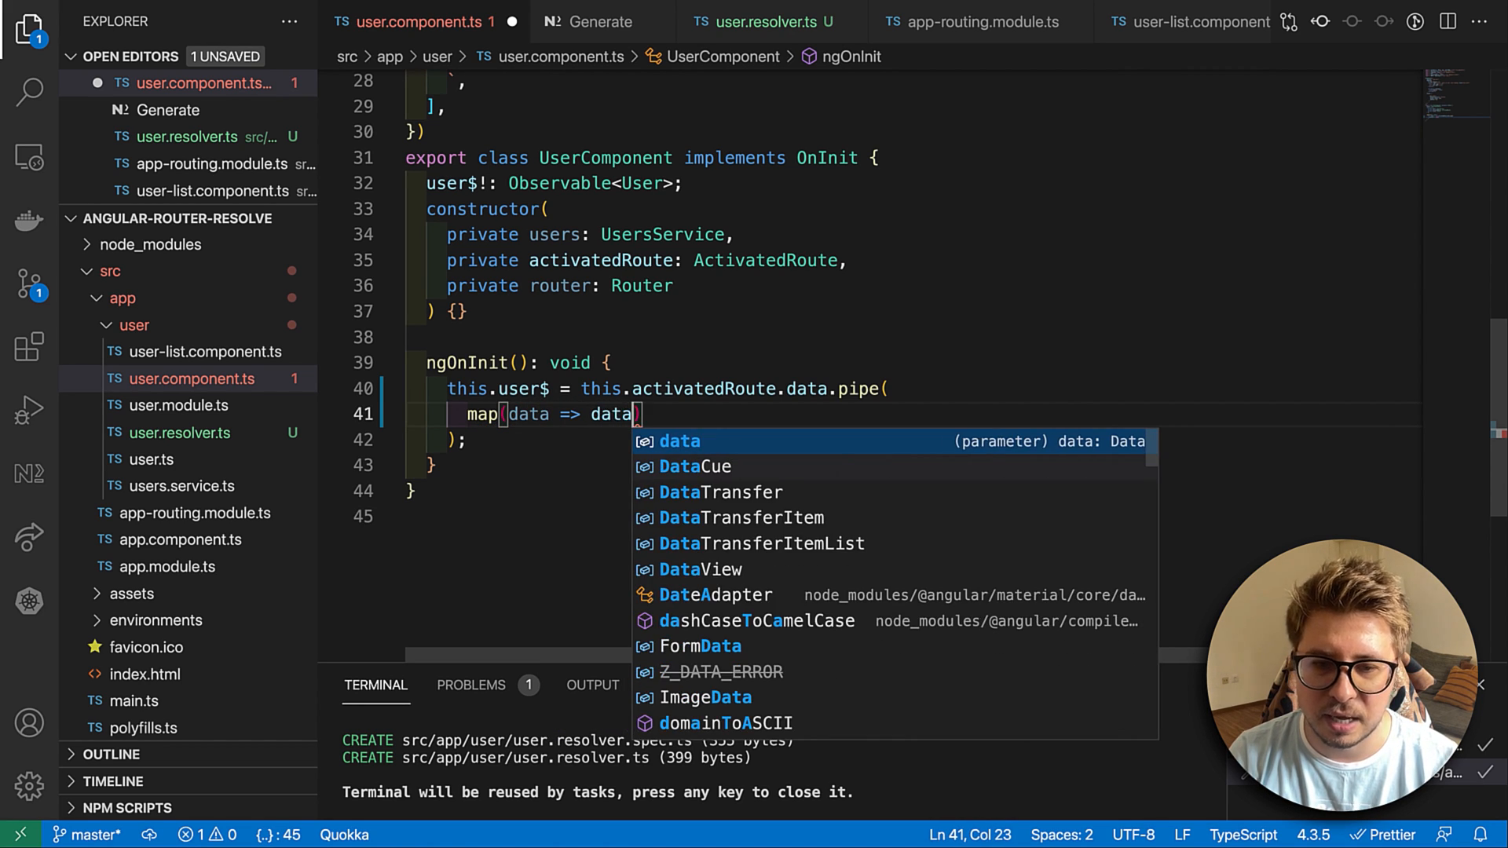
pyautogui.press('Escape')
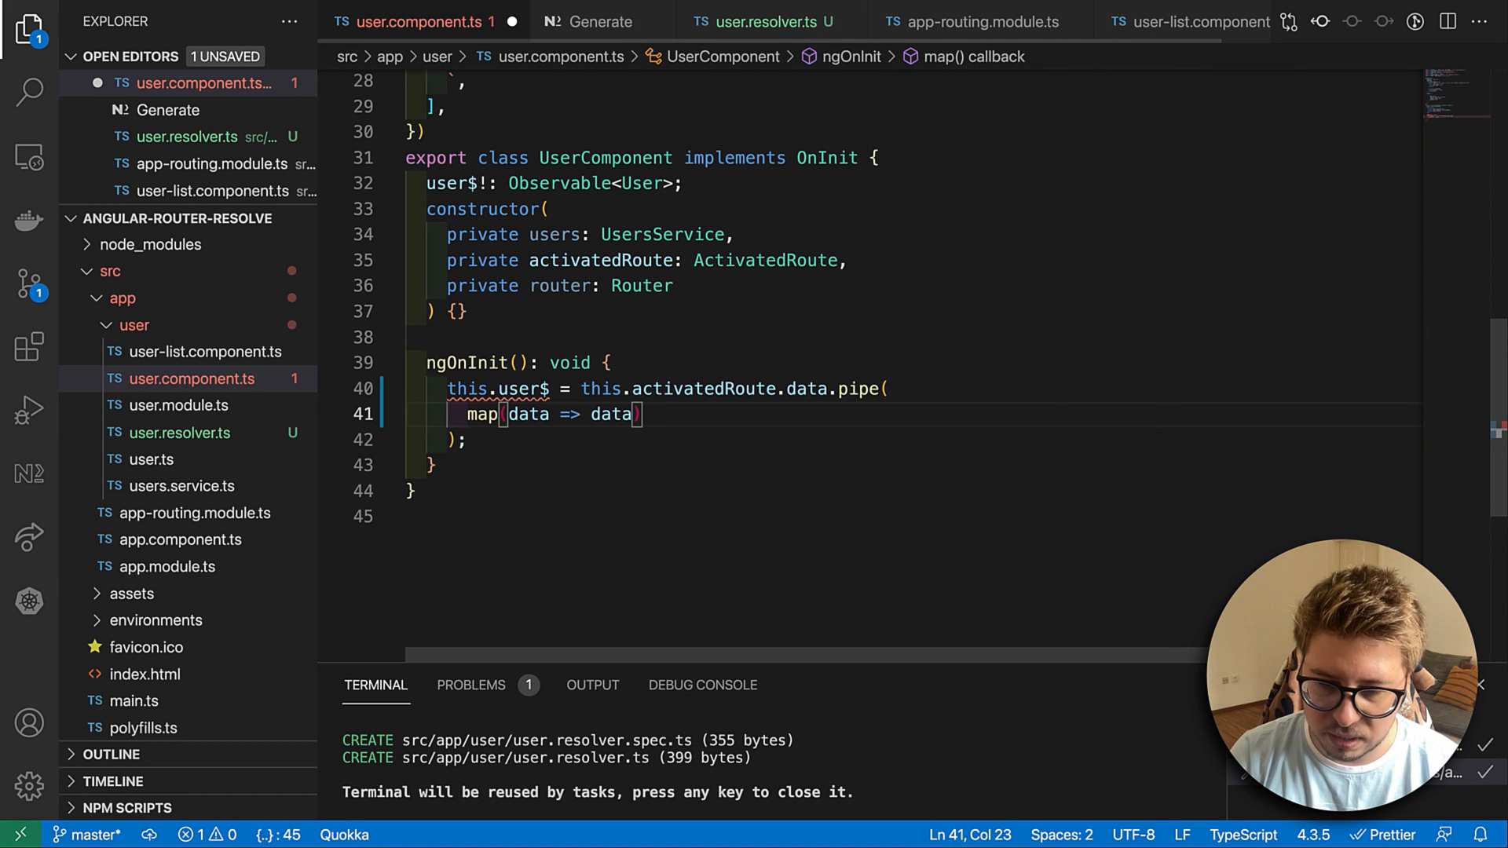
pyautogui.write('?.user')
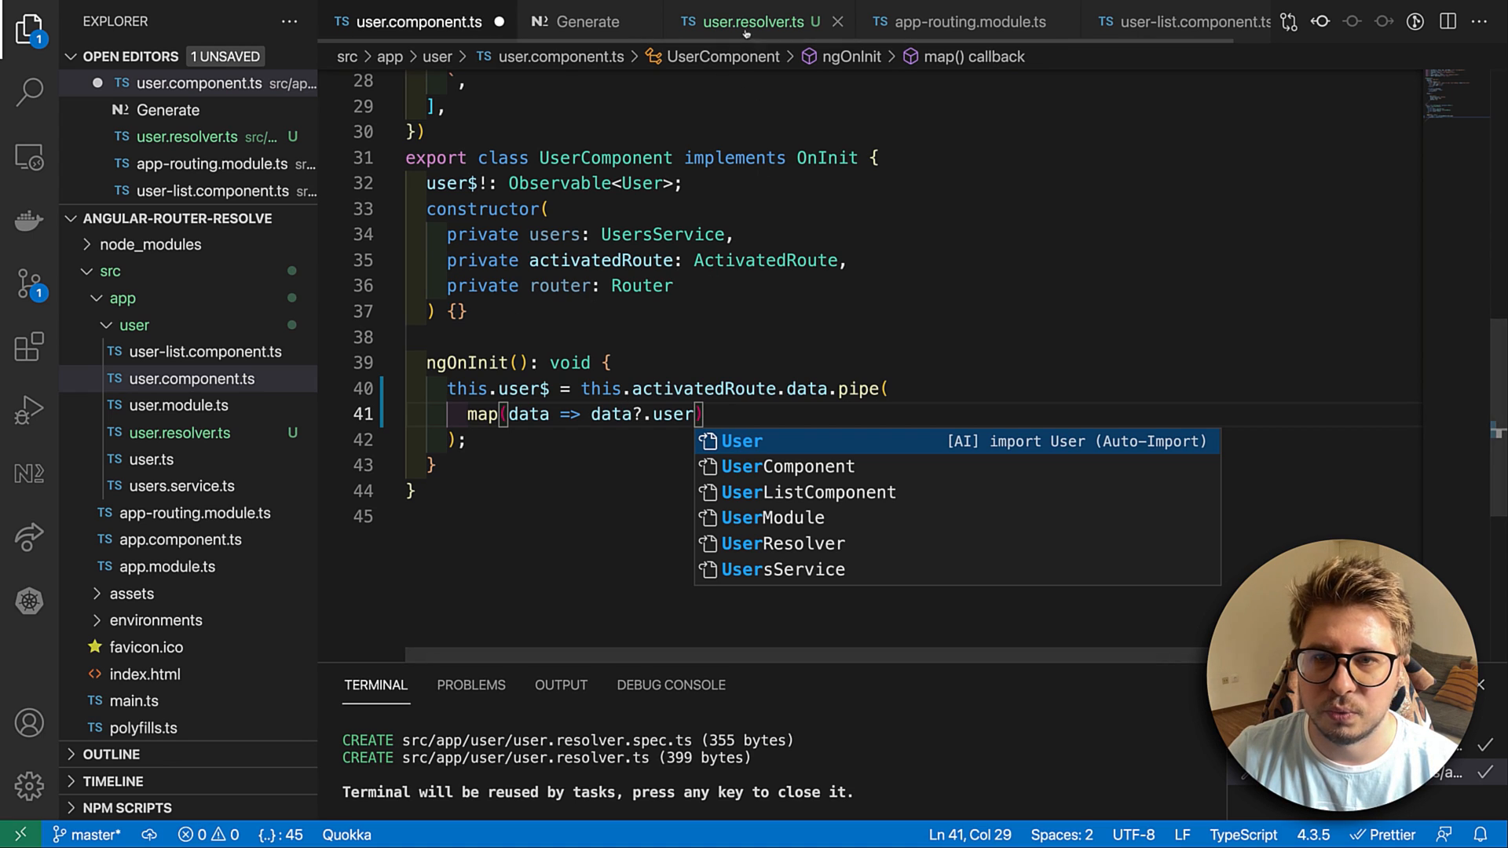
# - Verify the user resolve key in app-routing.module.ts and remove the unused router constructor parameter
pyautogui.click(966, 20)
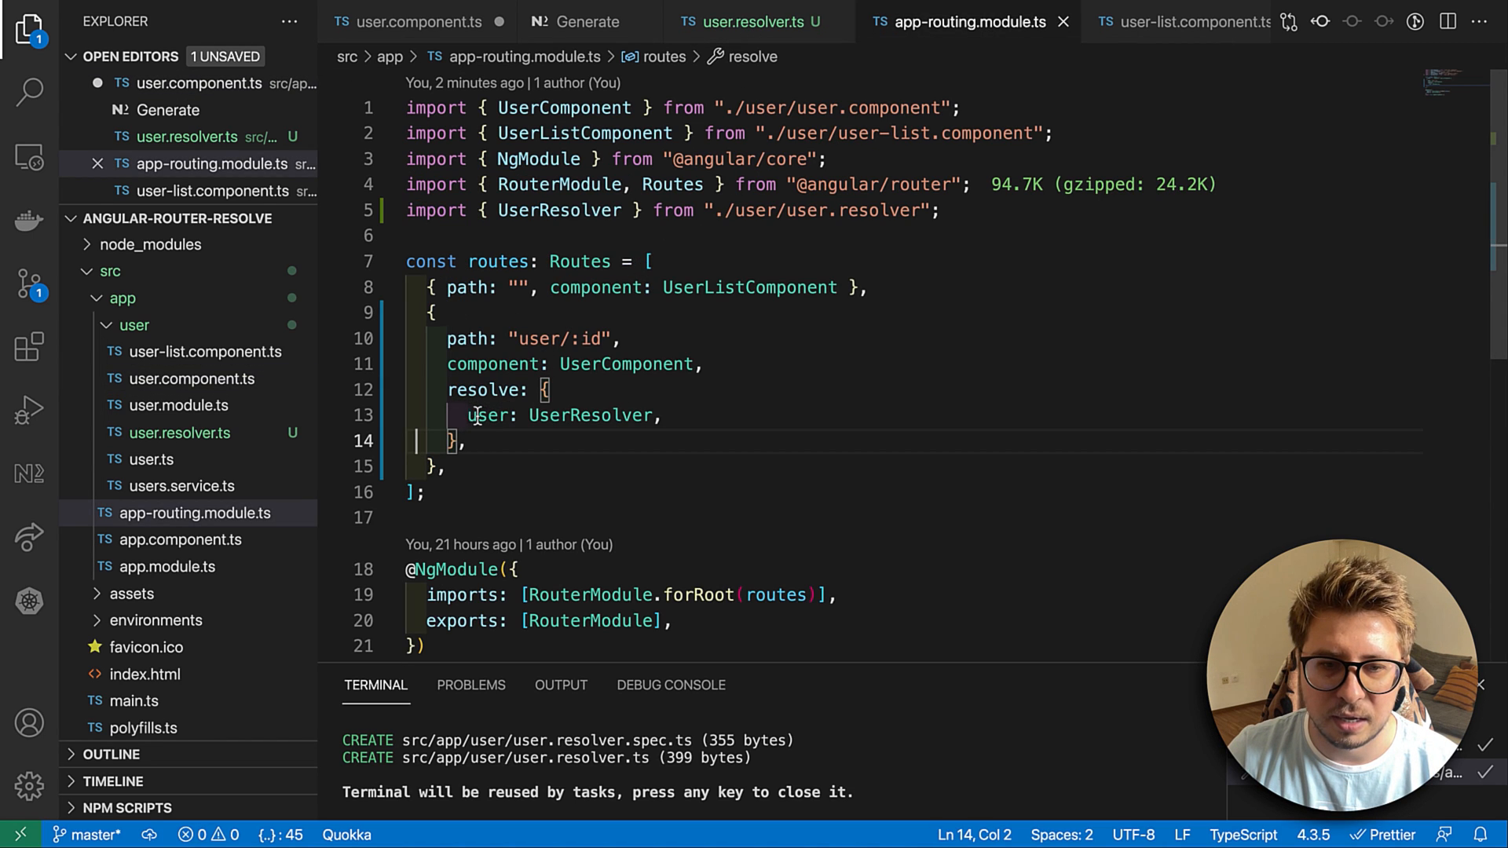
pyautogui.doubleClick(485, 415)
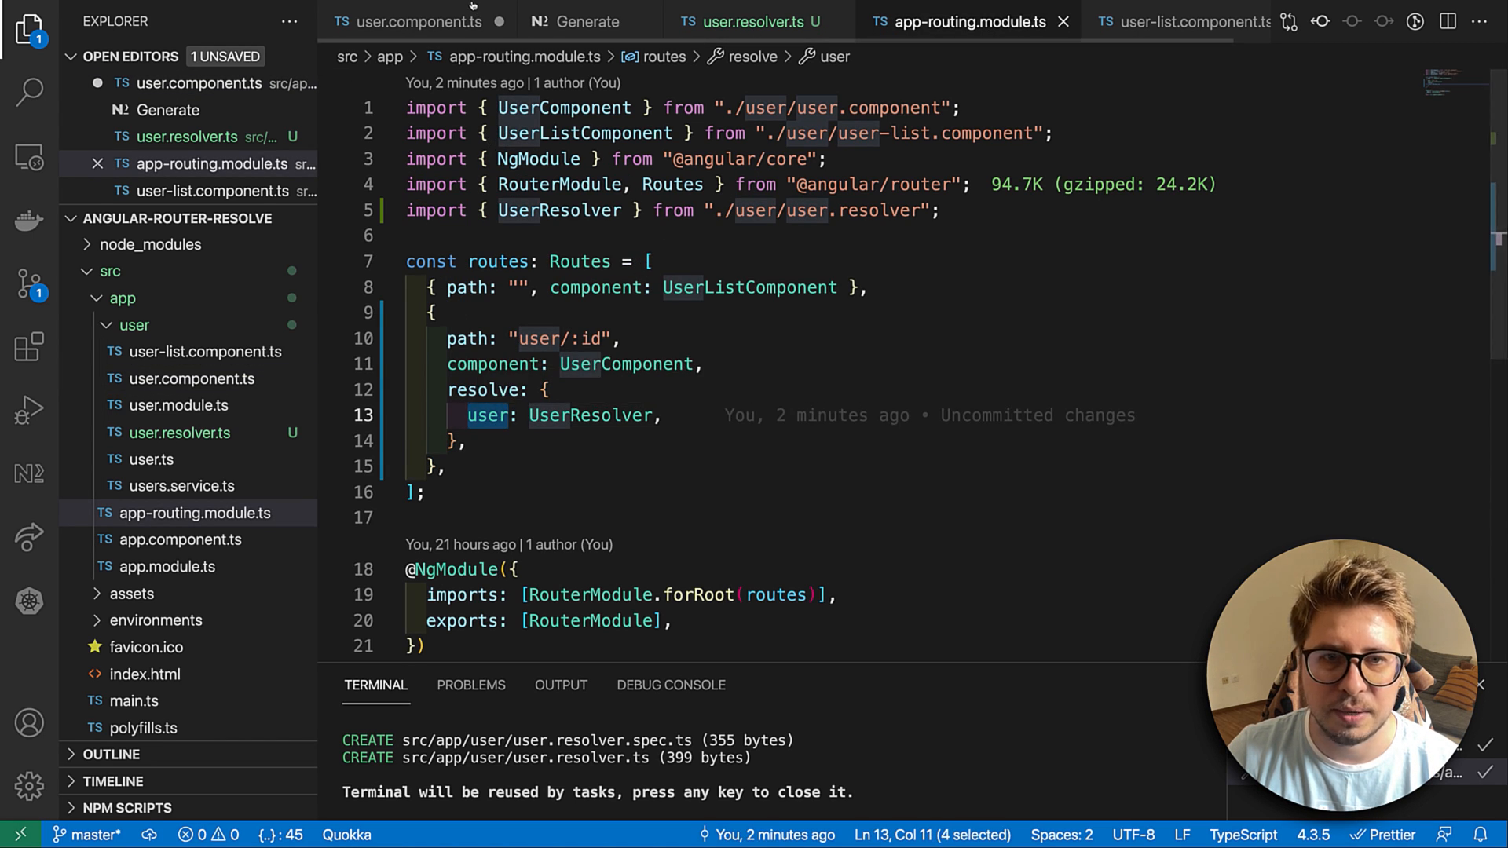
pyautogui.click(413, 20)
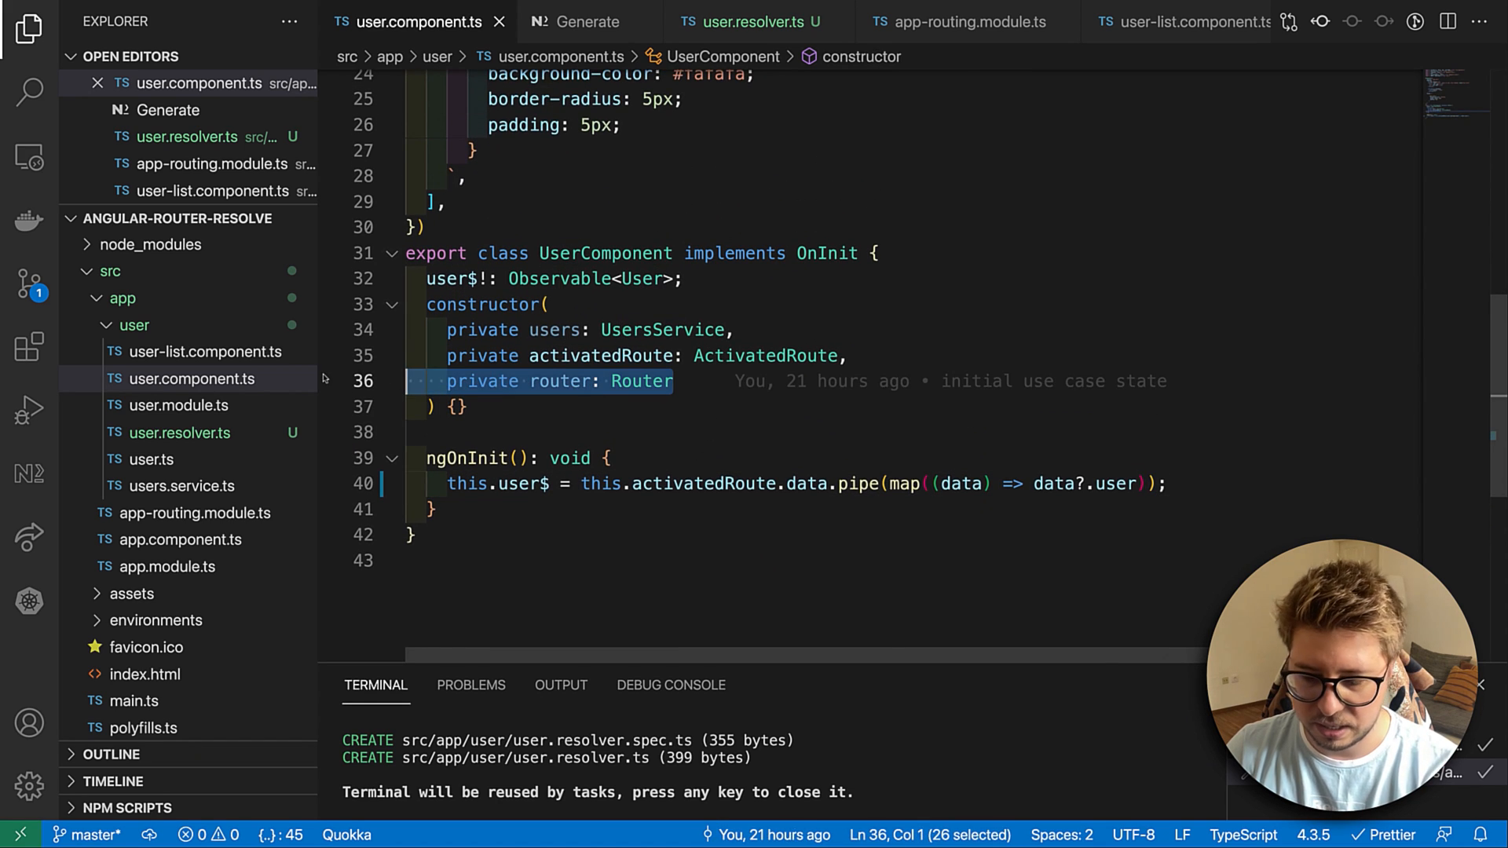
pyautogui.press('Delete')
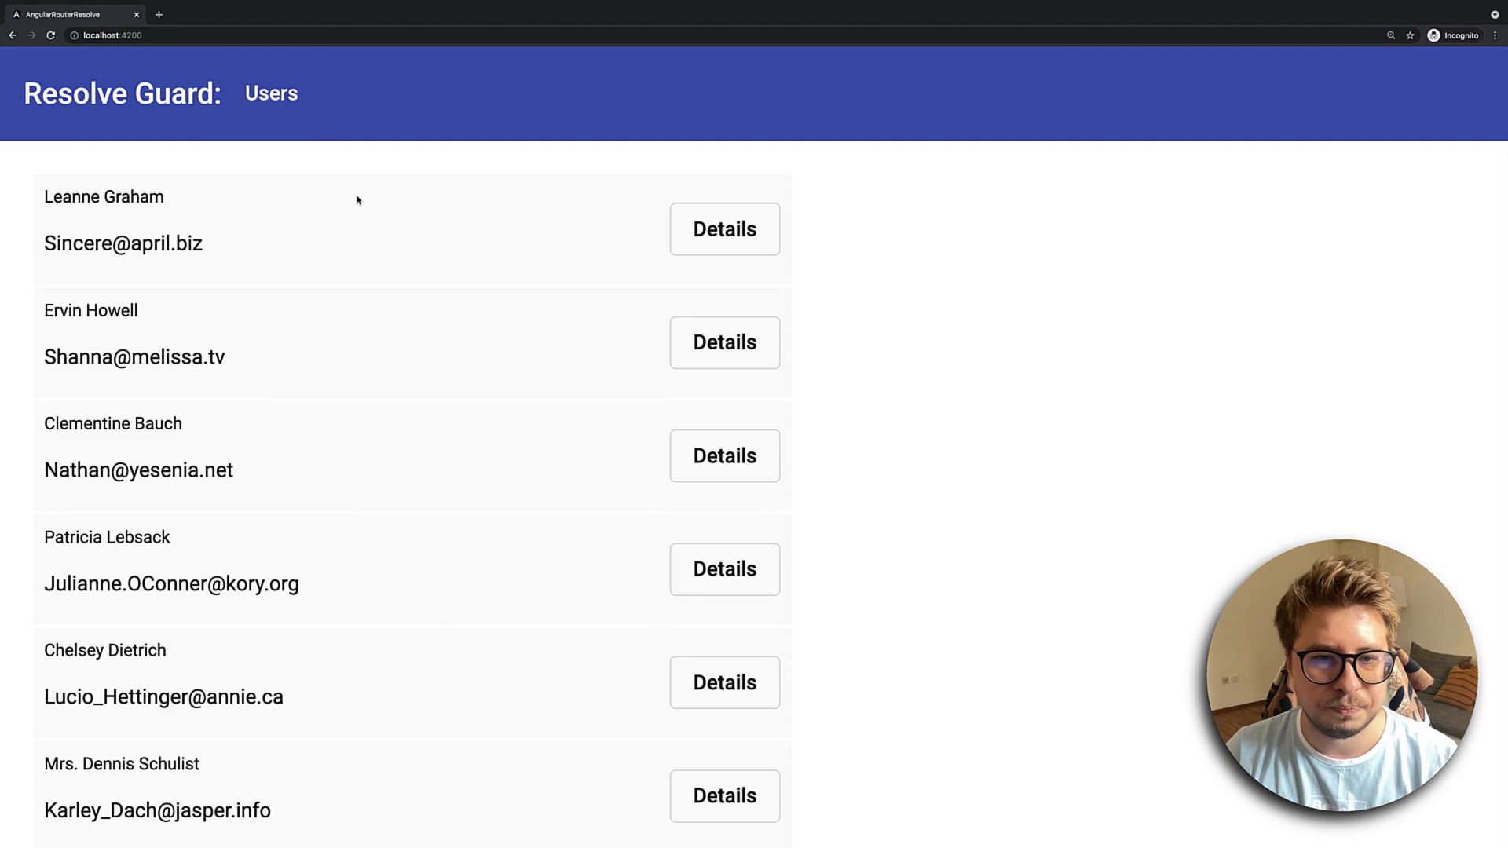
pyautogui.moveTo(562, 294)
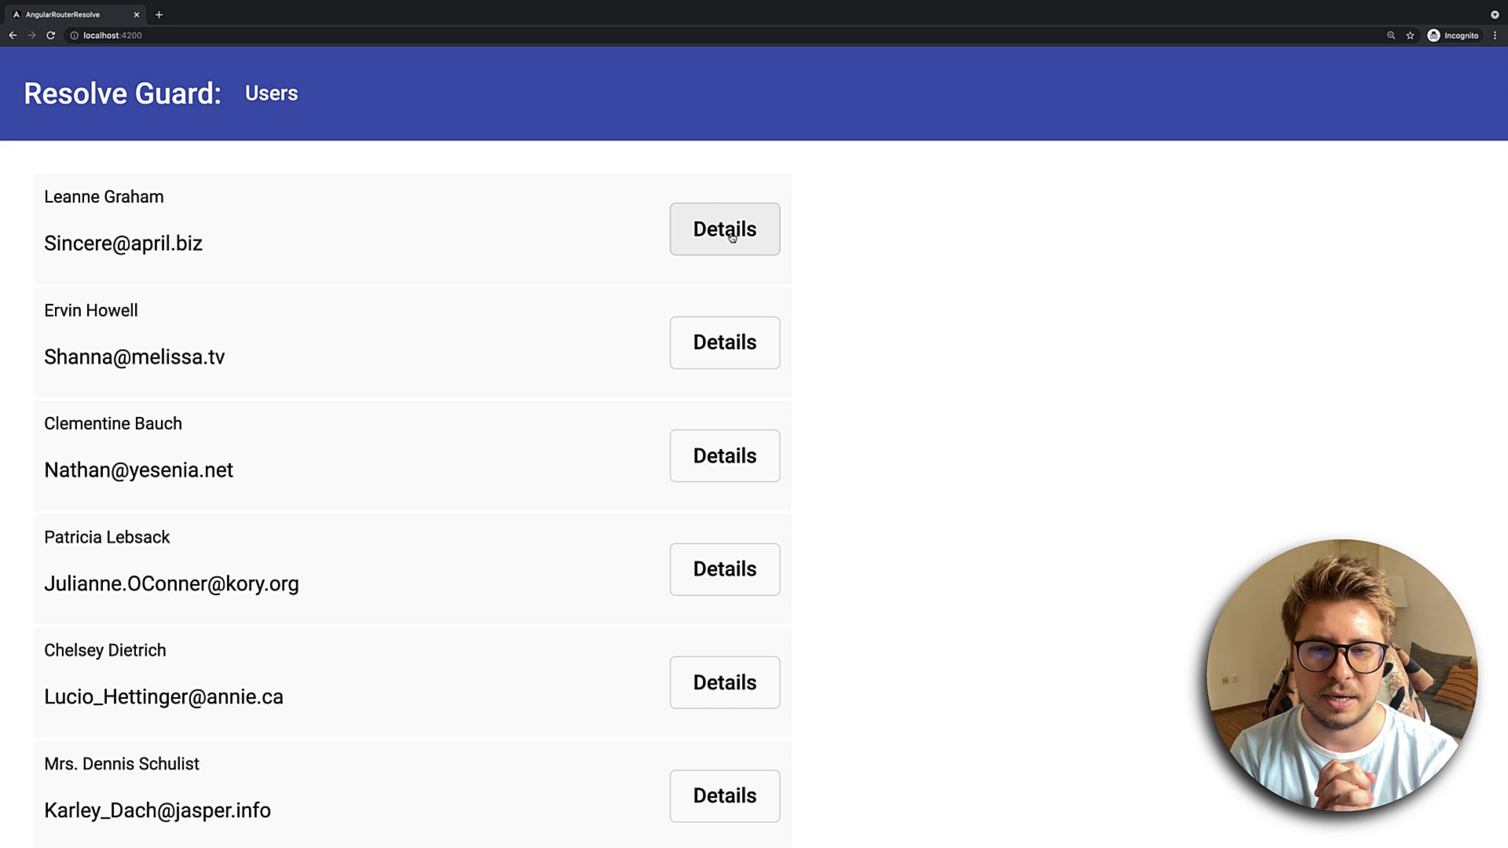
# - View Leanne Graham's and then Ervin Howell's User Details pages in Chrome
pyautogui.click(724, 229)
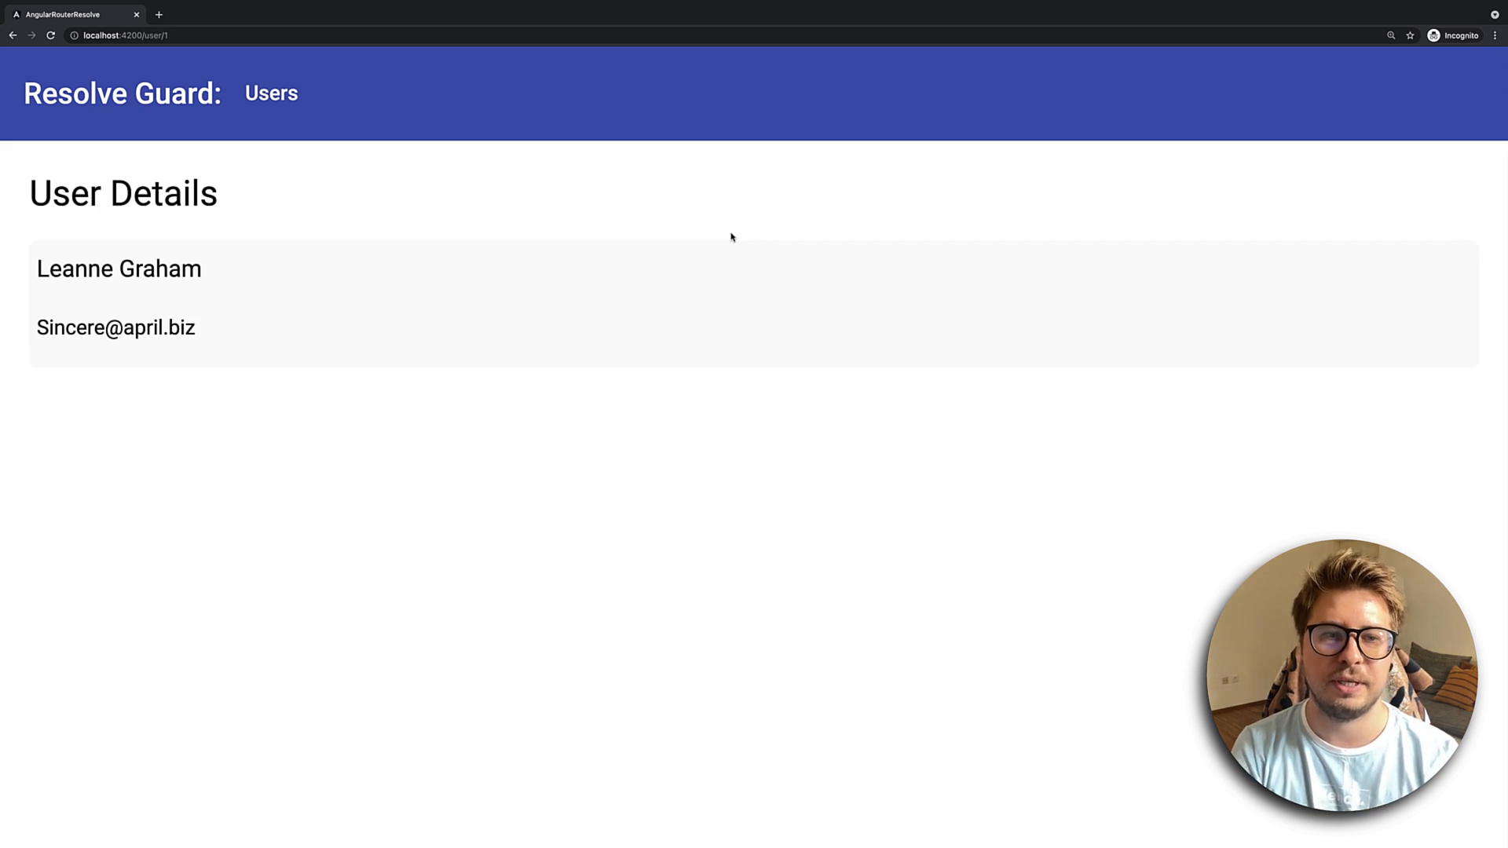
pyautogui.moveTo(153, 233)
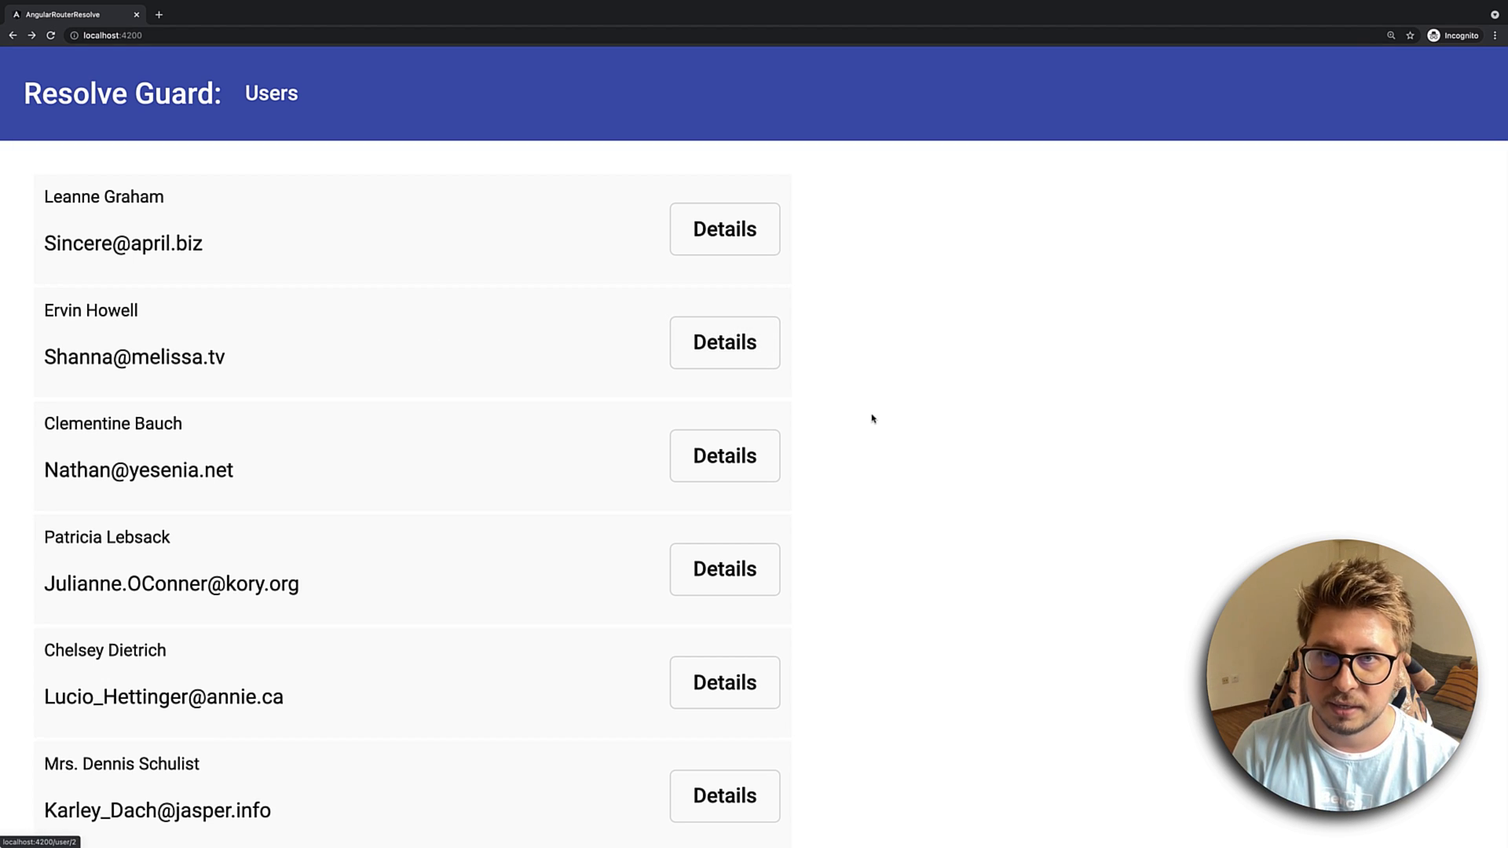
pyautogui.click(724, 343)
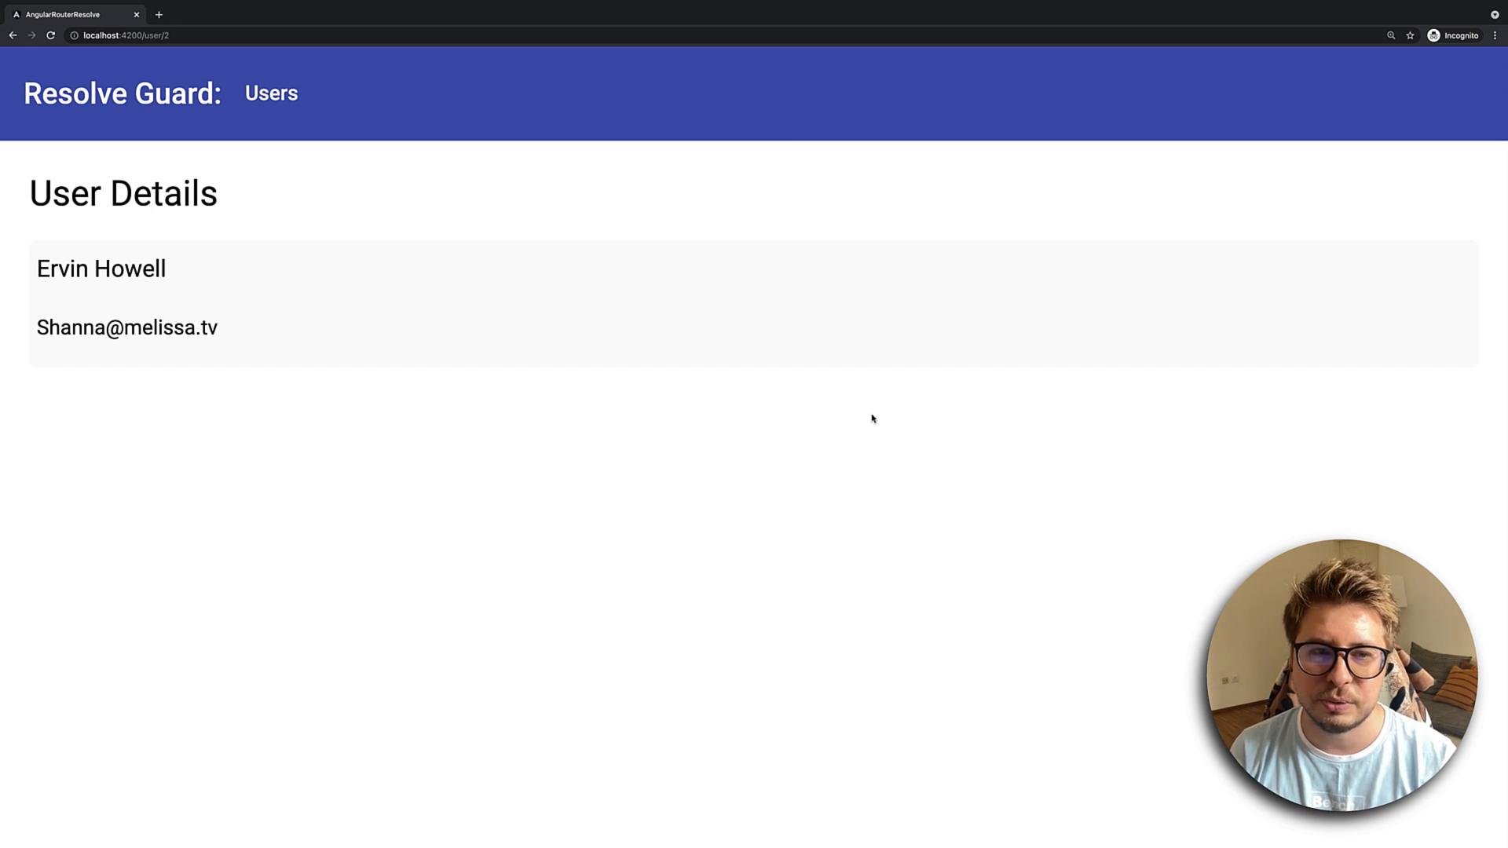
pyautogui.moveTo(705, 377)
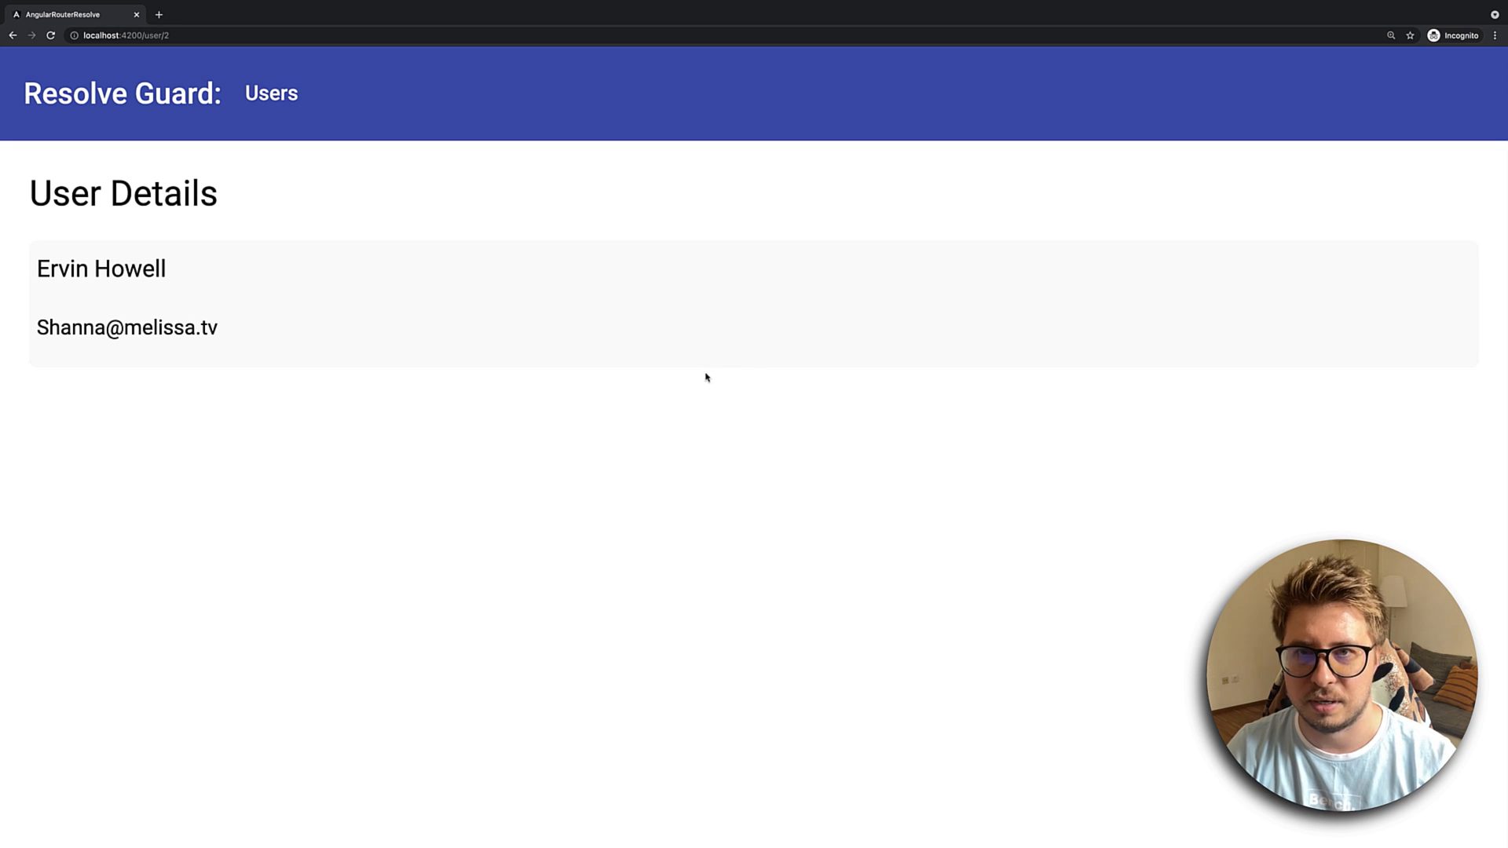
pyautogui.moveTo(366, 179)
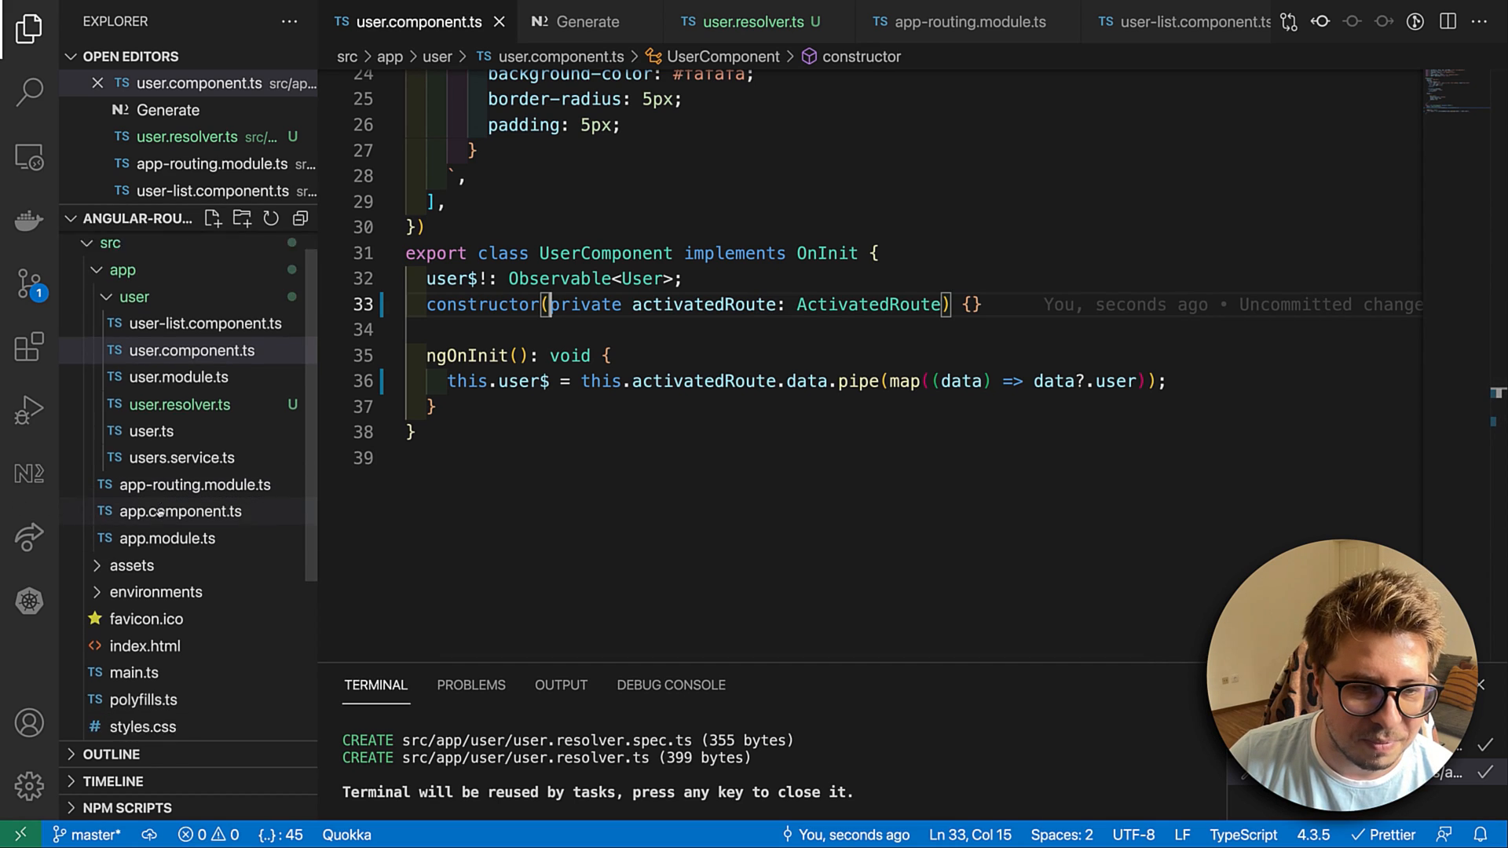
# - Add MatProgressBarModule to AppModule's imports in app.module.ts via the auto-import suggestion
pyautogui.click(180, 510)
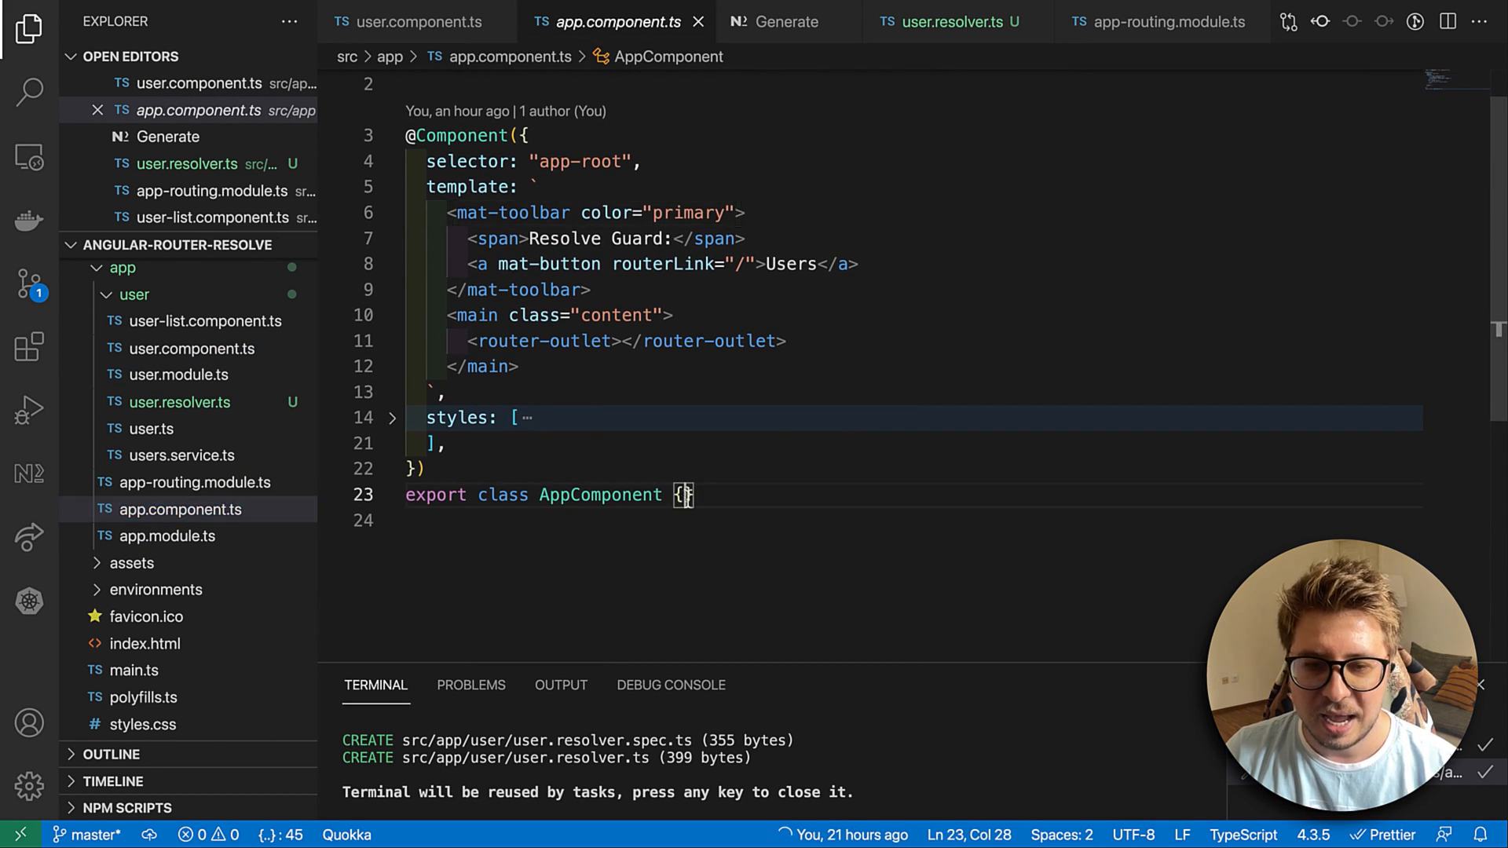
pyautogui.moveTo(515, 212)
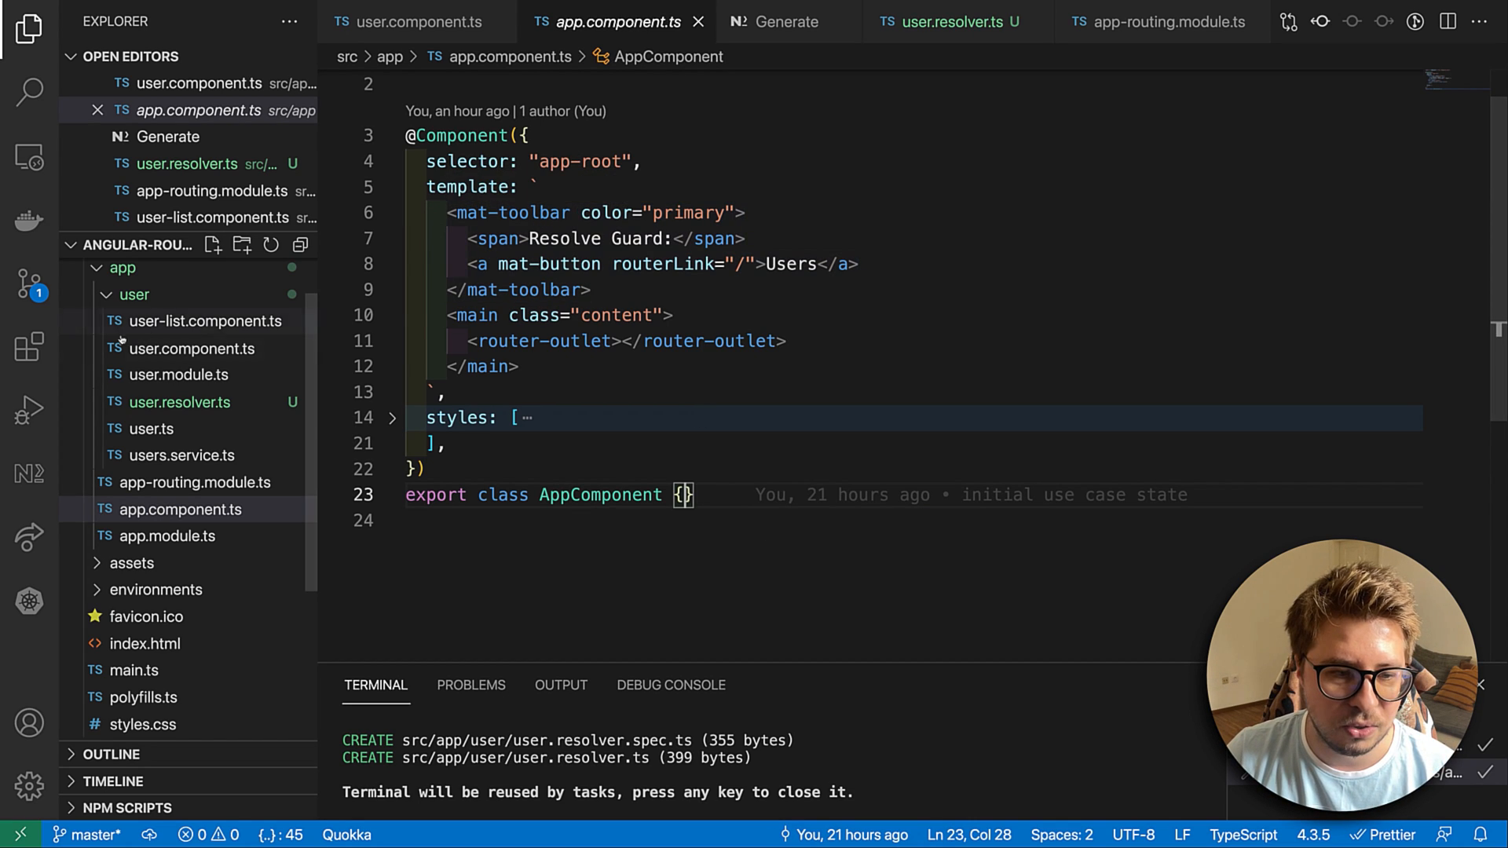
pyautogui.click(168, 535)
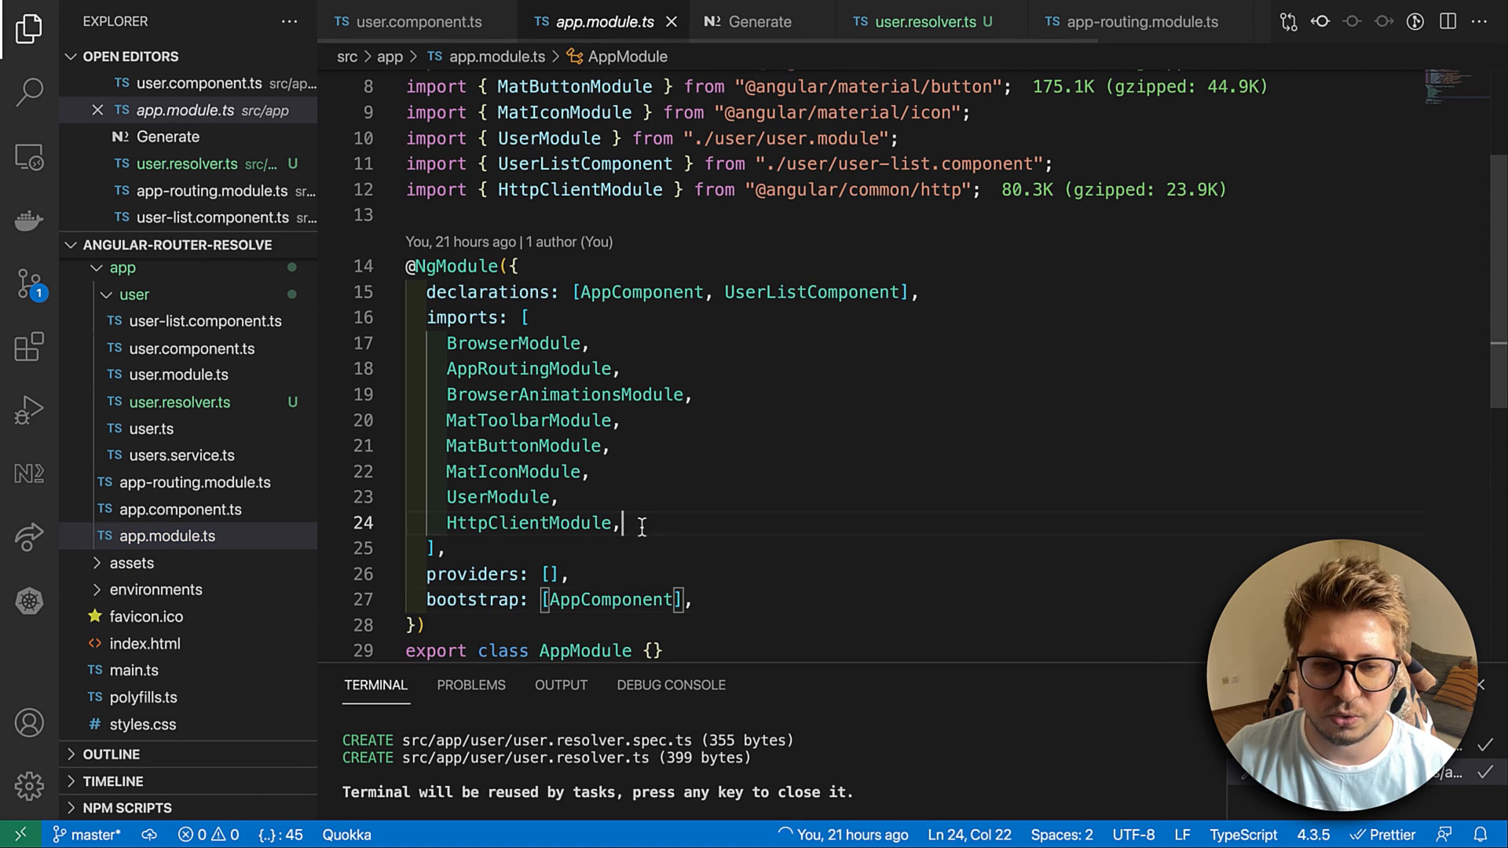
pyautogui.press('Enter')
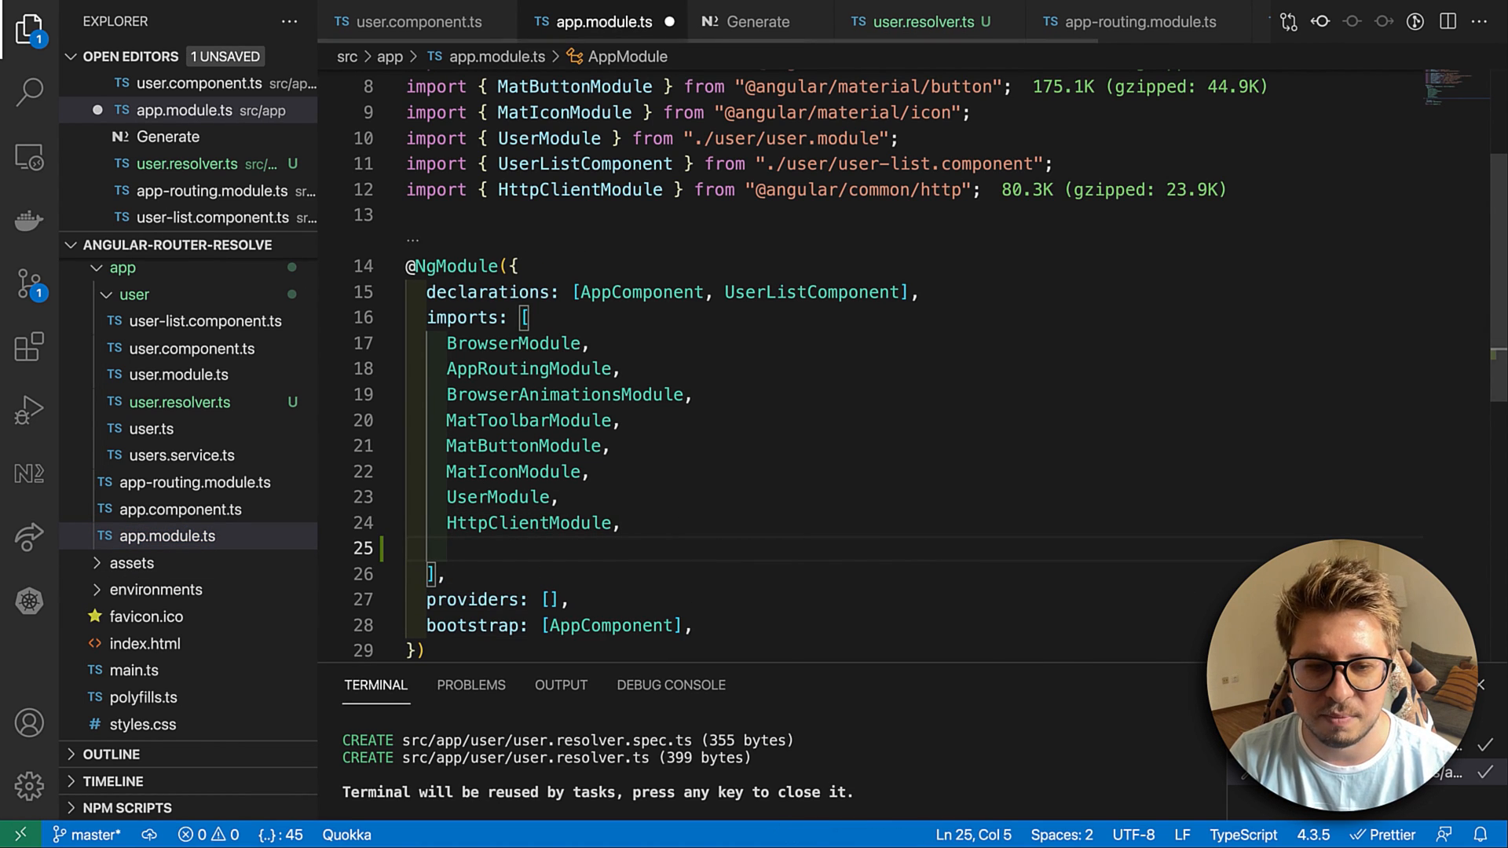
pyautogui.write('MatProgressBarModule,')
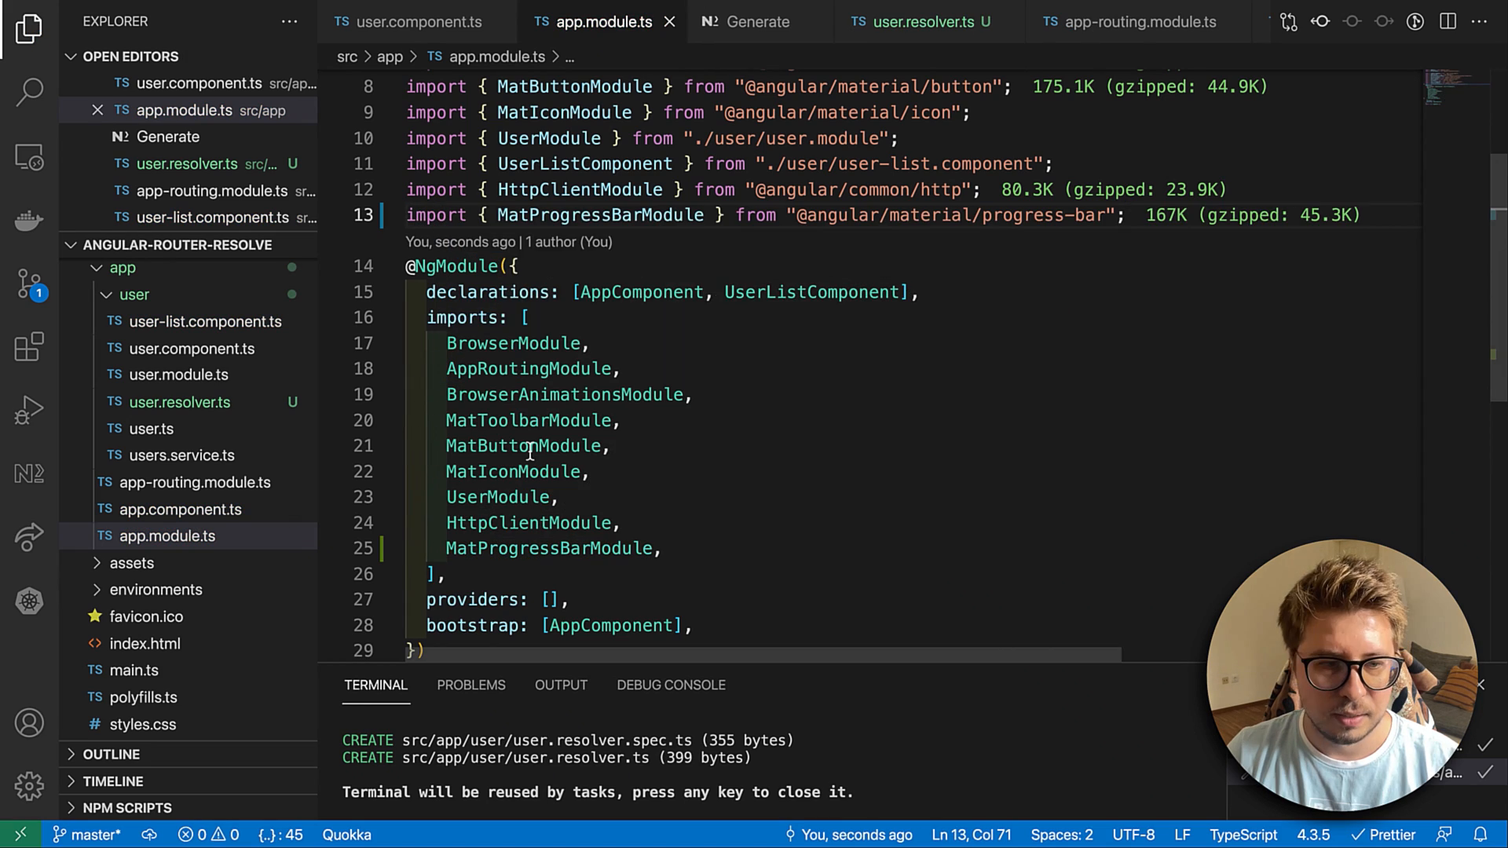
pyautogui.click(168, 536)
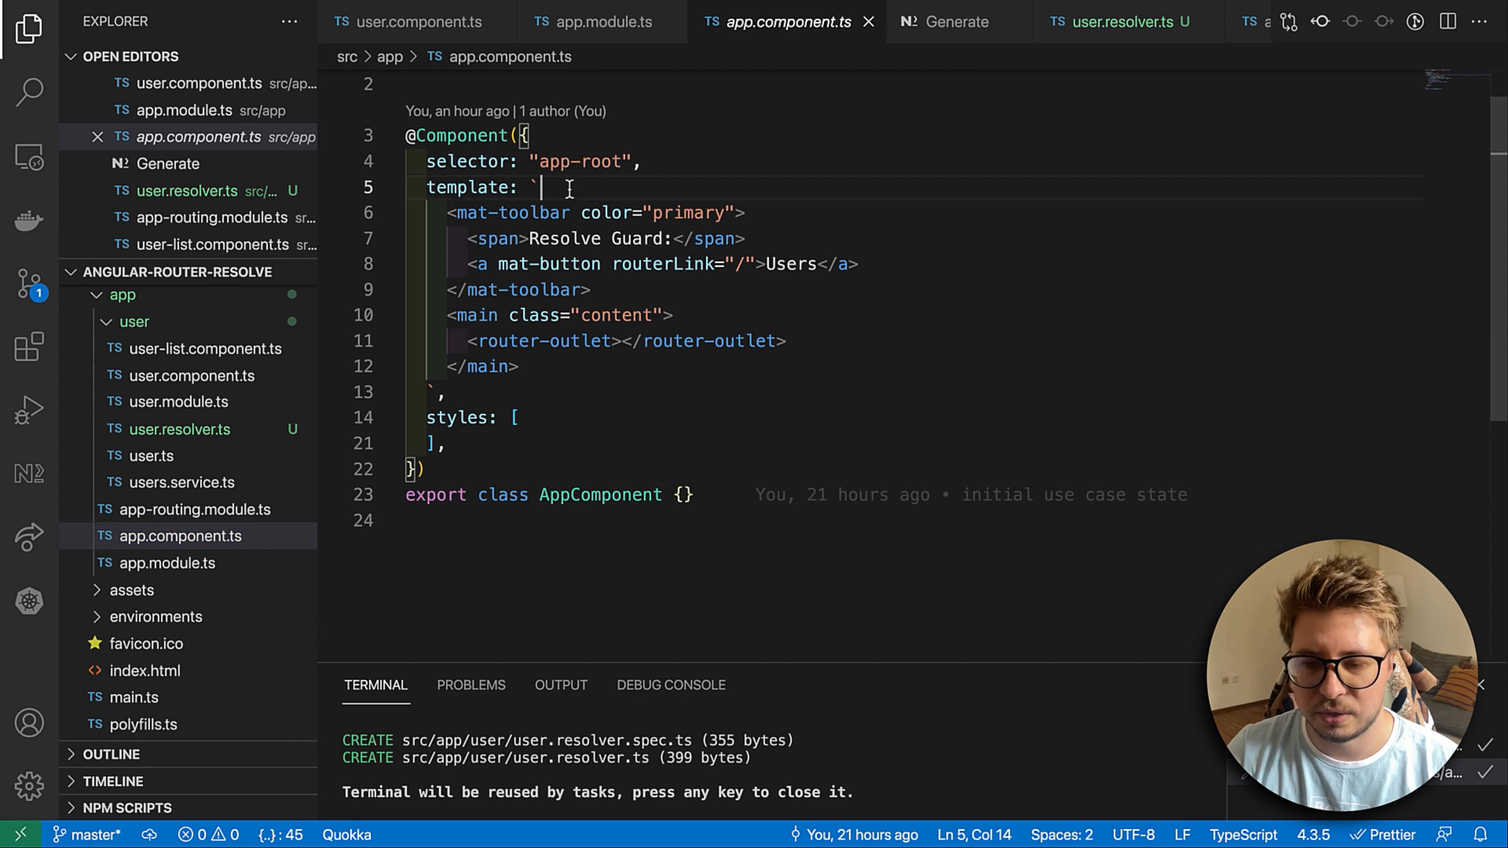
# - Insert <mat-progress-bar mode="buffer" style="position: absolute;"> at the top of the app template
pyautogui.press('Enter')
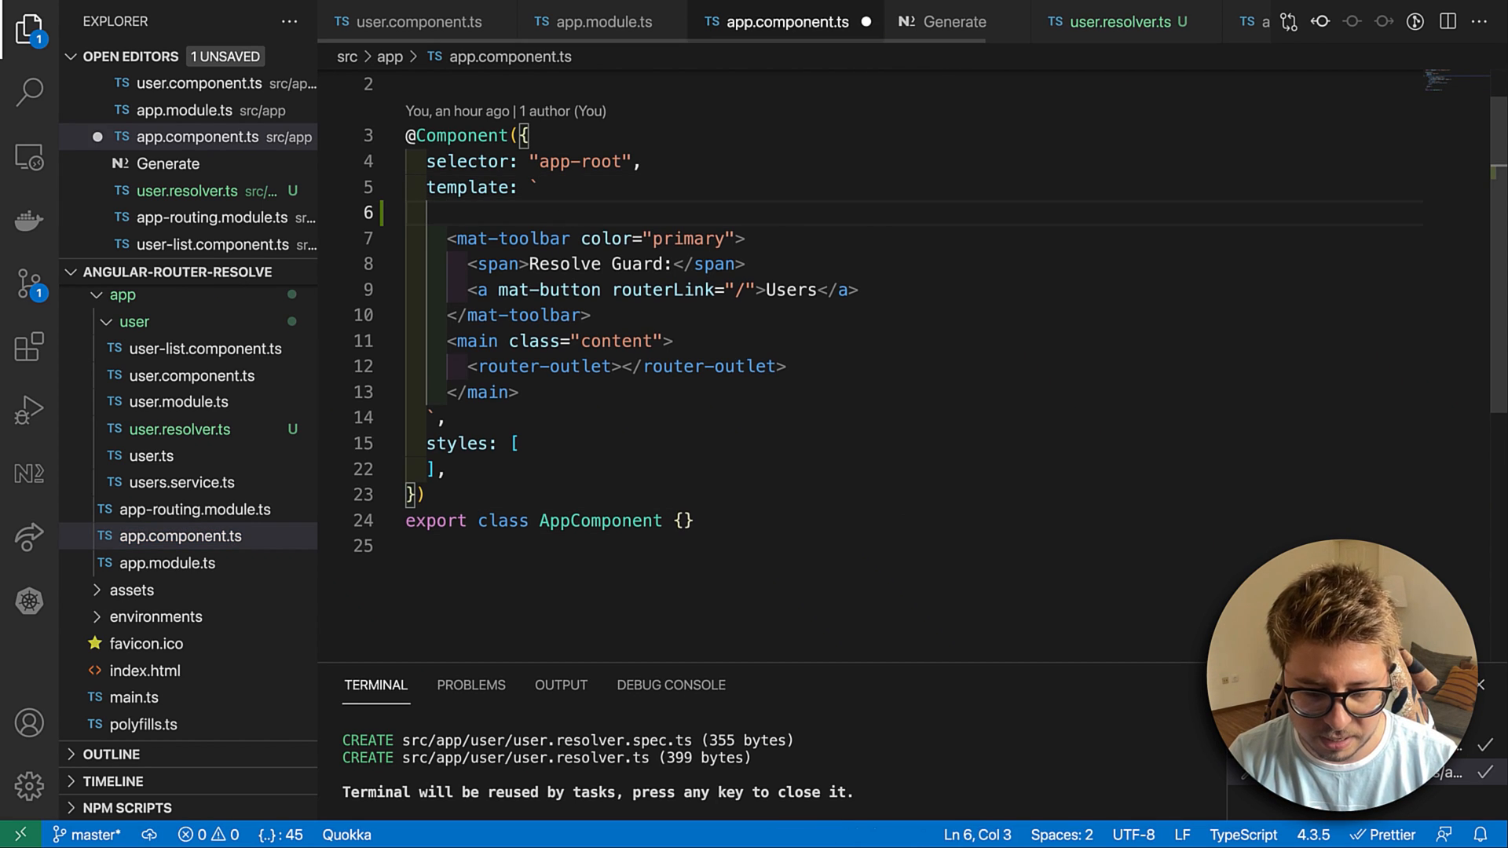
pyautogui.write('<mat-progress-bar mode="buffer" style="position: absolute;"></mat-progress-bar>')
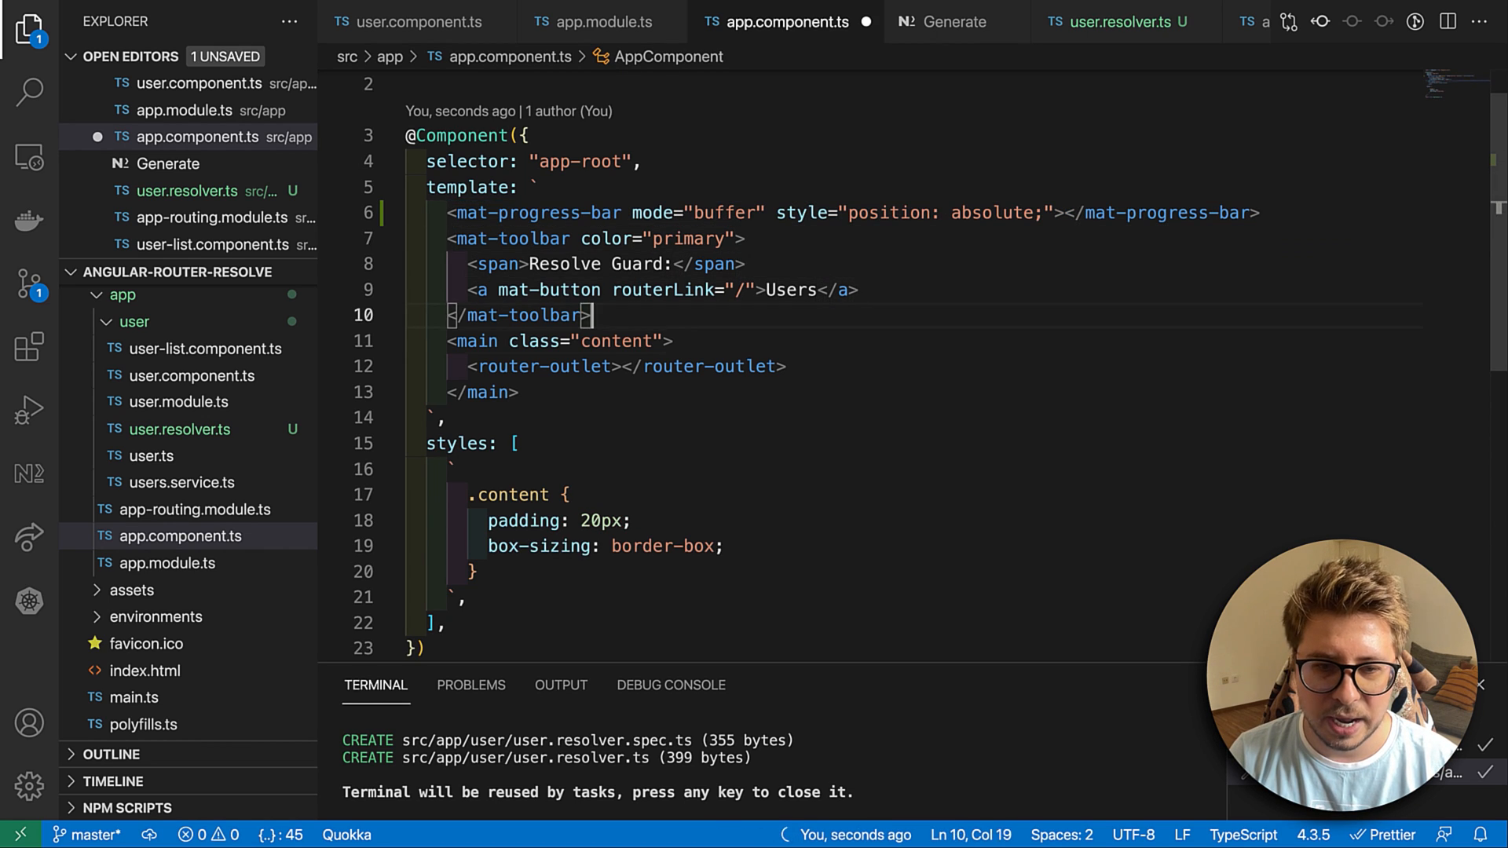
pyautogui.scroll(-3)
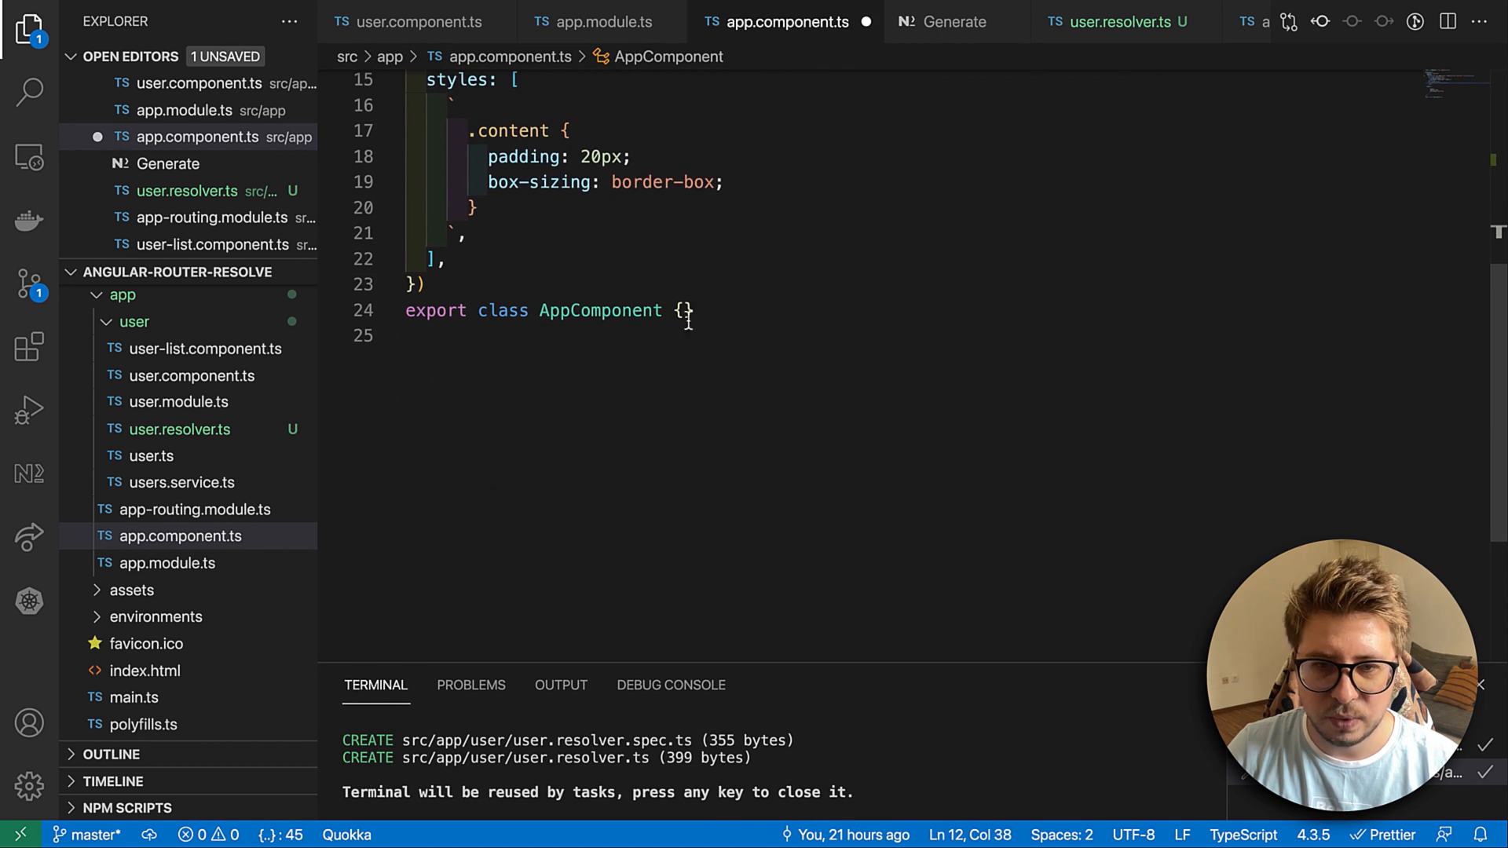
# - Give AppComponent a constructor with a private injected parameter
pyautogui.write('co')
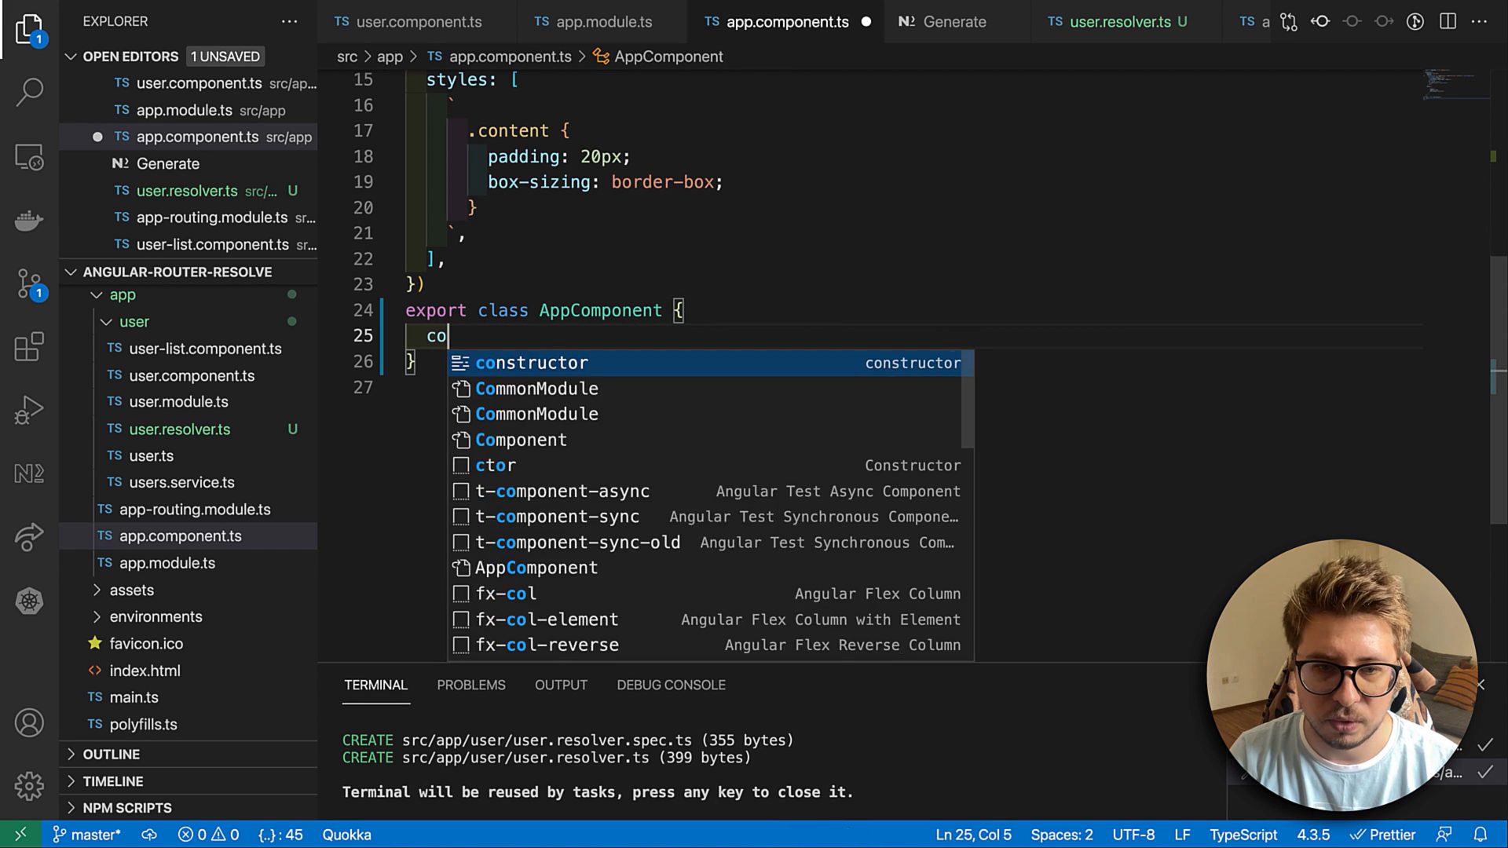
pyautogui.press('Tab')
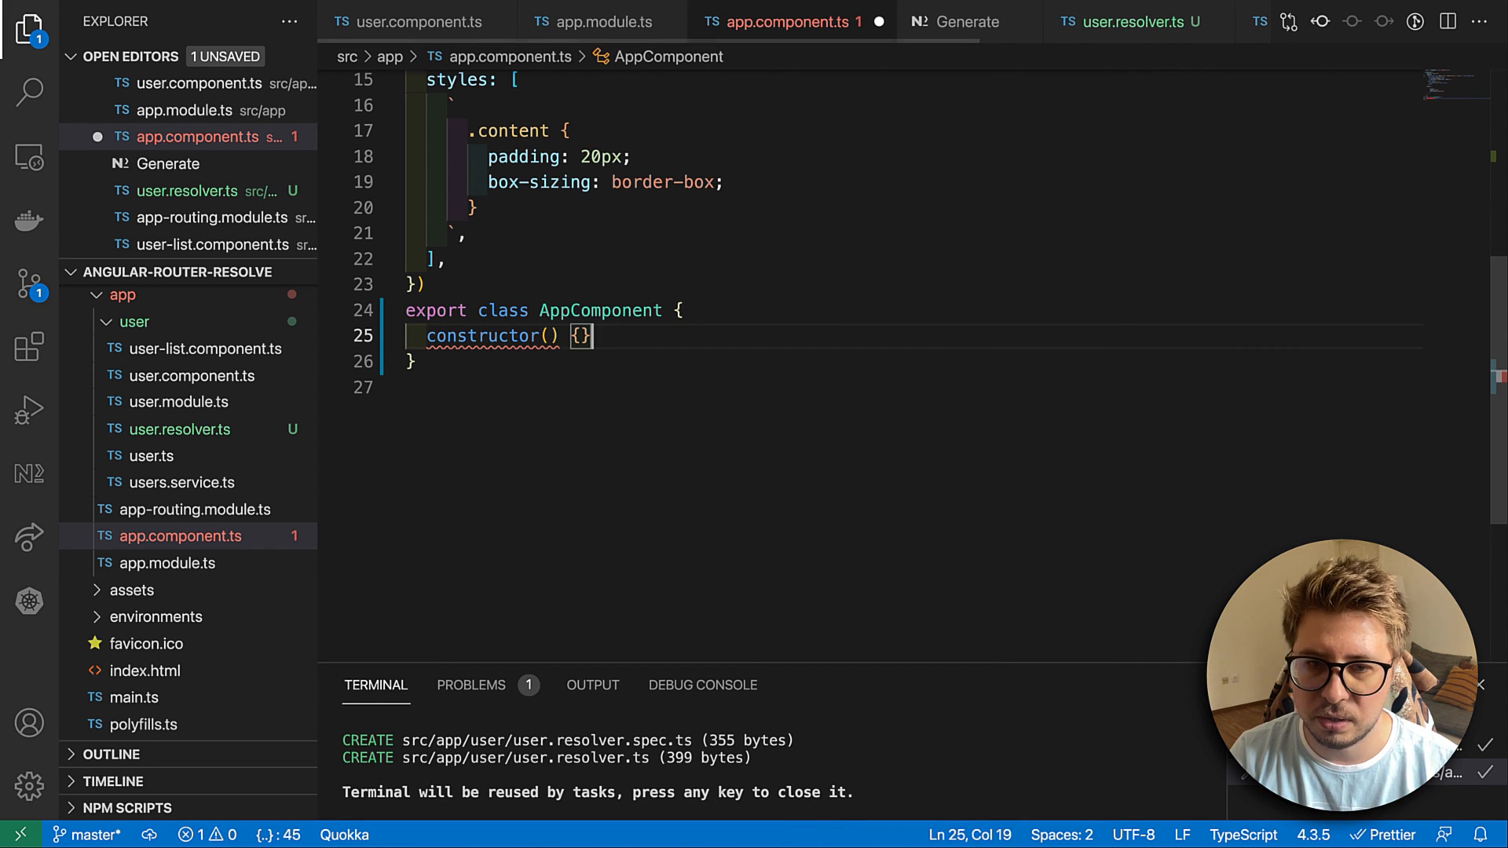
pyautogui.write('private router: Router')
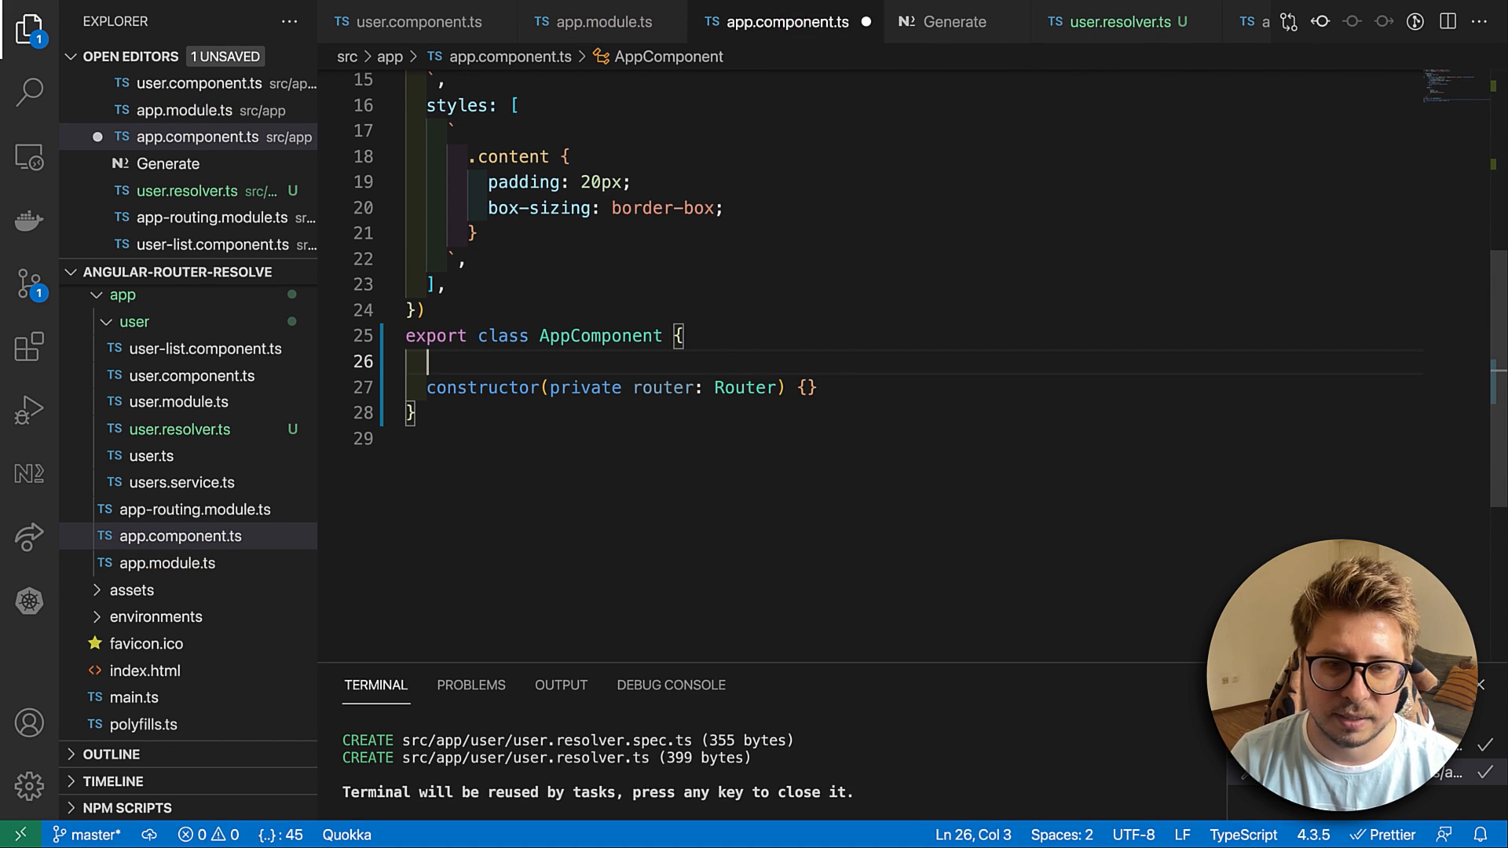
# - Declare isLoading$: Observable<boolean> on AppComponent
pyautogui.write('isLoa')
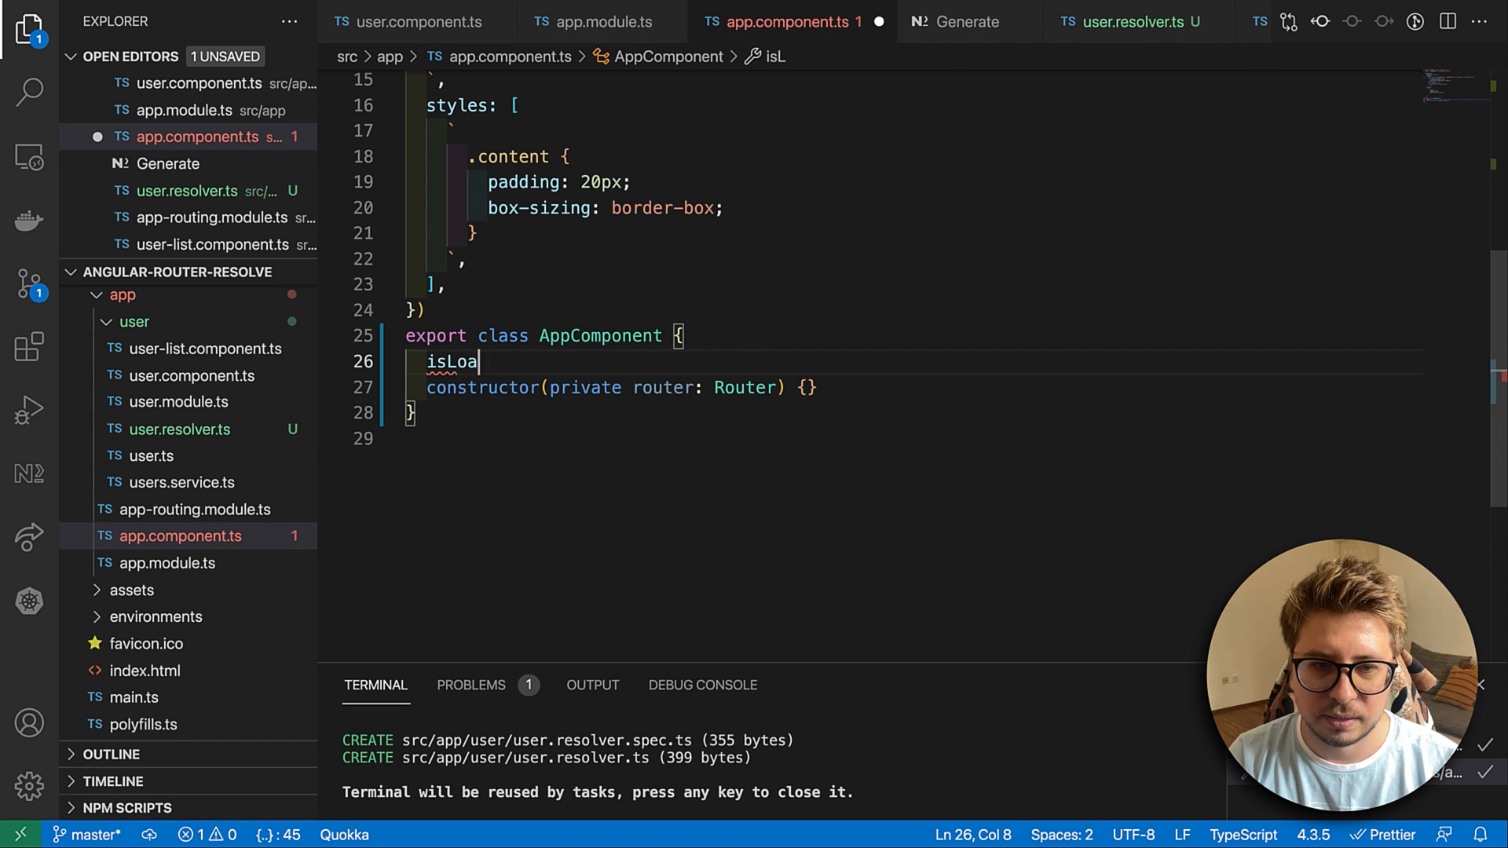
pyautogui.write('ding')
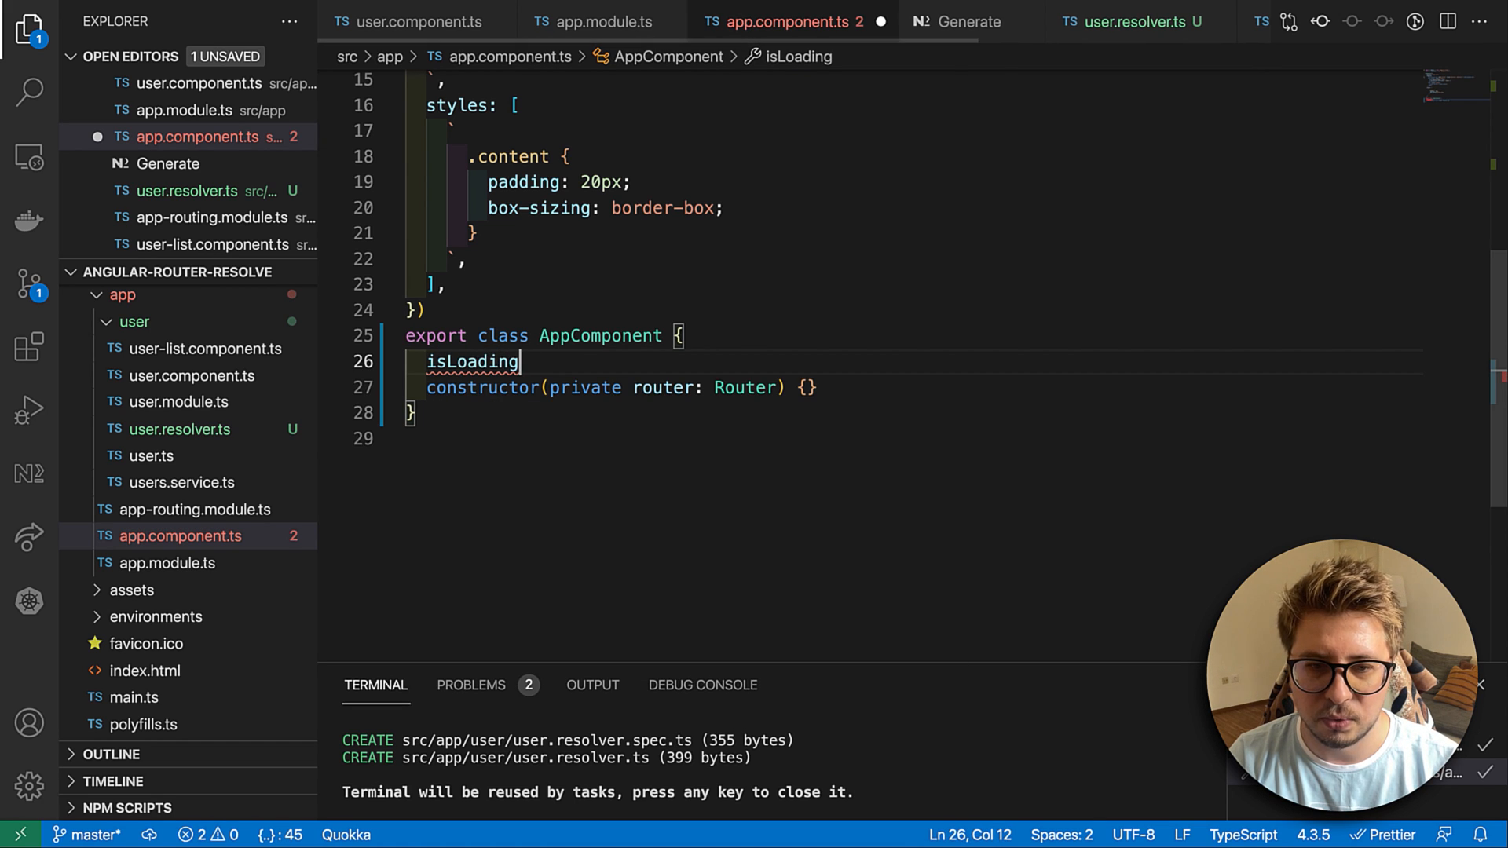
pyautogui.write('$: Ov')
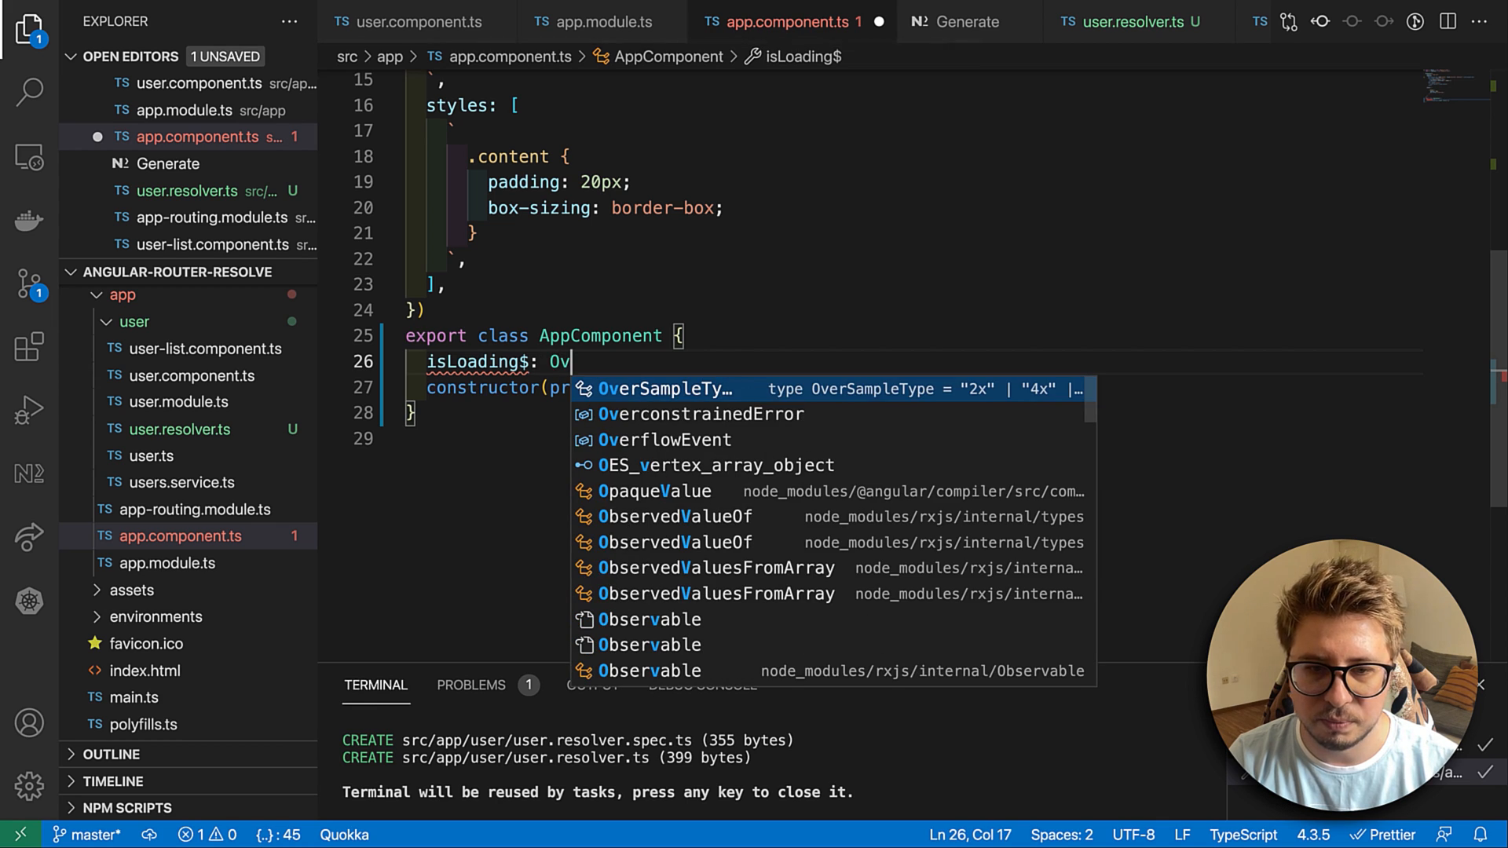
pyautogui.write('servable<>')
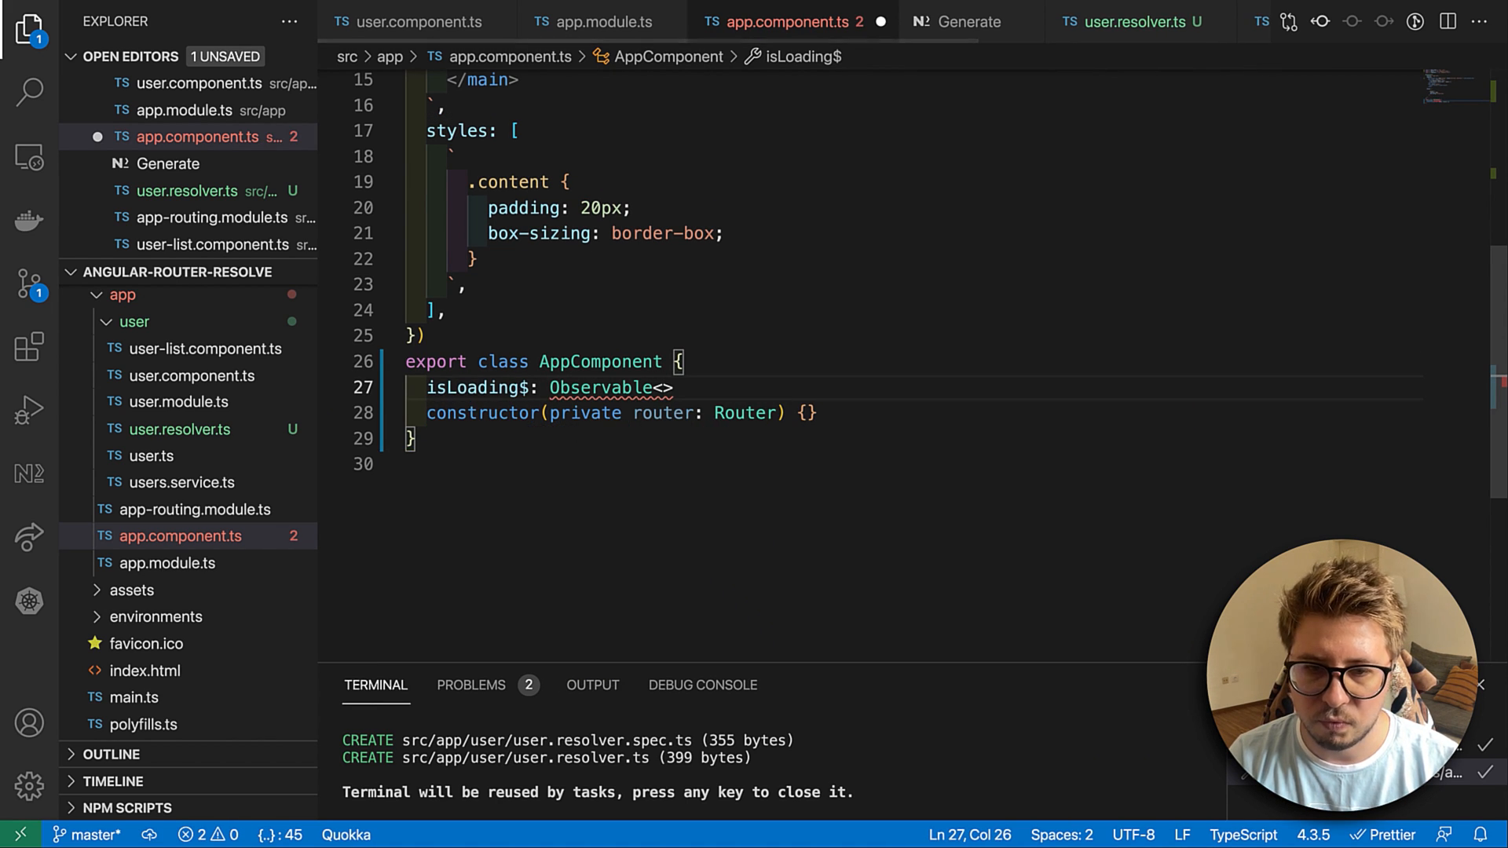
pyautogui.write('boolean>;')
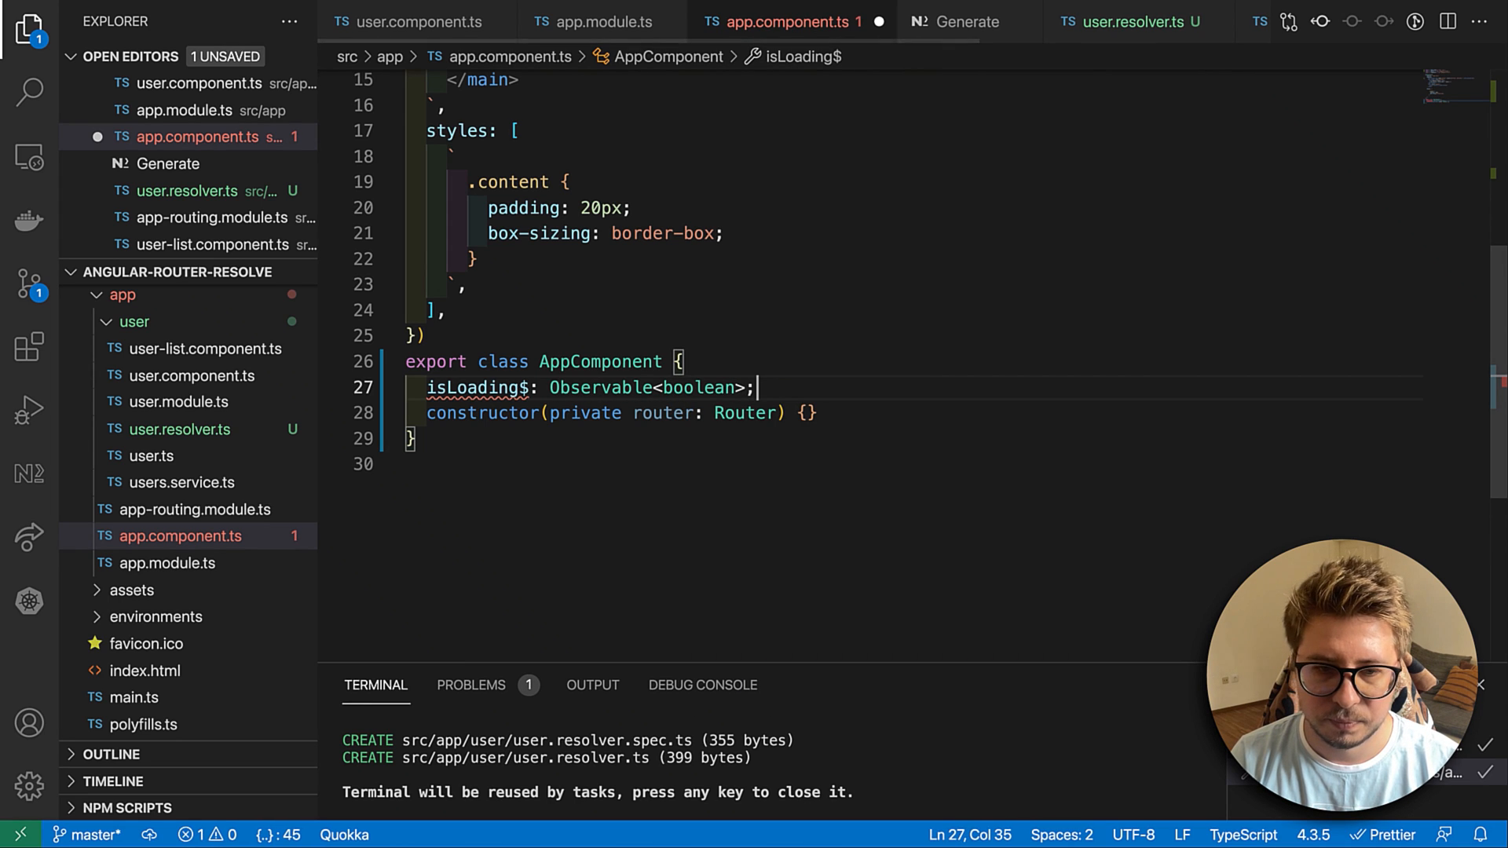
# - Declare private _showLoaderEvents$ and duplicate it as _hideLoaderEvents$
pyautogui.write('private')
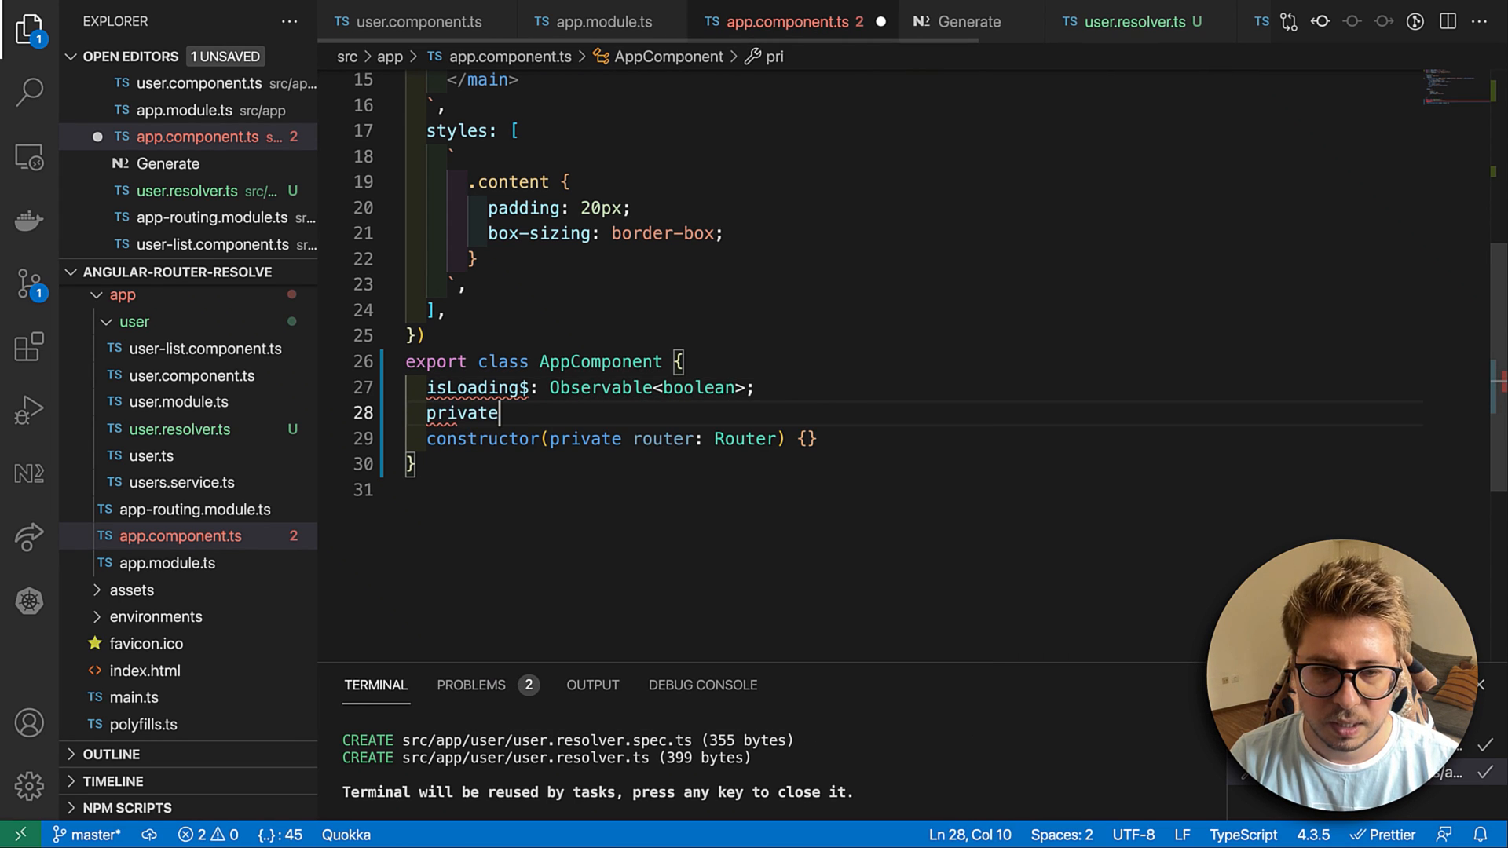
pyautogui.write('" "')
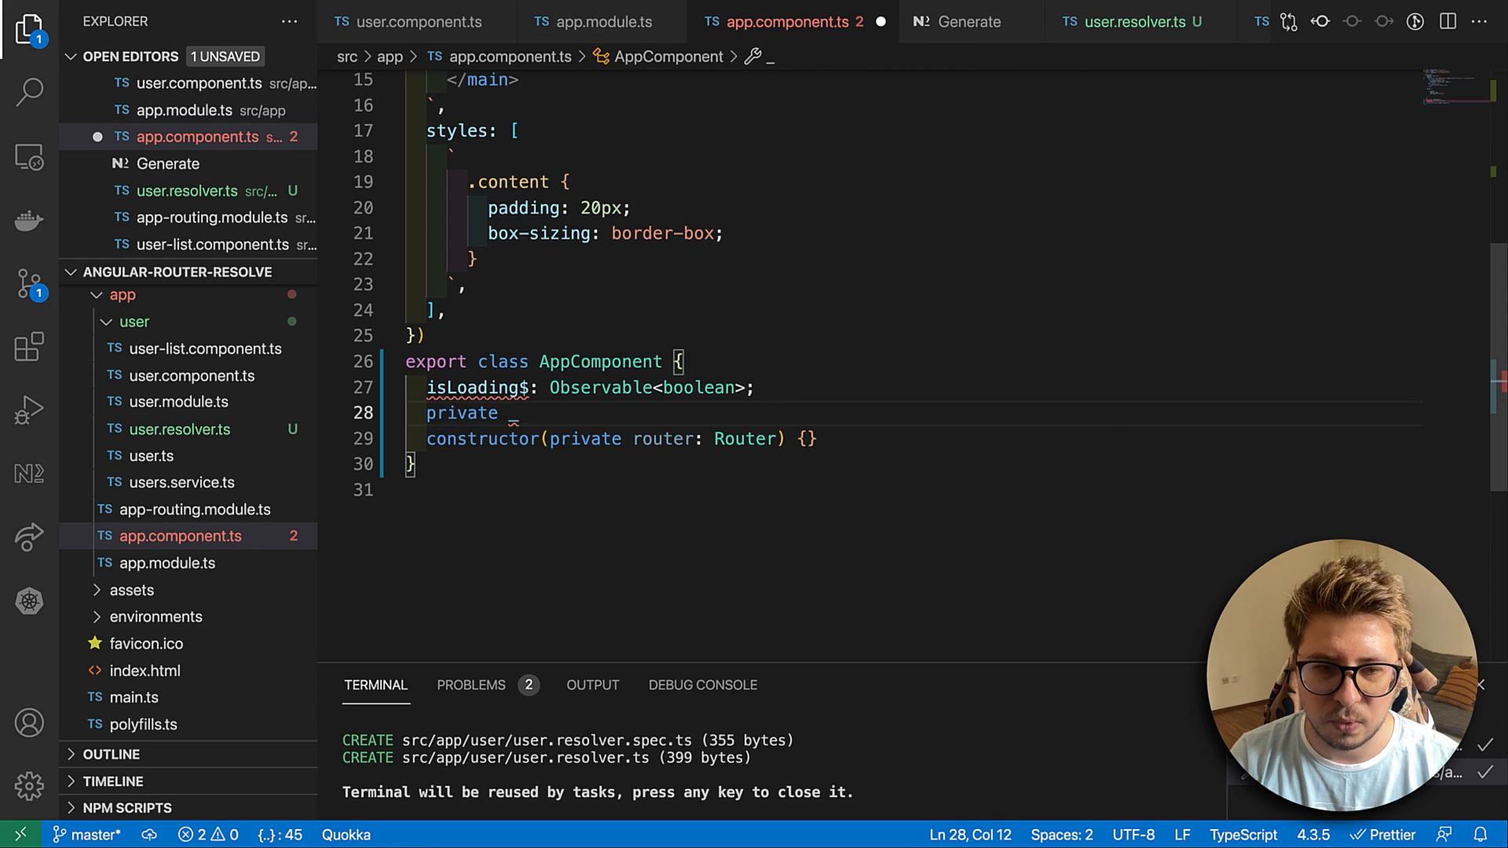
pyautogui.write('sh')
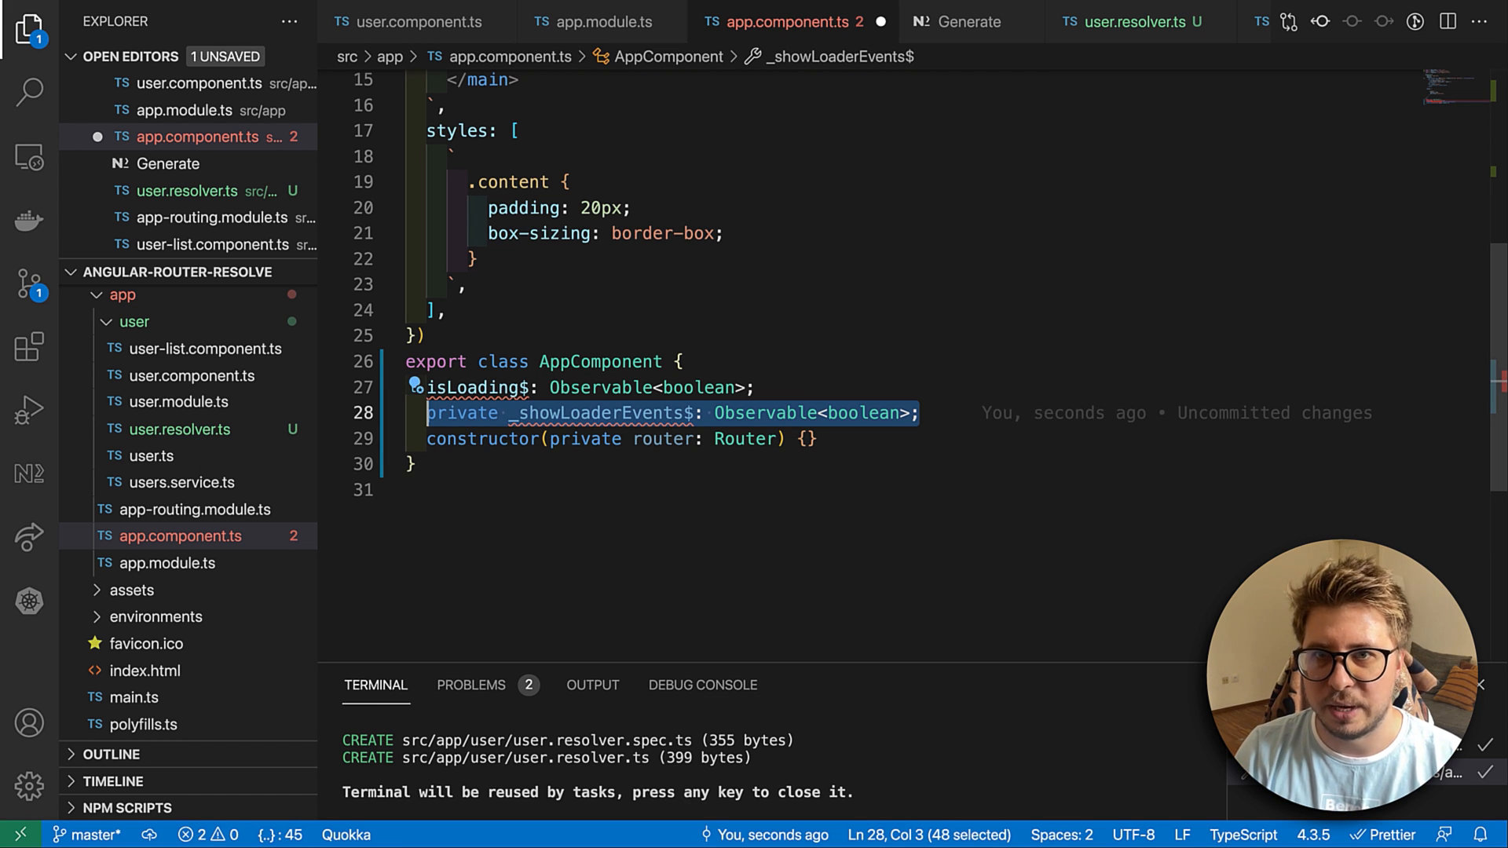
pyautogui.press('shift+alt+down')
pyautogui.write('ide')
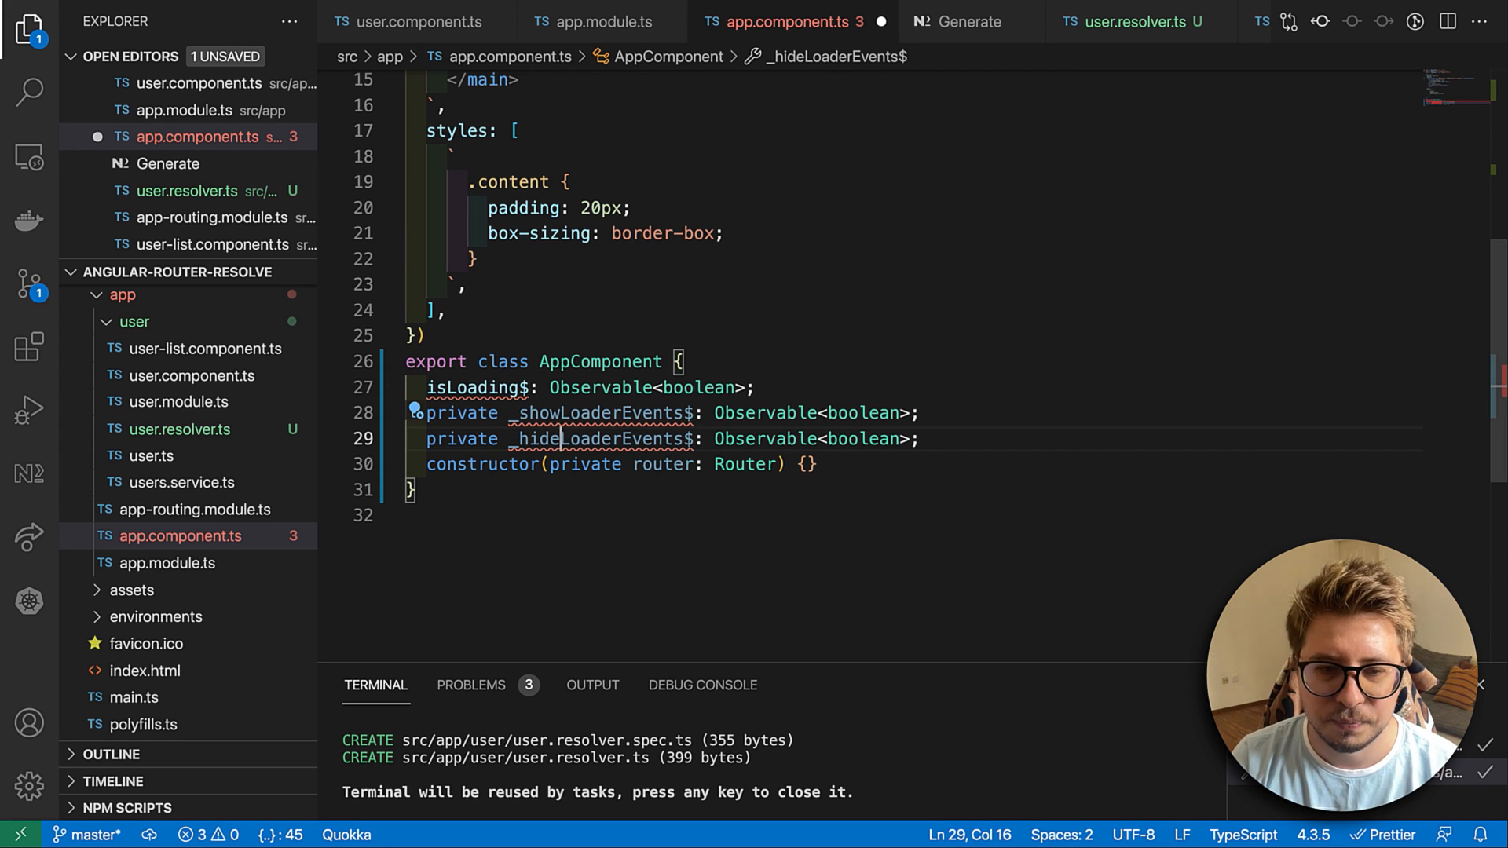
pyautogui.doubleClick(603, 438)
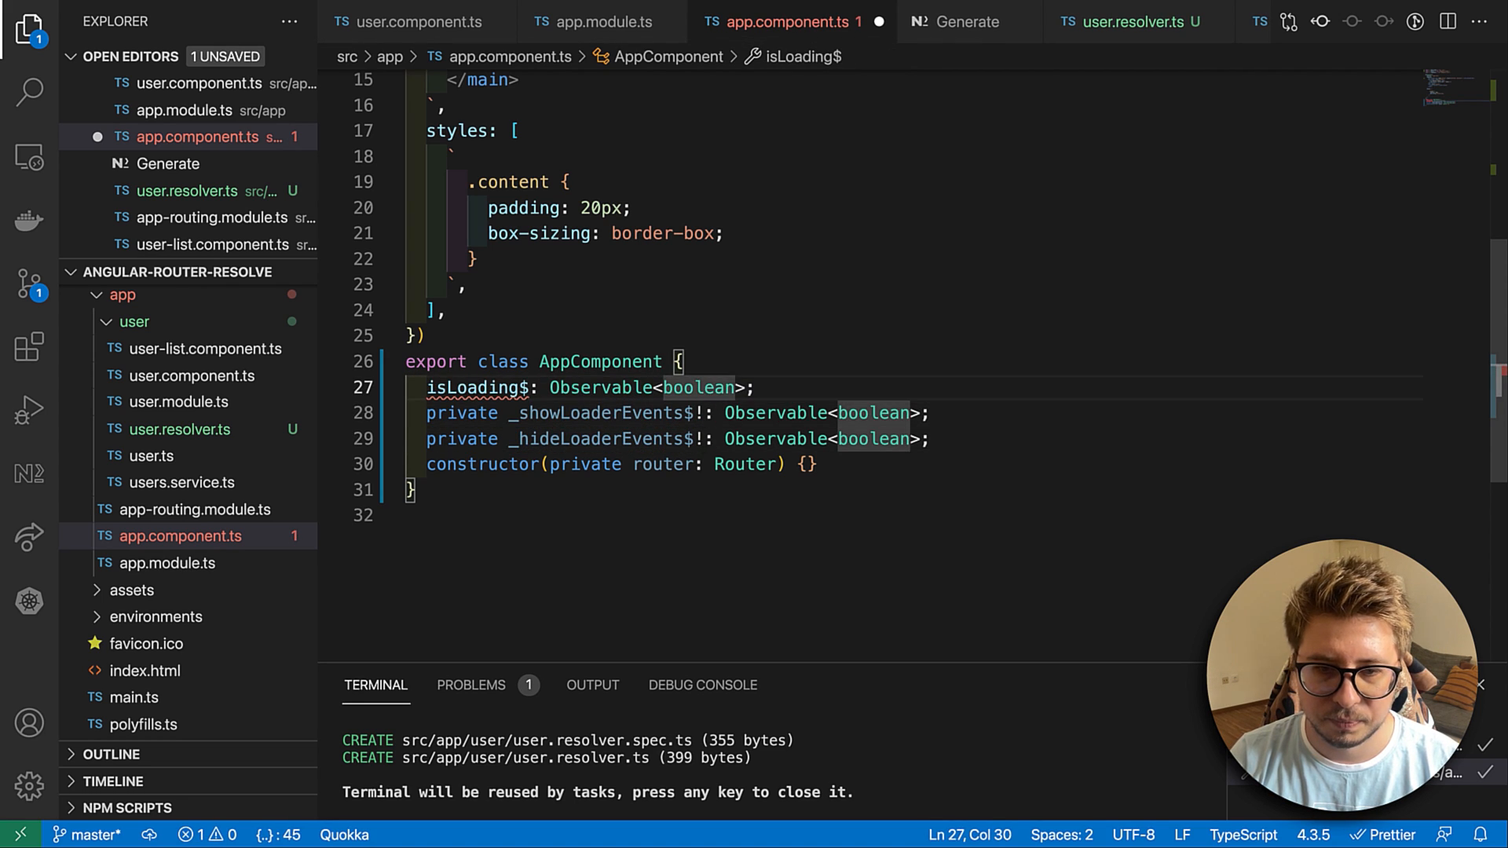
# - Make AppComponent implement OnInit and start assigning _showLoaderEvents$ in ngOnInit
pyautogui.write('implements')
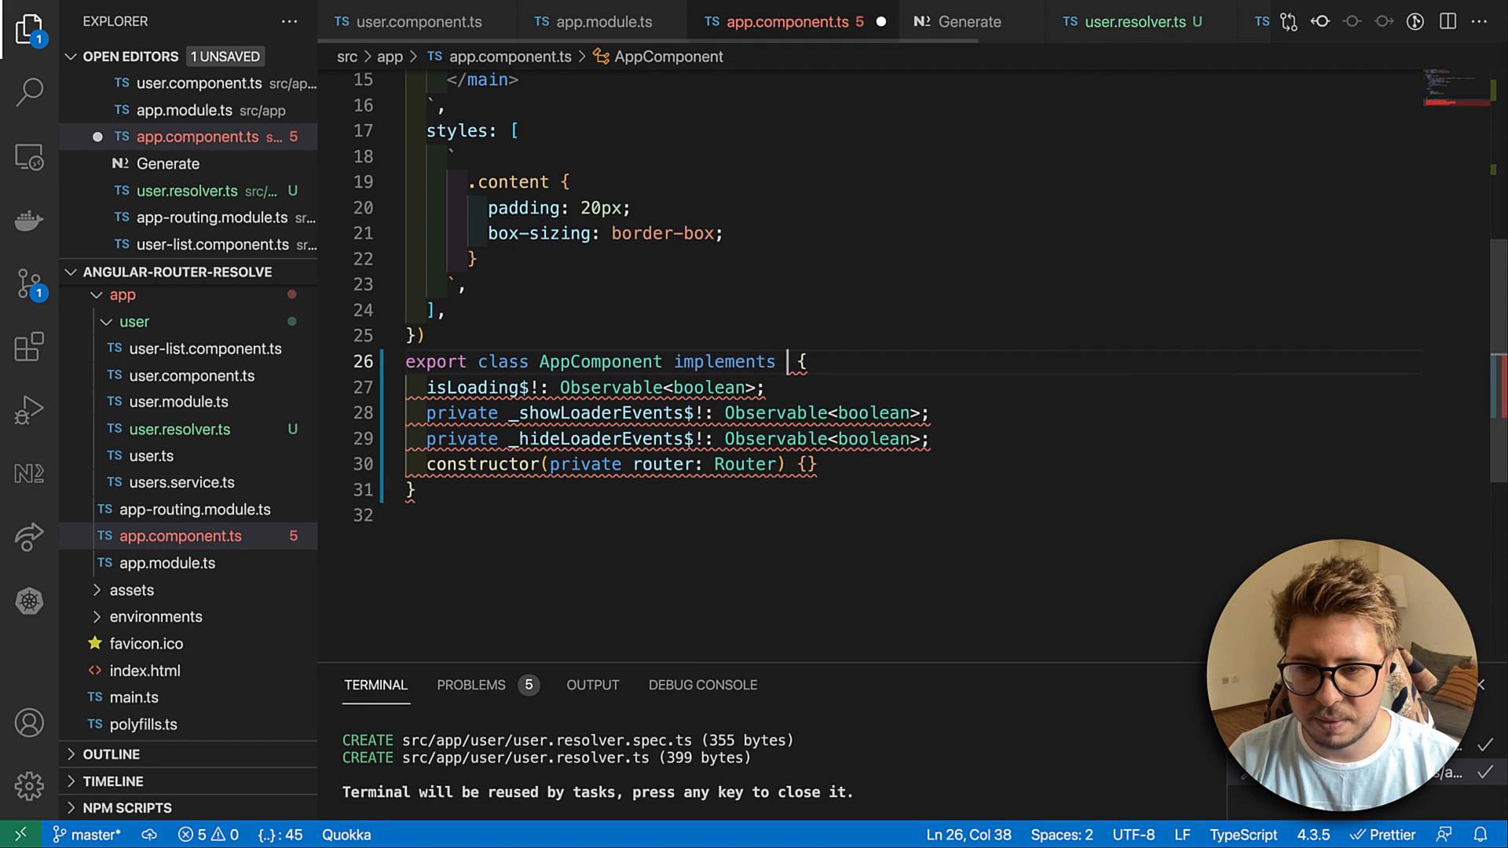
pyautogui.write('OnI')
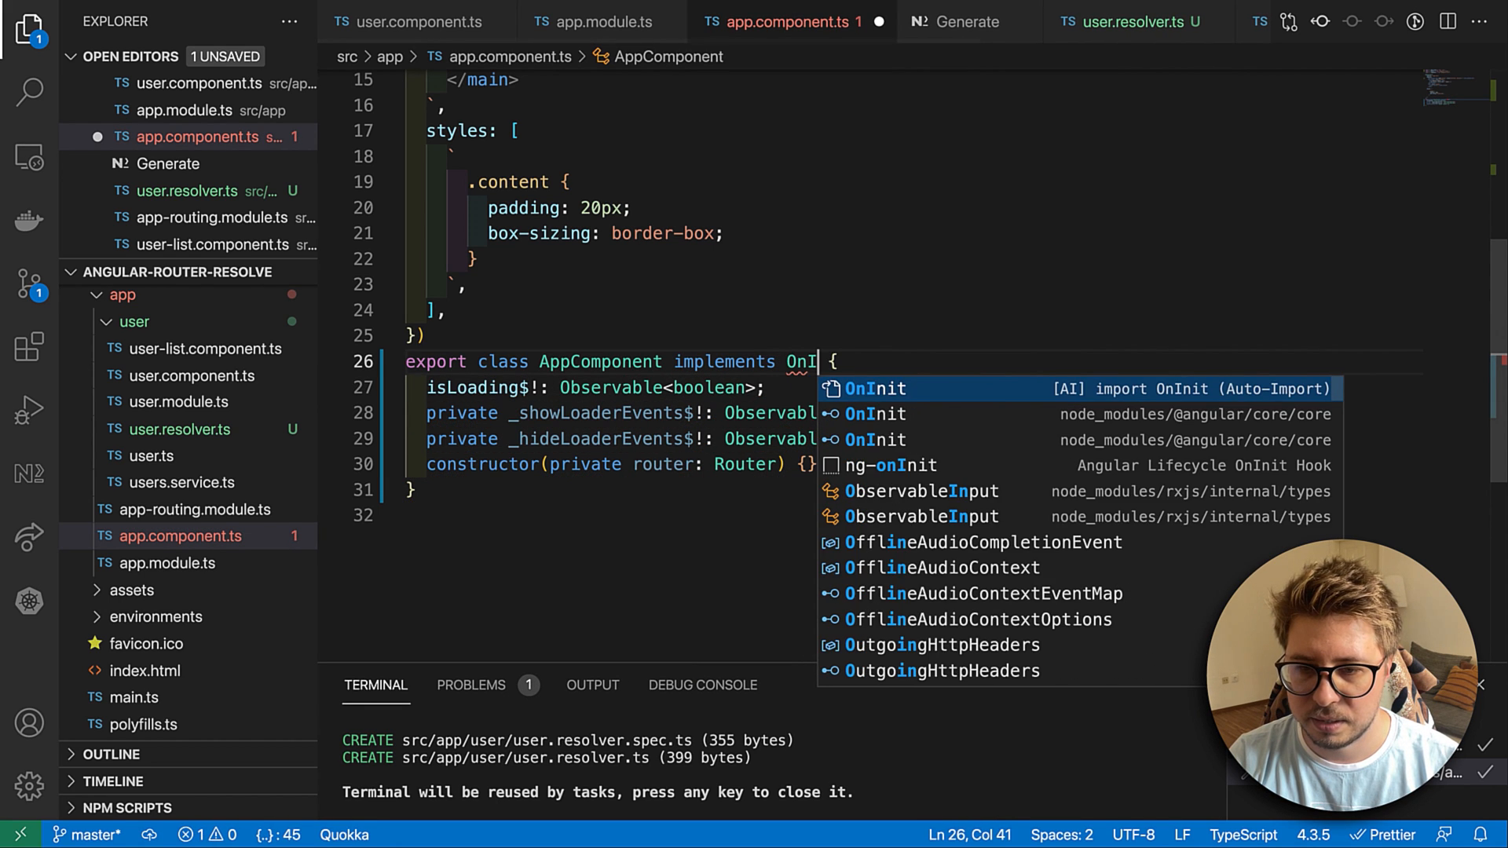
pyautogui.press('Enter')
pyautogui.write('this.')
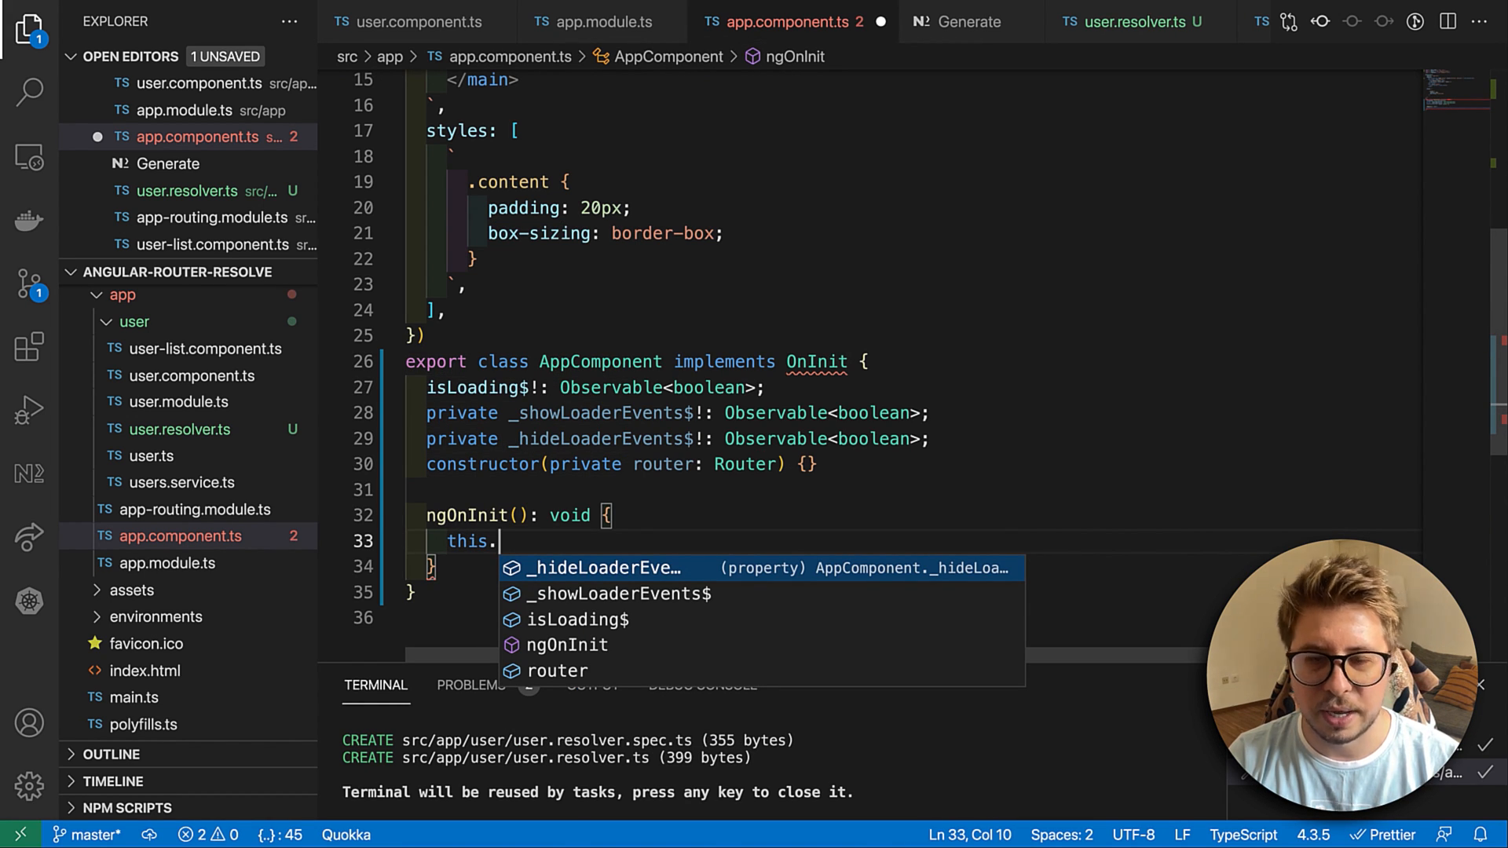
pyautogui.write('_')
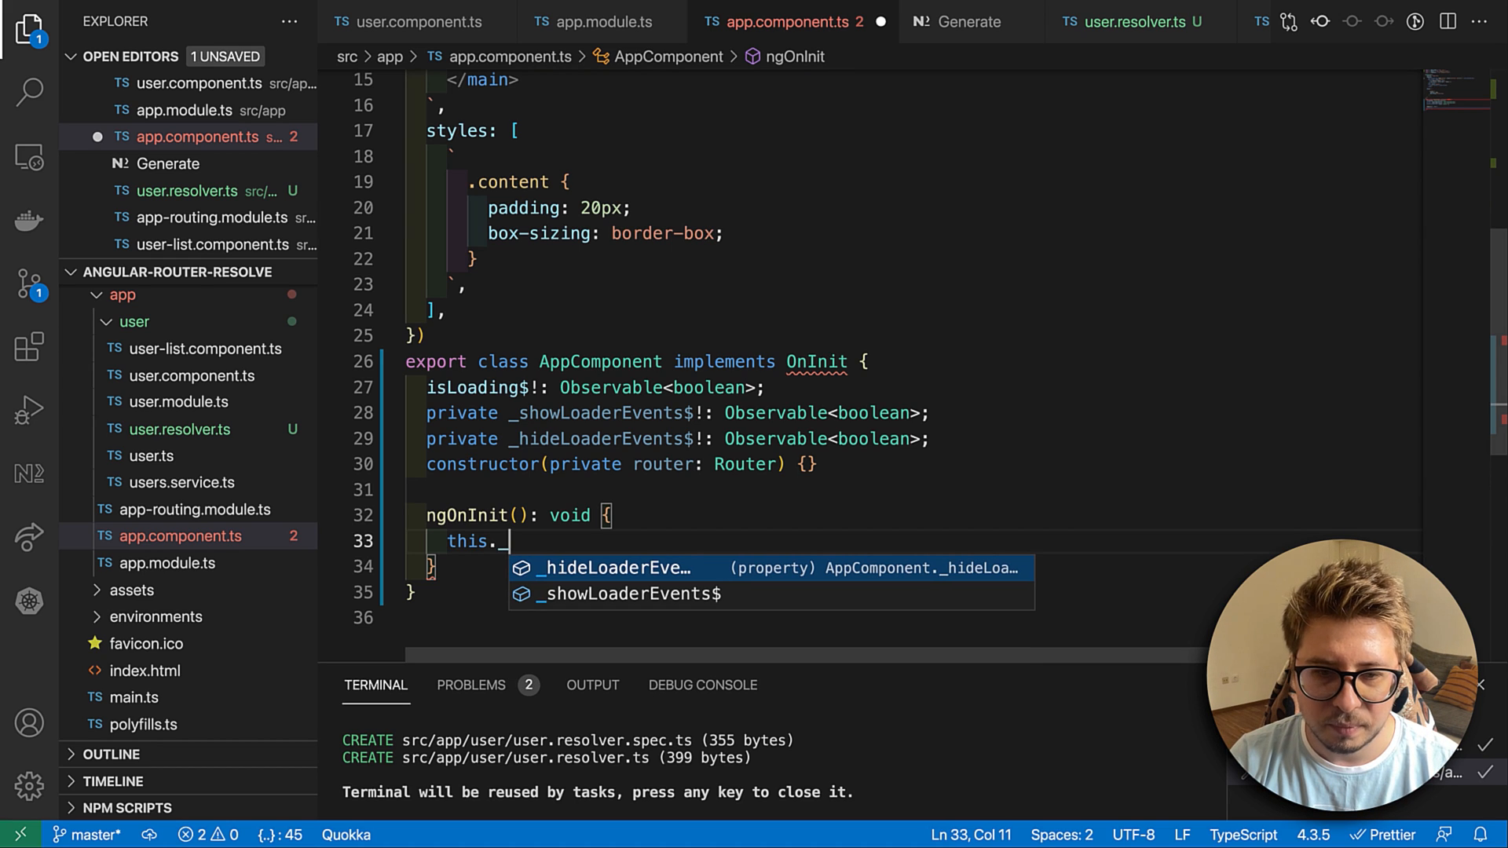
pyautogui.write('showLoaderEvents$ =')
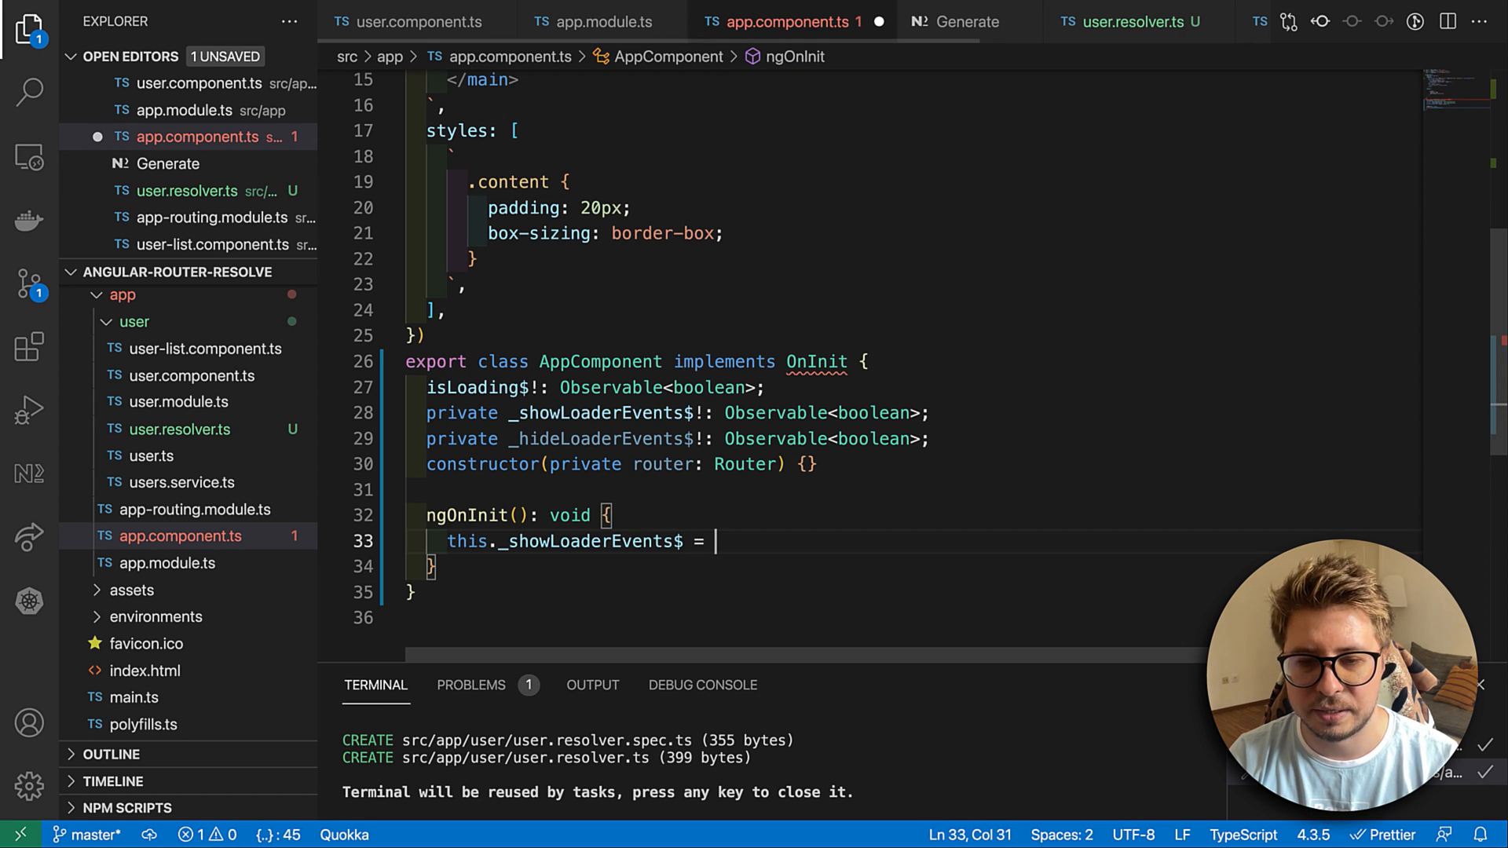
# - Set the loader streams to this.router.events.pipe(filter(e => e instanceof ResolveStart), mapTo(true))
pyautogui.write('this.r')
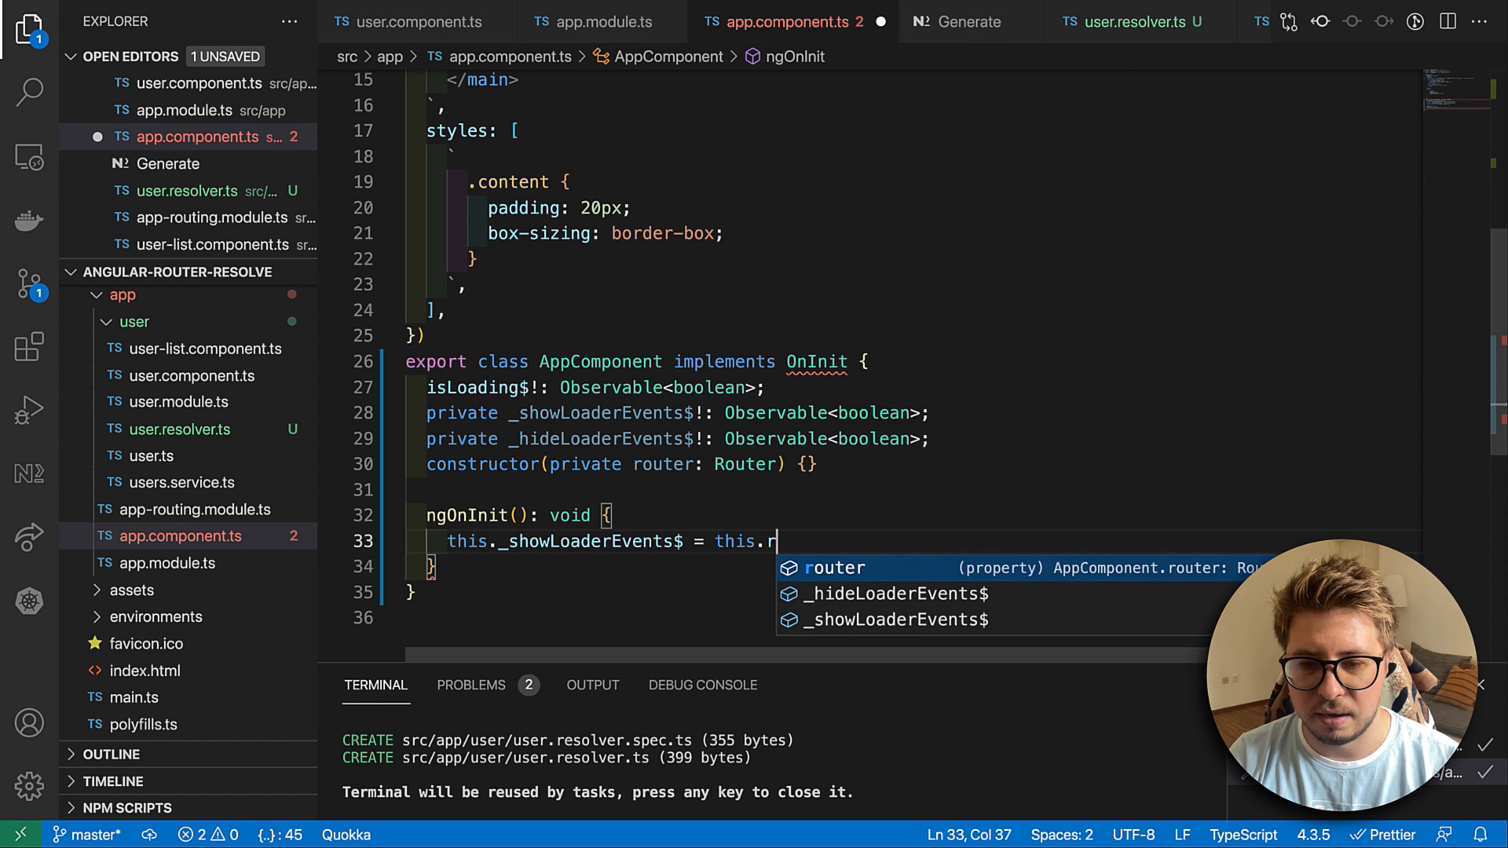
pyautogui.write('outer.e')
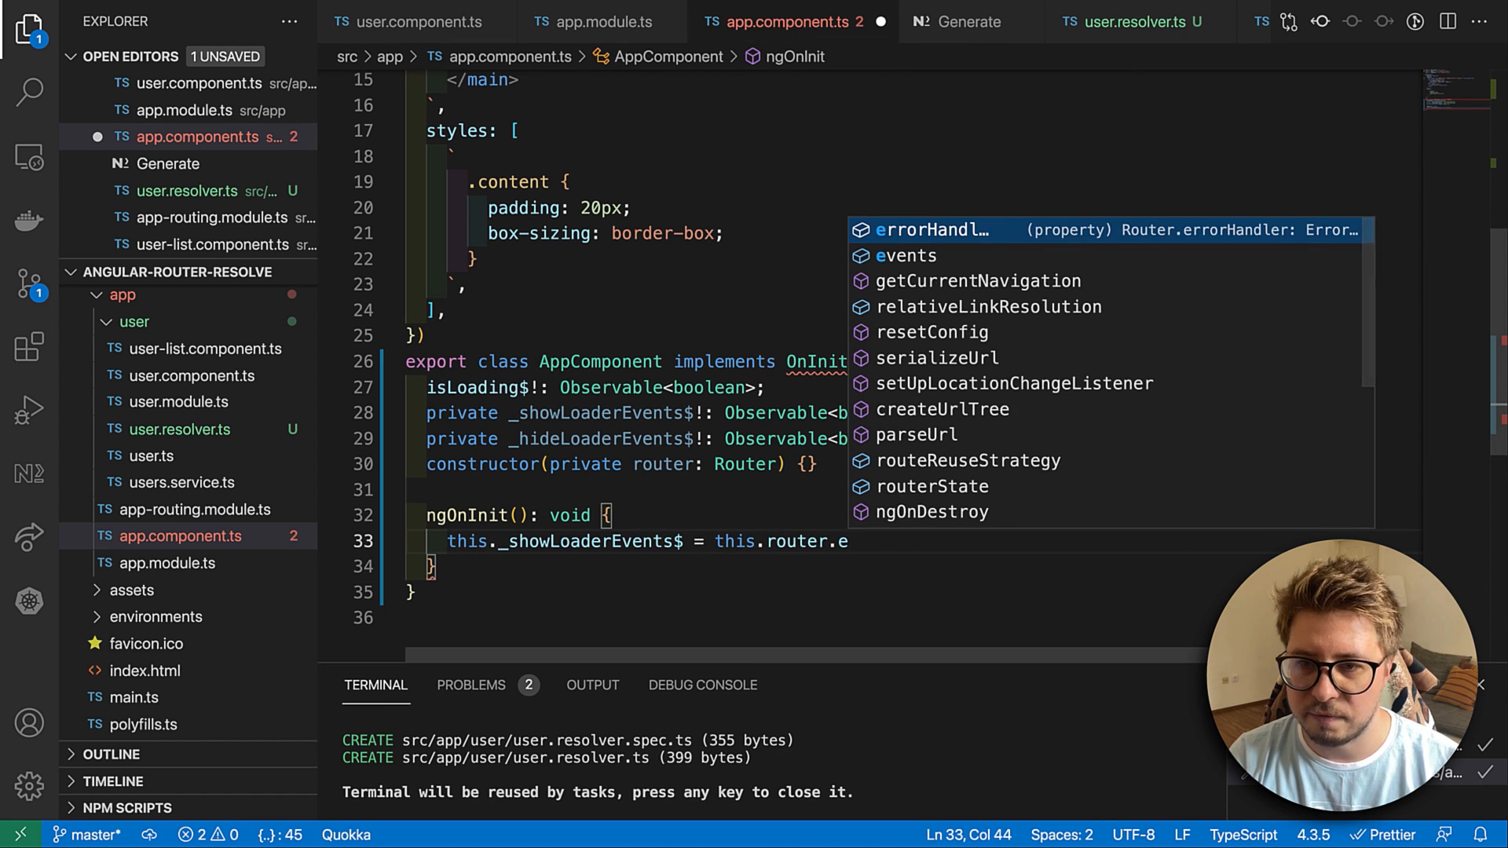
pyautogui.write('vents.pipe(')
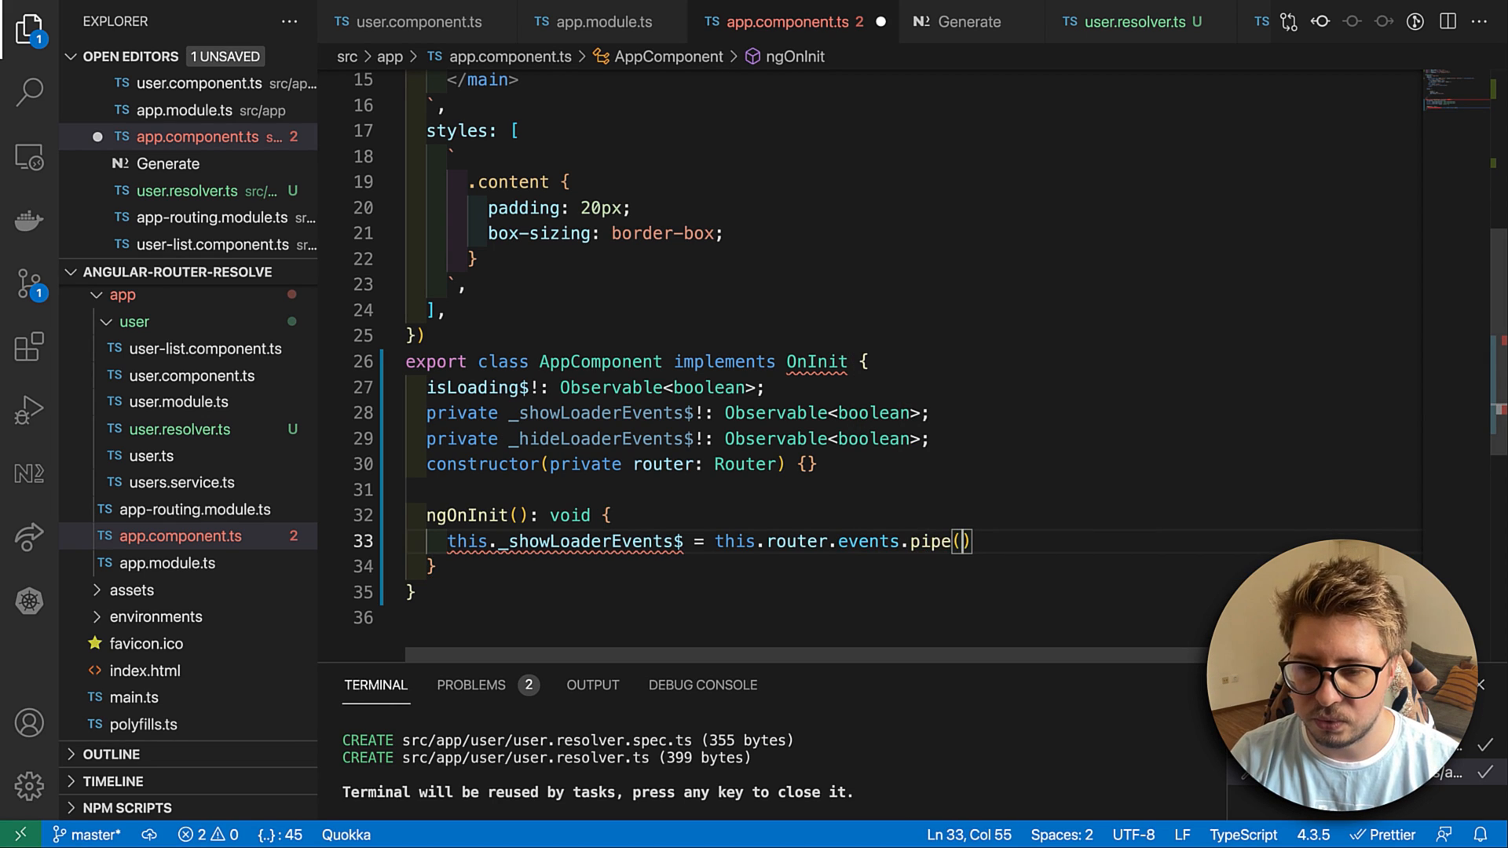
pyautogui.write('filter(')
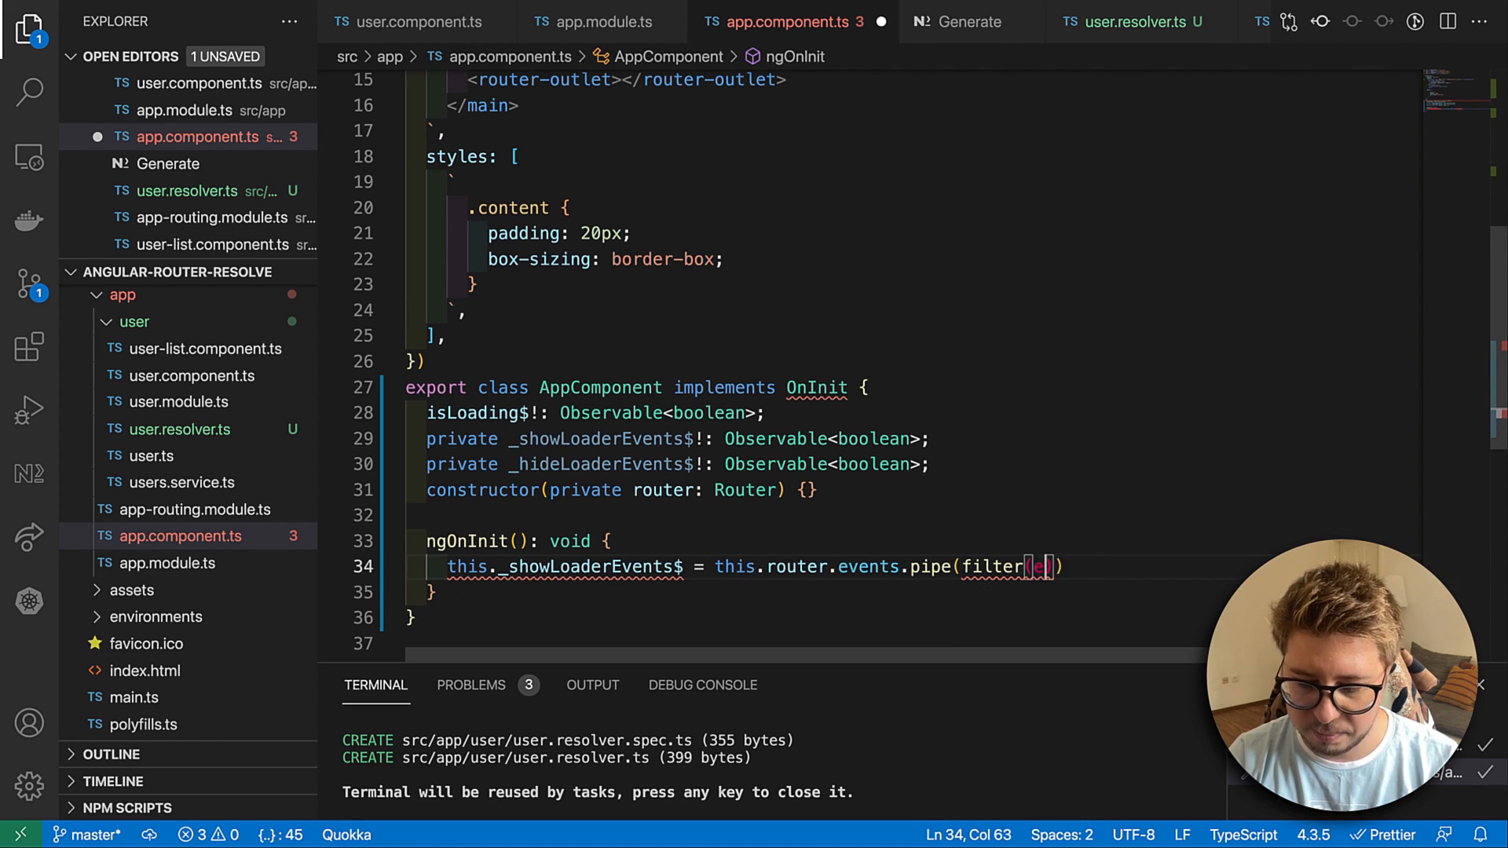
pyautogui.write('e =>')
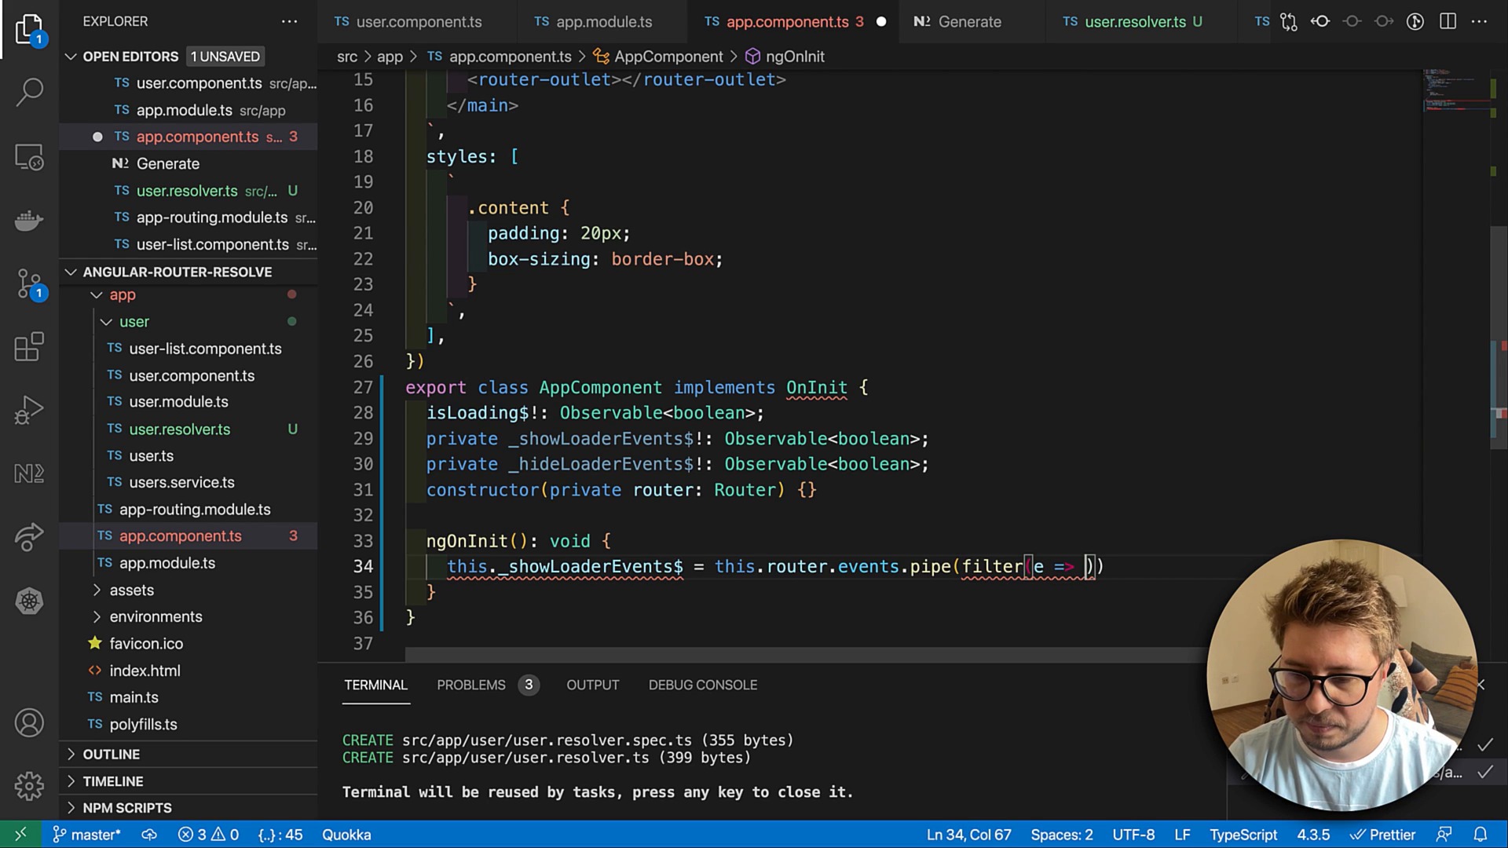
pyautogui.write('e instanceof Reso')
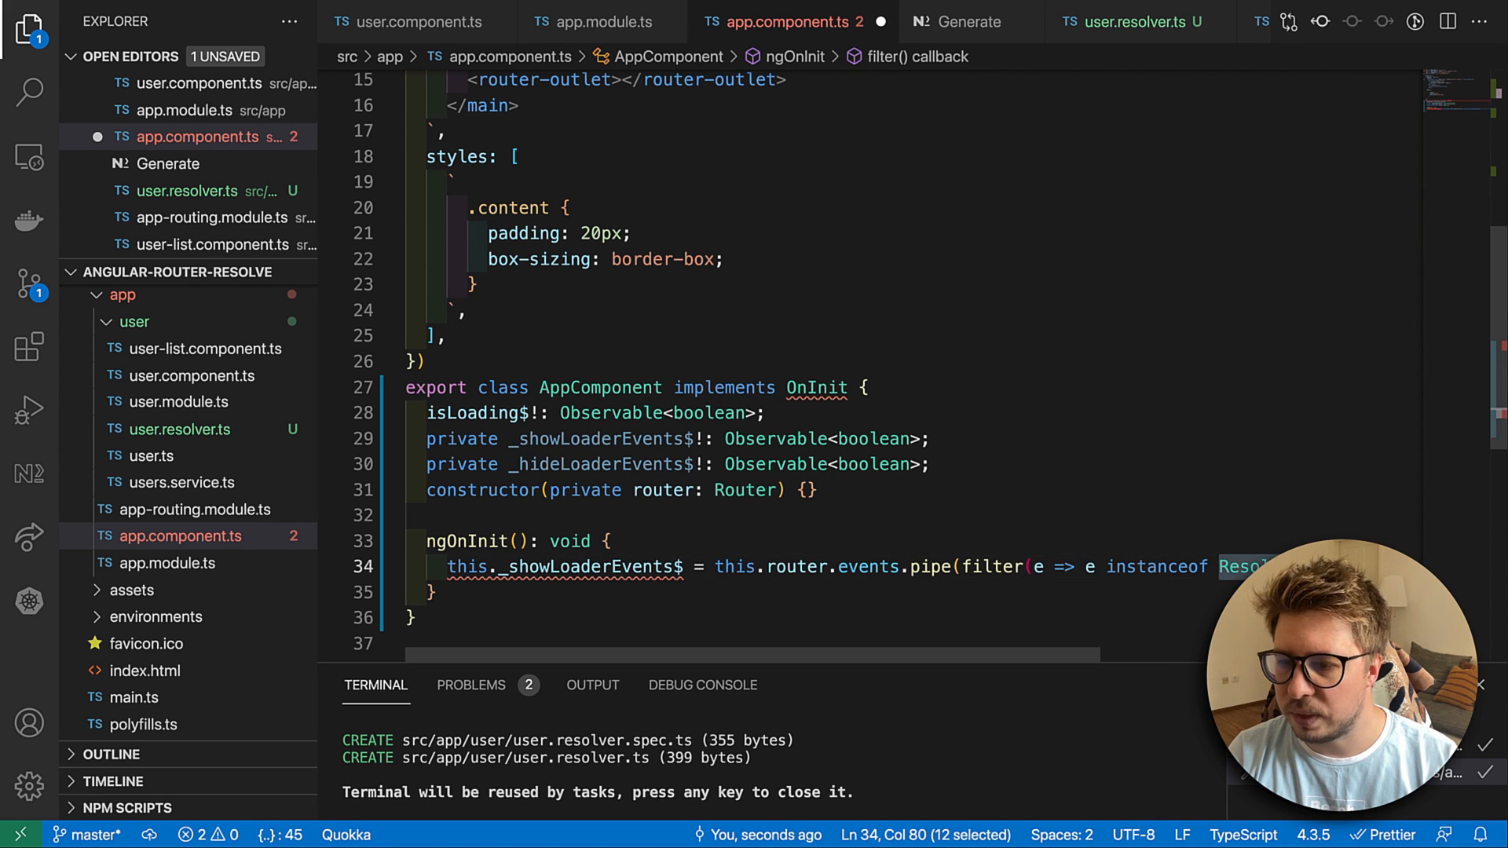
pyautogui.click(952, 567)
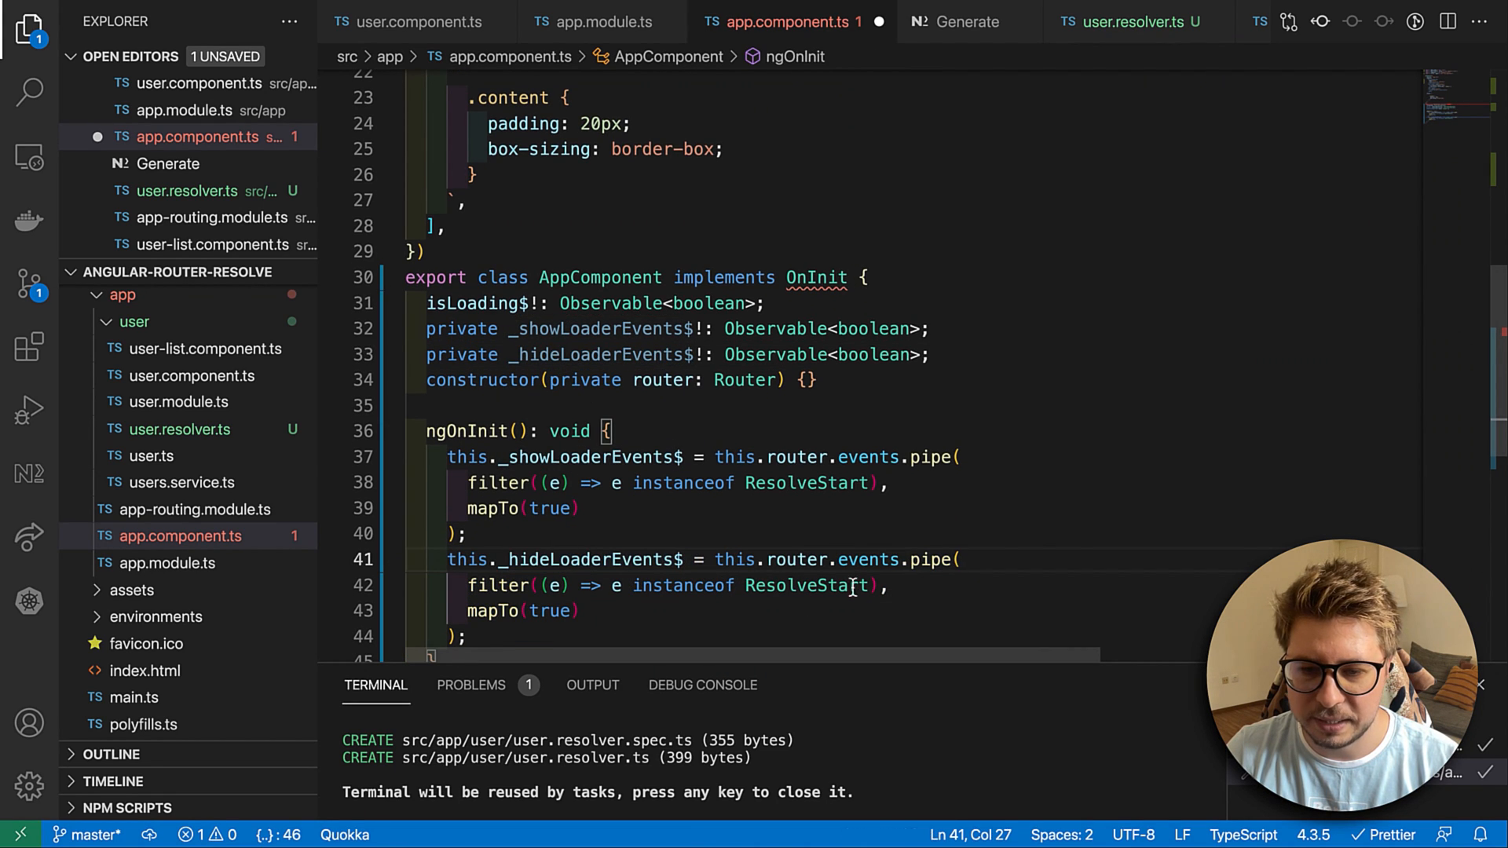
# - Change the _hideLoaderEvents$ pipe to filter ResolveEnd and mapTo(false)
pyautogui.doubleClick(805, 585)
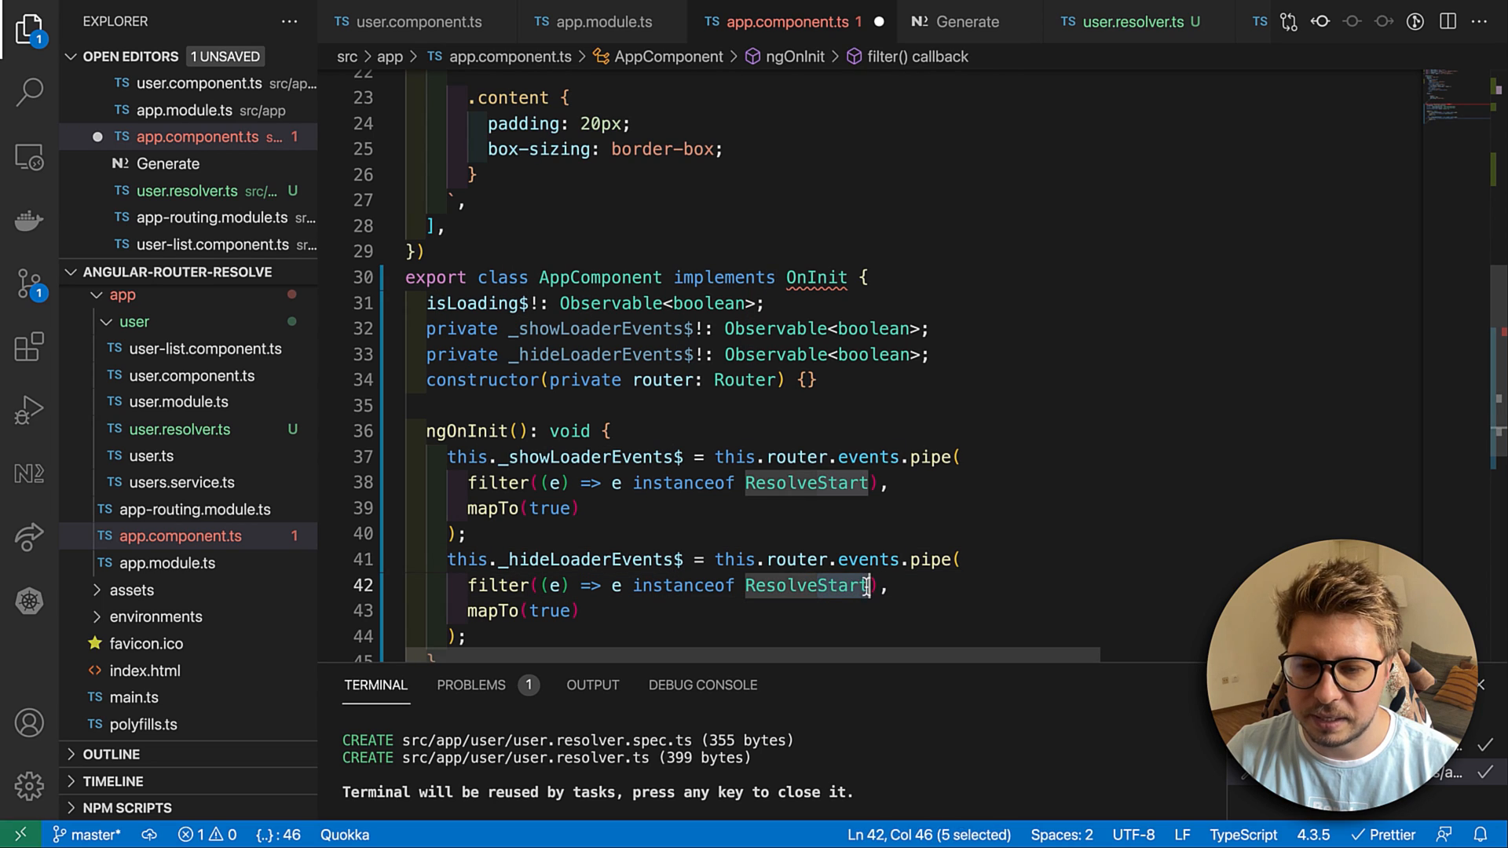
pyautogui.write('ResolveEn')
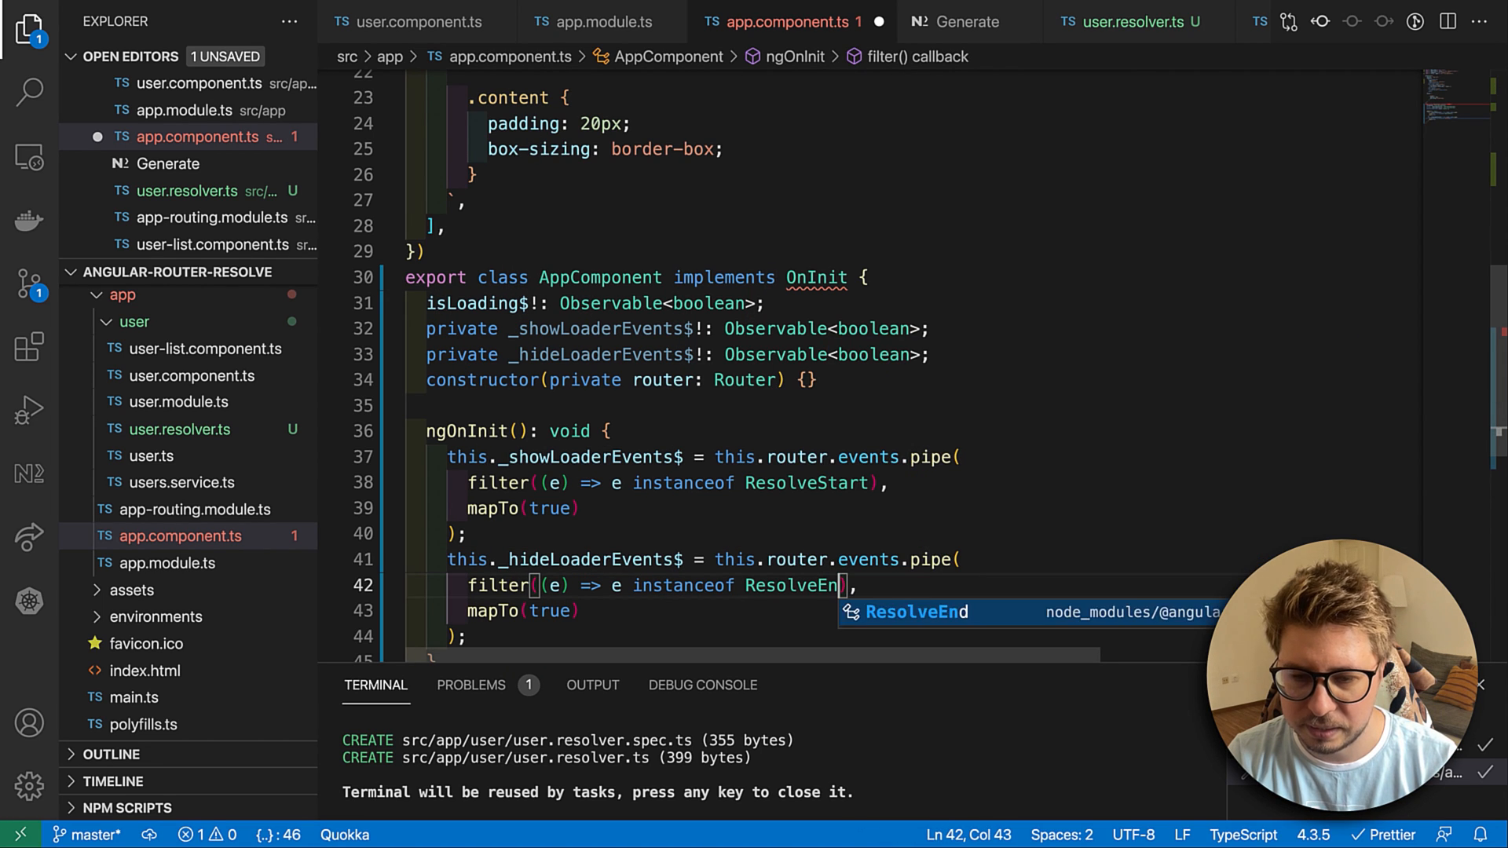
pyautogui.press('Tab')
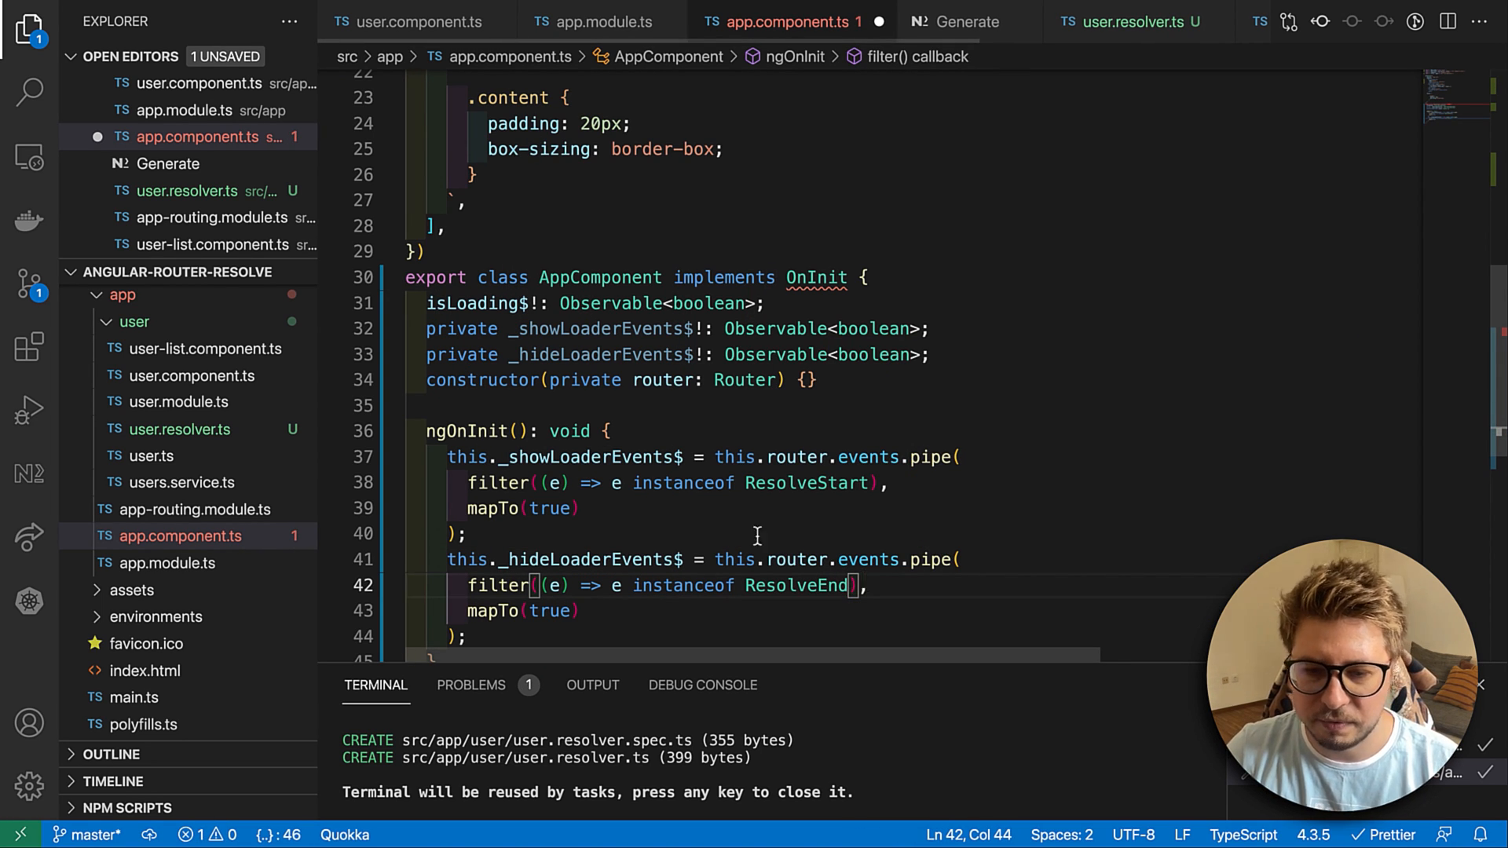
pyautogui.doubleClick(549, 611)
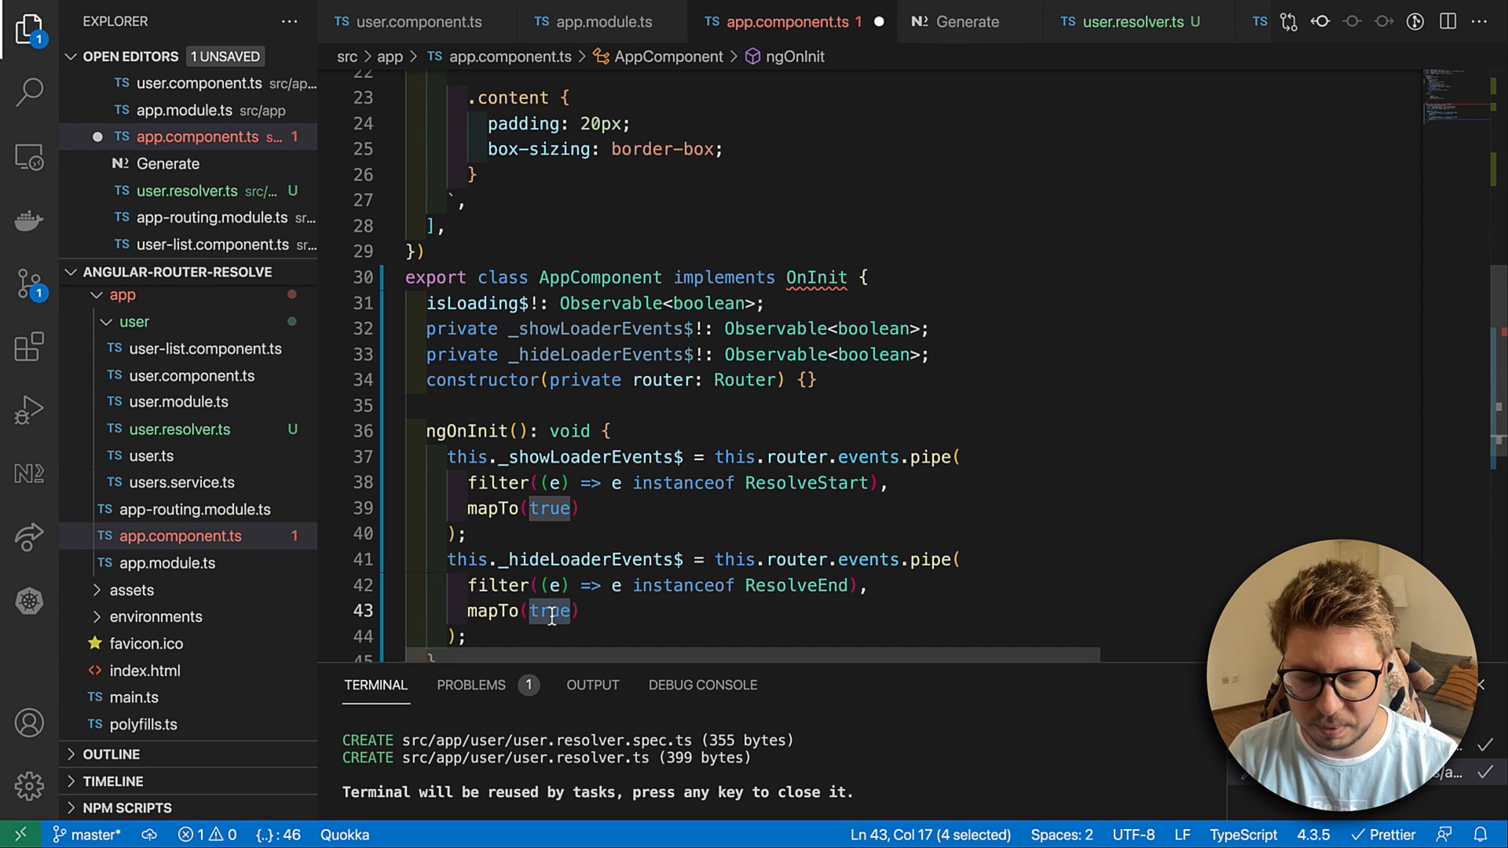
pyautogui.write('false')
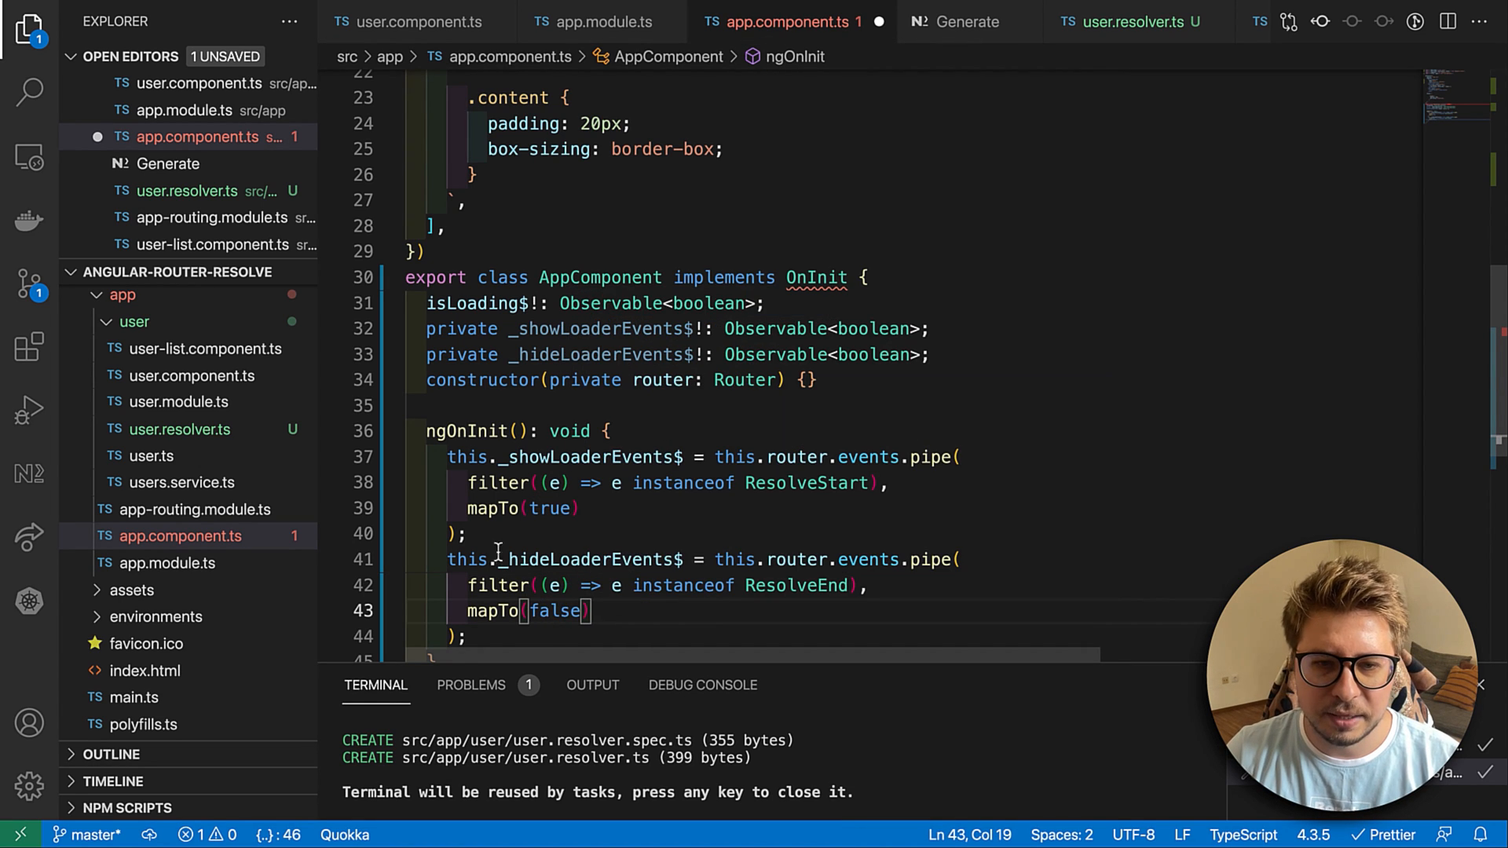
pyautogui.doubleClick(479, 281)
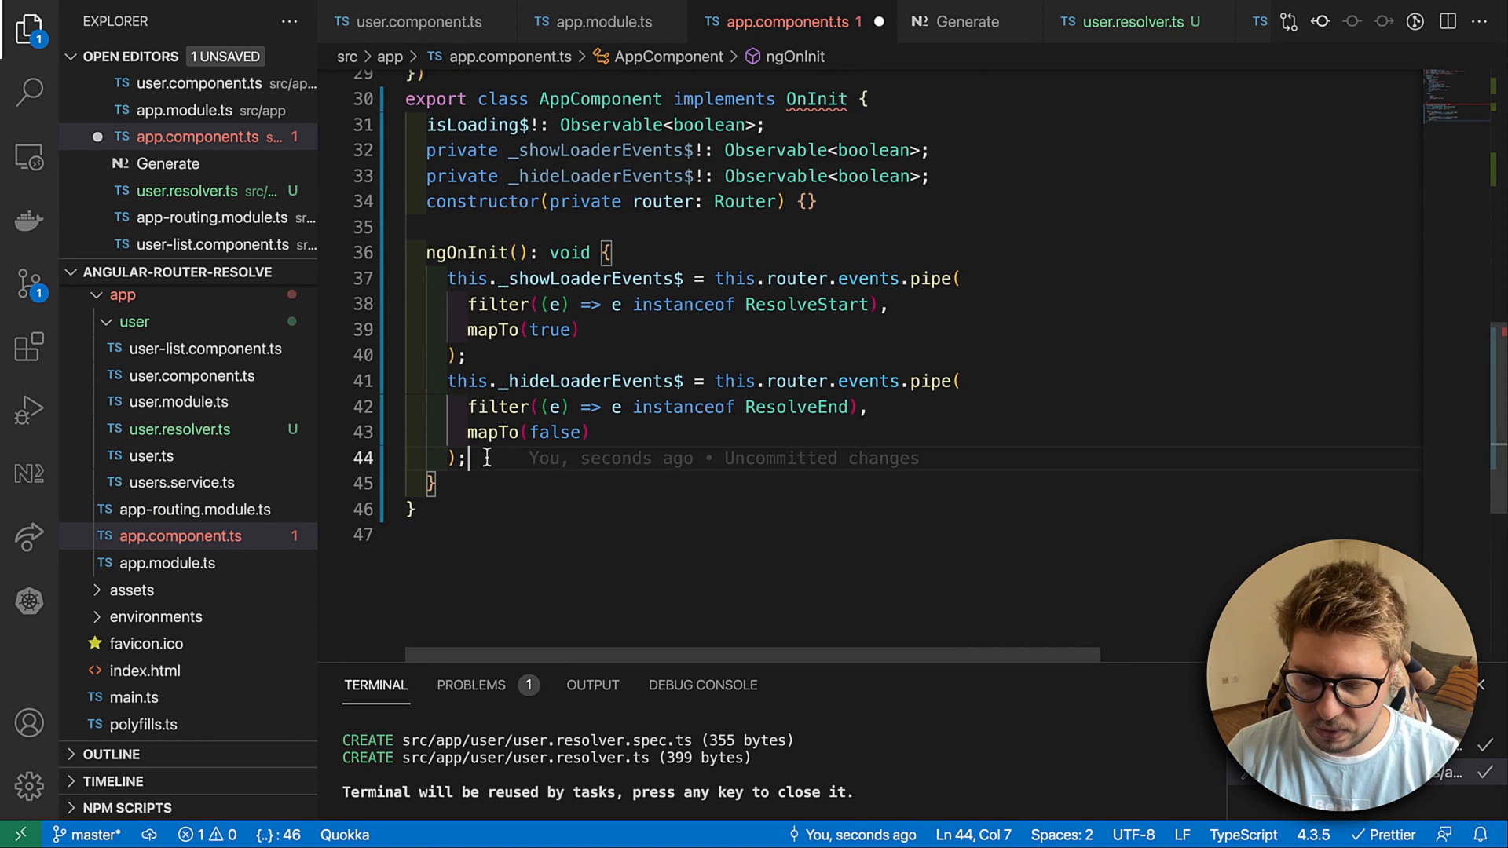
# - Write this.isLoading$ = merge(this._hideLoaderEvents$, this._showLoaderEvents$); inside ngOnInit
pyautogui.write('this.isLoading$')
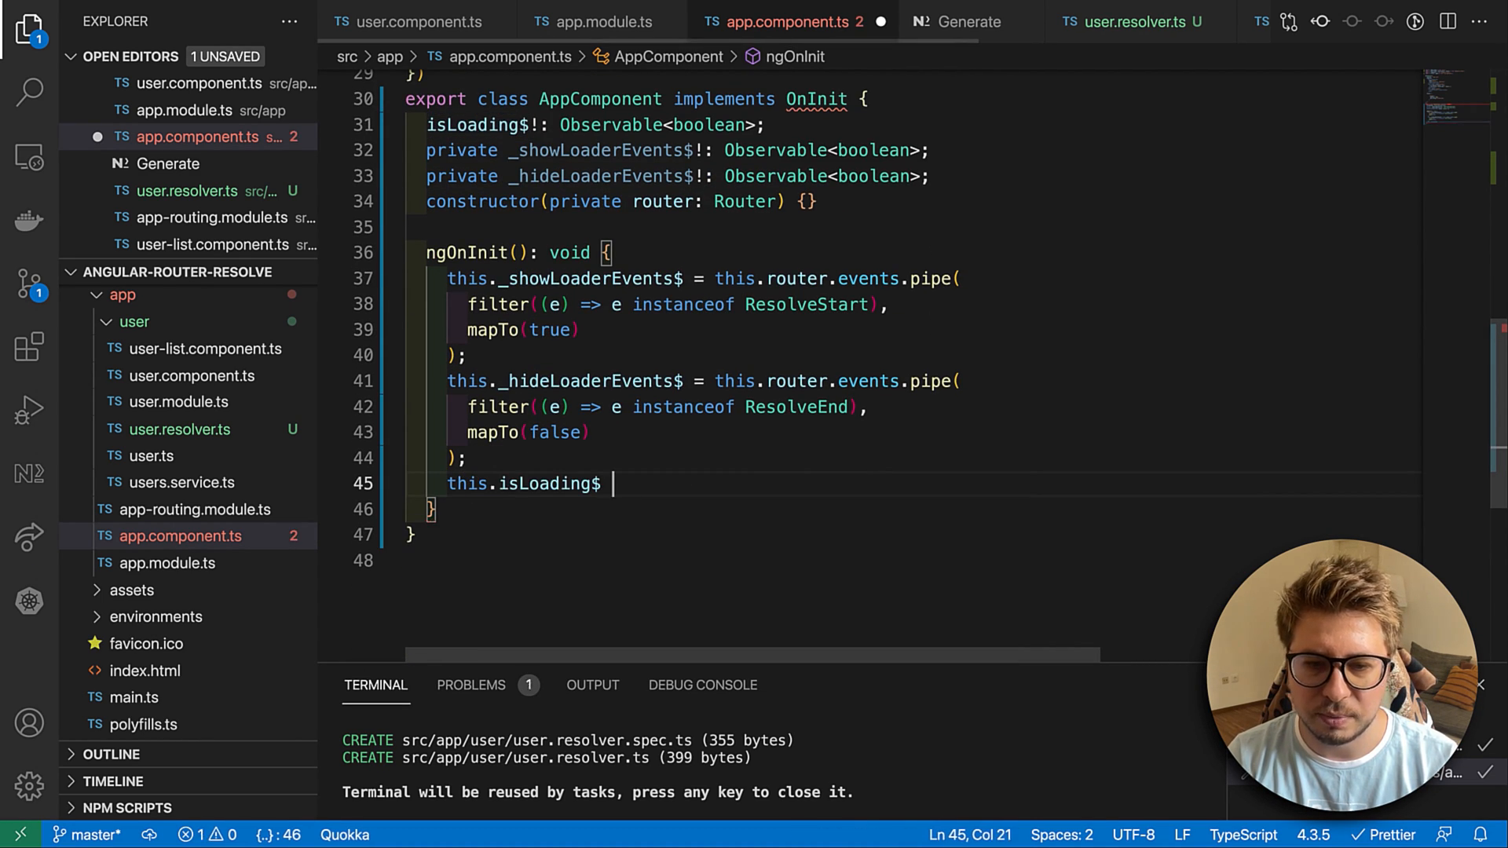
pyautogui.write('= m')
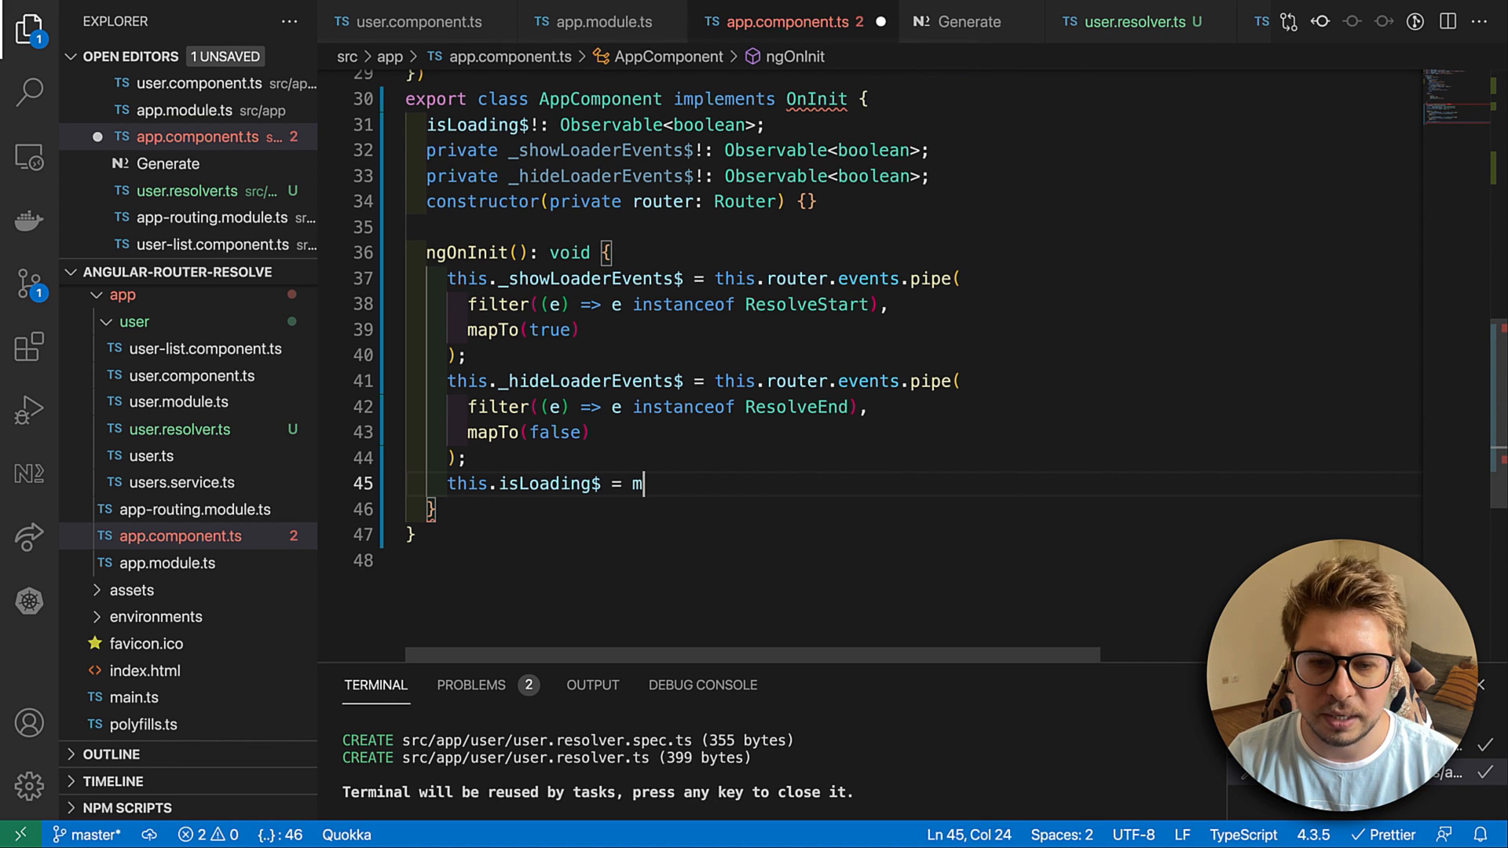
pyautogui.write('erge(')
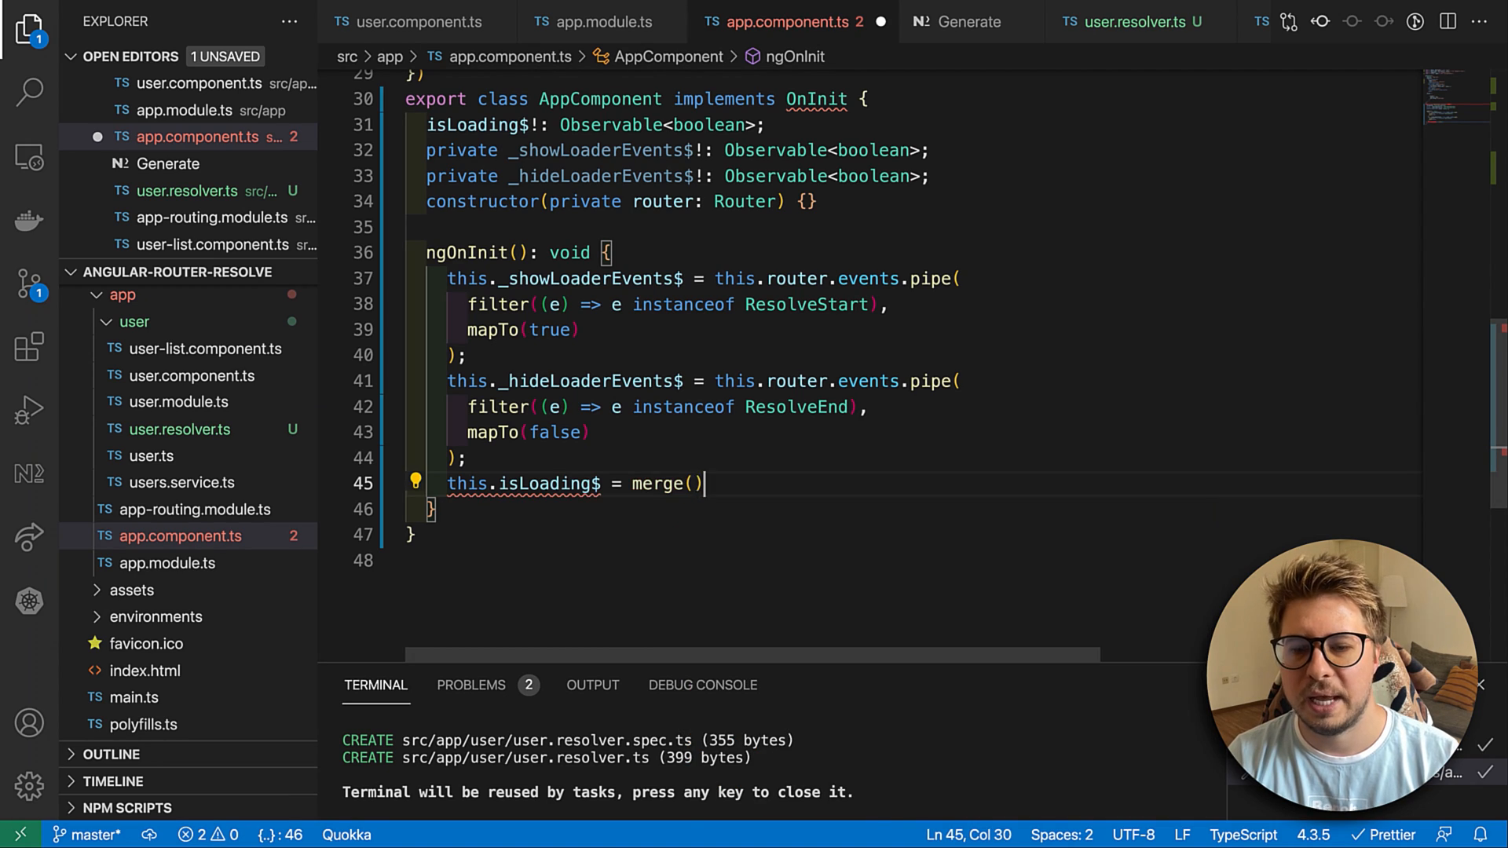
pyautogui.write(';')
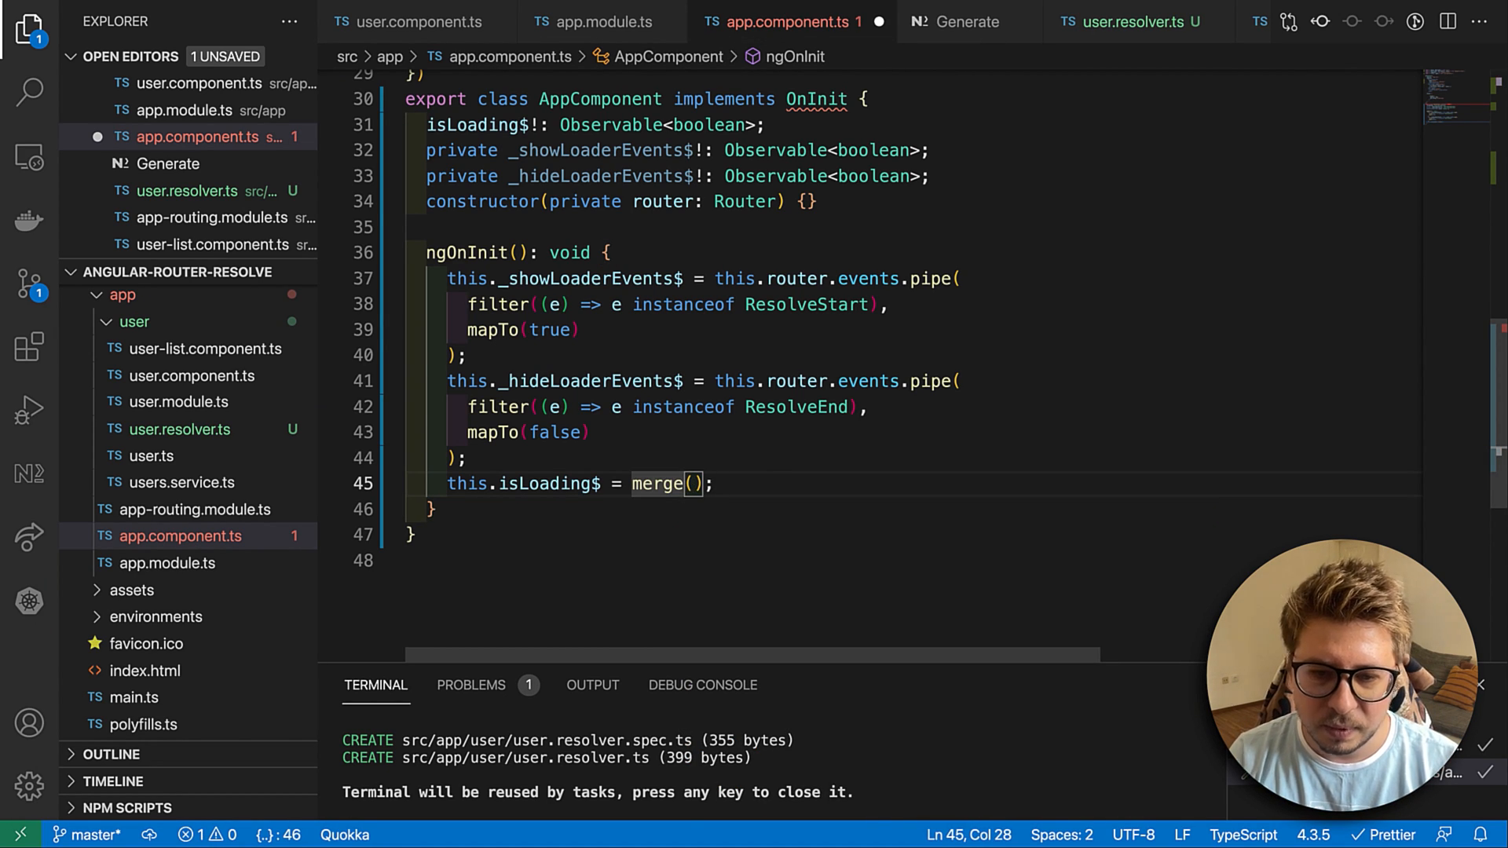
pyautogui.write('this.')
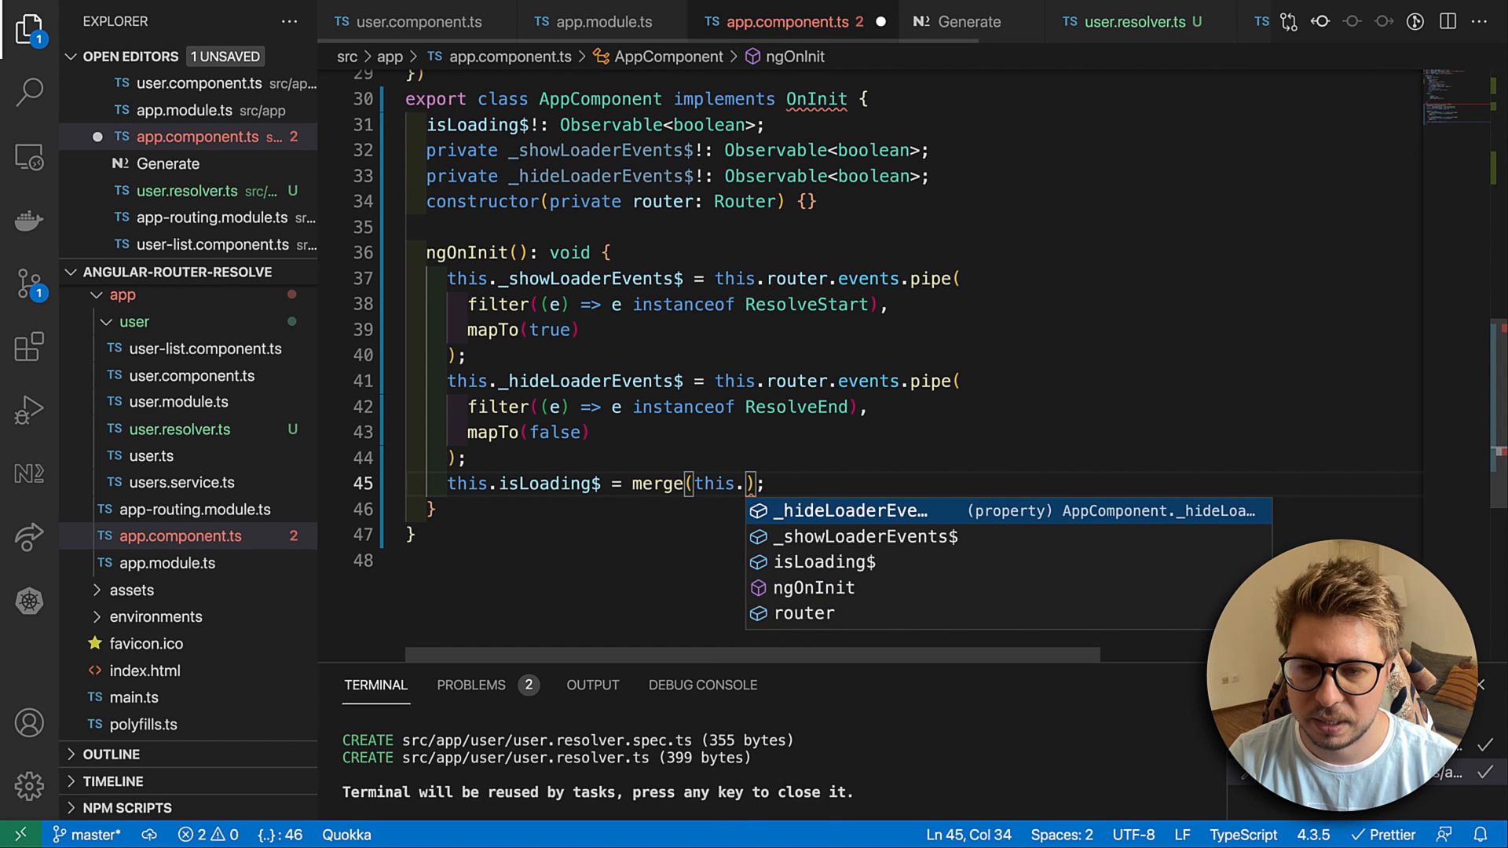
pyautogui.write('_hideLoaderEvents$,')
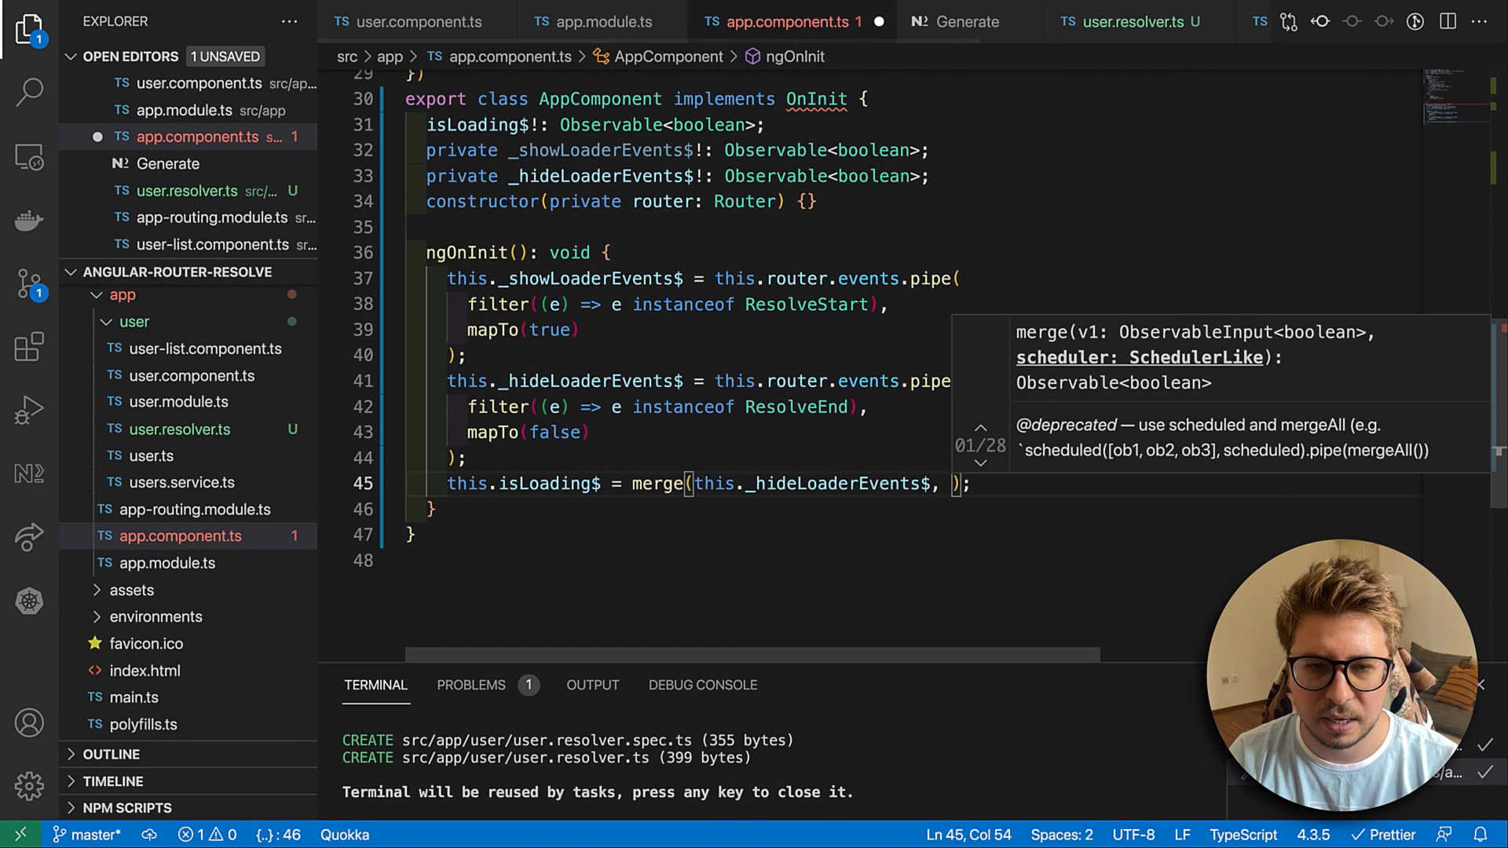
pyautogui.write('this._showLoaderEvents$')
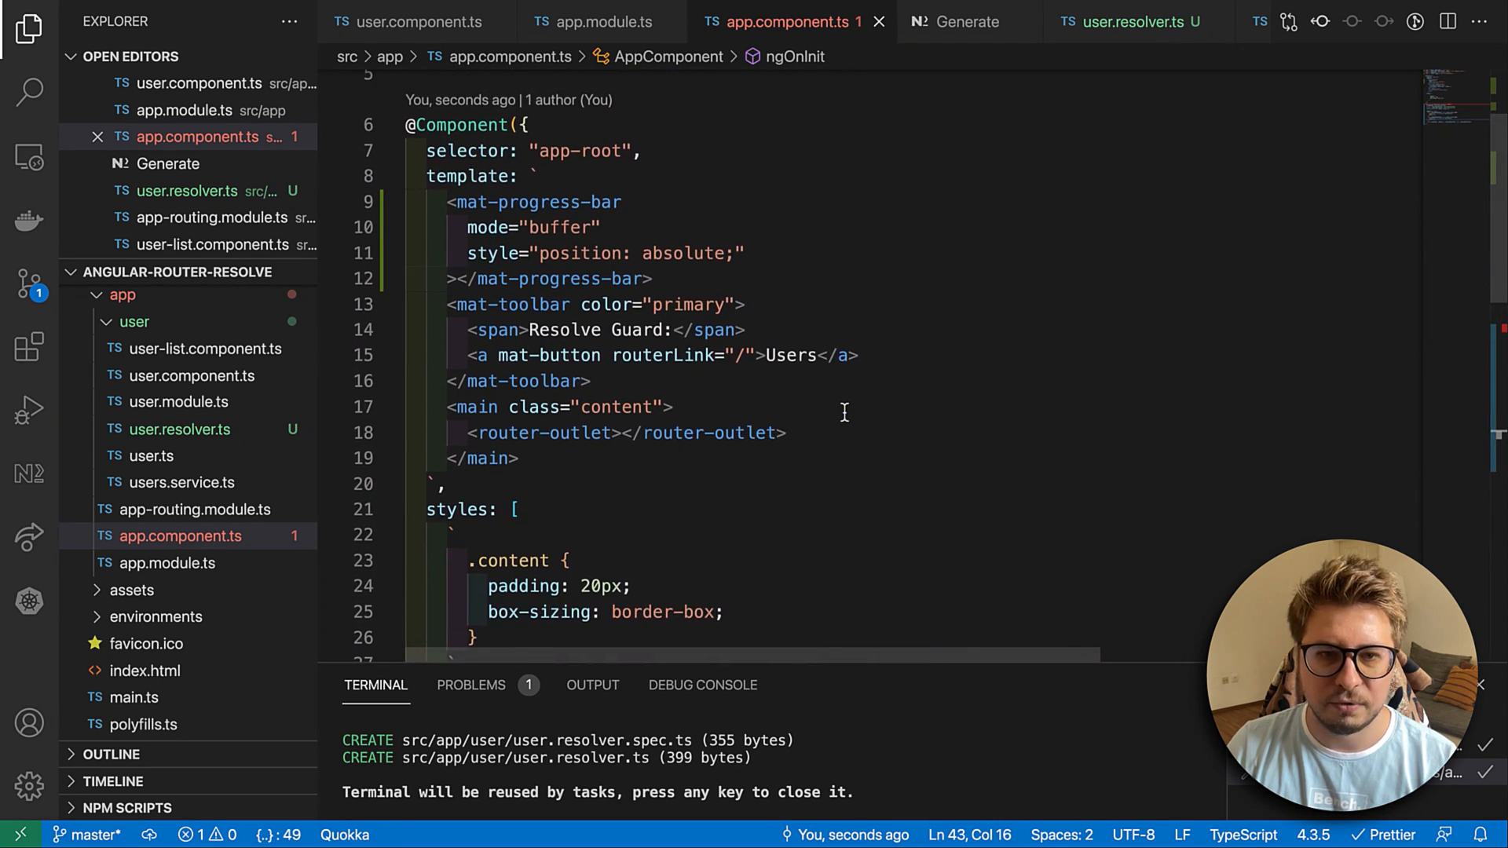
# - Add *ngIf="isLoading$ | async" to the mat-progress-bar element
pyautogui.write('*')
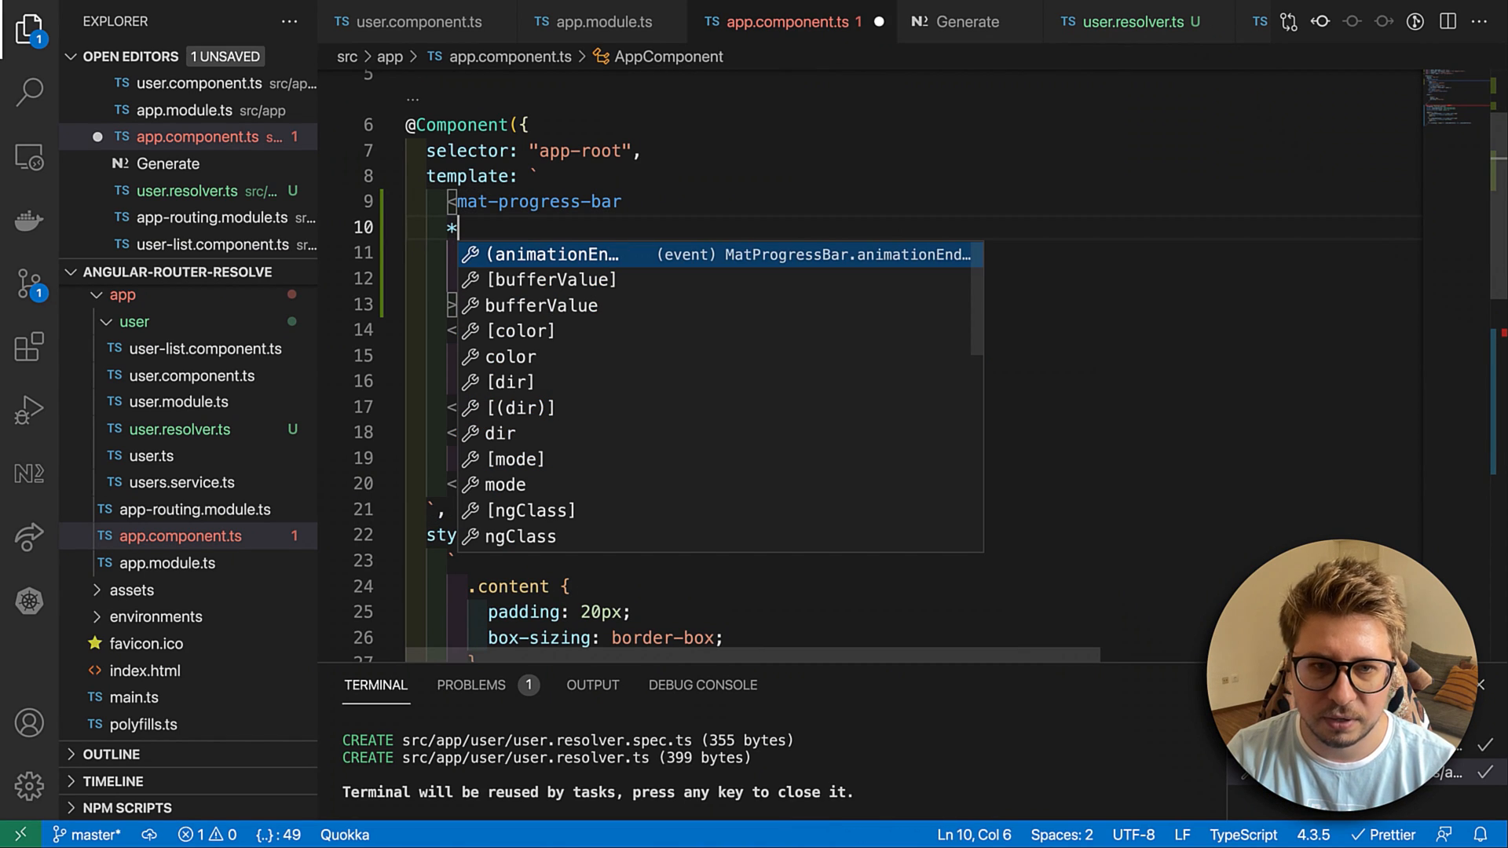
pyautogui.write('ngI')
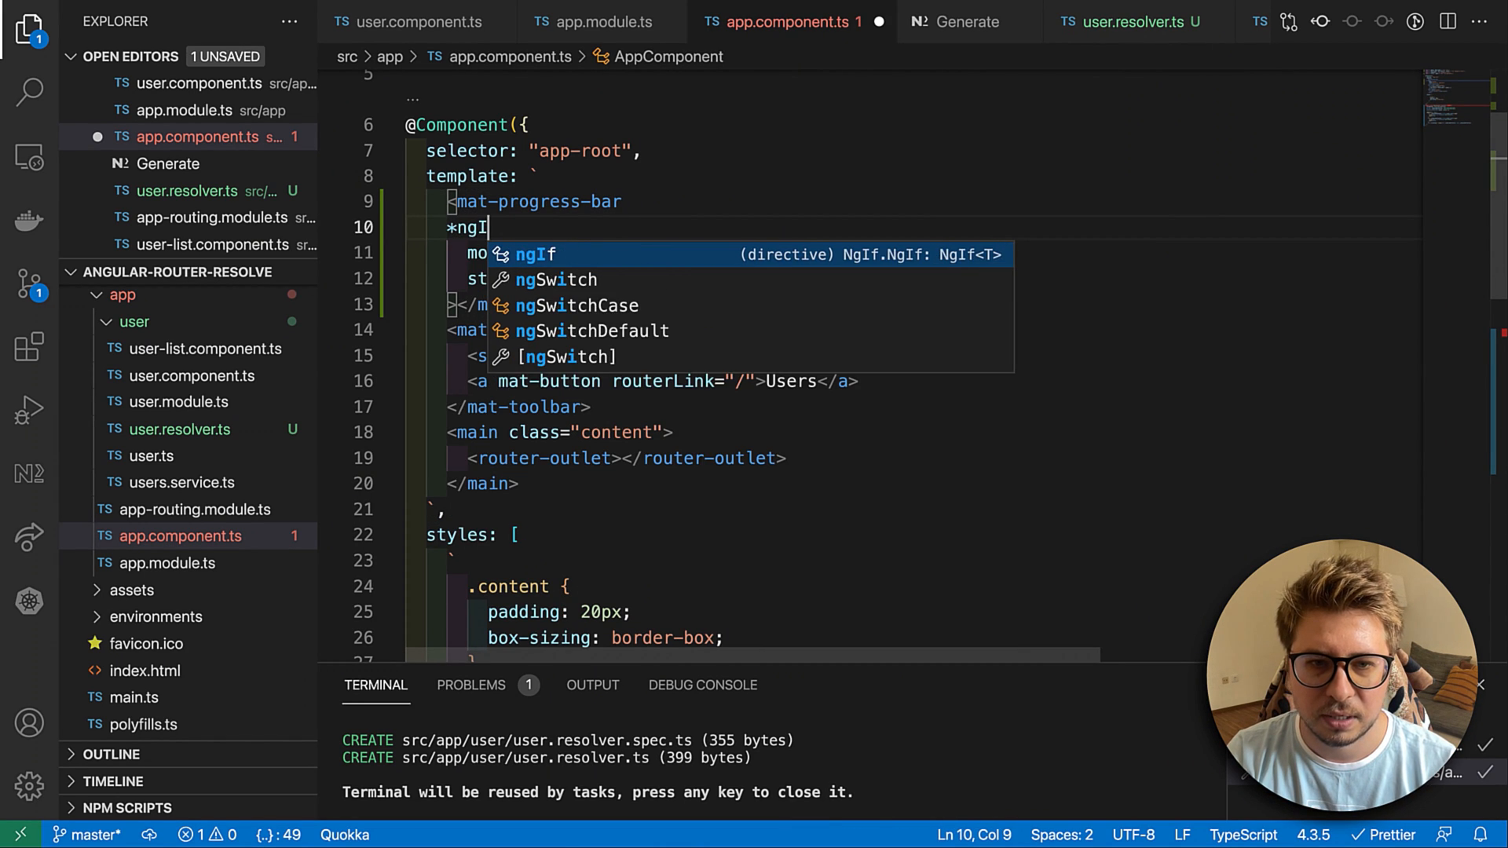
pyautogui.write('f="isLoading$ "')
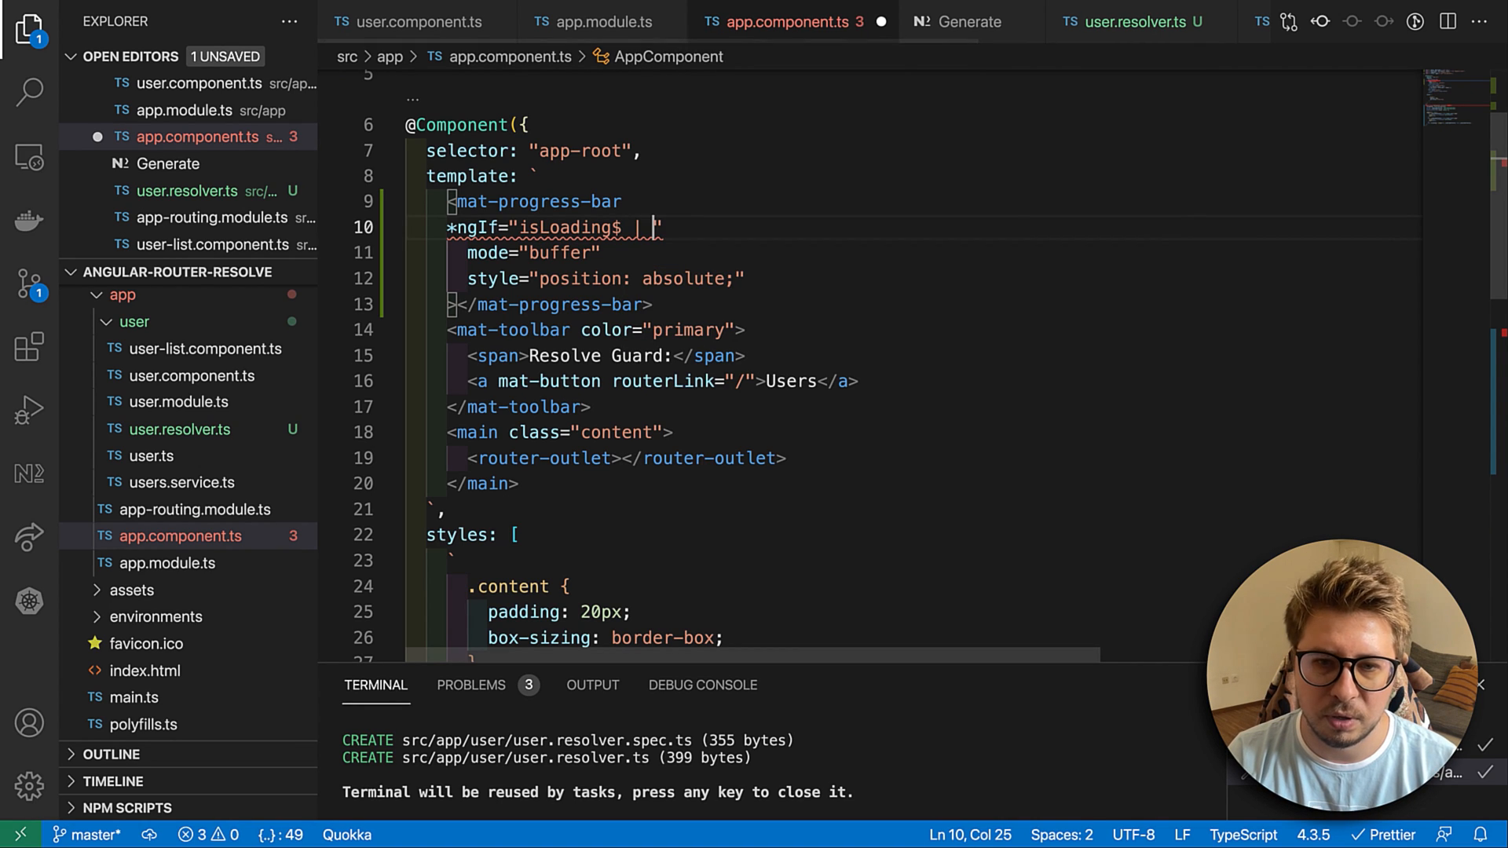
pyautogui.write('as')
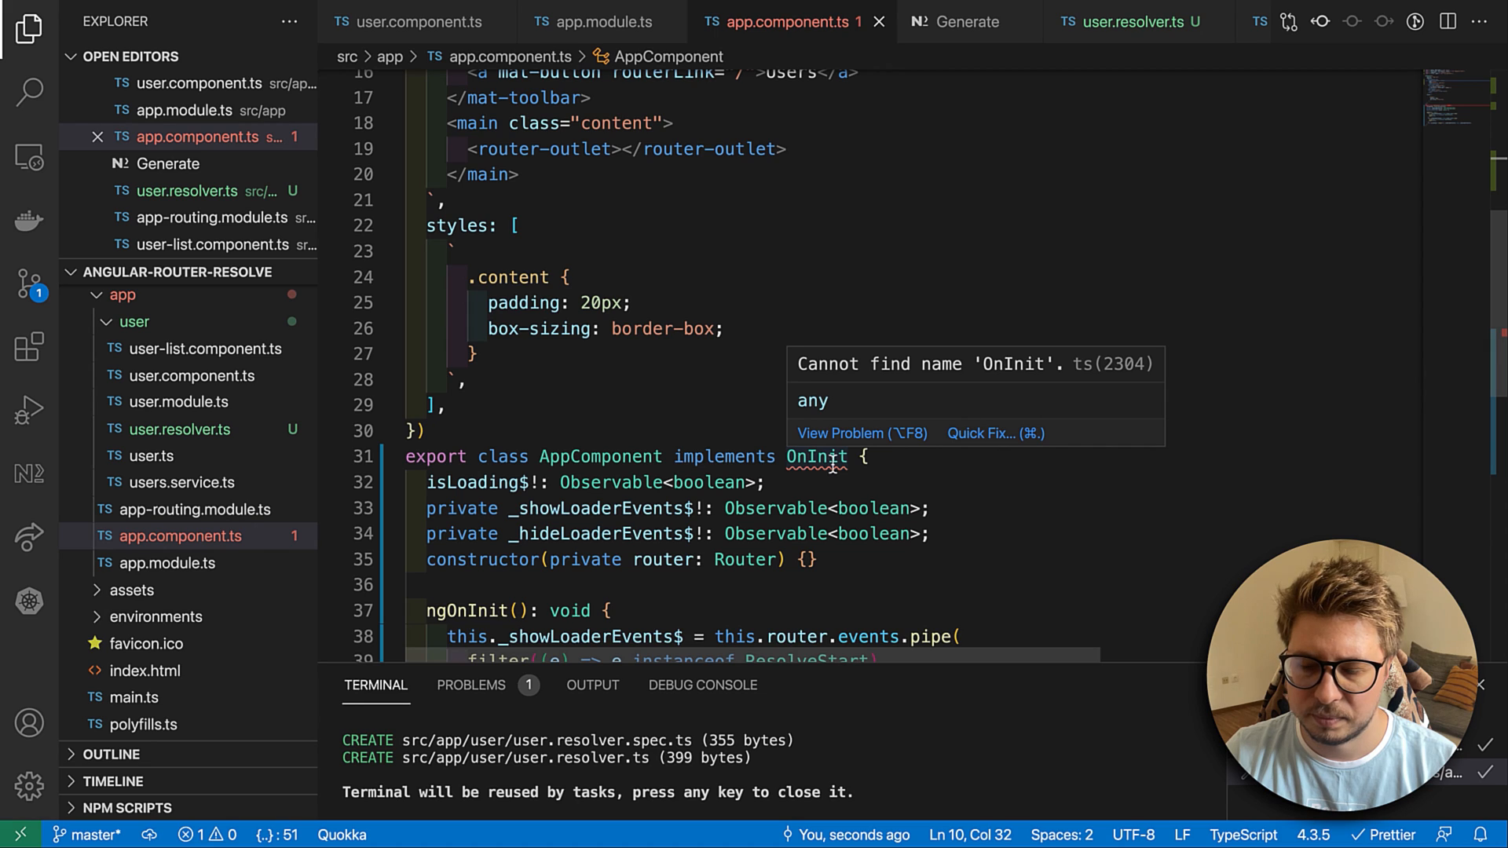
pyautogui.click(817, 455)
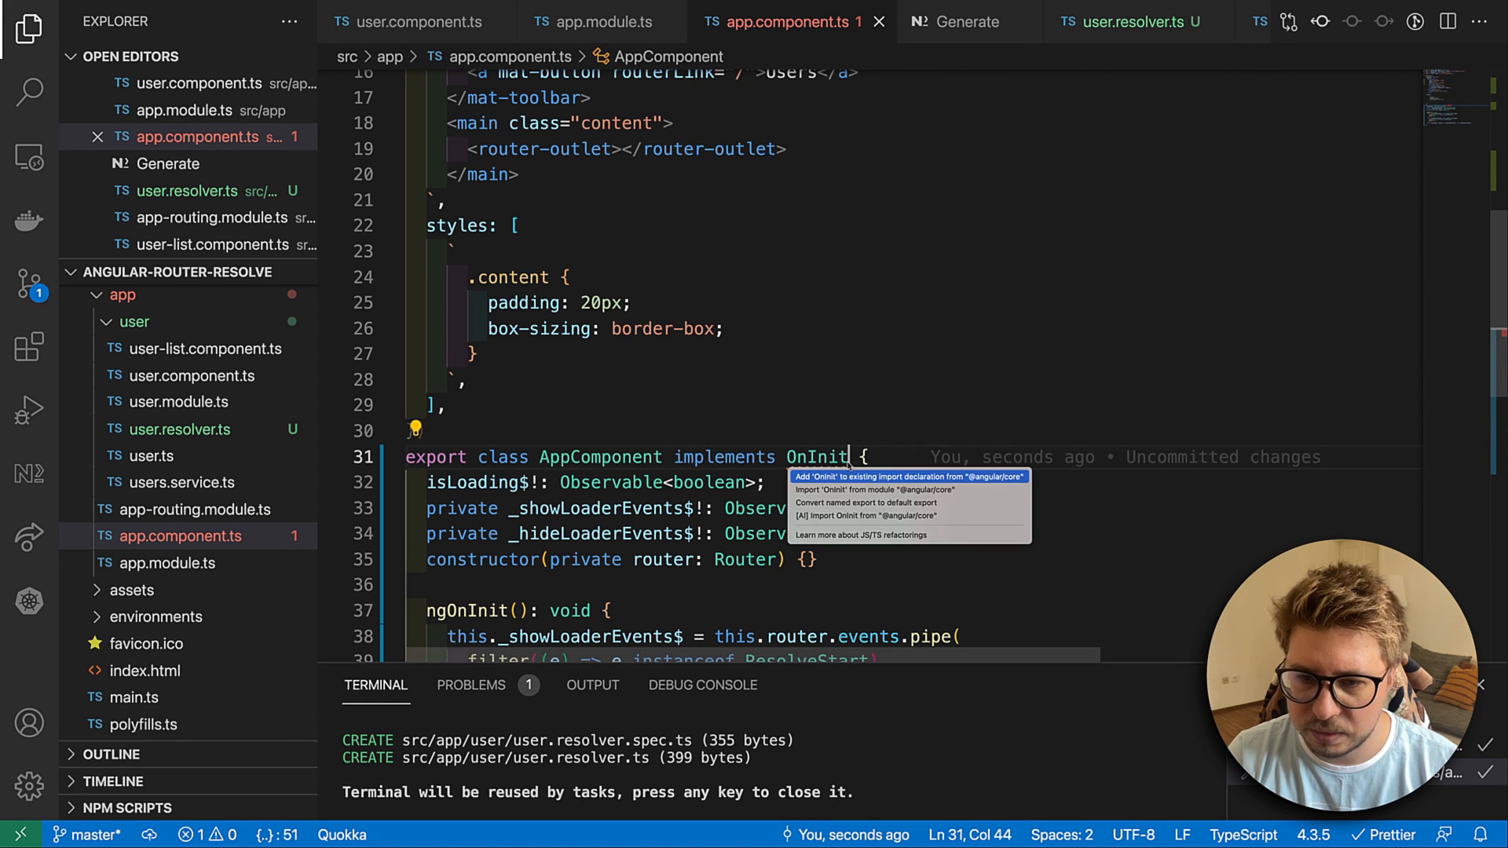
pyautogui.click(906, 478)
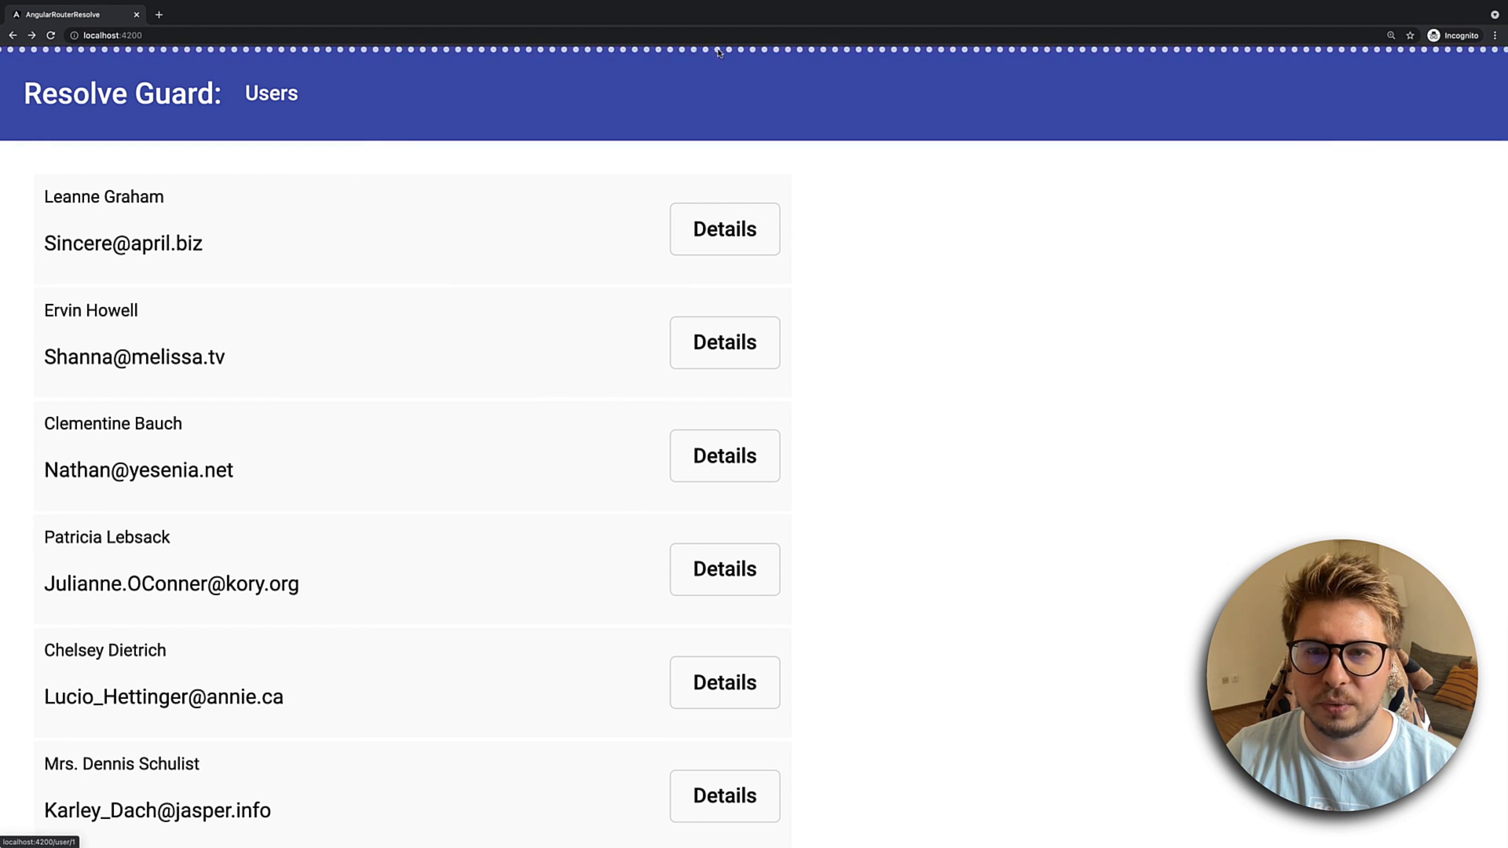
# - Load a user's Details at localhost:4200 to watch the resolver progress bar run
pyautogui.click(724, 229)
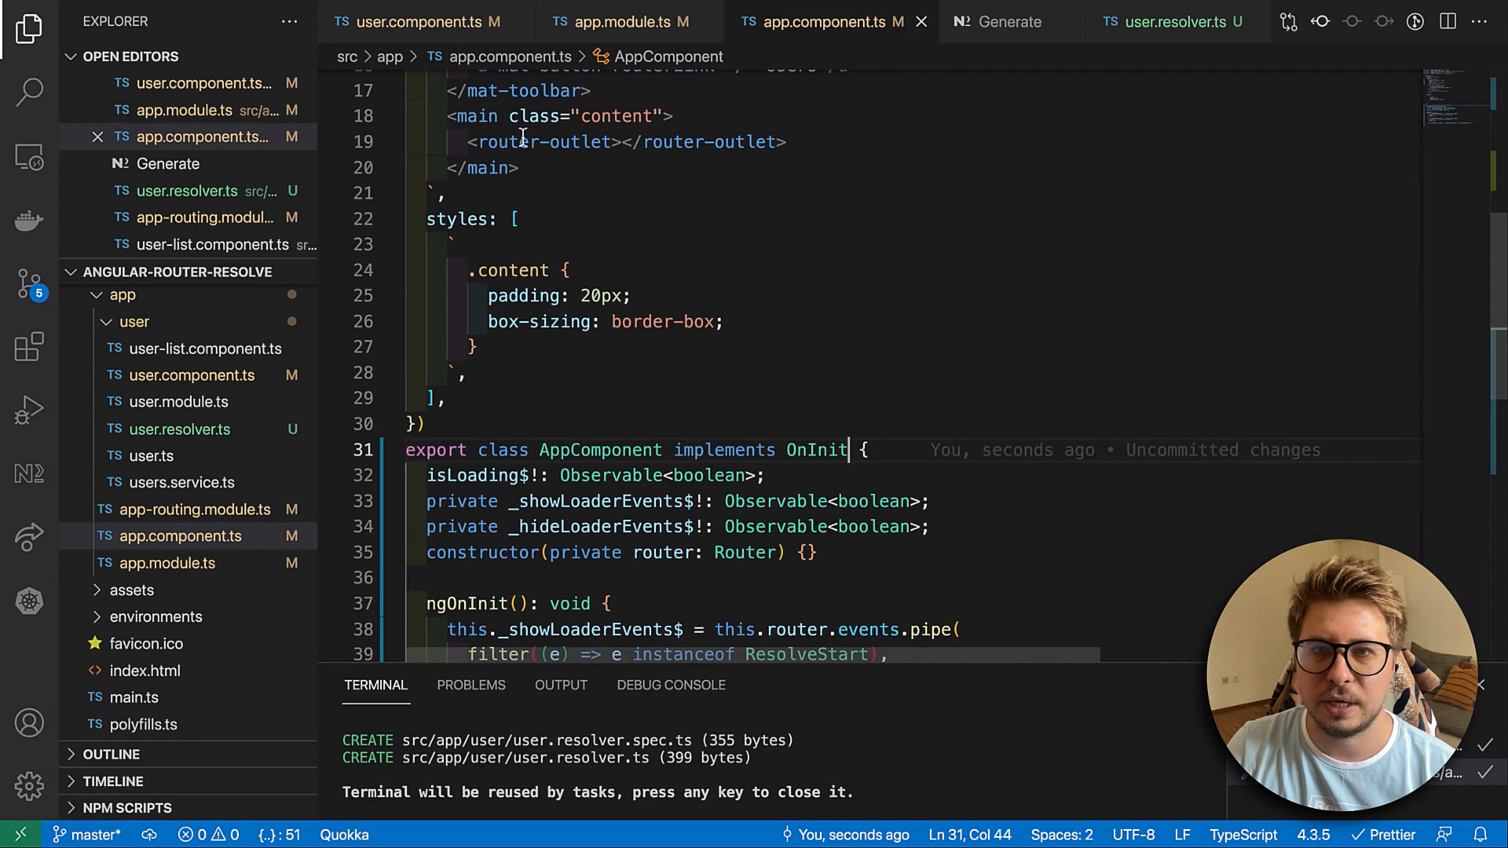
pyautogui.moveTo(544, 142)
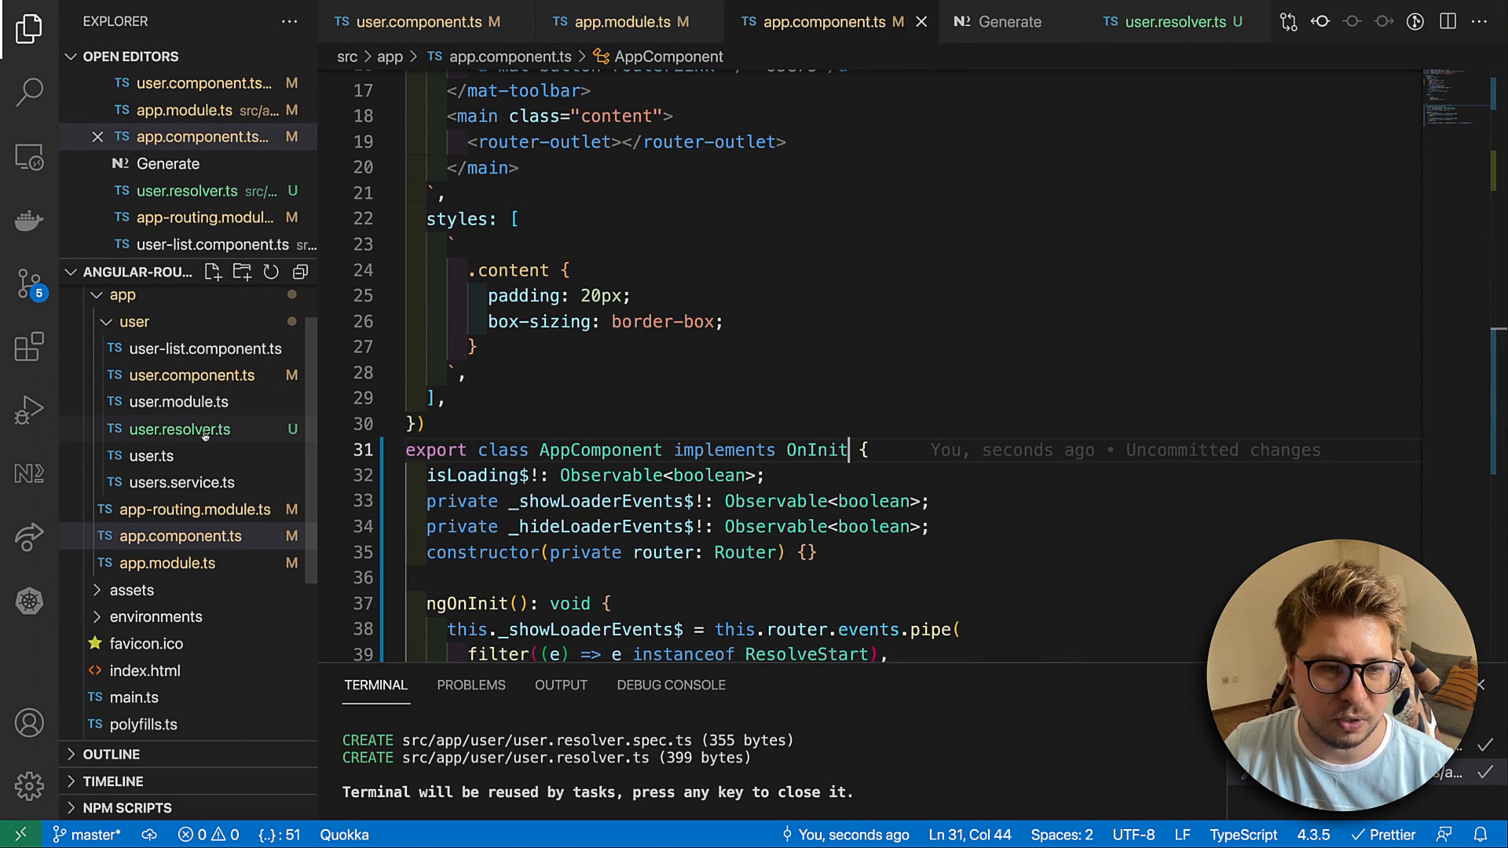
pyautogui.moveTo(182, 429)
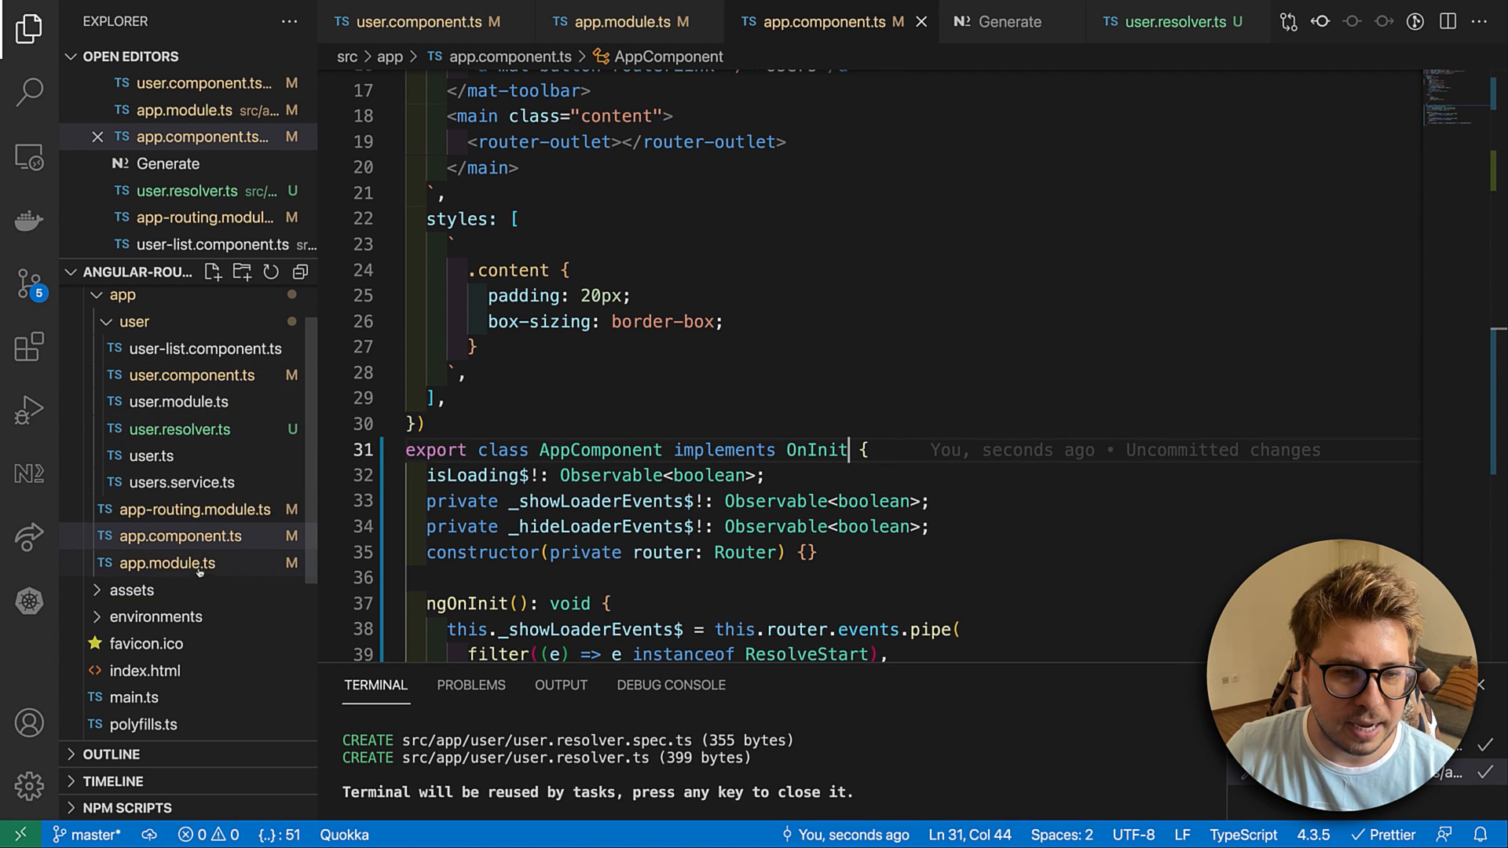
# - In app-routing.module.ts add a user2: UserResolver entry to the user/:id resolve object
pyautogui.click(192, 508)
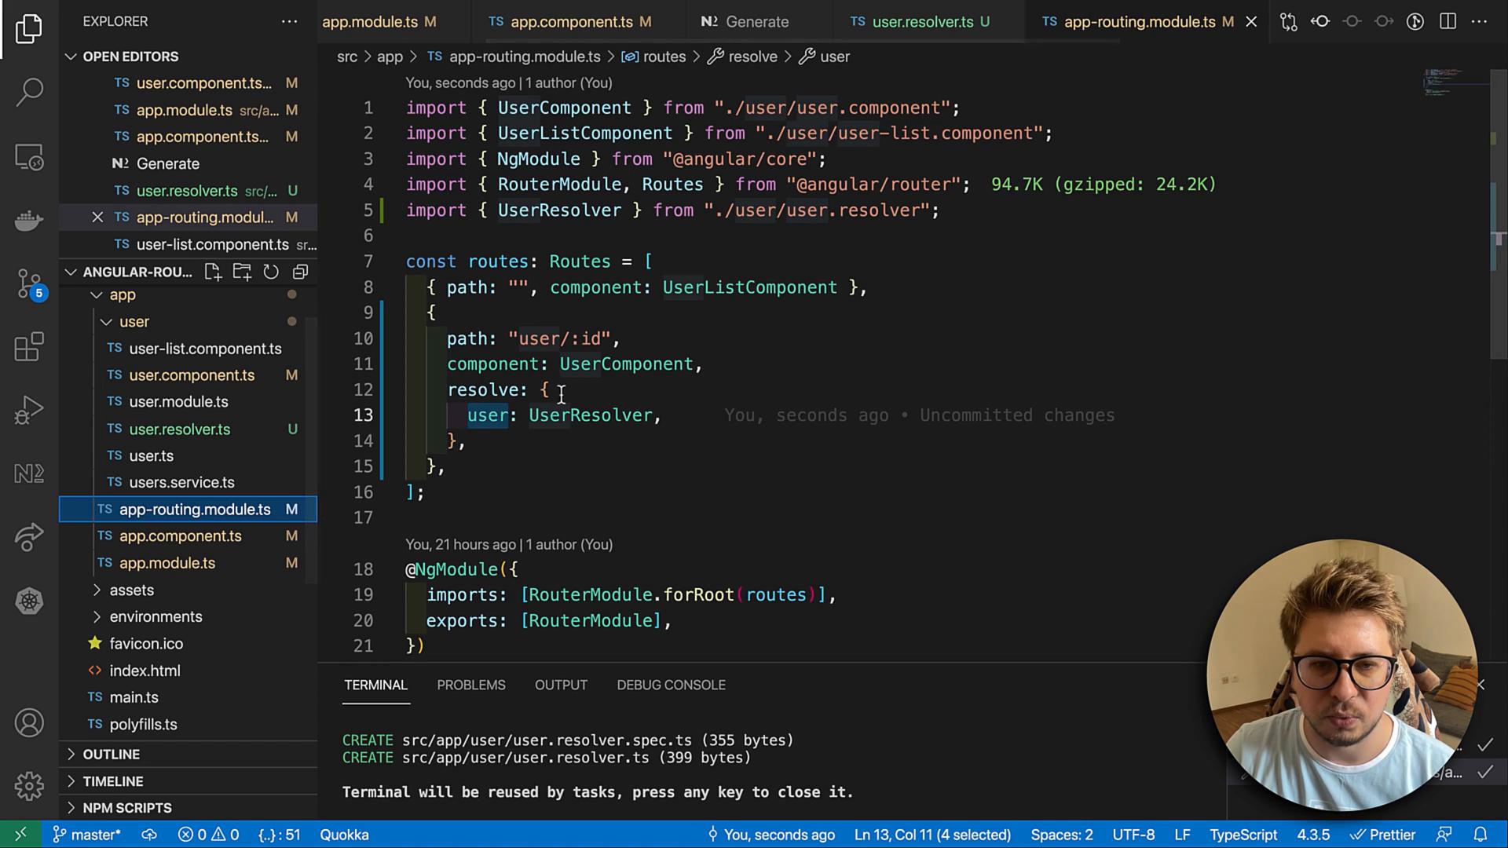
pyautogui.write('user: UserResolver,')
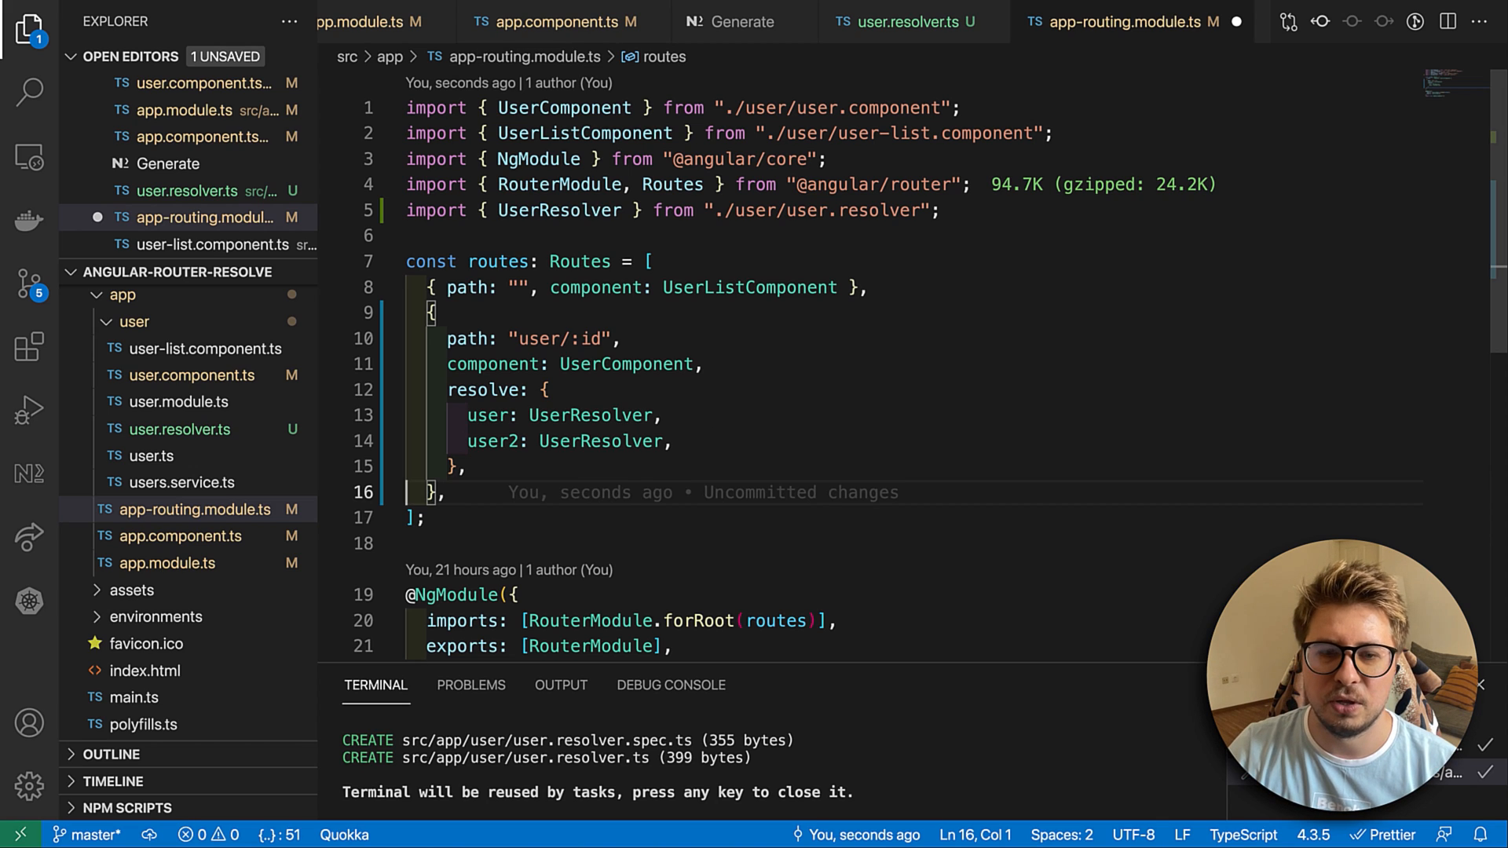
pyautogui.moveTo(481, 390)
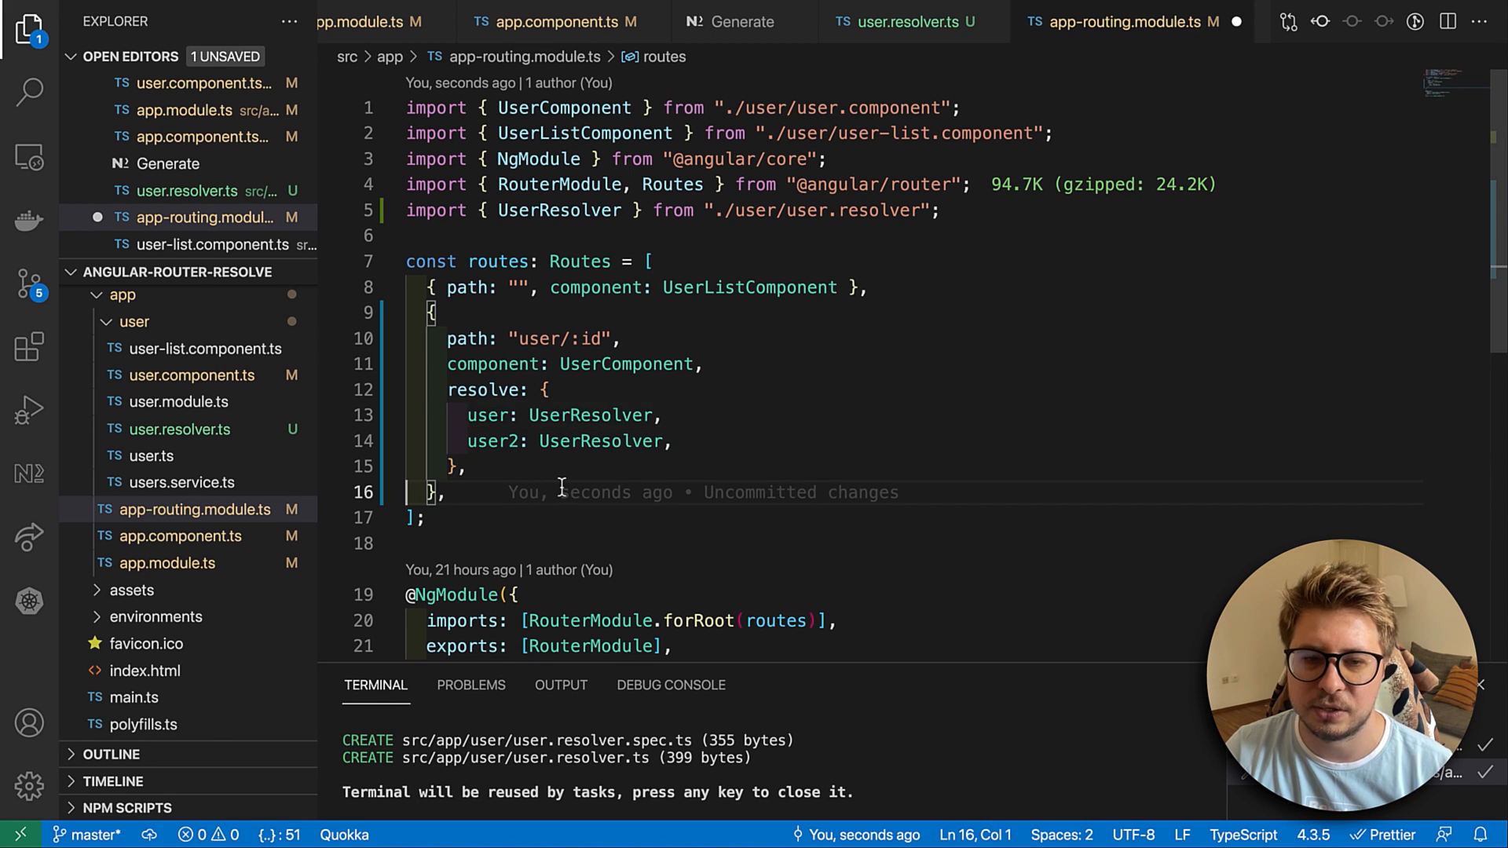
pyautogui.moveTo(480, 390)
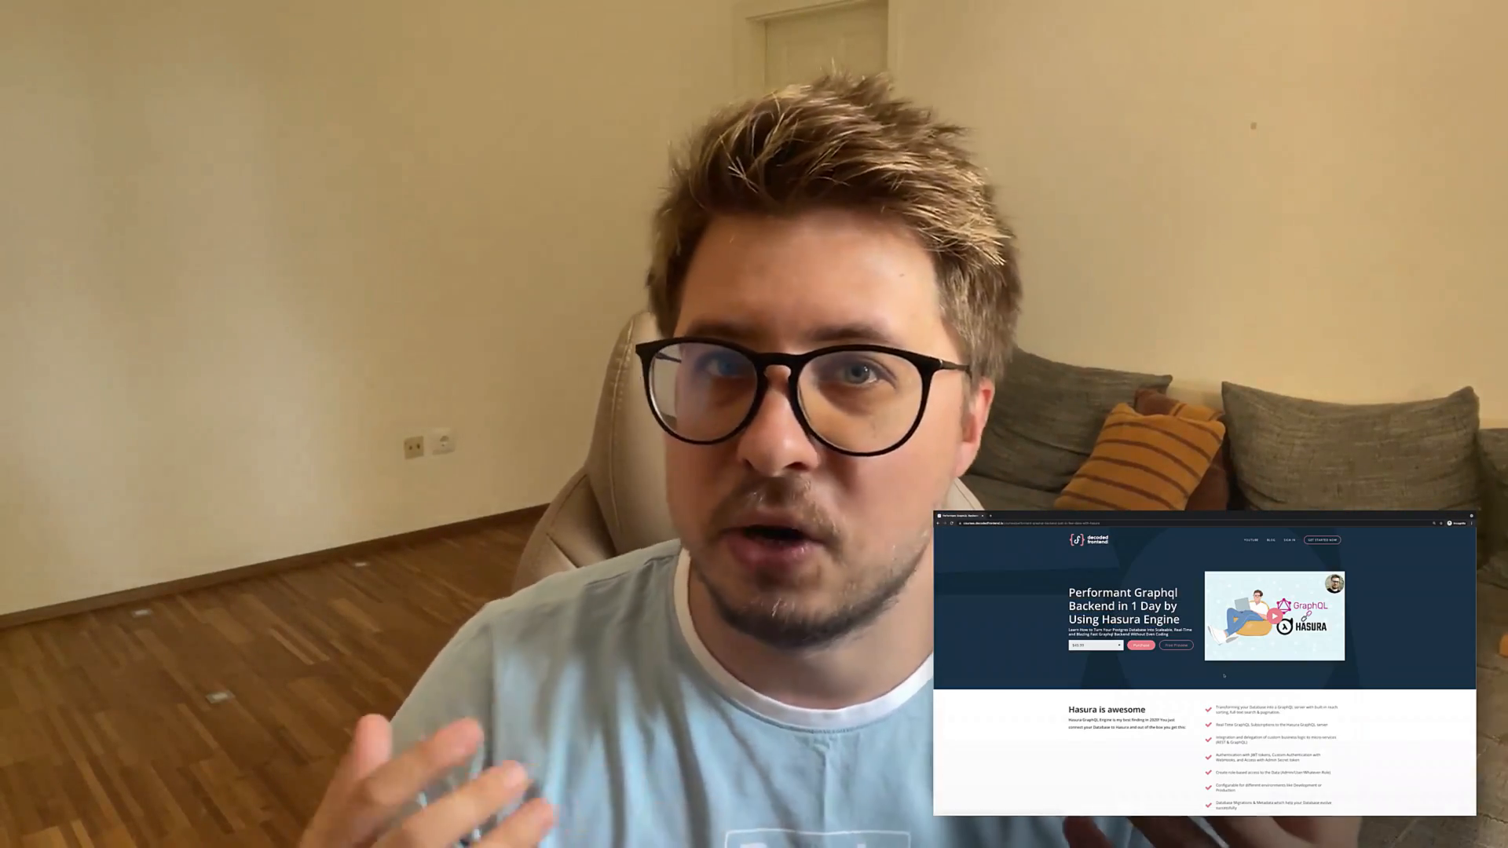
pyautogui.scroll(-3)
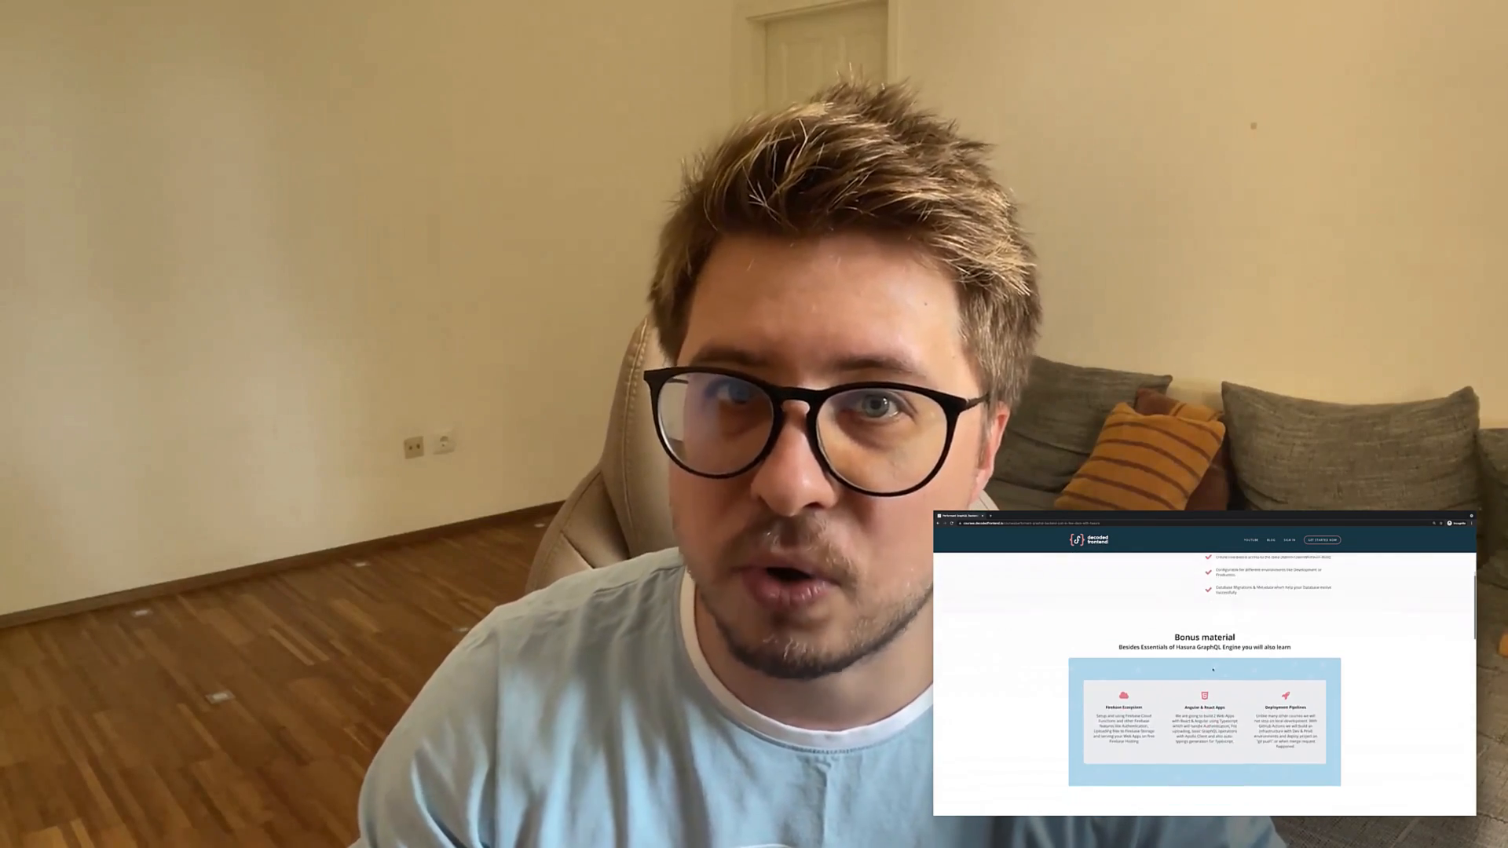
pyautogui.scroll(-3)
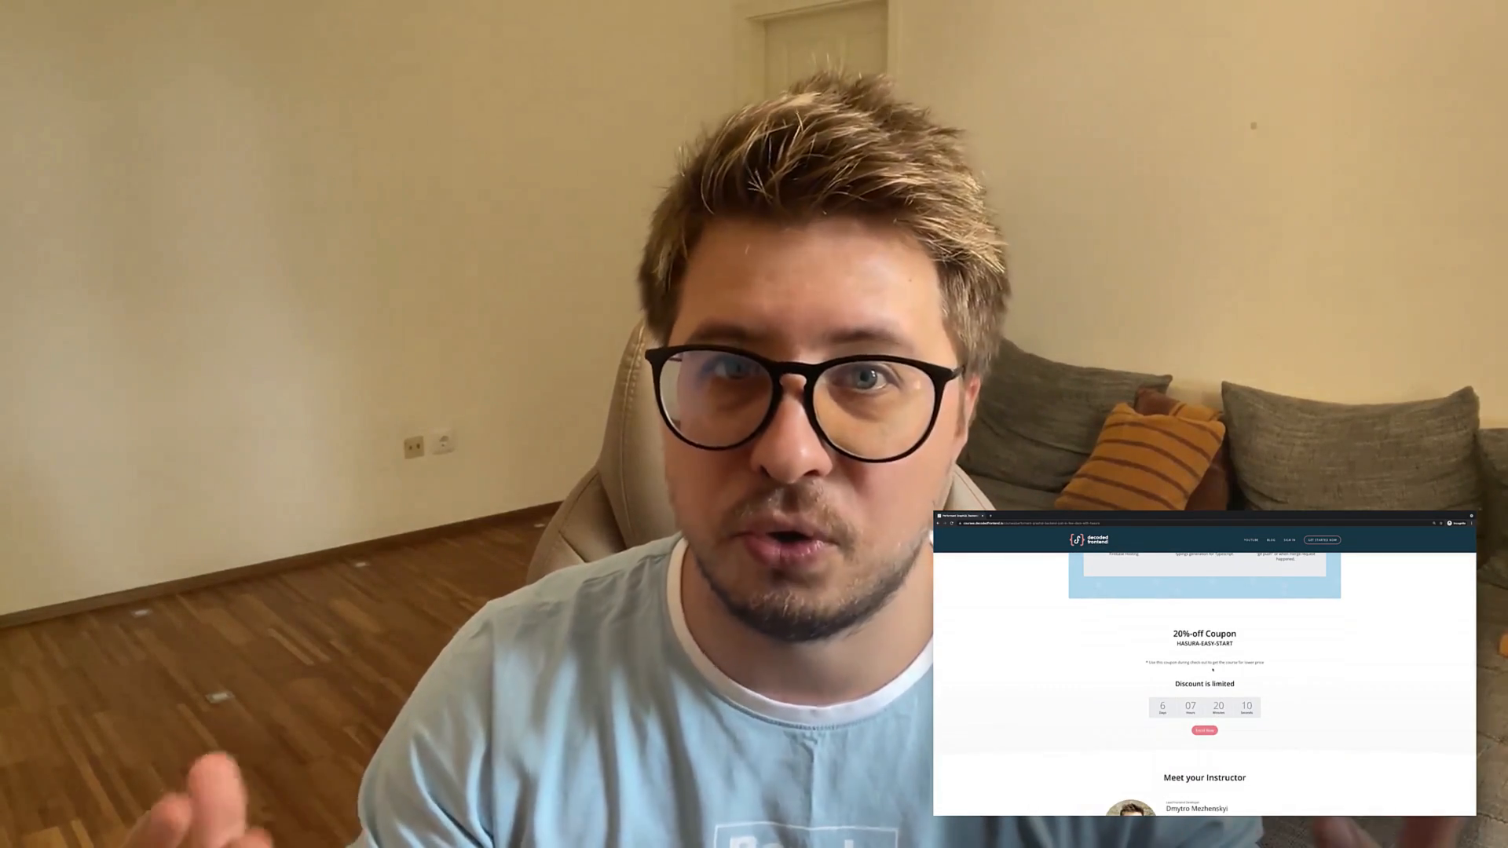
pyautogui.scroll(-3)
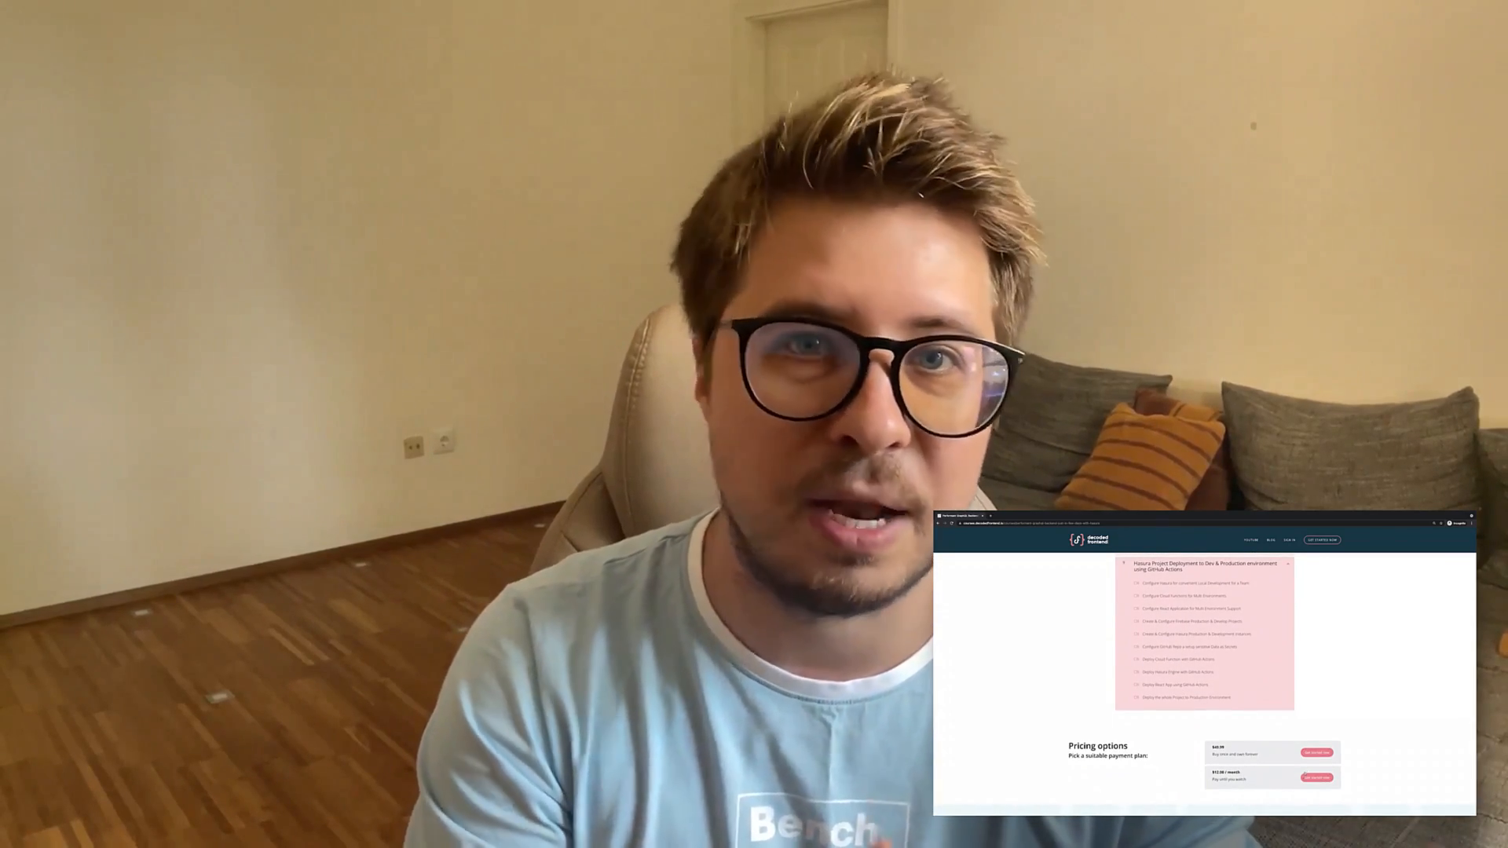
pyautogui.scroll(-3)
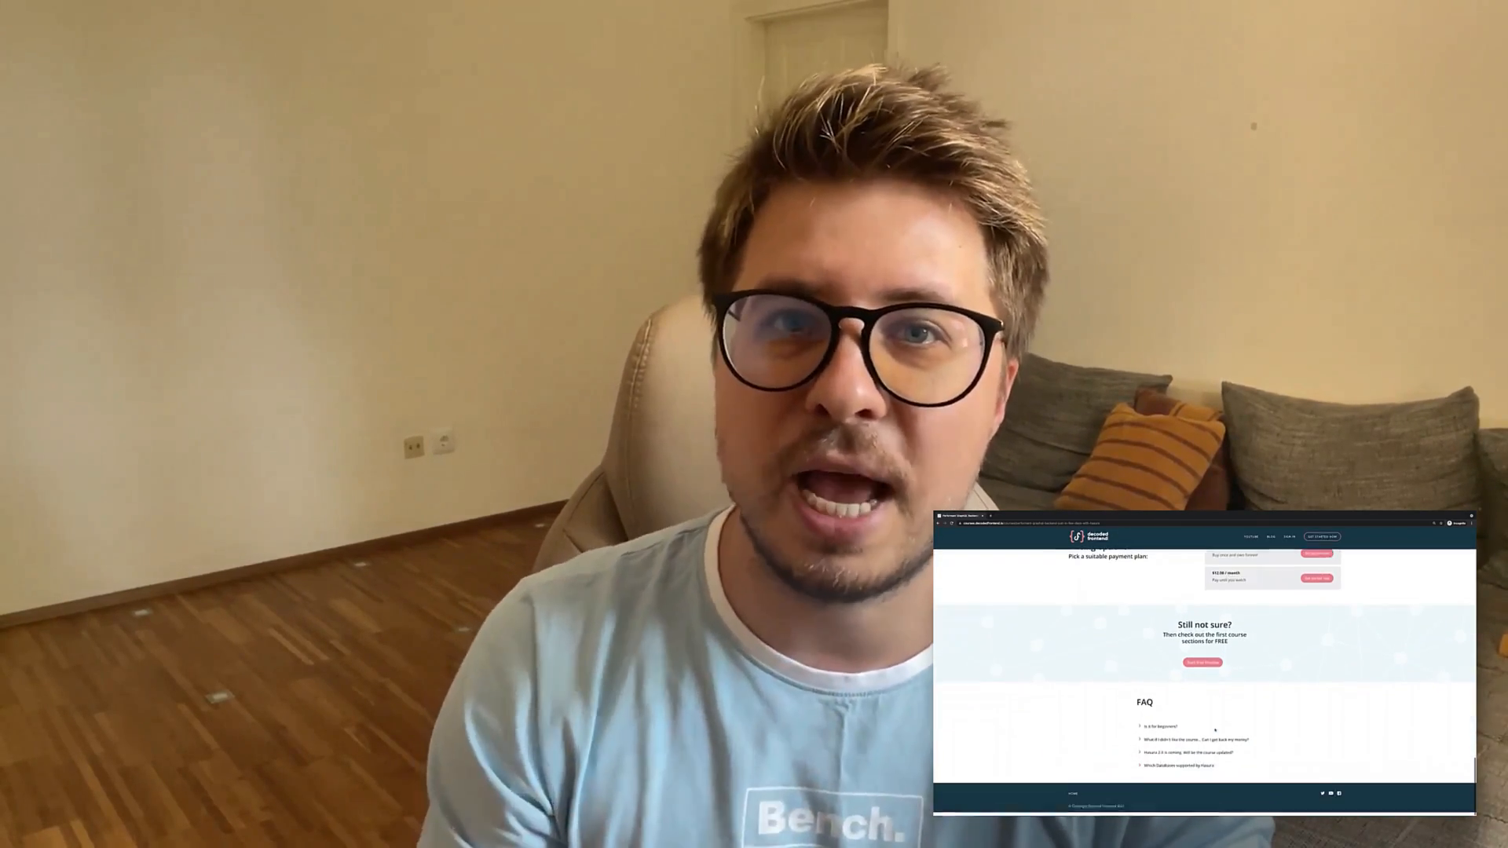